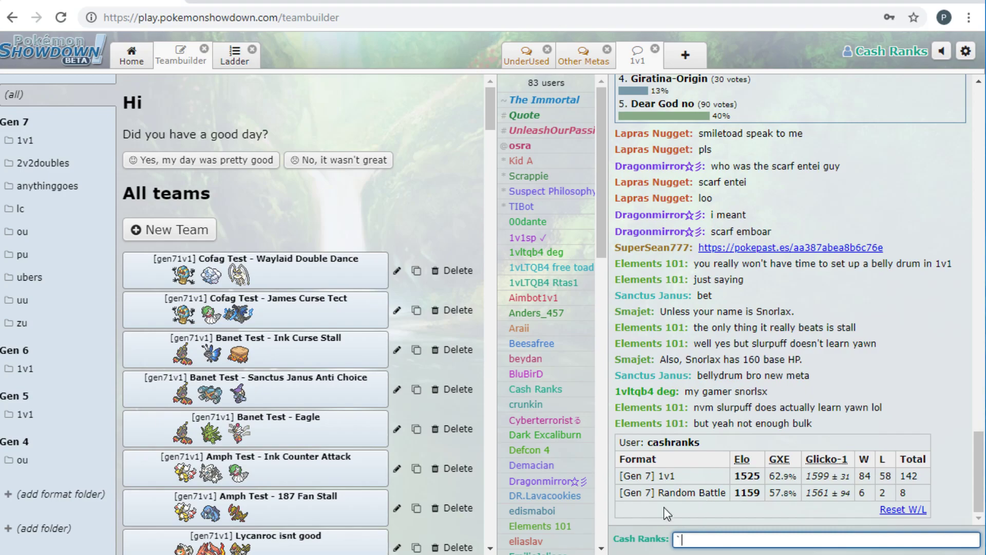
{"action": "mouse_move", "coordinate": [661, 438]}
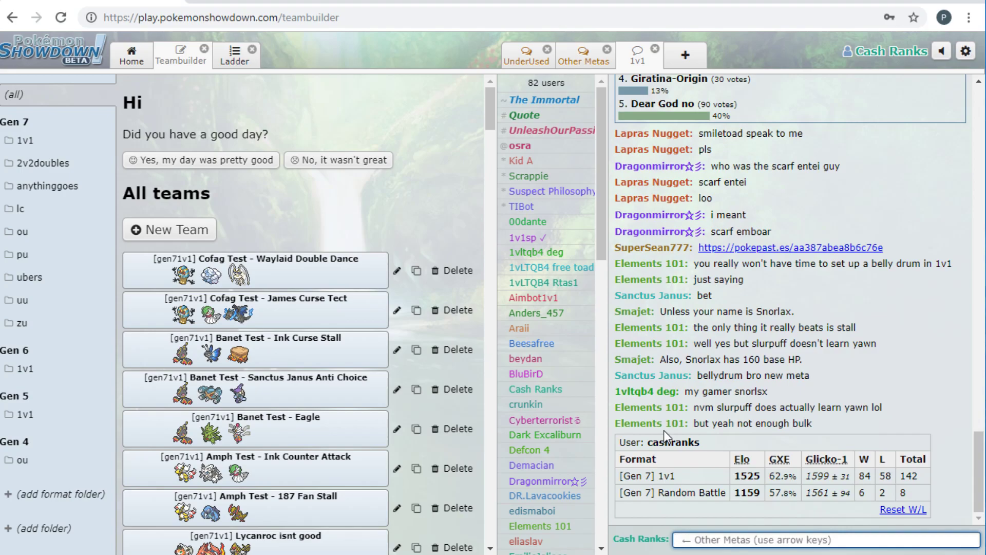
{"action": "mouse_move", "coordinate": [267, 224]}
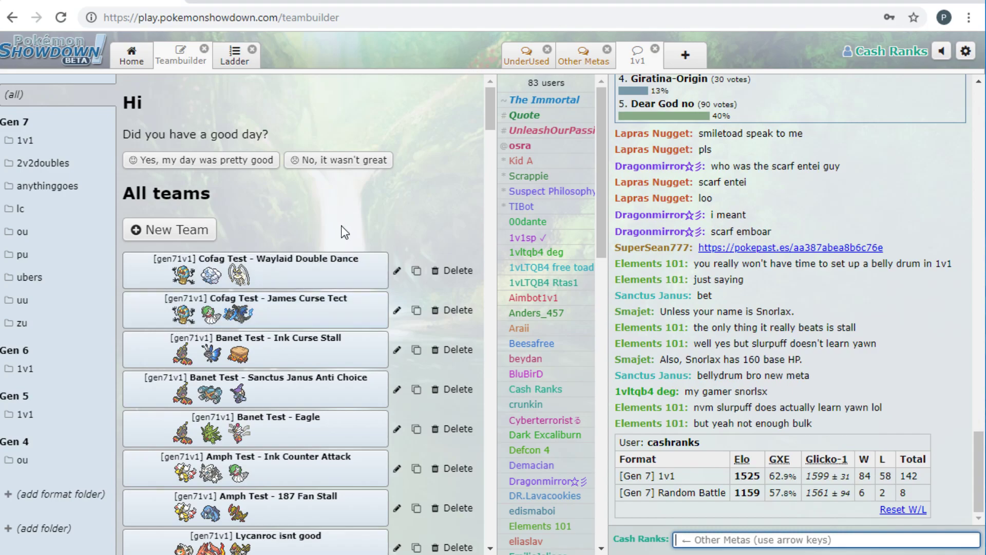
{"action": "mouse_move", "coordinate": [263, 327]}
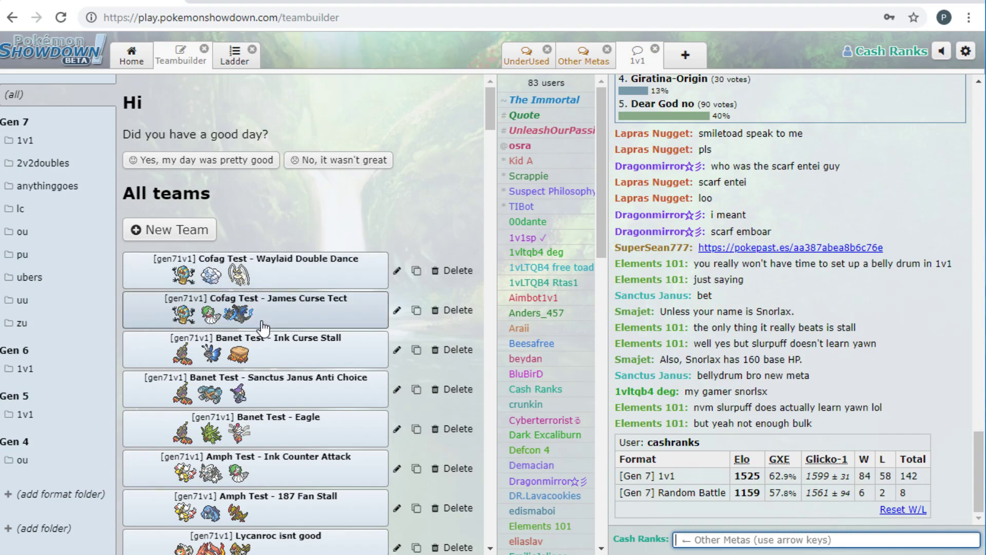
{"action": "mouse_move", "coordinate": [226, 322]}
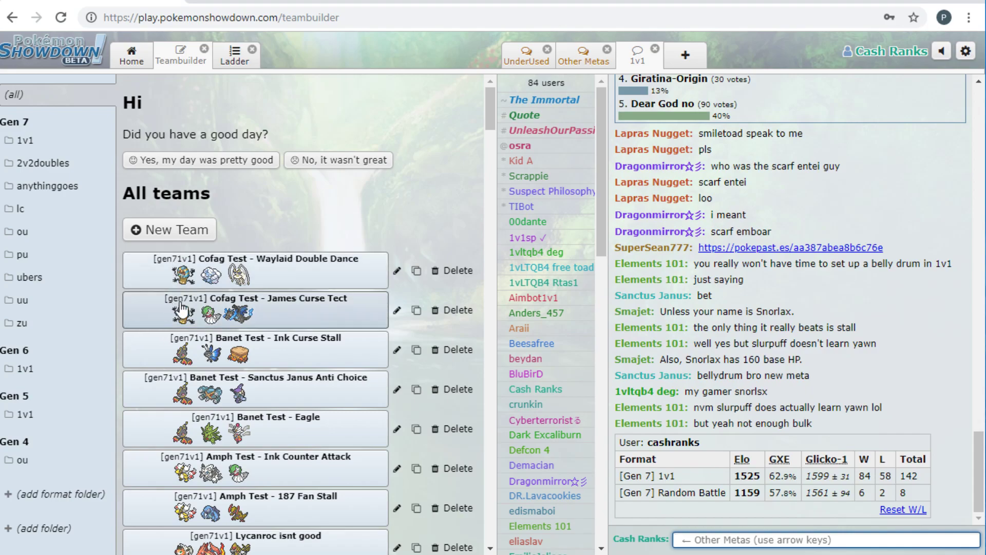
- Open the 'Cofag Test - James Curse Tect' team and inspect each member's moves, item and EVs
{"action": "left_click", "coordinate": [255, 310]}
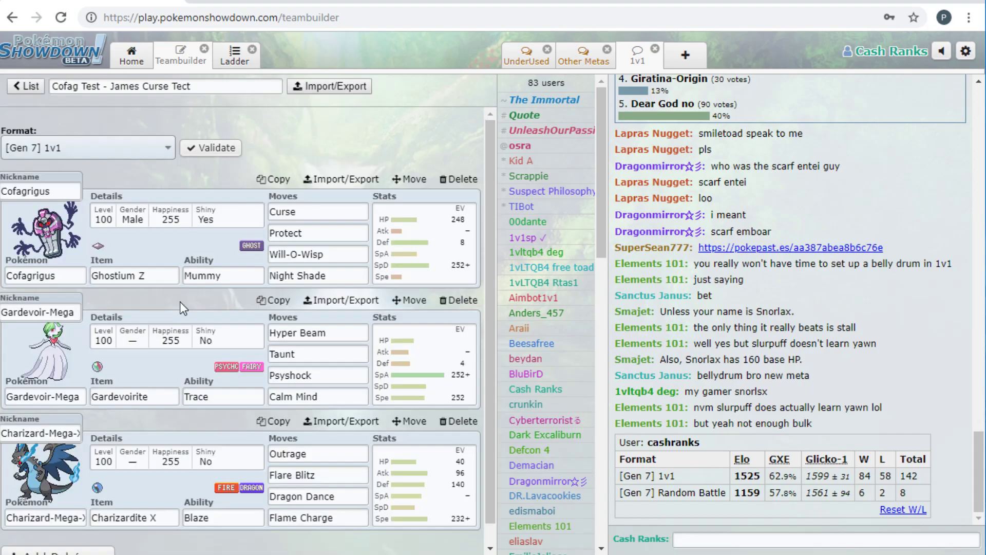
{"action": "mouse_move", "coordinate": [36, 244]}
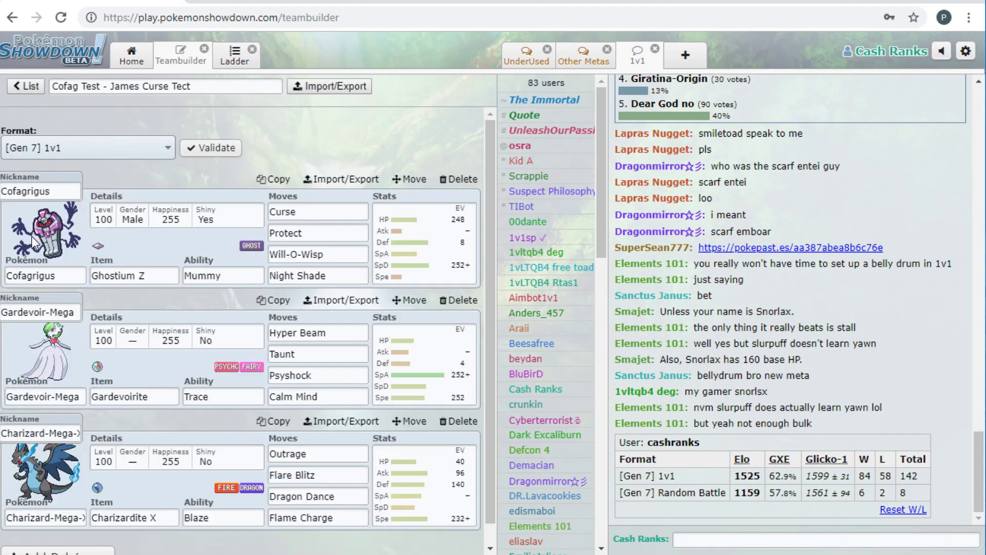
{"action": "mouse_move", "coordinate": [186, 107]}
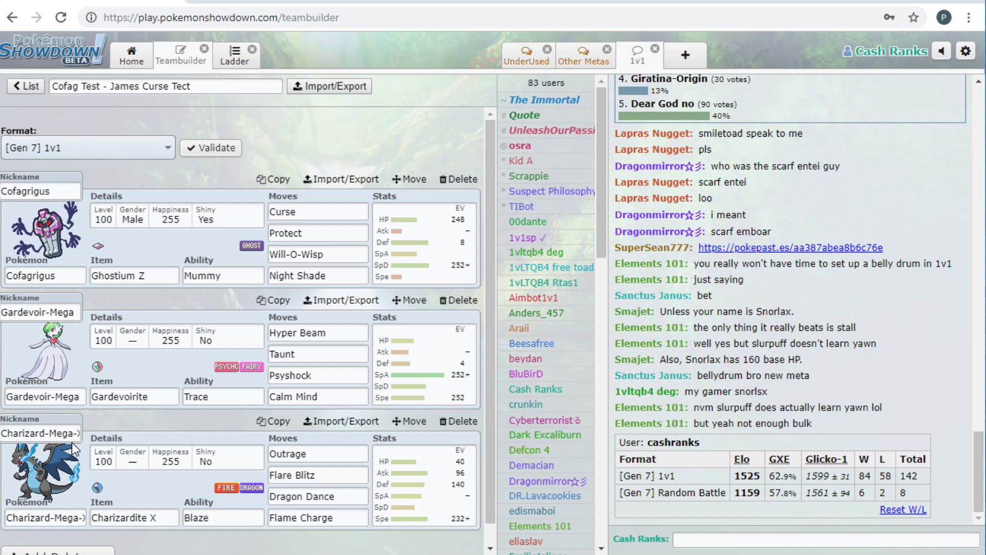
{"action": "left_click", "coordinate": [134, 275]}
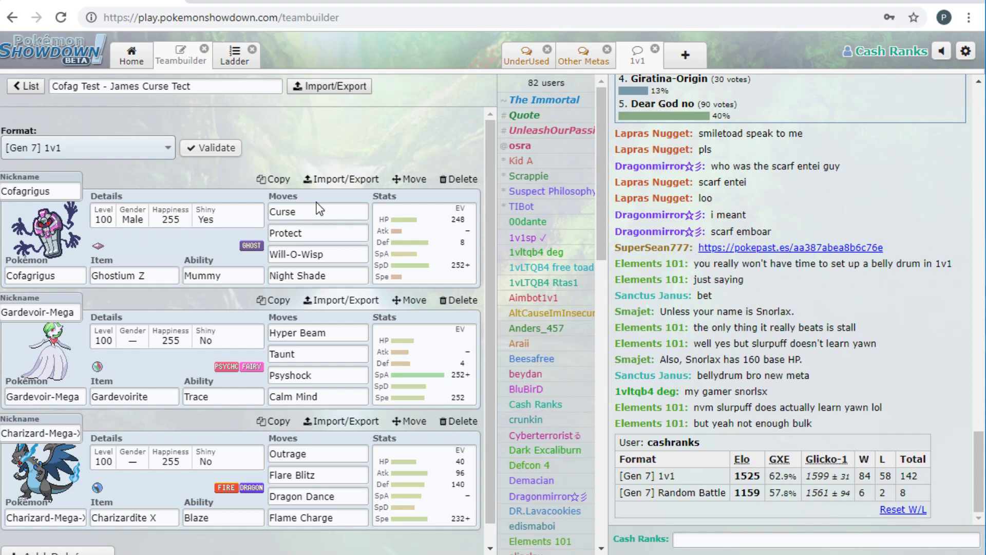
{"action": "left_click", "coordinate": [132, 275]}
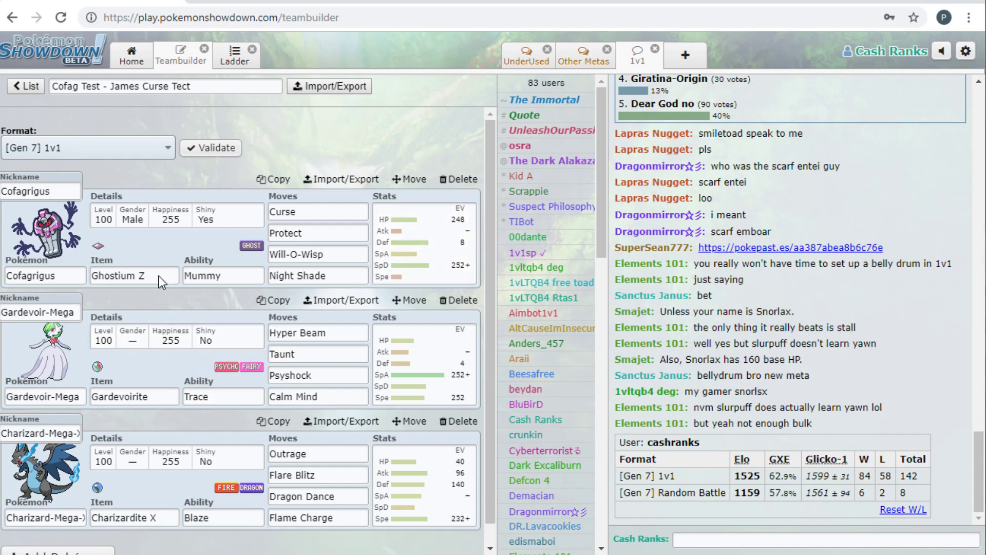
{"action": "mouse_move", "coordinate": [157, 270]}
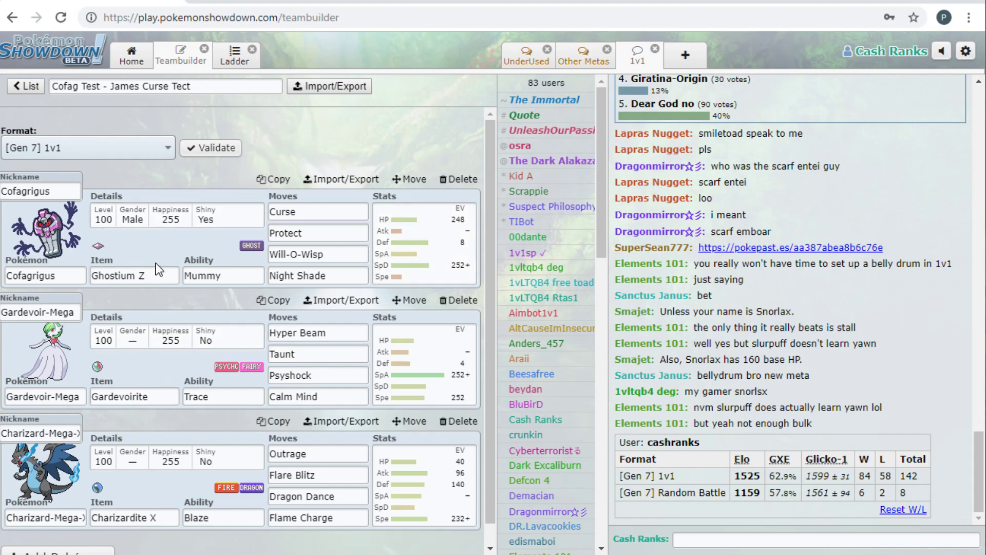
{"action": "left_click", "coordinate": [317, 212]}
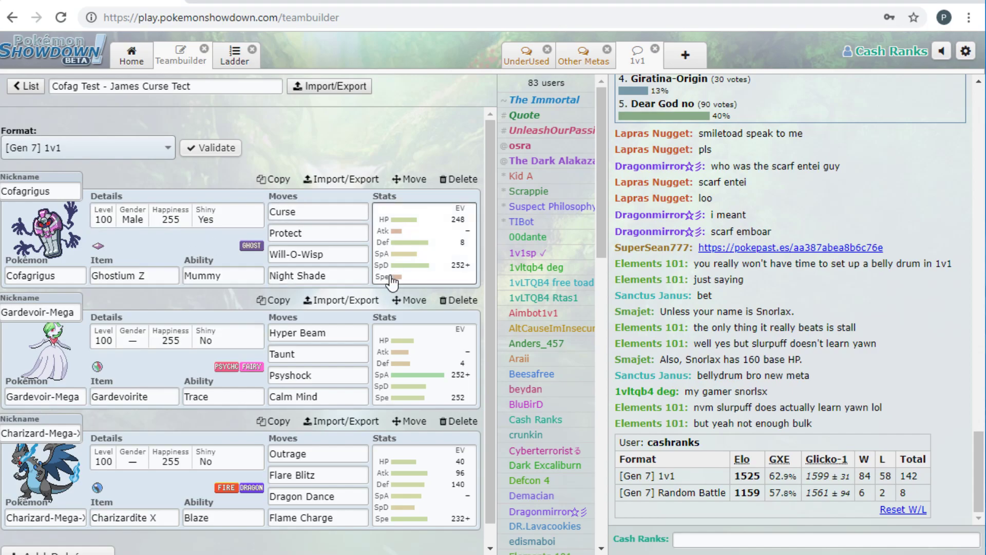
{"action": "mouse_move", "coordinate": [226, 313]}
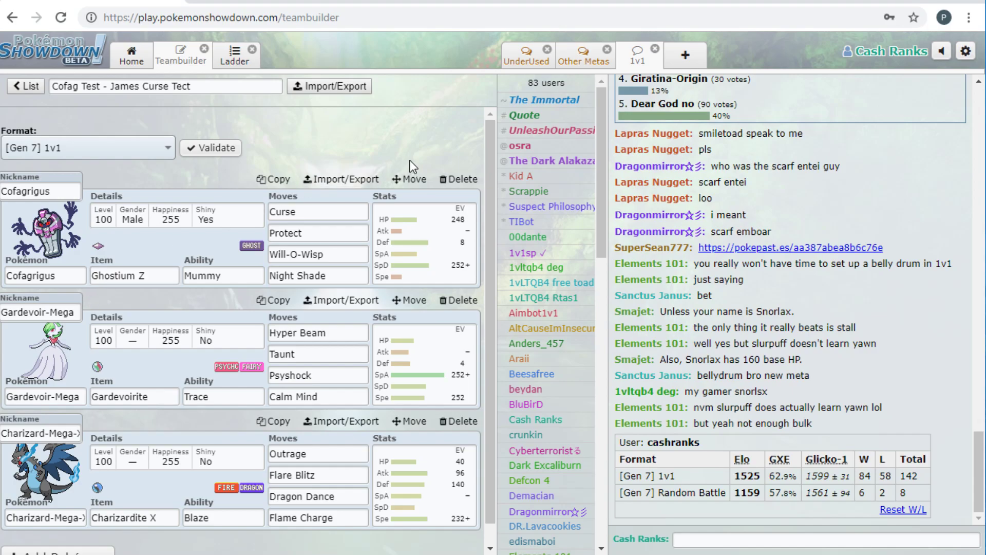
{"action": "mouse_move", "coordinate": [255, 170]}
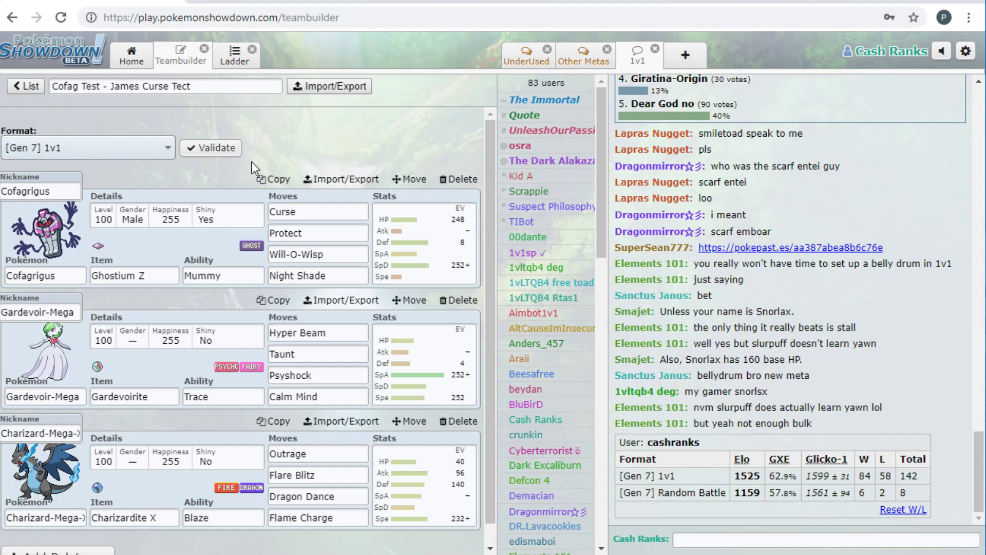
{"action": "mouse_move", "coordinate": [200, 336]}
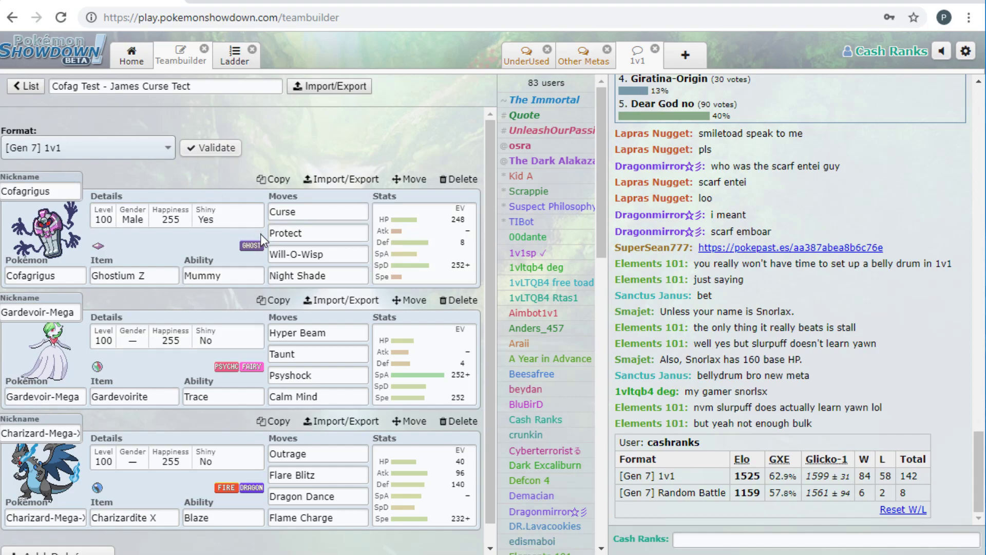
{"action": "left_click", "coordinate": [317, 275]}
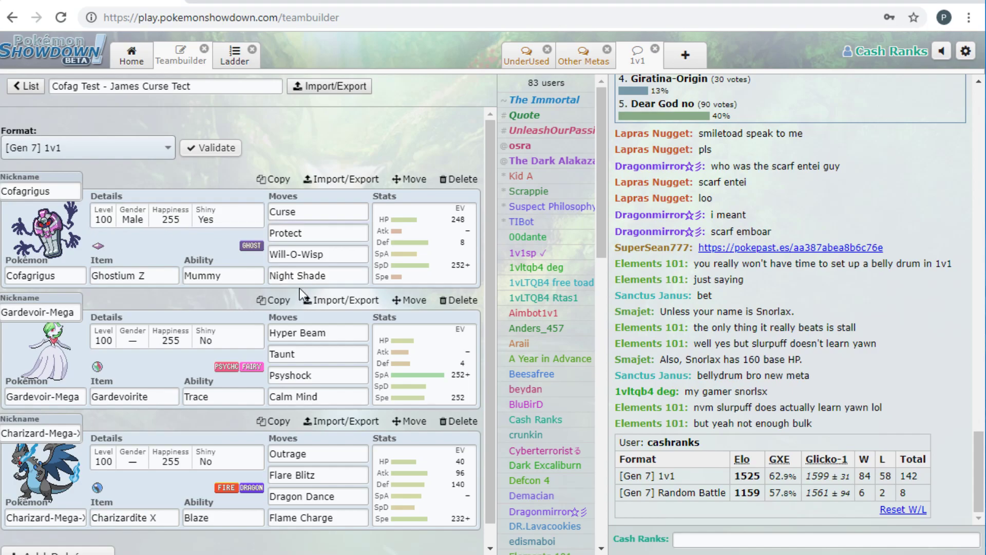
{"action": "mouse_move", "coordinate": [472, 308]}
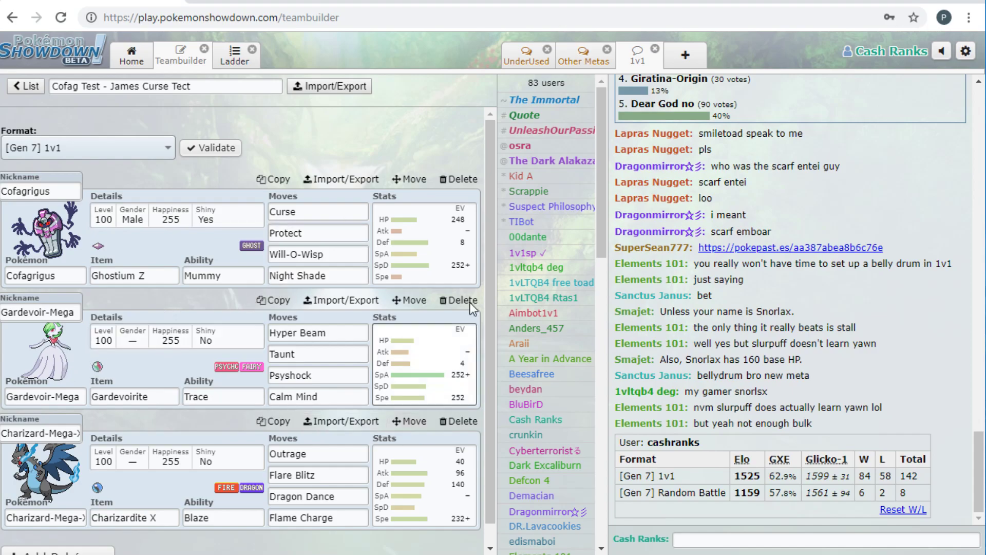
{"action": "mouse_move", "coordinate": [59, 229]}
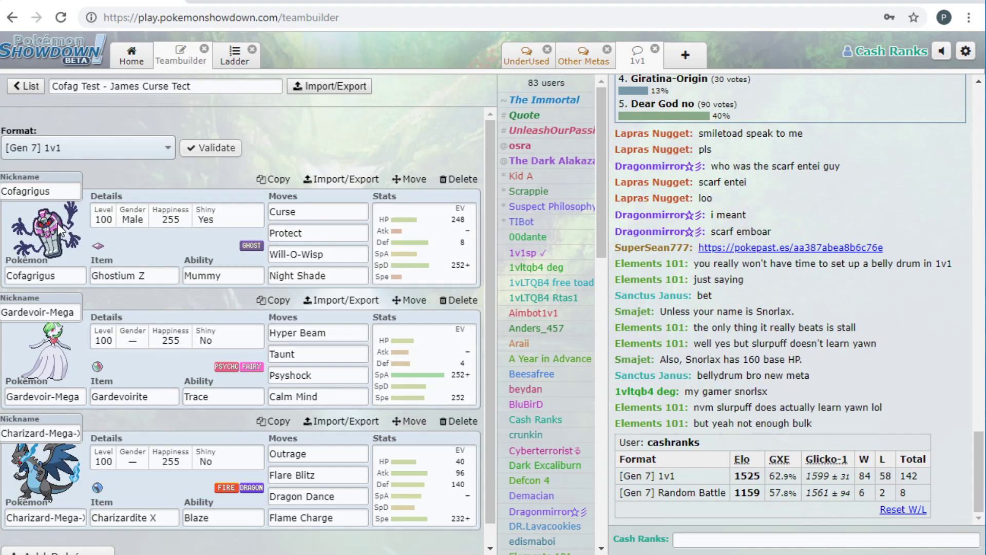
{"action": "mouse_move", "coordinate": [106, 359]}
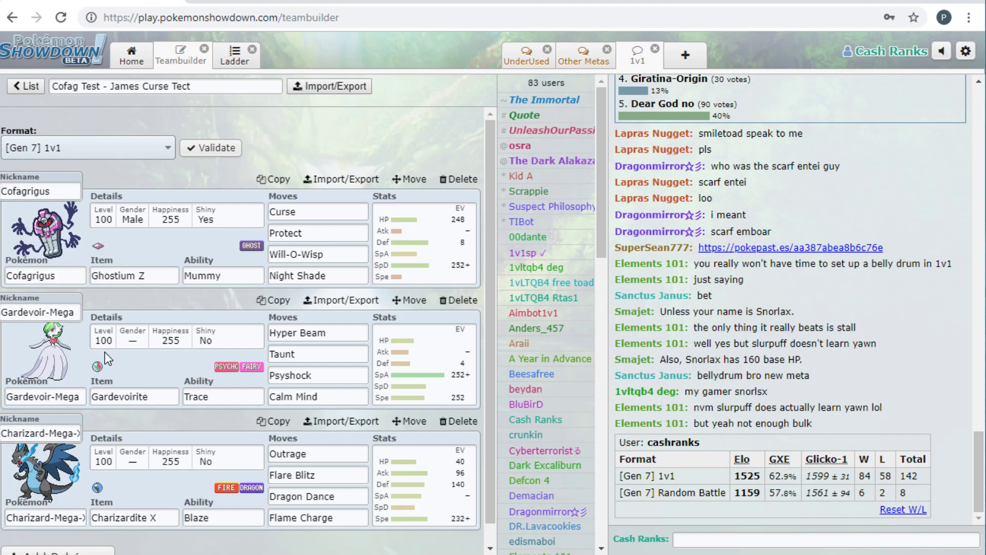
{"action": "mouse_move", "coordinate": [70, 504]}
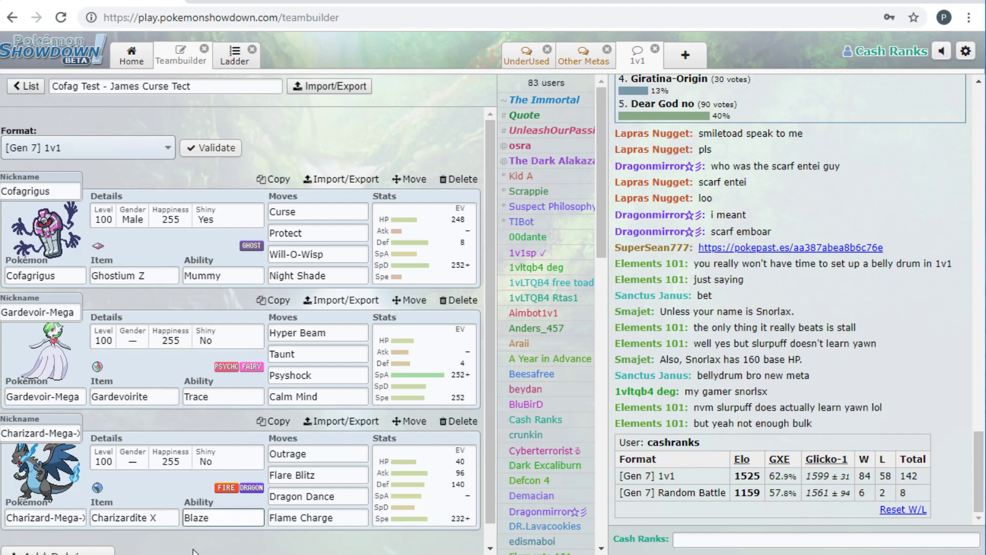
{"action": "mouse_move", "coordinate": [33, 118]}
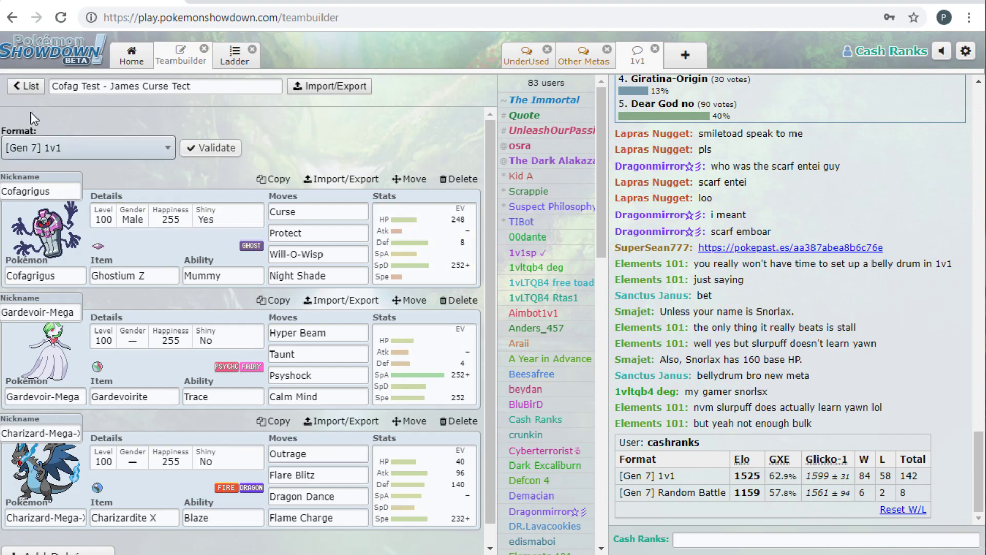
- Return to the team list, open 'Cofag Test - Waylaid Double Dance' and view its sets
{"action": "left_click", "coordinate": [25, 86]}
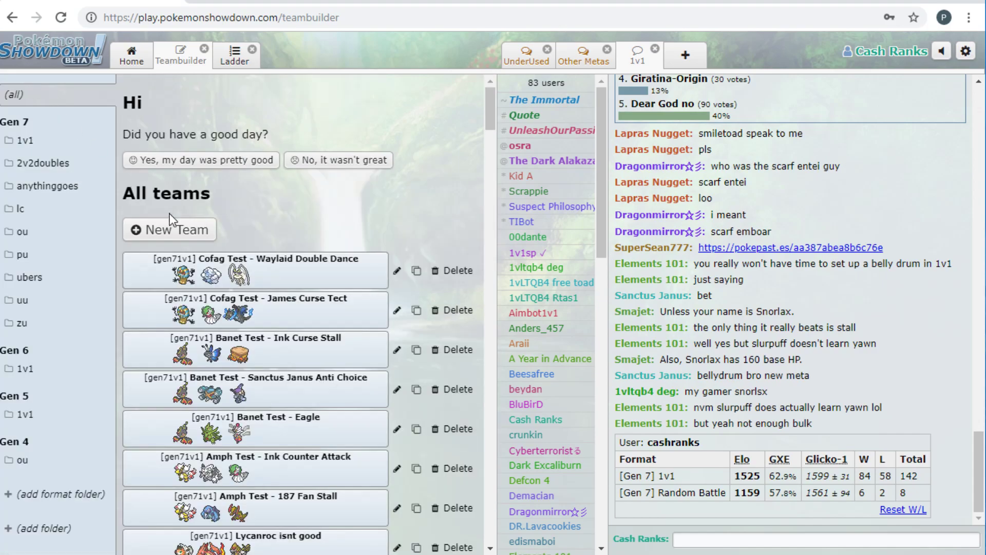
{"action": "left_click", "coordinate": [255, 259]}
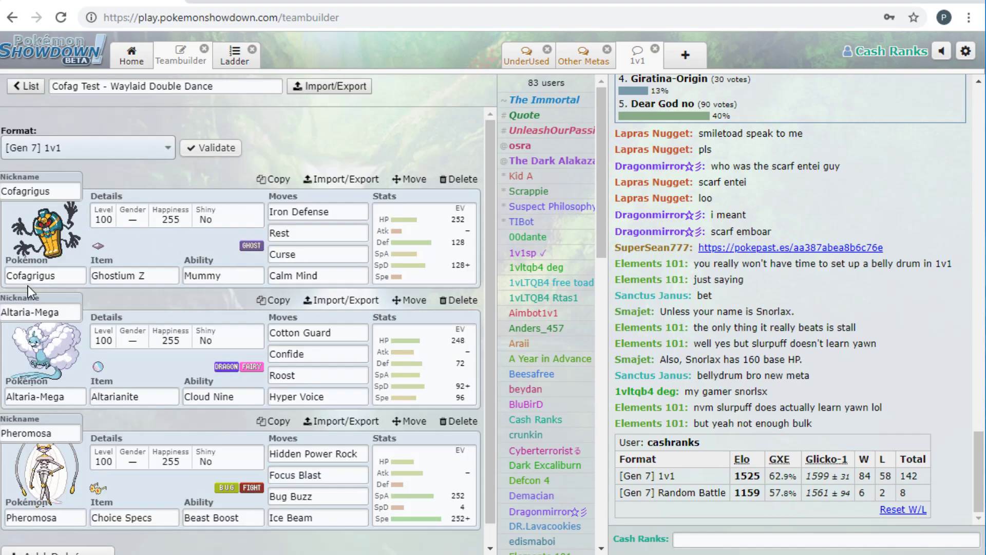
{"action": "mouse_move", "coordinate": [112, 115]}
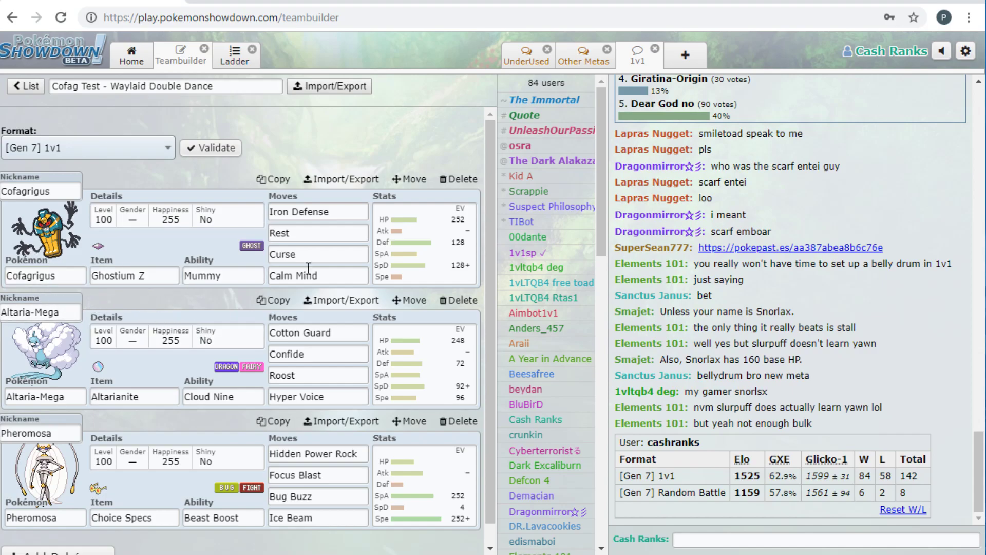
{"action": "mouse_move", "coordinate": [317, 199]}
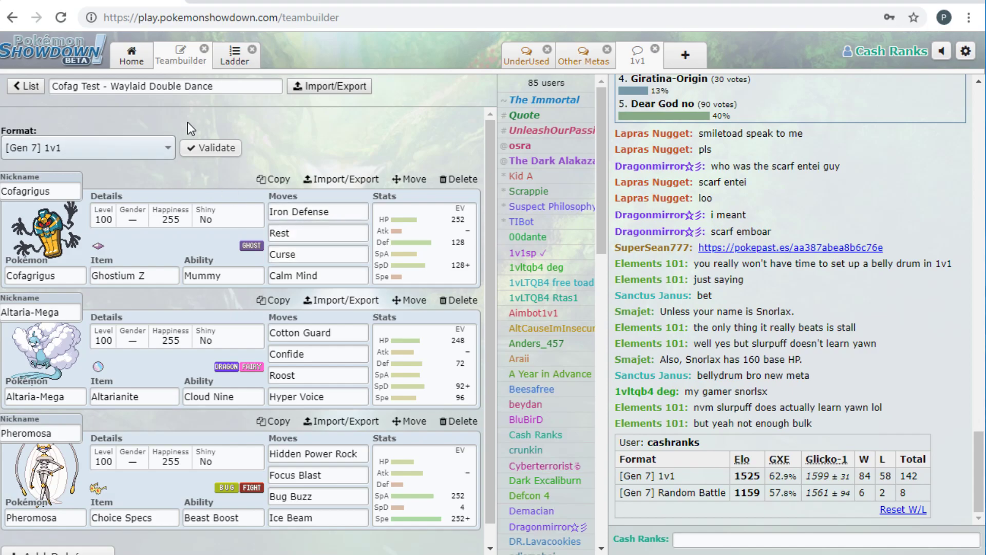
{"action": "left_click", "coordinate": [317, 375]}
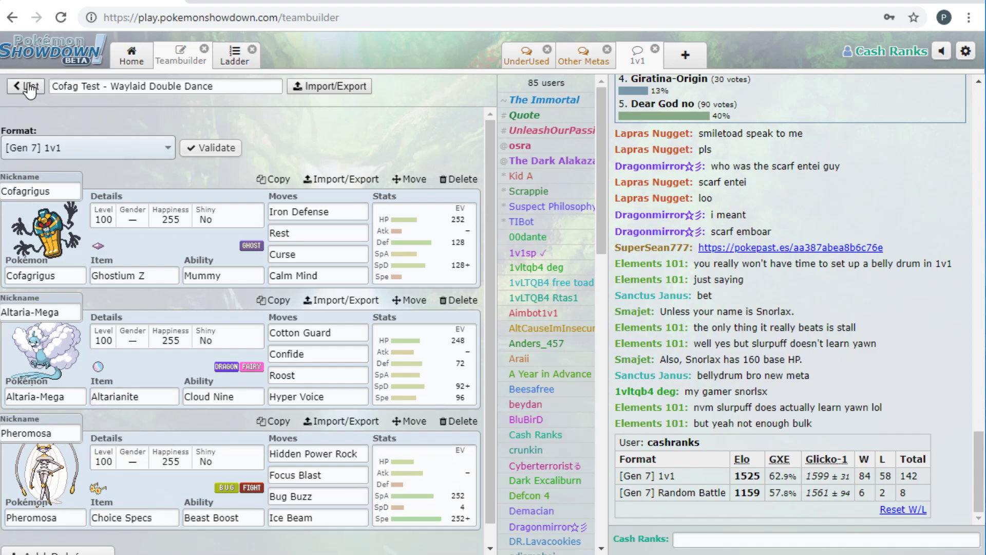
- Leave the teambuilder and search for a random [Gen 7] 1v1 battle
{"action": "left_click", "coordinate": [26, 86]}
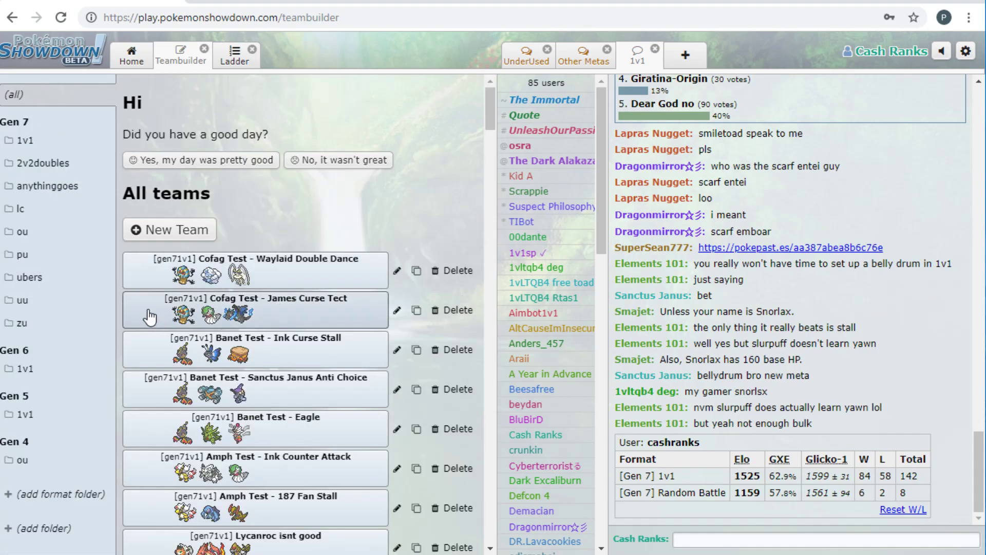
{"action": "mouse_move", "coordinate": [183, 317]}
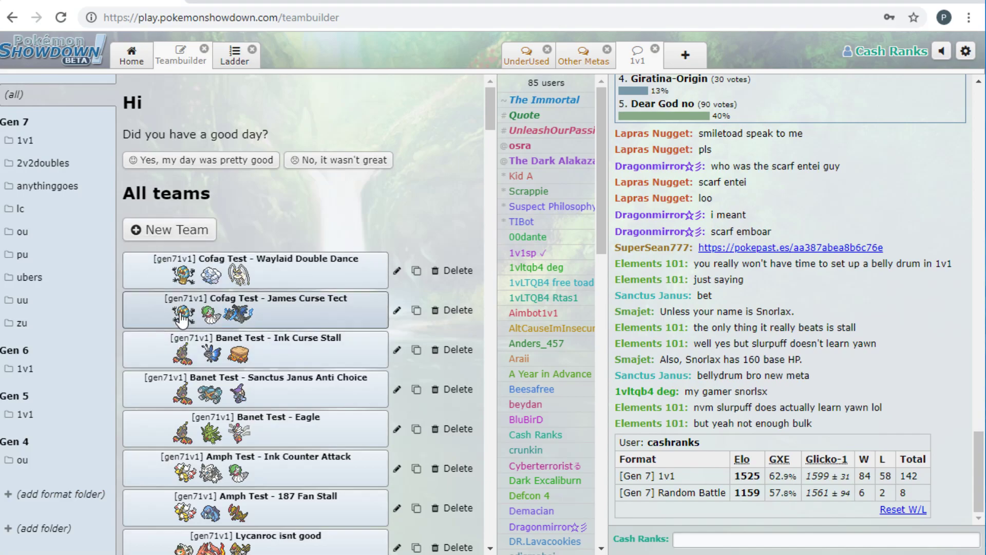
{"action": "mouse_move", "coordinate": [132, 54]}
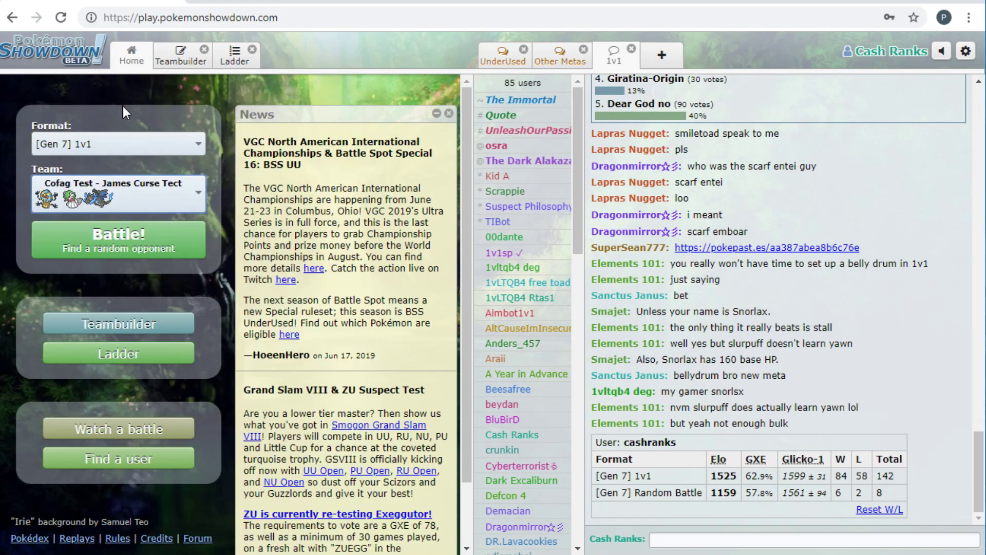
{"action": "mouse_move", "coordinate": [145, 145]}
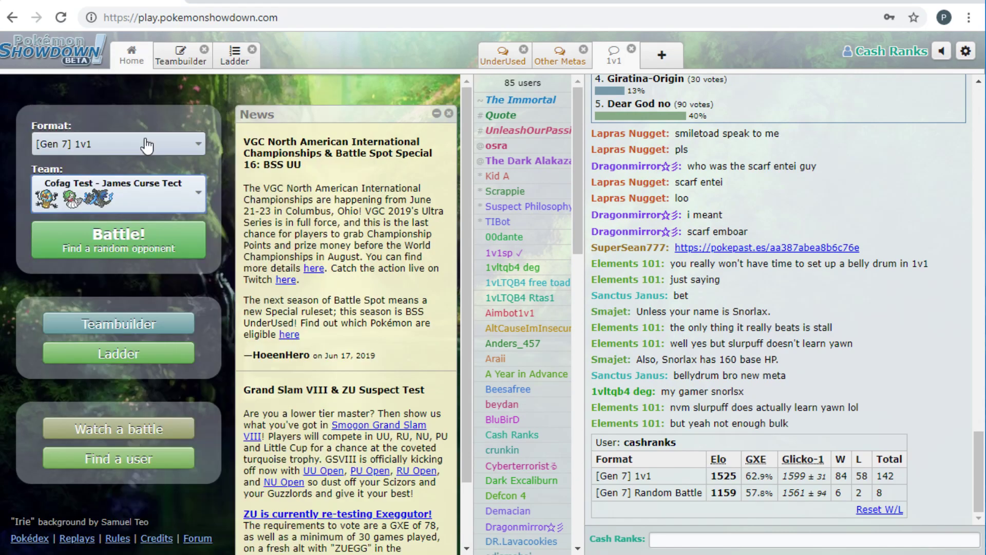
{"action": "mouse_move", "coordinate": [118, 246]}
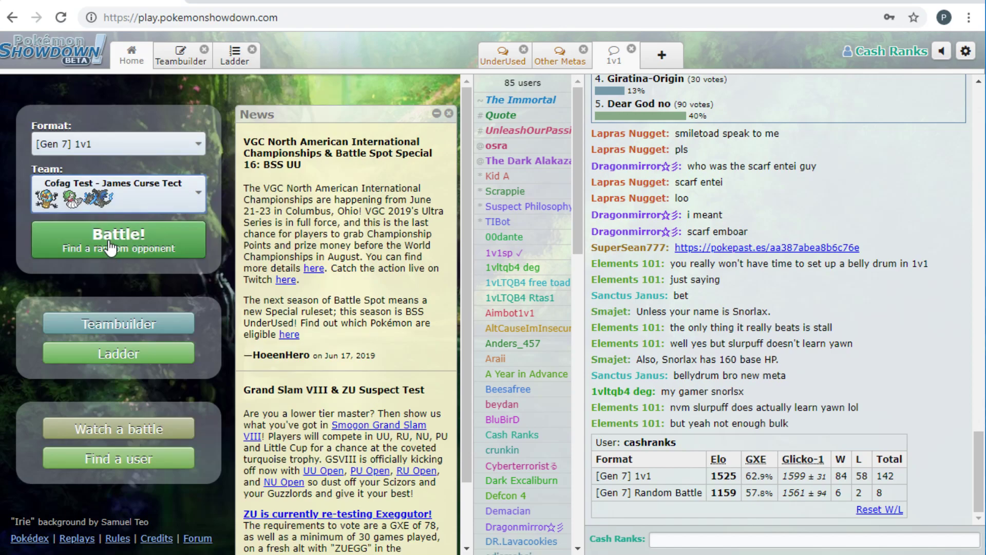
{"action": "left_click", "coordinate": [118, 239]}
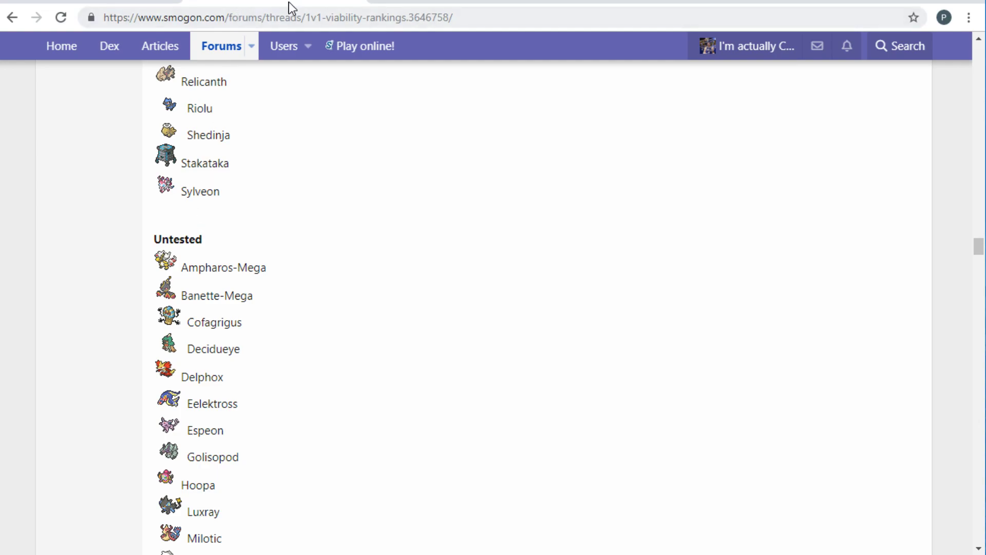
{"action": "mouse_move", "coordinate": [179, 381]}
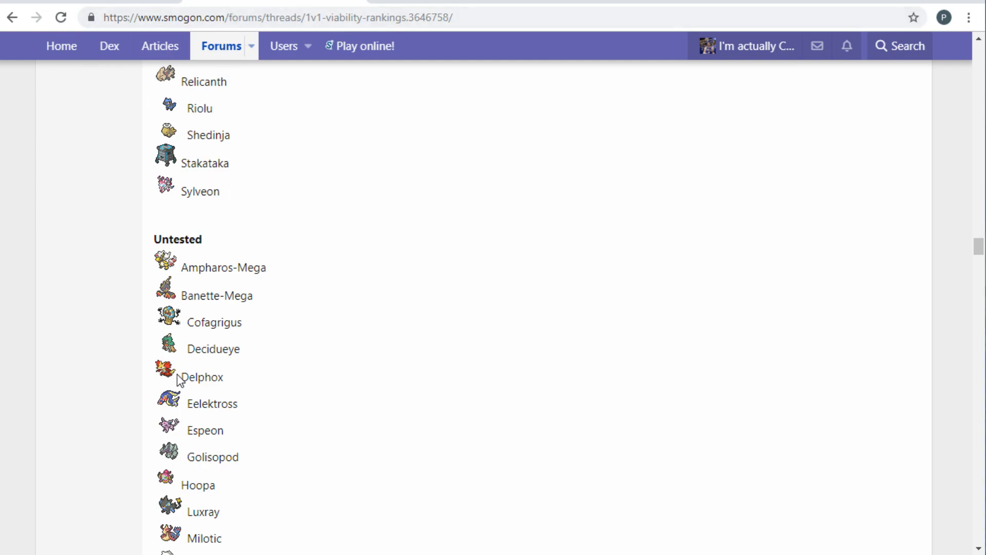
- Scroll the Smogon rankings down to the Untested section, then return to the Showdown battle
{"action": "scroll", "scroll_direction": "down", "scroll_amount": 3}
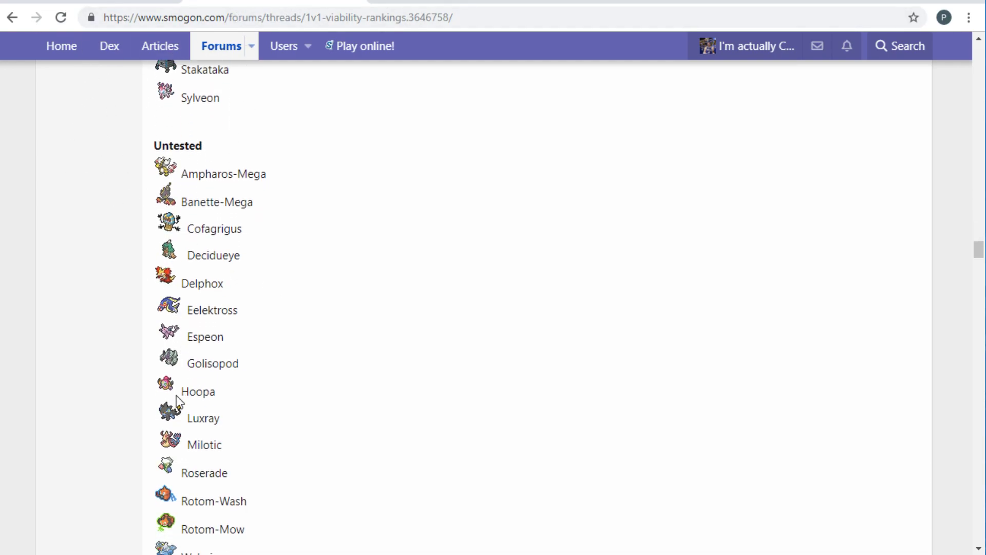
{"action": "scroll", "scroll_direction": "down", "scroll_amount": 3}
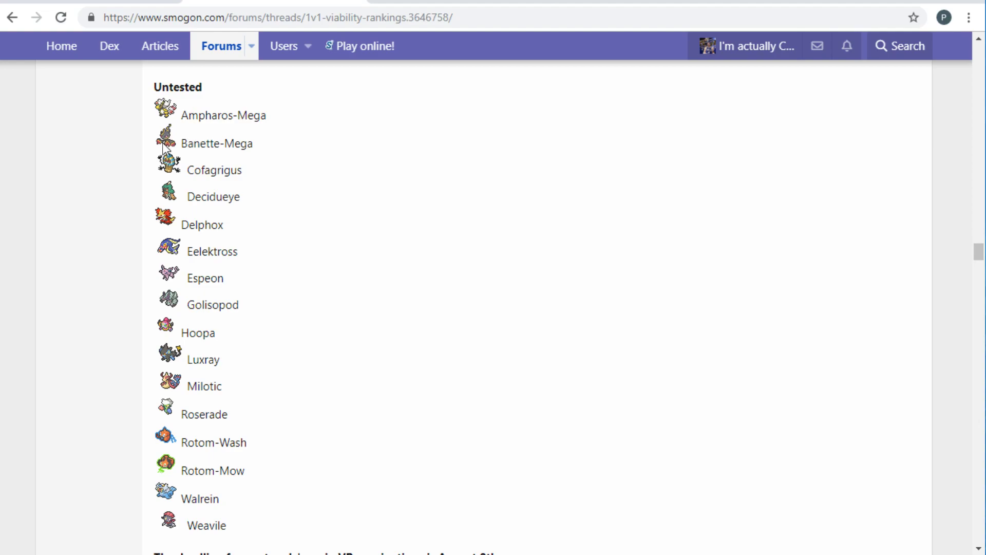
{"action": "mouse_move", "coordinate": [165, 179]}
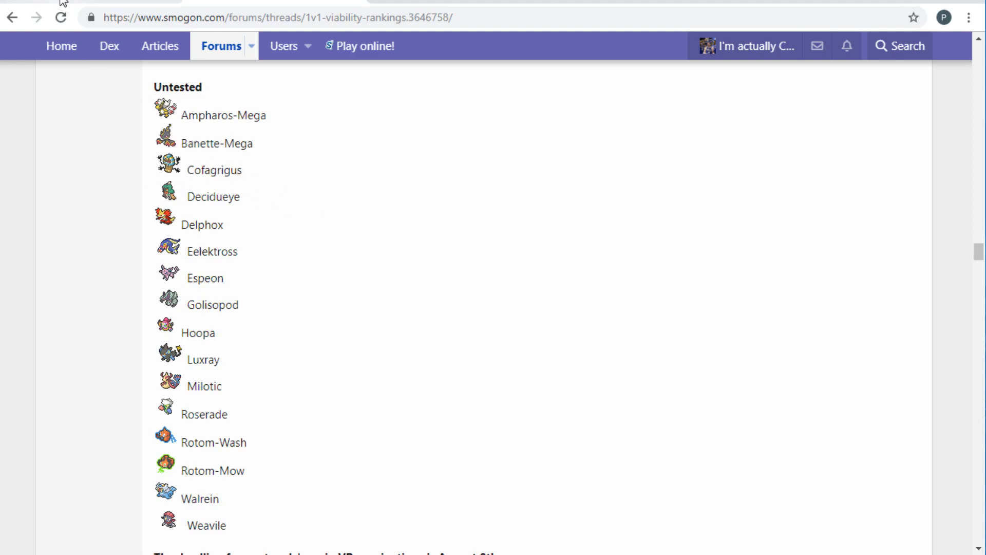
{"action": "left_click", "coordinate": [258, 18]}
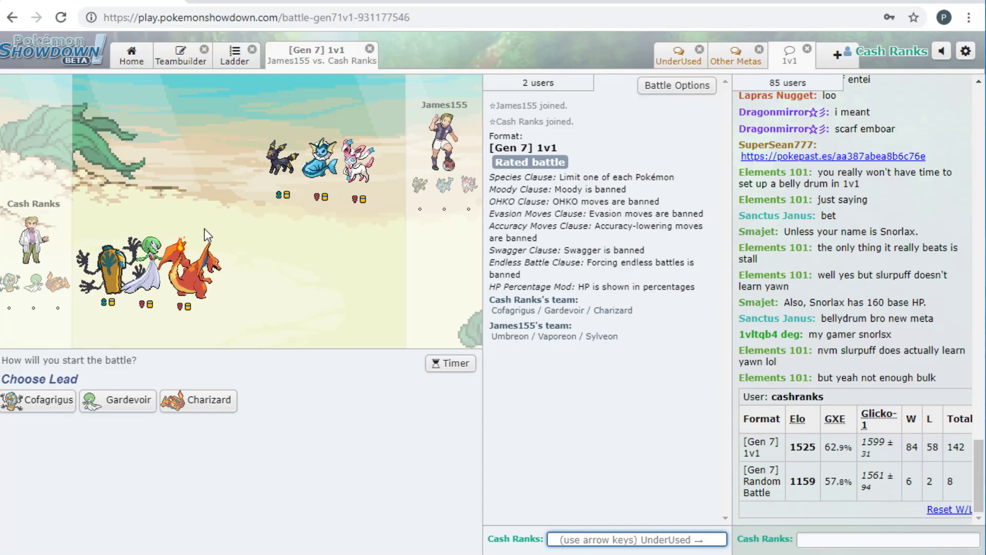
{"action": "mouse_move", "coordinate": [117, 400]}
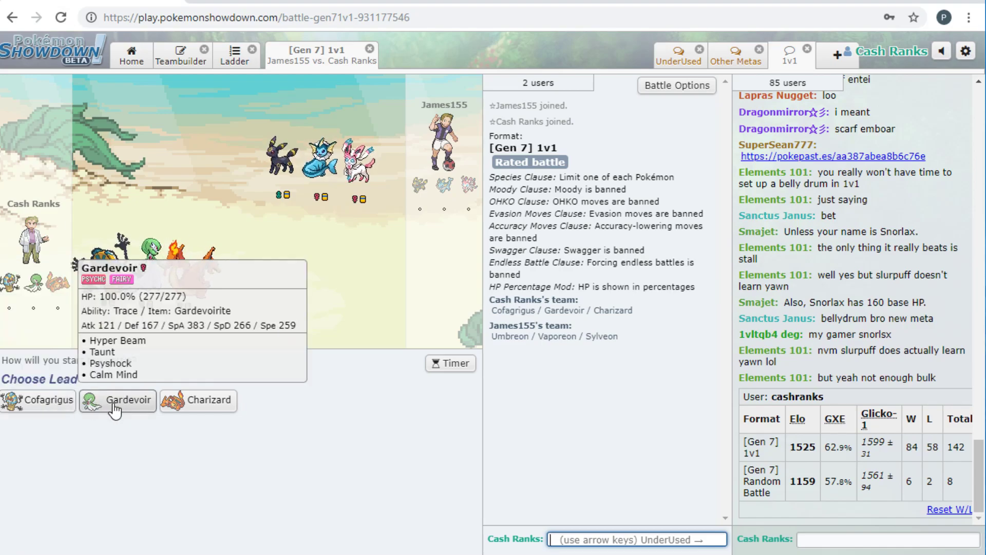
{"action": "mouse_move", "coordinate": [317, 346]}
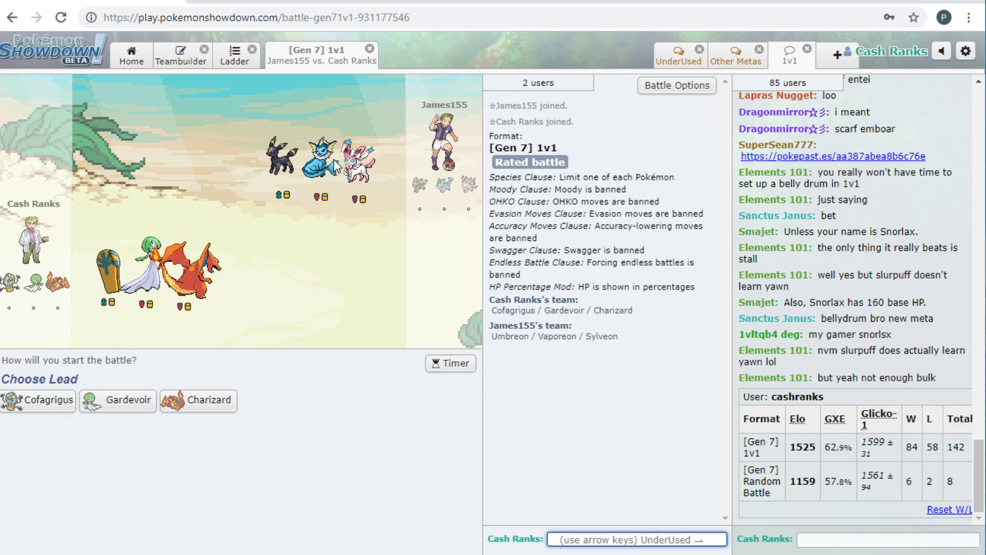
{"action": "mouse_move", "coordinate": [117, 401]}
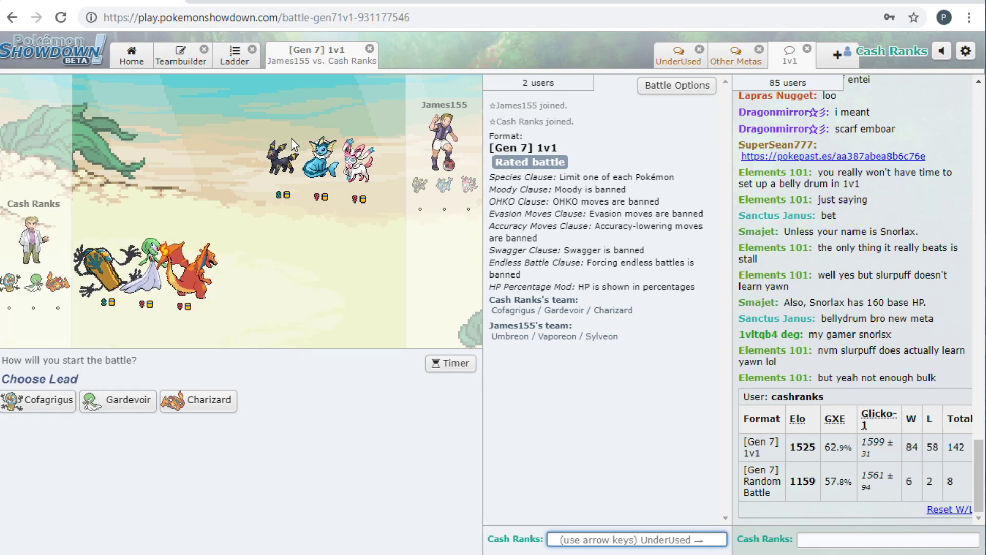
{"action": "mouse_move", "coordinate": [119, 401]}
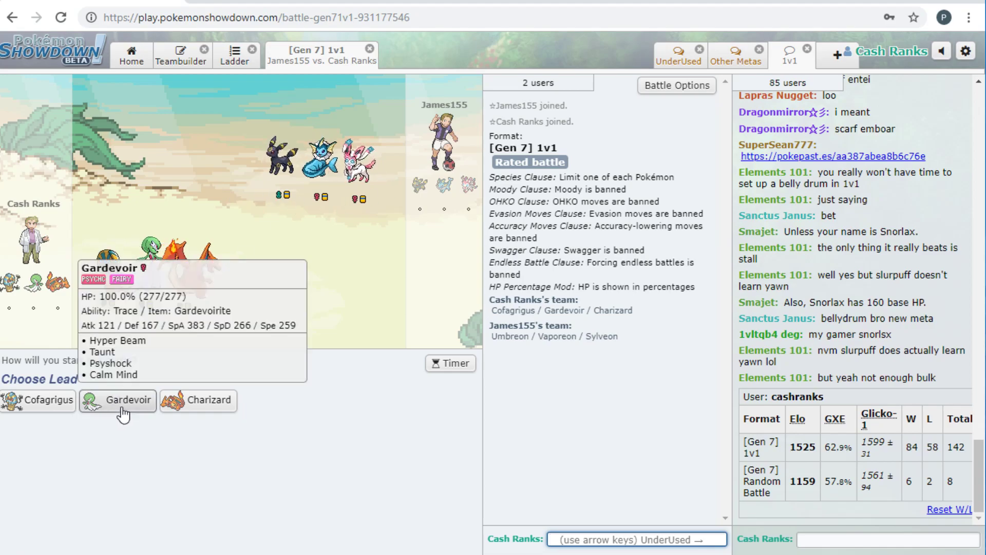
{"action": "mouse_move", "coordinate": [146, 420]}
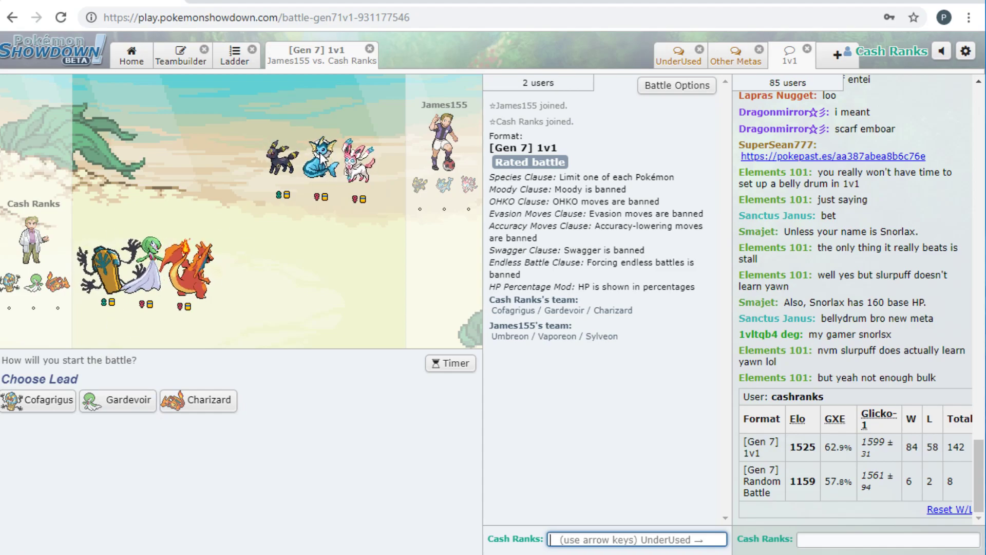
{"action": "mouse_move", "coordinate": [118, 401]}
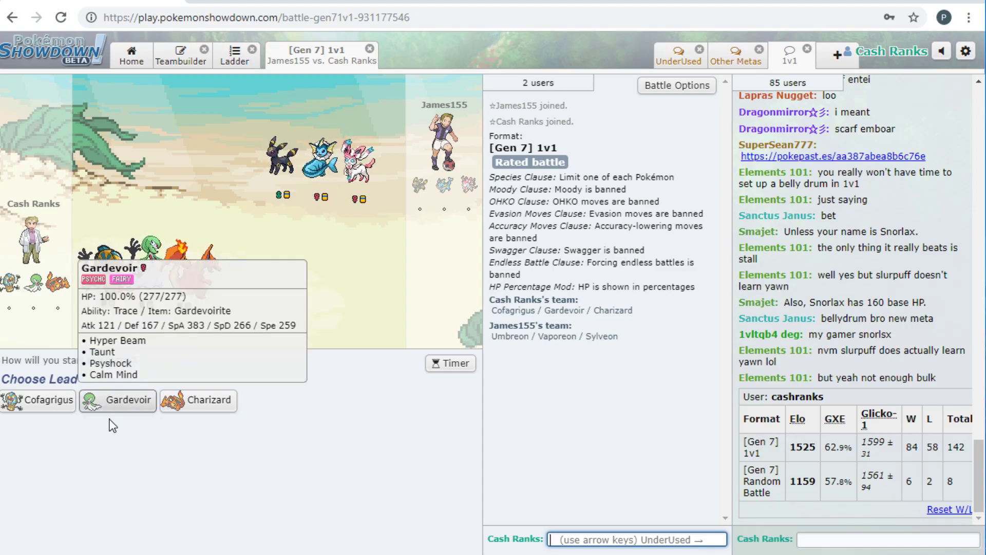
- Lead Gardevoir, Mega Evolve into Taunt, use Calm Mind, then Psyshock Vaporeon for the win
{"action": "left_click", "coordinate": [117, 400]}
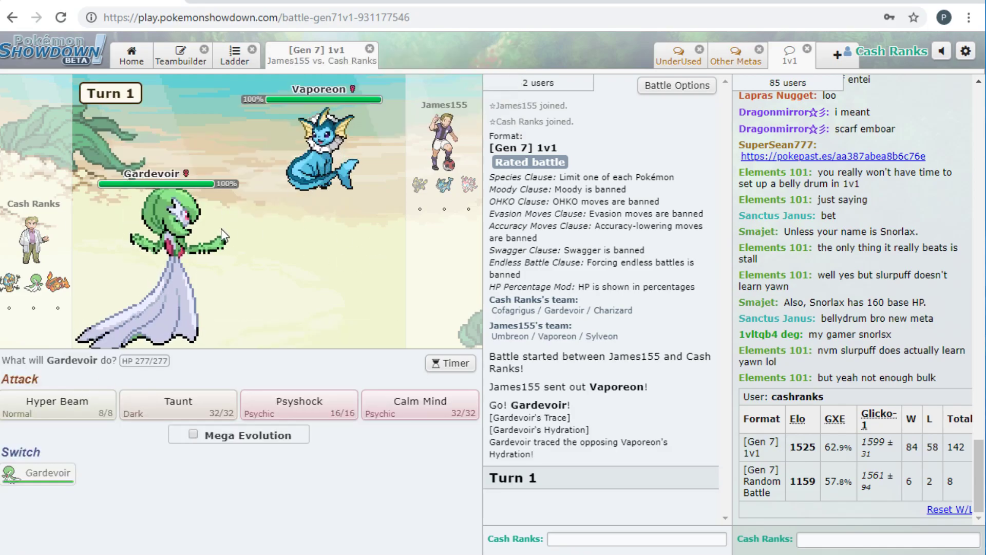
{"action": "mouse_move", "coordinate": [178, 404]}
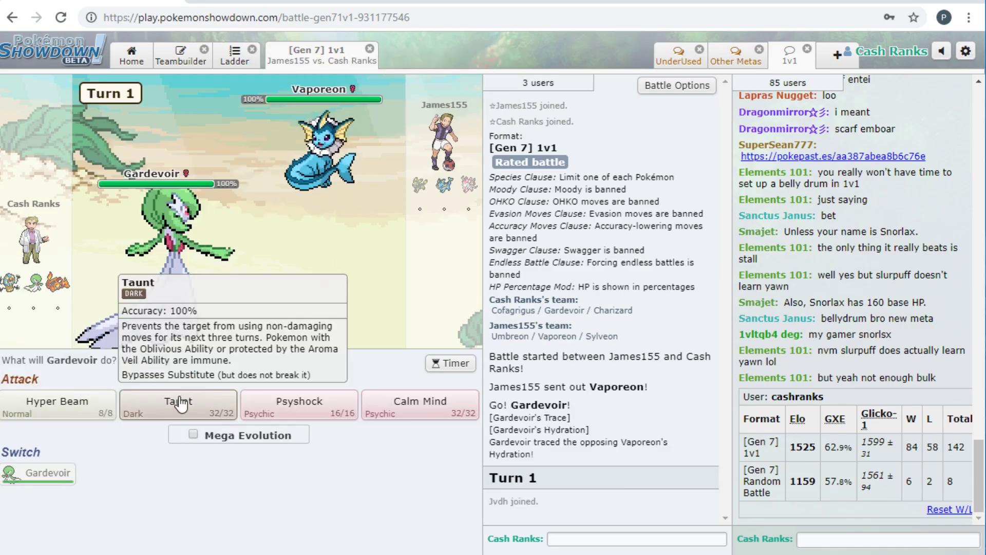
{"action": "mouse_move", "coordinate": [289, 164]}
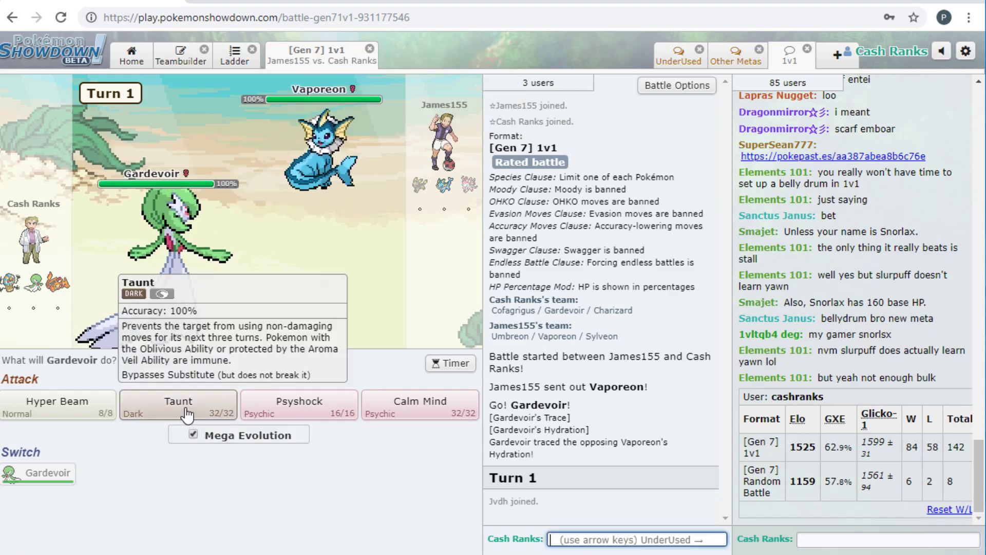
{"action": "left_click", "coordinate": [178, 405]}
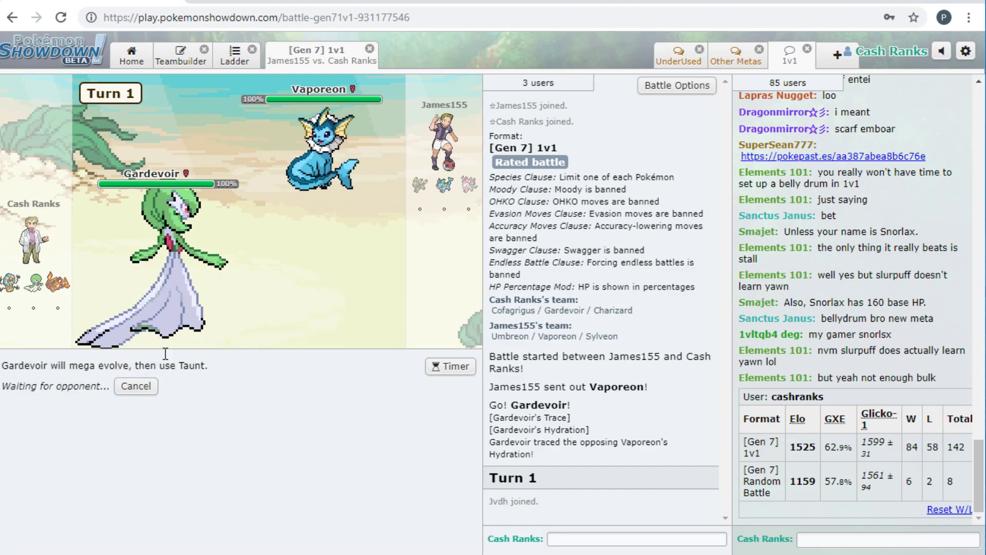
{"action": "mouse_move", "coordinate": [328, 183]}
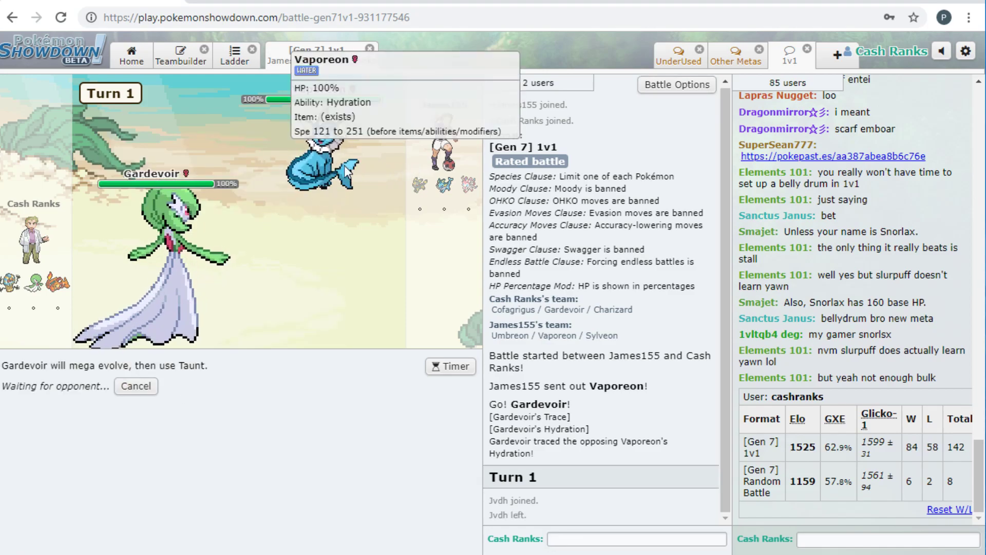
{"action": "mouse_move", "coordinate": [437, 185]}
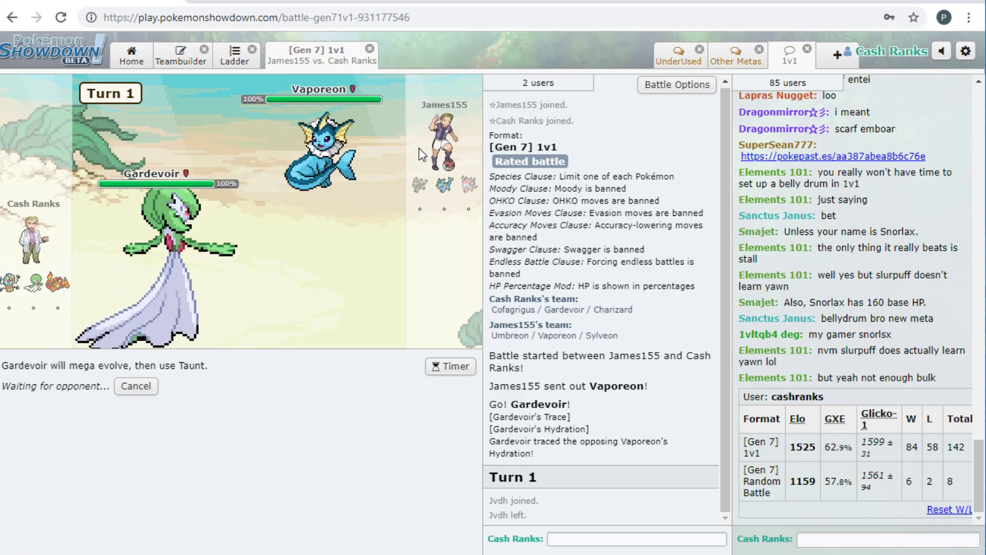
{"action": "mouse_move", "coordinate": [234, 417]}
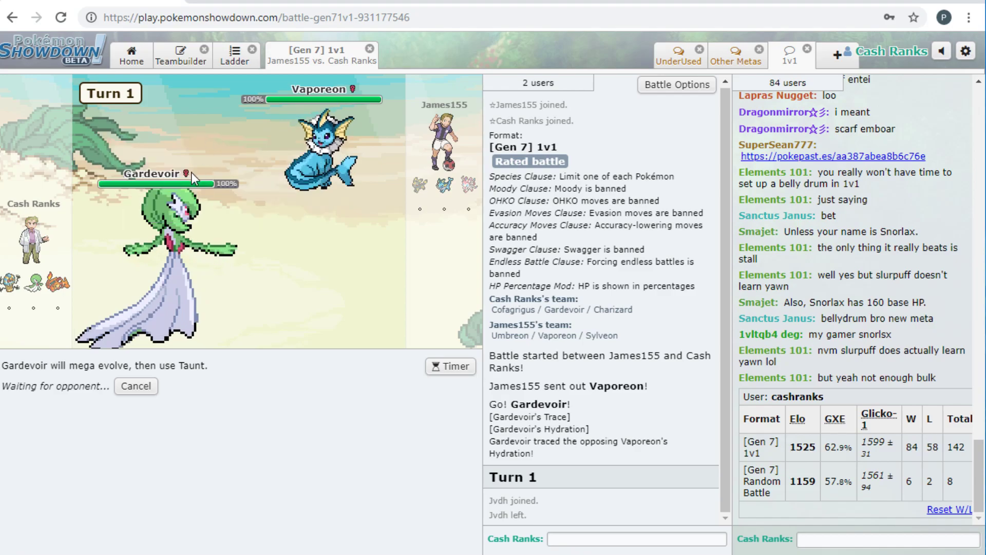
{"action": "mouse_move", "coordinate": [321, 144]}
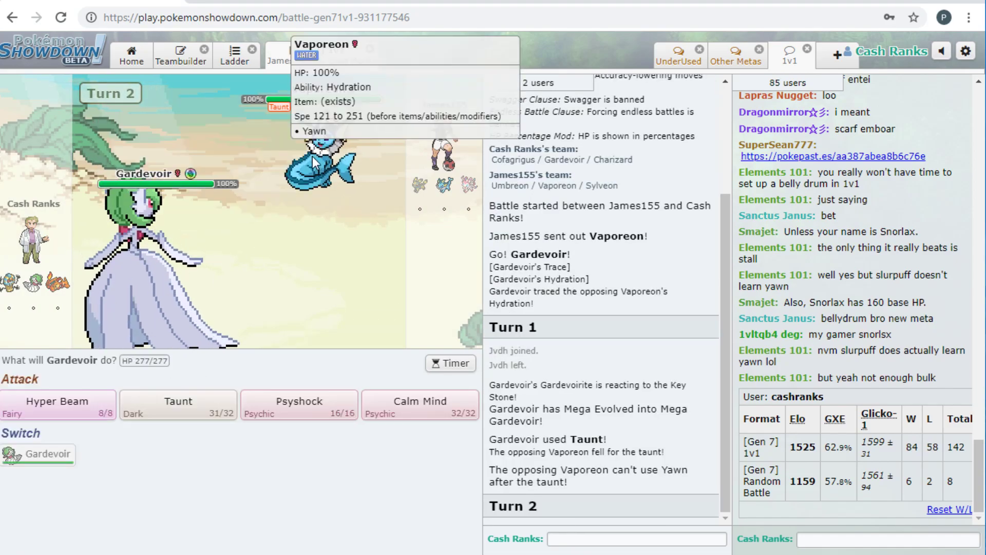
{"action": "left_click", "coordinate": [420, 401]}
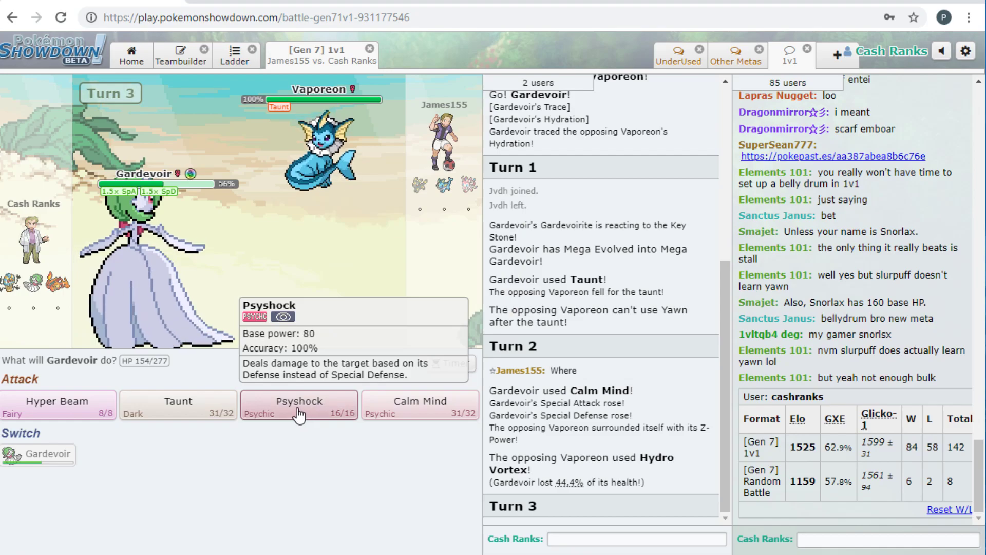
{"action": "left_click", "coordinate": [299, 405]}
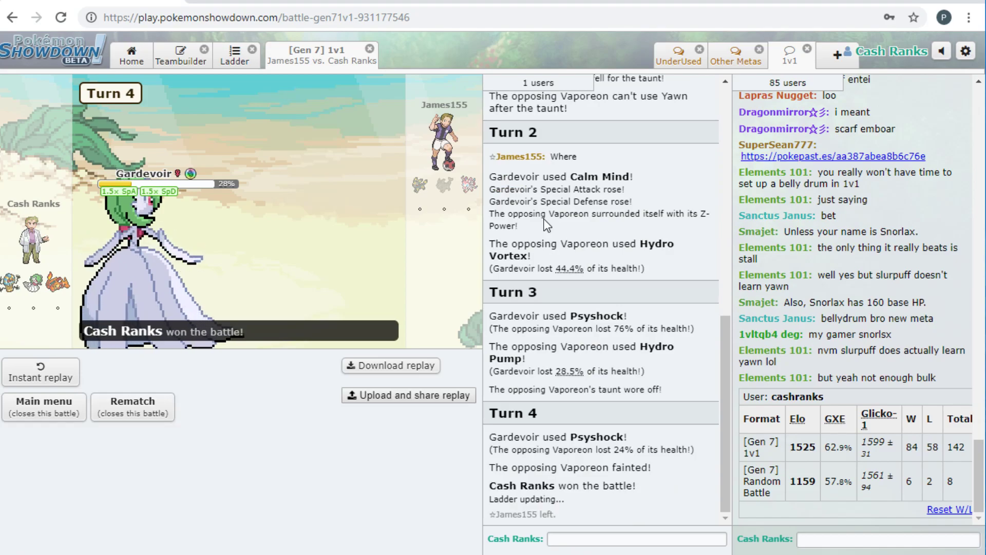
{"action": "mouse_move", "coordinate": [406, 225]}
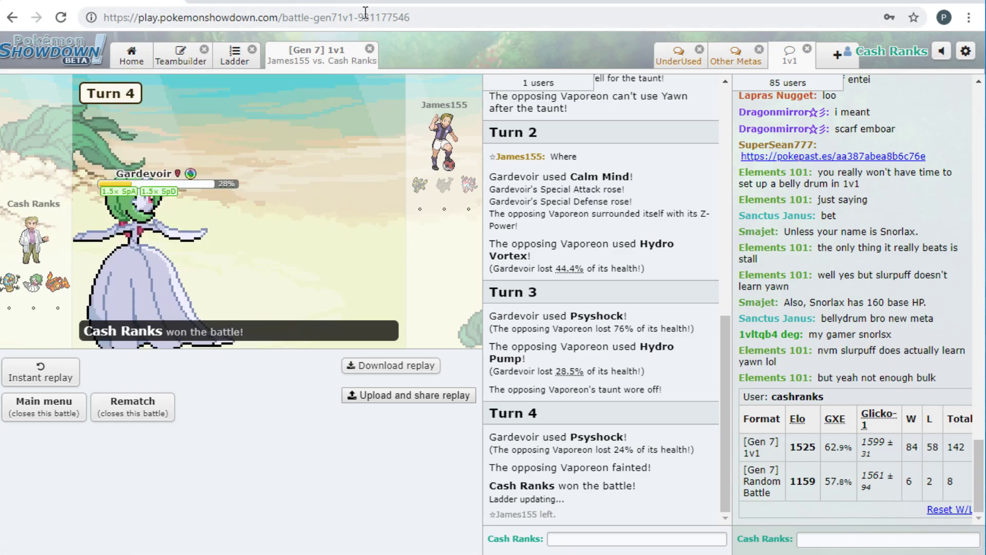
{"action": "mouse_move", "coordinate": [370, 49]}
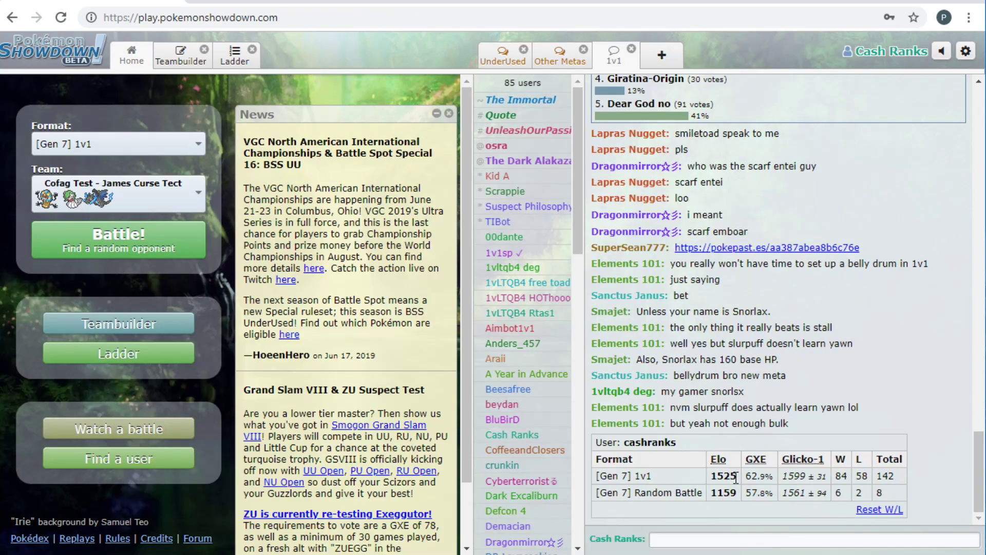
{"action": "mouse_move", "coordinate": [167, 239]}
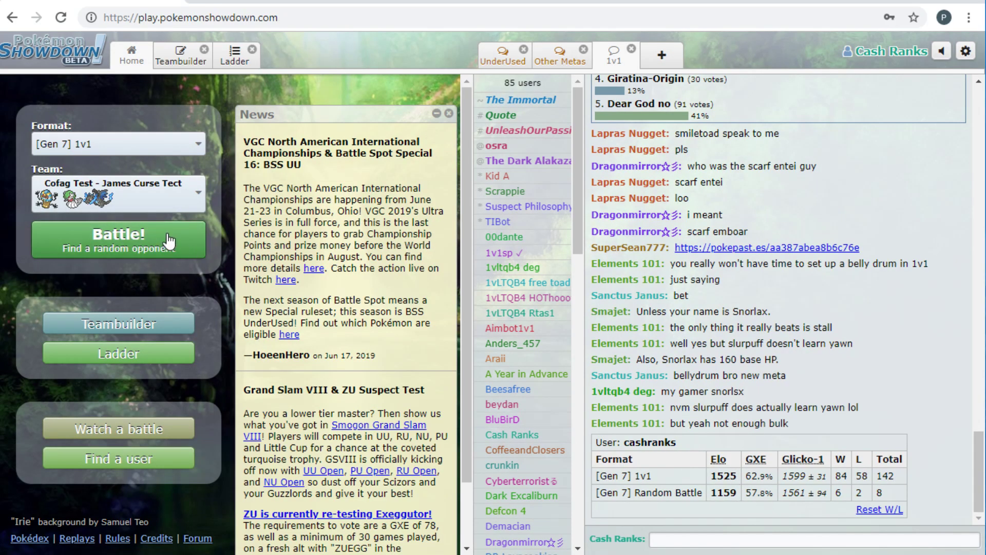
- Start another random [Gen 7] 1v1 search from the Home tab
{"action": "left_click", "coordinate": [118, 239]}
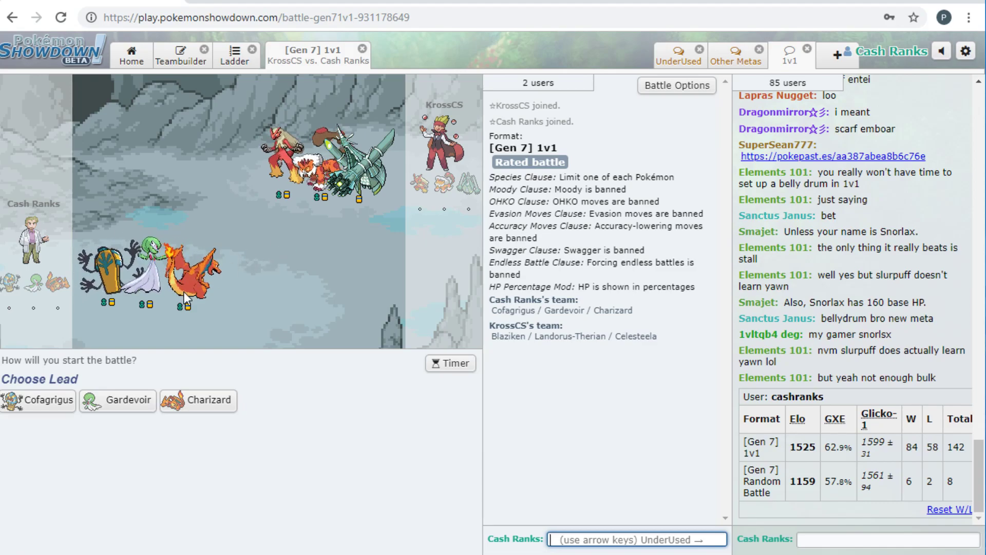
{"action": "mouse_move", "coordinate": [38, 401]}
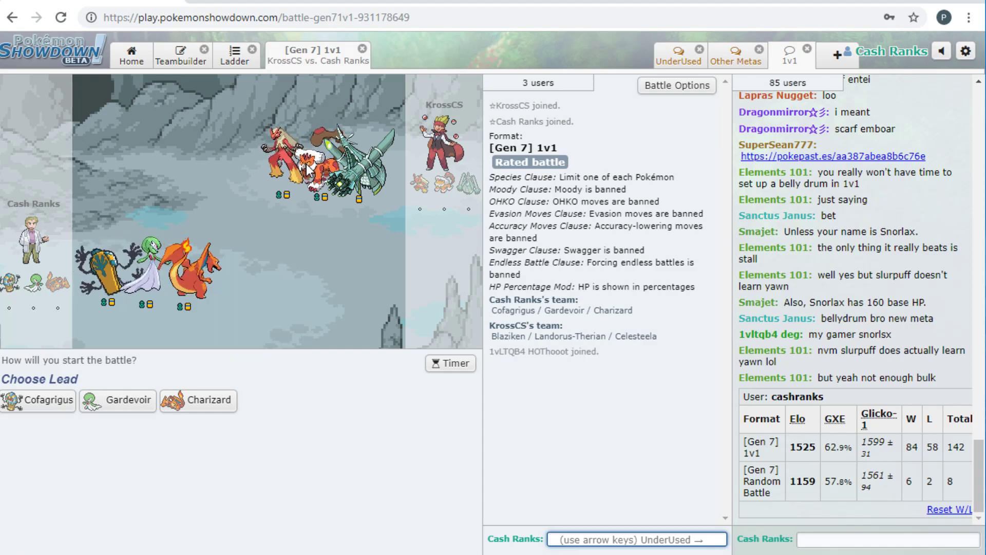
{"action": "mouse_move", "coordinate": [38, 401]}
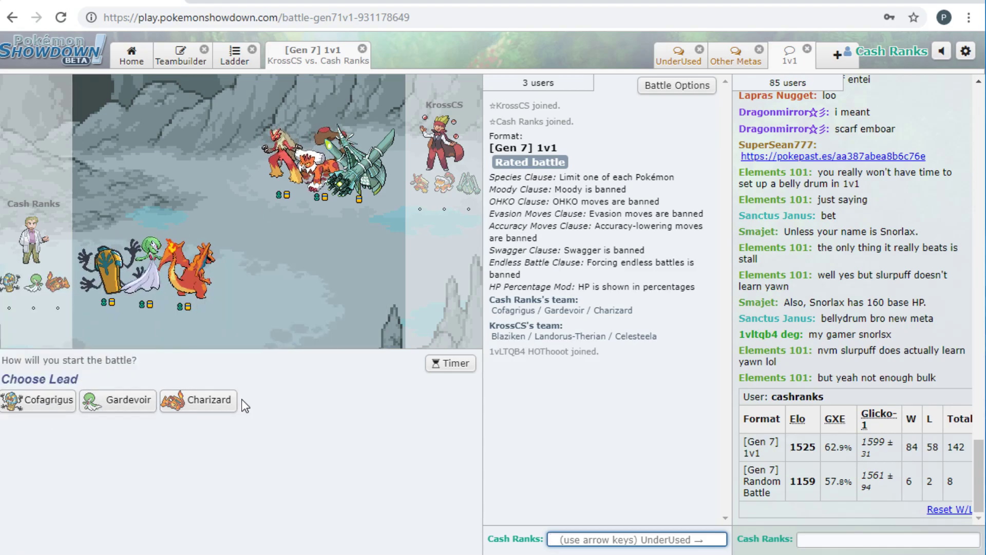
{"action": "mouse_move", "coordinate": [117, 400]}
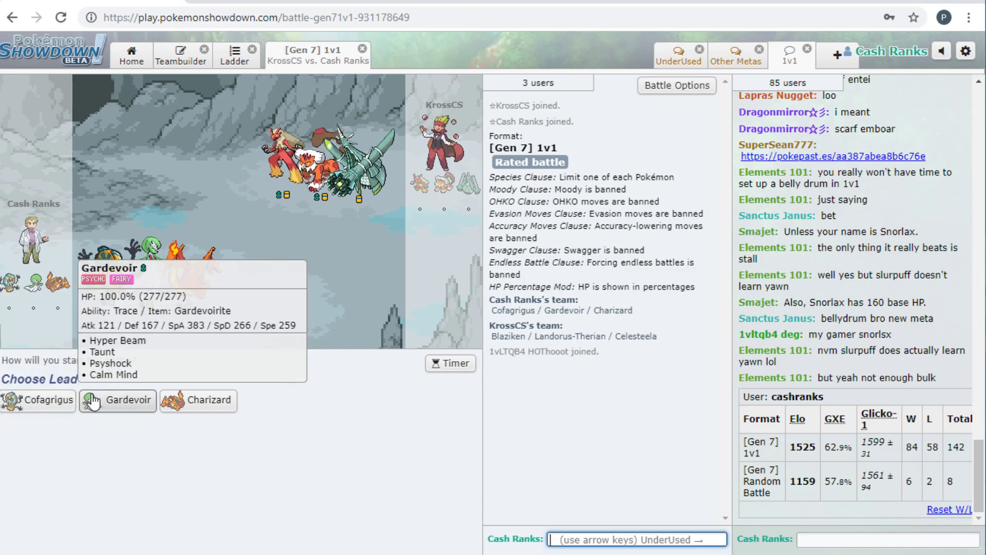
- Pick Cofagrigus as the lead in team preview
{"action": "left_click", "coordinate": [119, 400]}
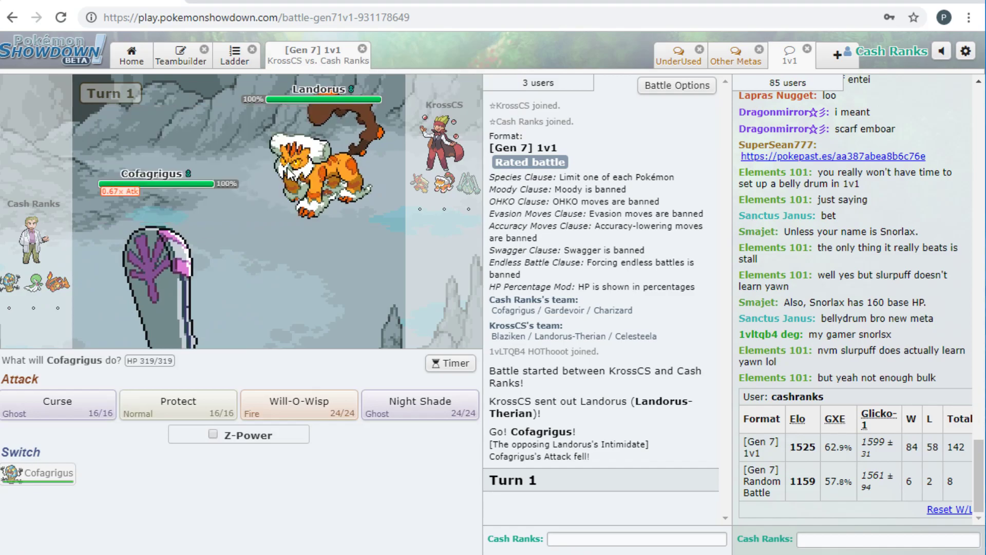
{"action": "mouse_move", "coordinate": [156, 306]}
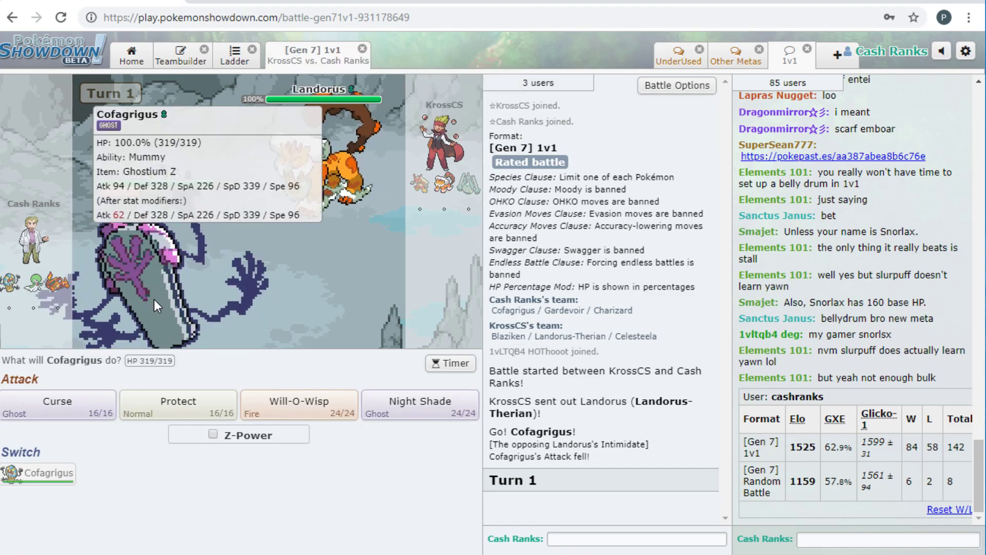
{"action": "mouse_move", "coordinate": [327, 163]}
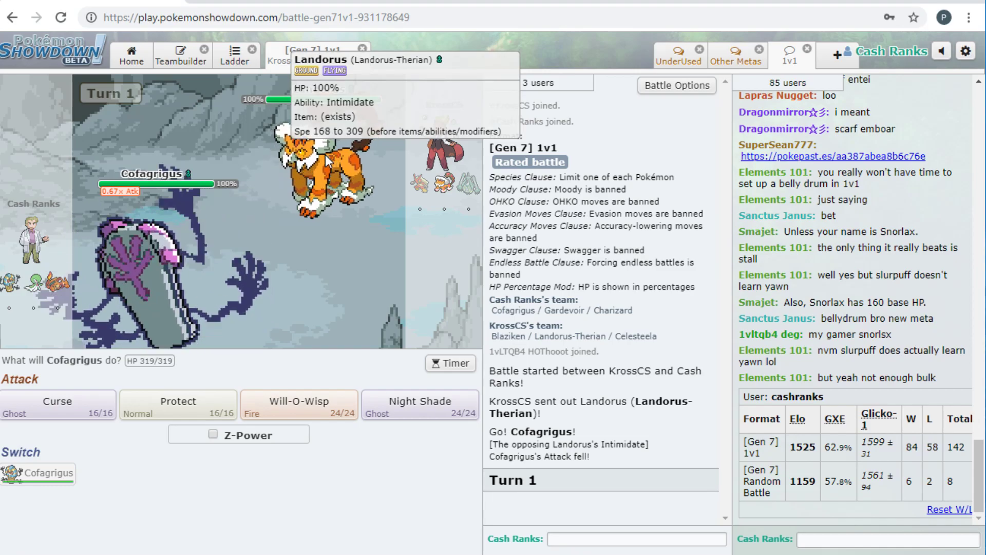
{"action": "mouse_move", "coordinate": [198, 313]}
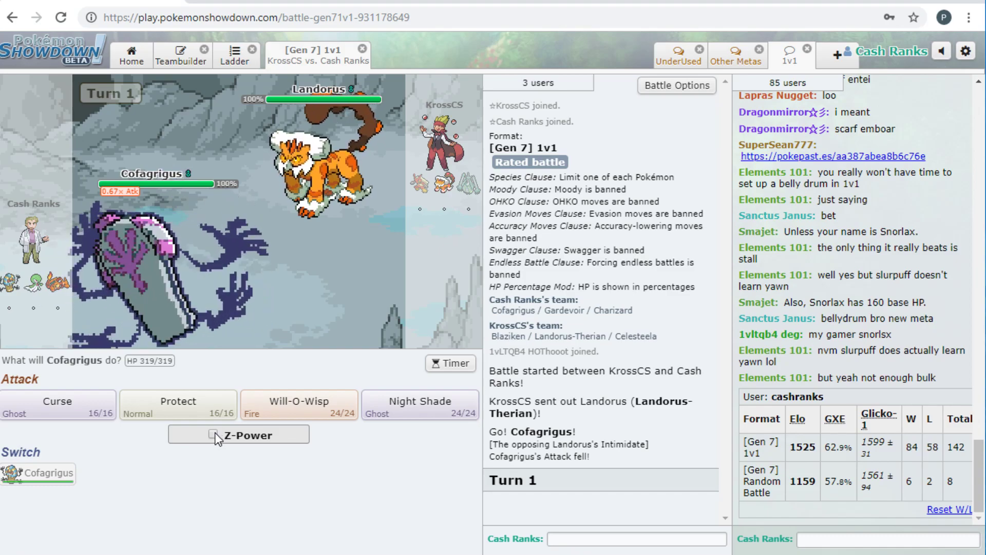
{"action": "mouse_move", "coordinate": [135, 299]}
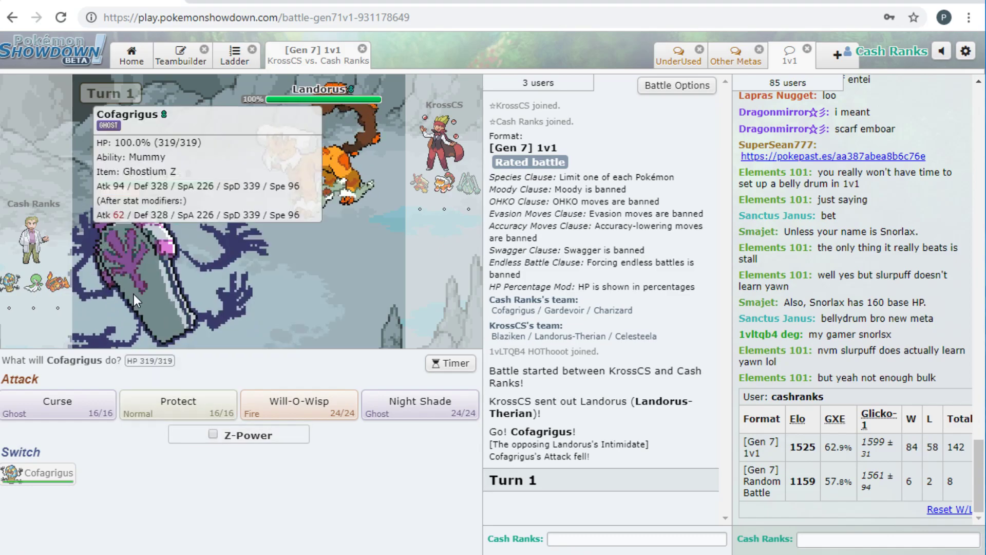
{"action": "mouse_move", "coordinate": [179, 401]}
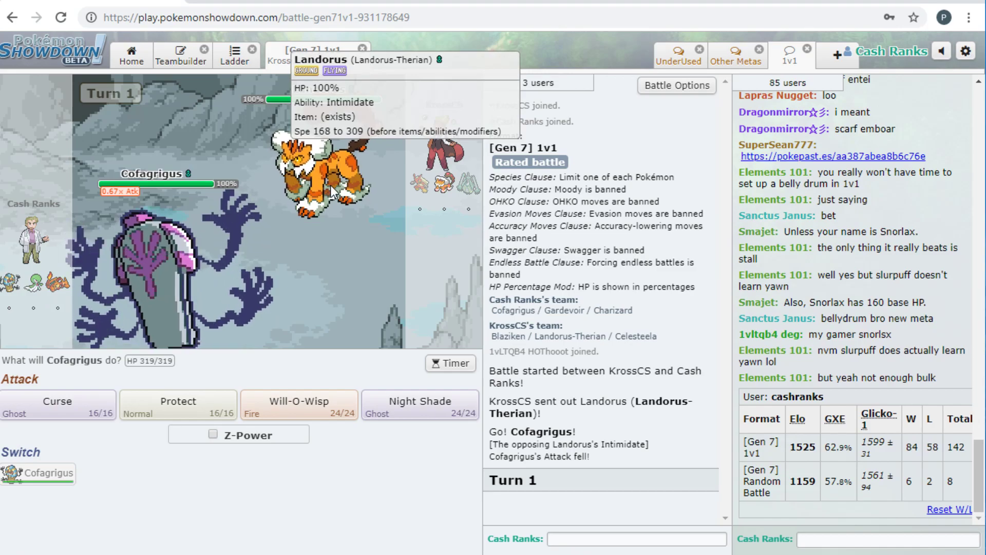
{"action": "mouse_move", "coordinate": [178, 404]}
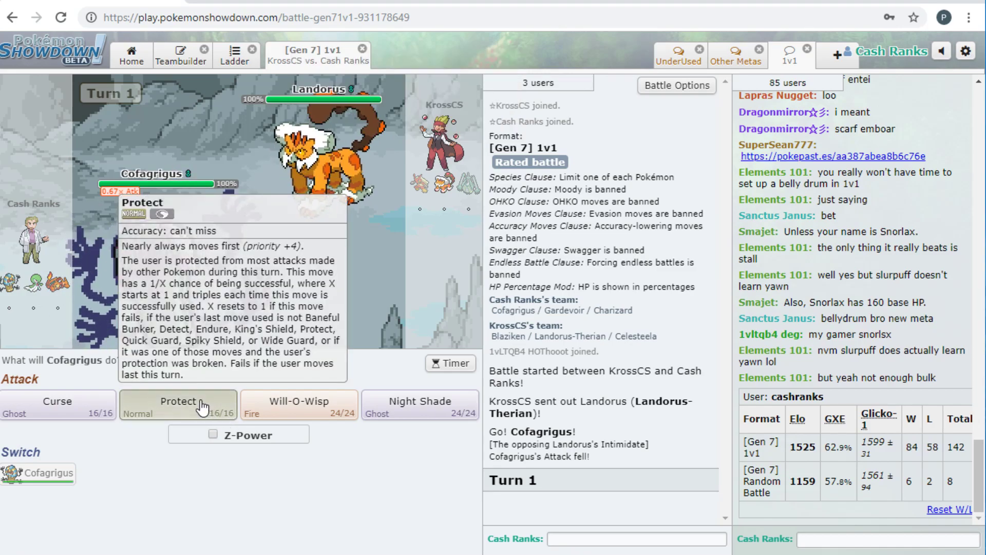
- Use Protect on turn 1, then Z-Curse against Landorus-Therian on turn 2
{"action": "left_click", "coordinate": [179, 406]}
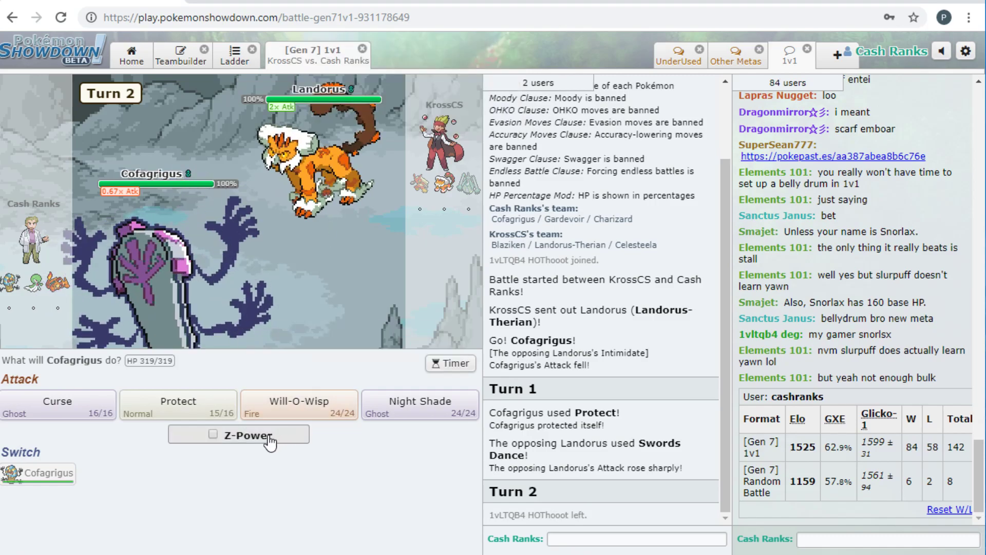
{"action": "left_click", "coordinate": [238, 434]}
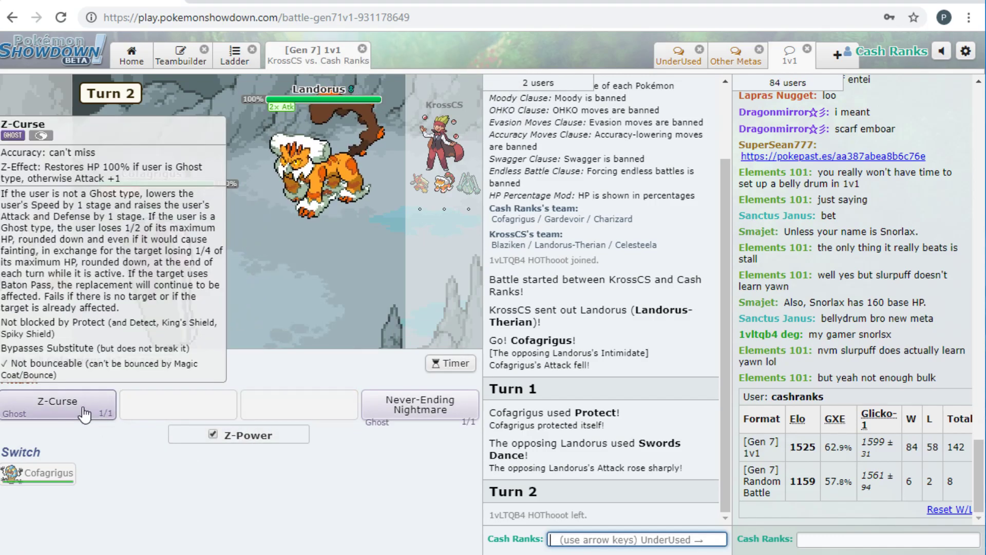
{"action": "left_click", "coordinate": [57, 404]}
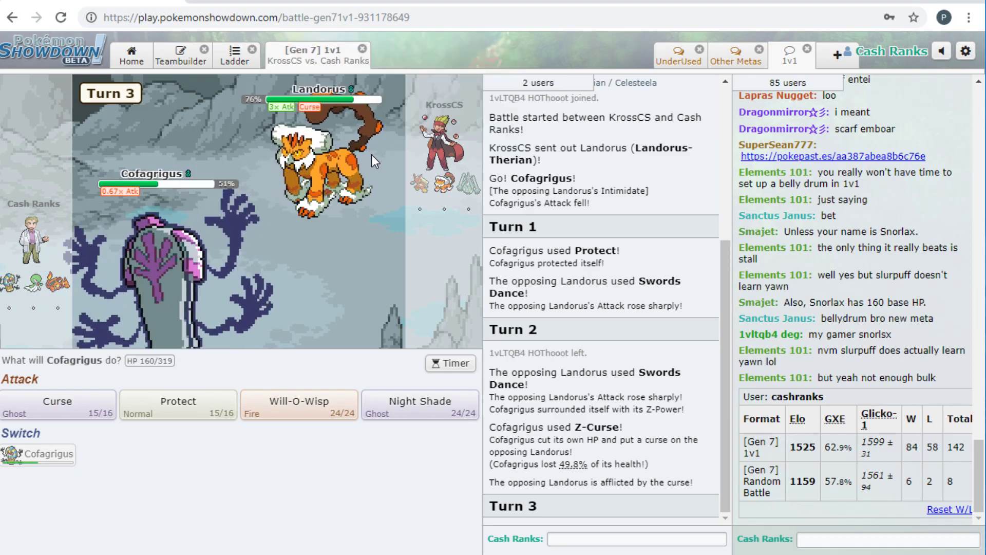
{"action": "mouse_move", "coordinate": [339, 189]}
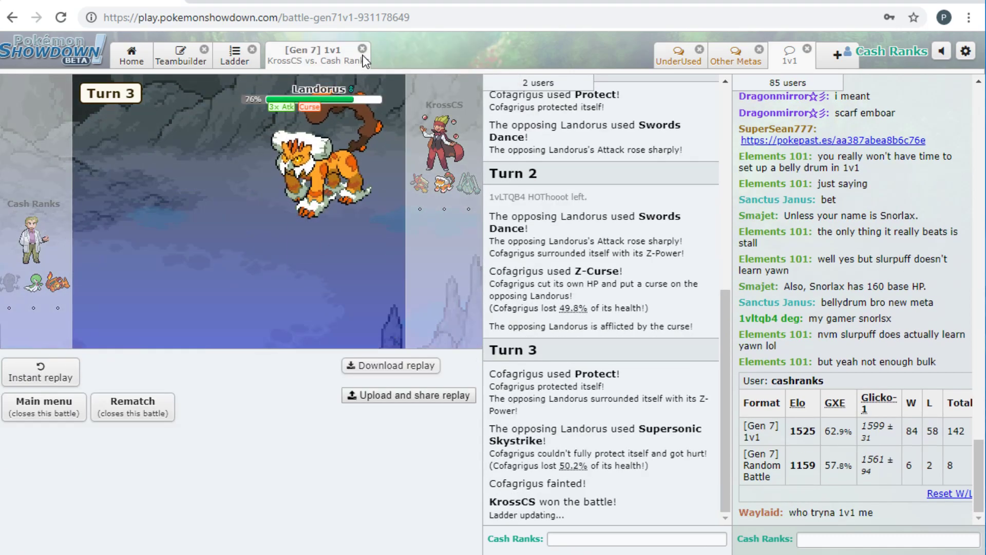
- Close the lost battle's tab
{"action": "left_click", "coordinate": [365, 49]}
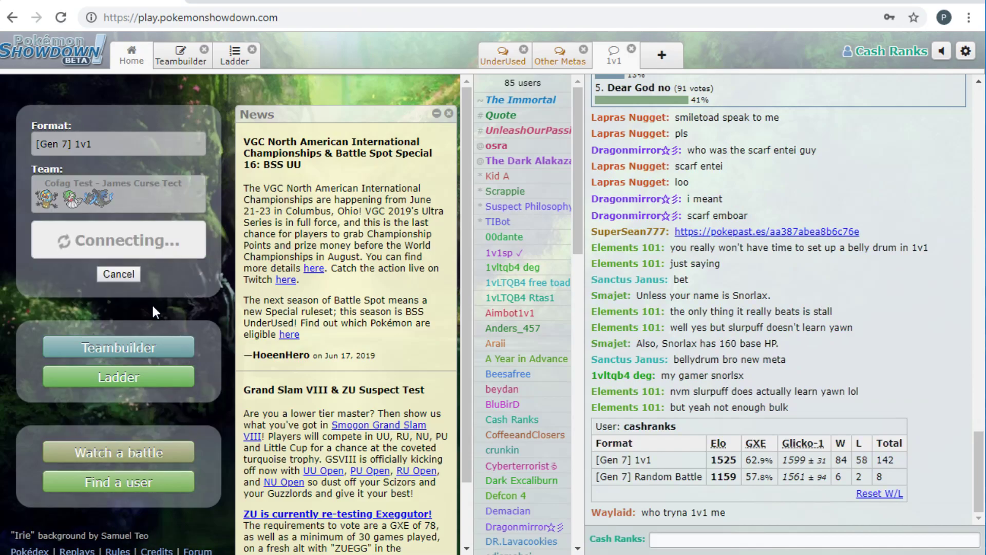
{"action": "mouse_move", "coordinate": [3, 264]}
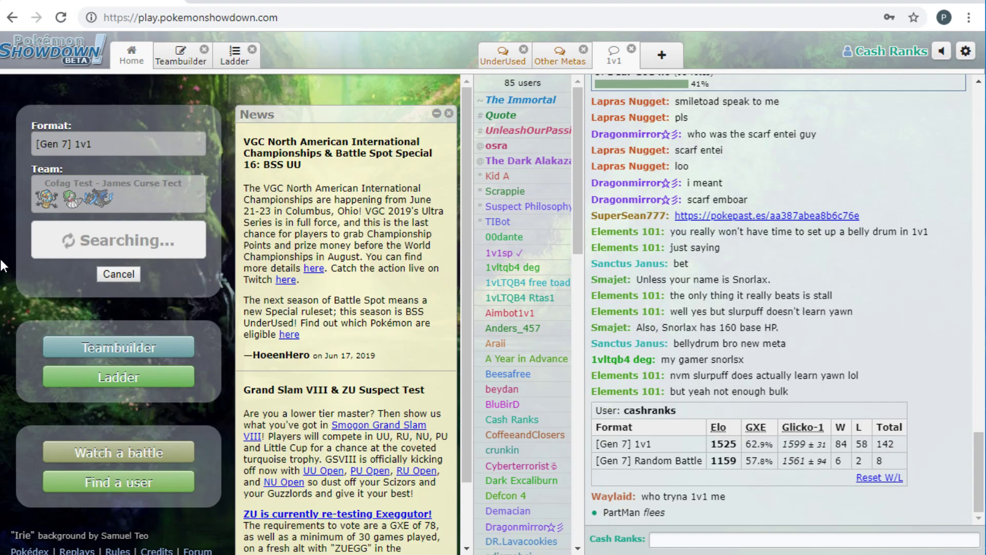
{"action": "mouse_move", "coordinate": [86, 200]}
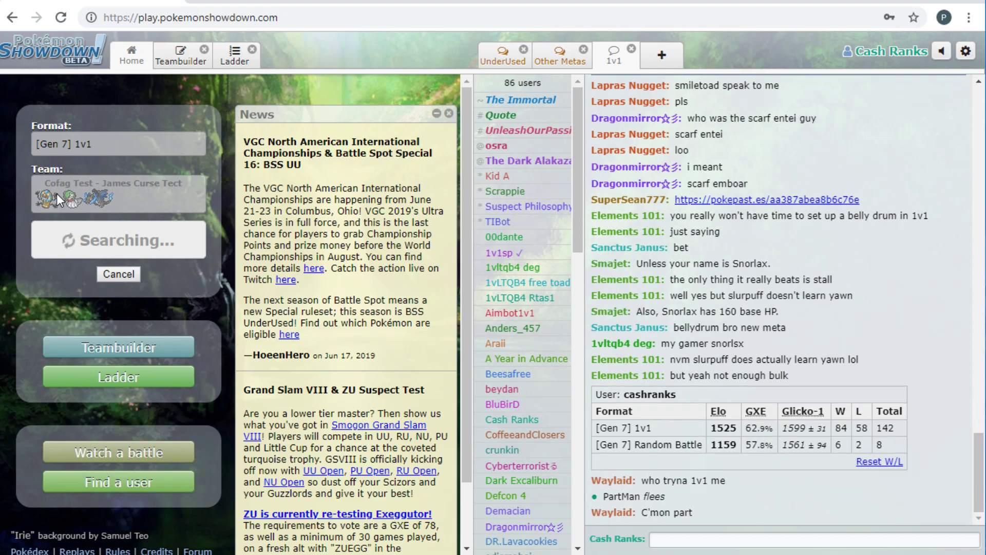
{"action": "mouse_move", "coordinate": [76, 204]}
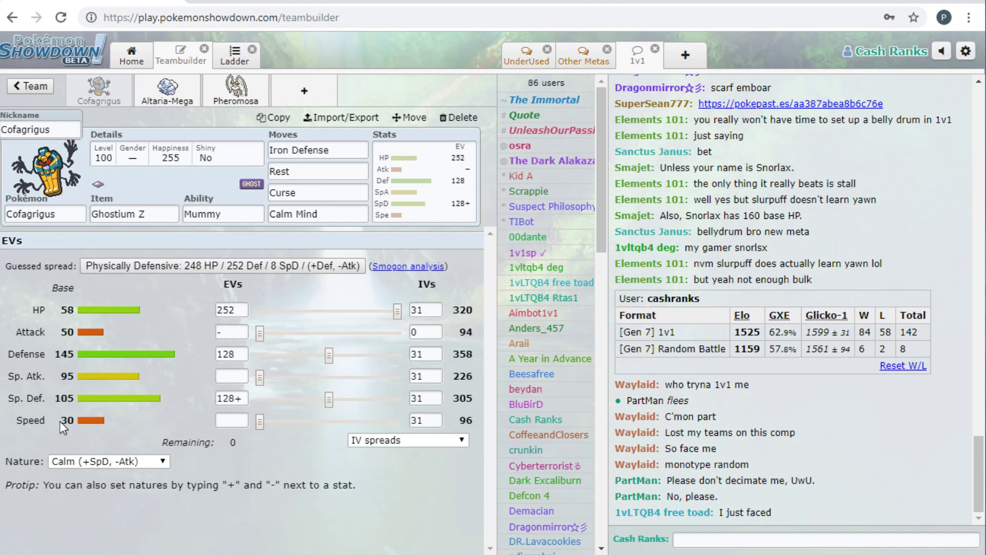
{"action": "mouse_move", "coordinate": [87, 389]}
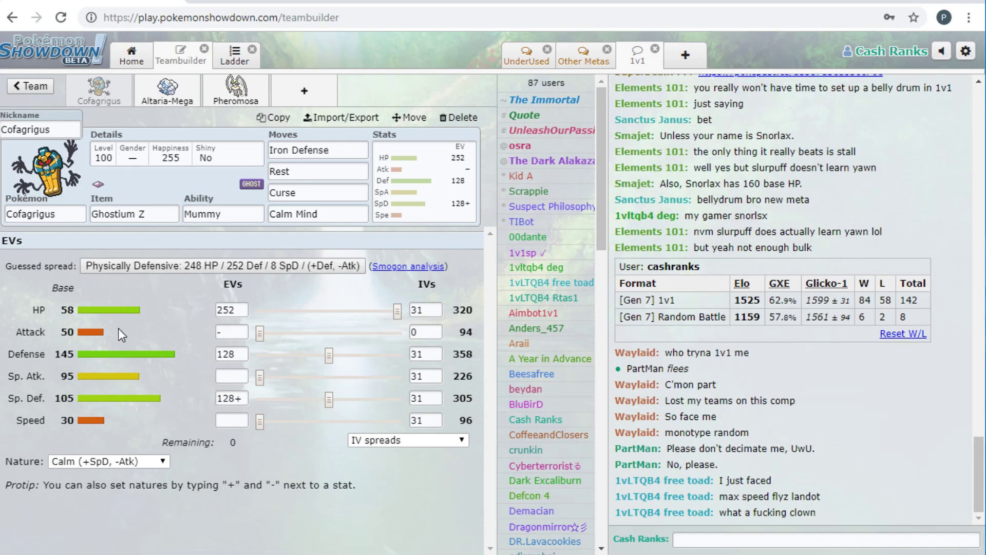
{"action": "mouse_move", "coordinate": [115, 457]}
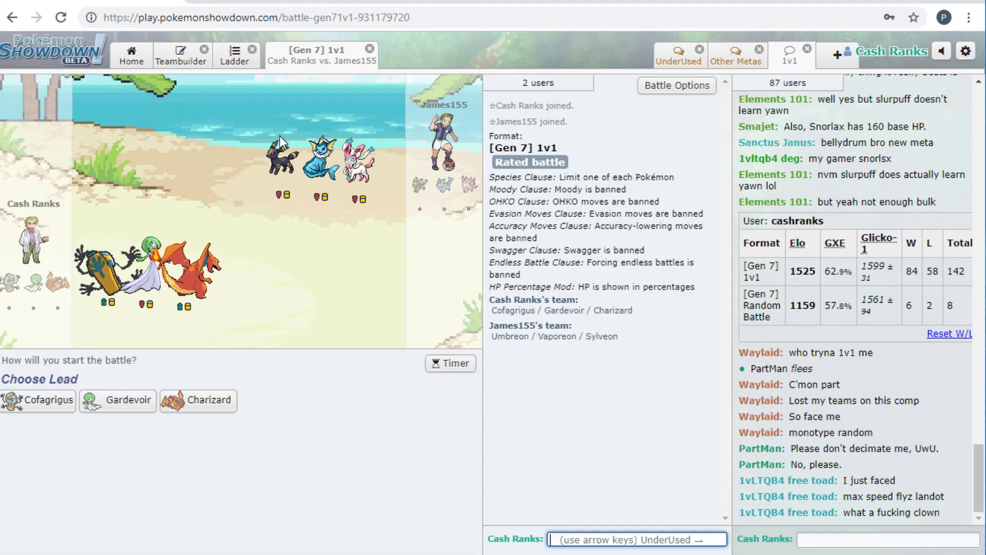
{"action": "mouse_move", "coordinate": [118, 401]}
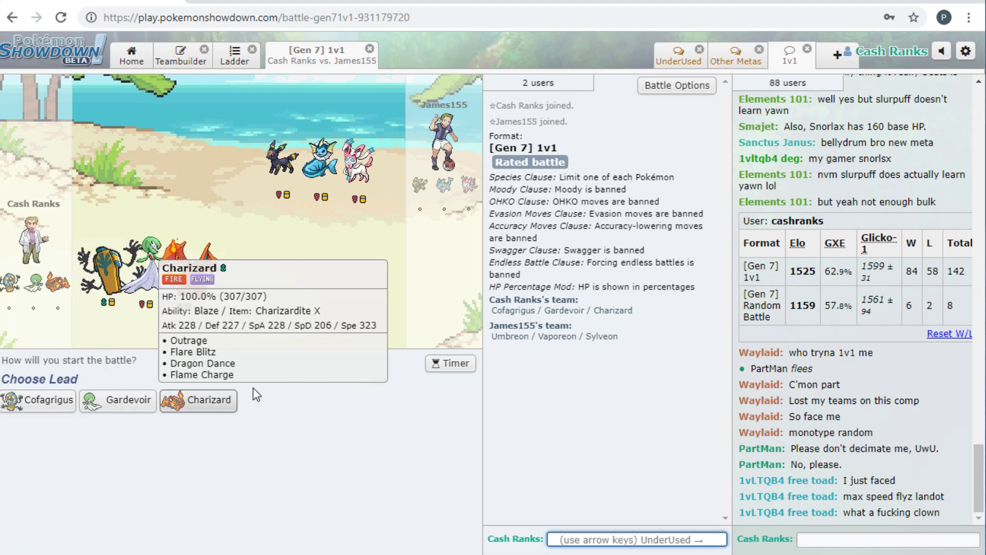
- Lead Gardevoir, Mega Evolve with Taunt, Calm Mind, then Psyshock Vaporeon, skipping the animation
{"action": "left_click", "coordinate": [117, 400]}
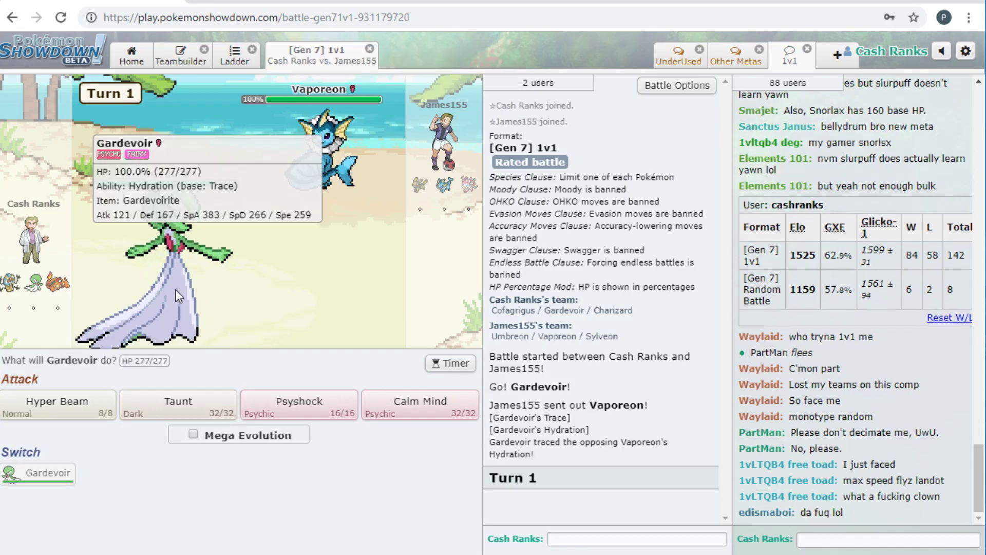
{"action": "mouse_move", "coordinate": [334, 182]}
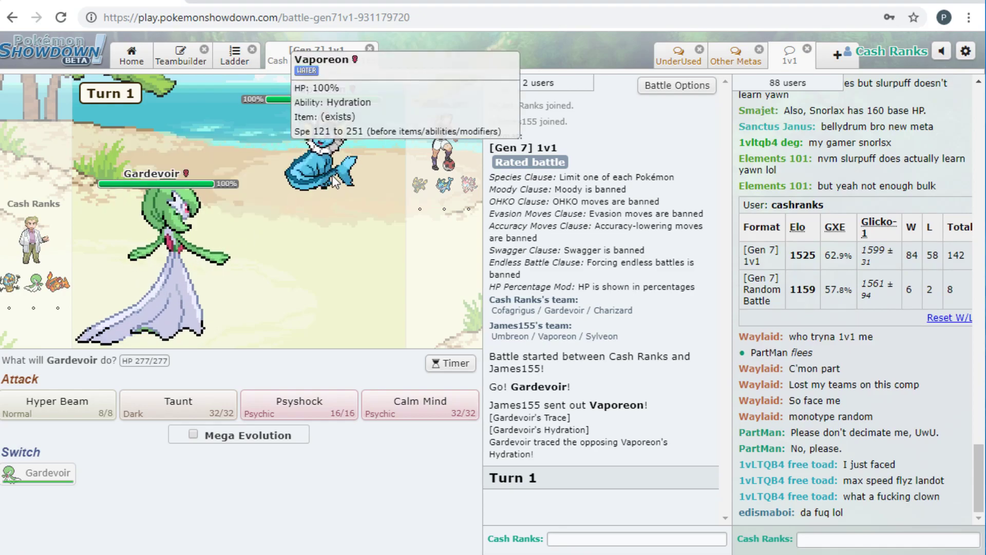
{"action": "mouse_move", "coordinate": [213, 450]}
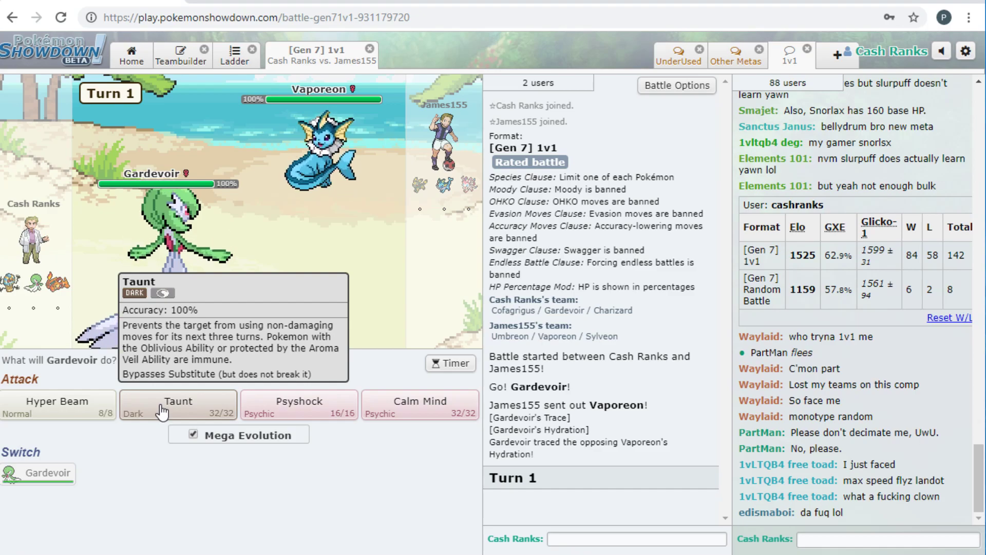
{"action": "mouse_move", "coordinate": [274, 171]}
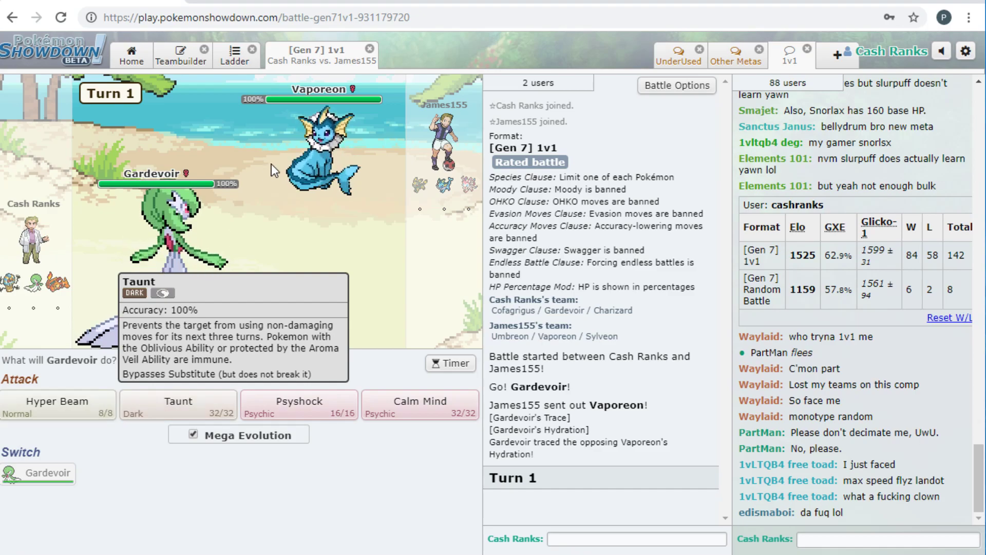
{"action": "left_click", "coordinate": [178, 405]}
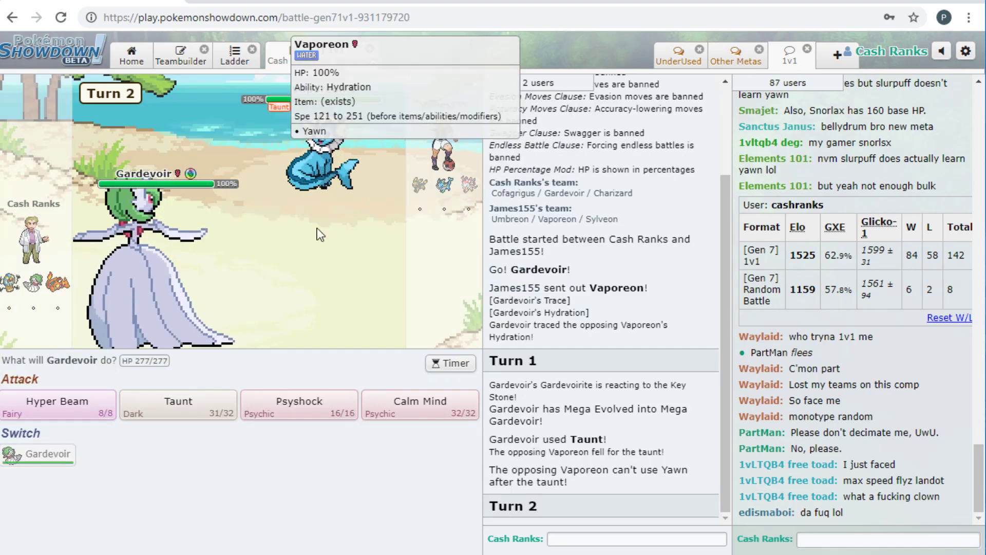
{"action": "left_click", "coordinate": [419, 405]}
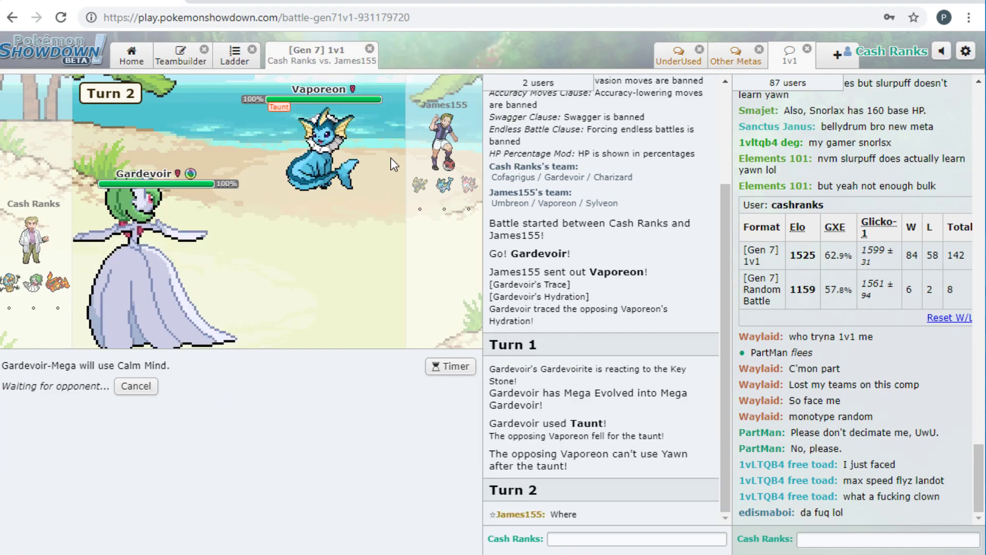
{"action": "left_click", "coordinate": [635, 539]}
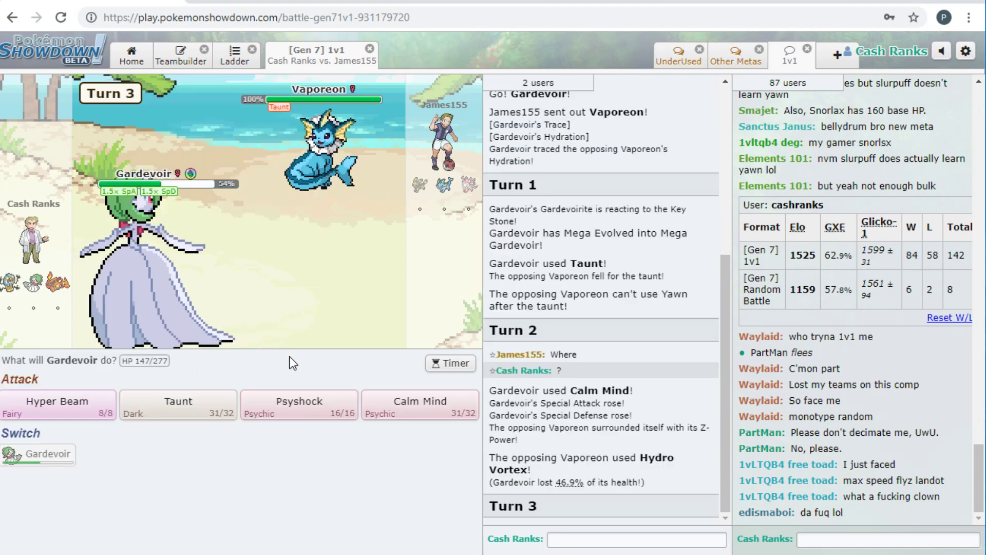
{"action": "left_click", "coordinate": [299, 404]}
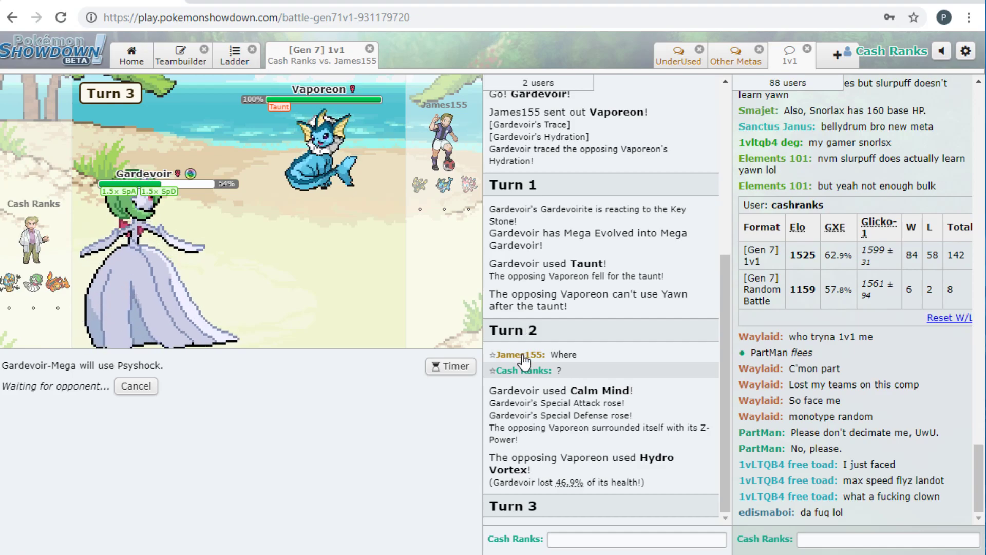
{"action": "mouse_move", "coordinate": [157, 220]}
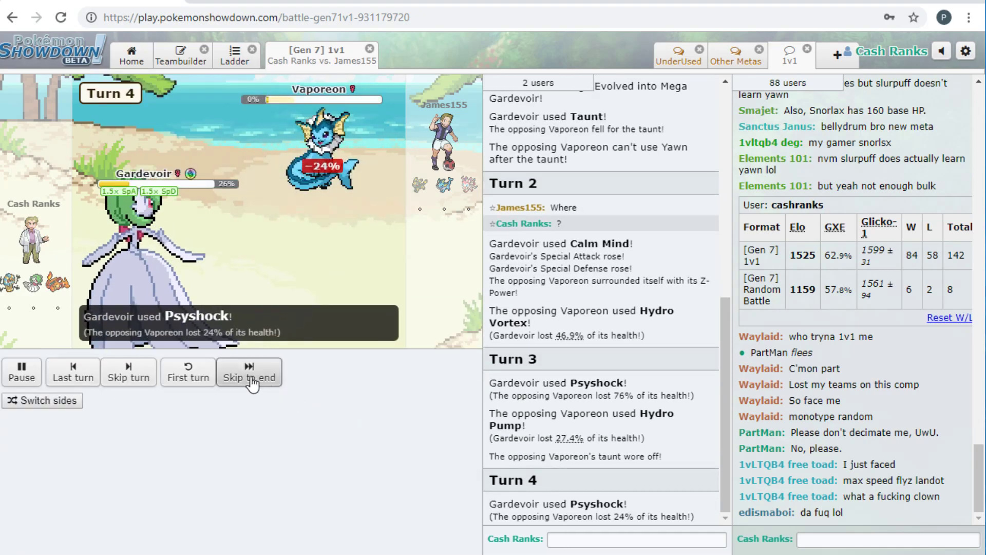
{"action": "left_click", "coordinate": [249, 372]}
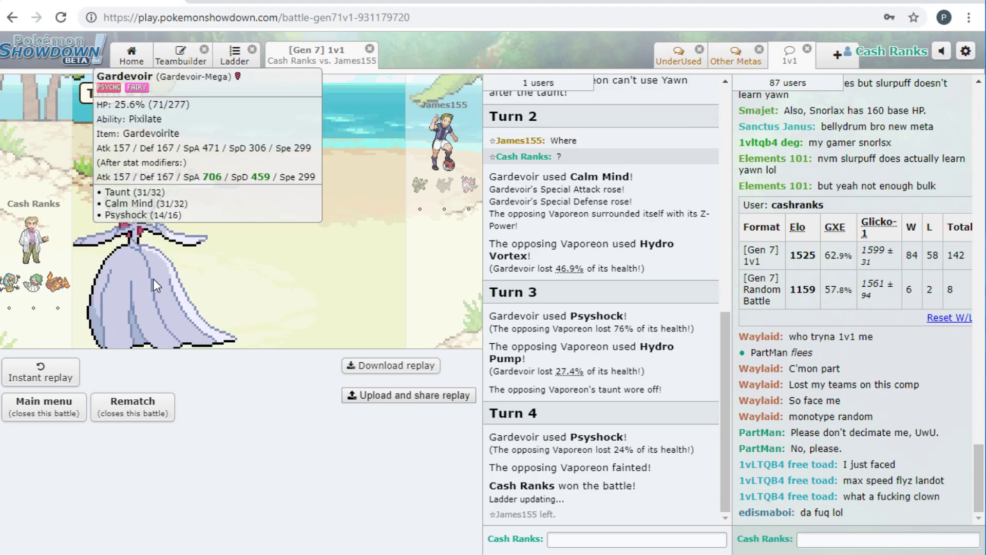
{"action": "mouse_move", "coordinate": [145, 297]}
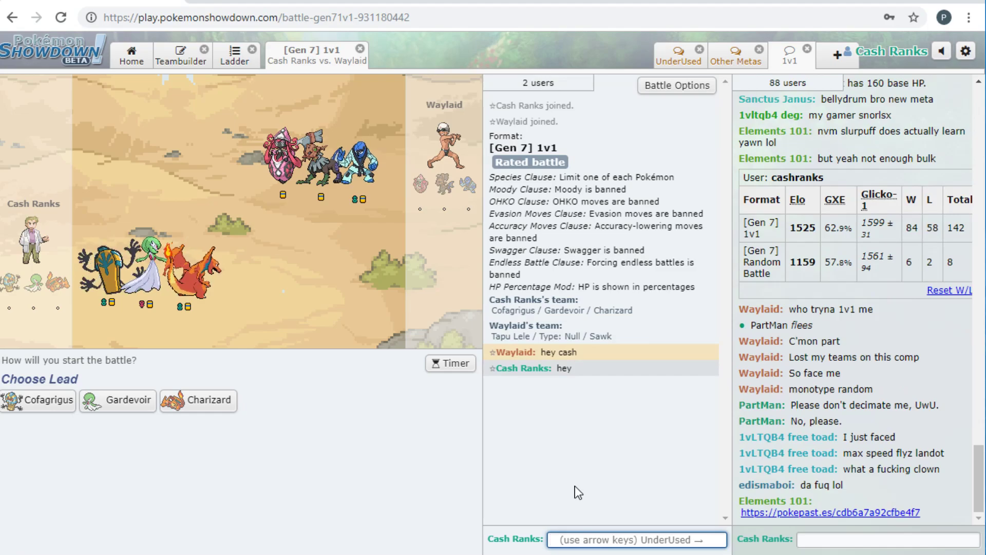
{"action": "mouse_move", "coordinate": [37, 401]}
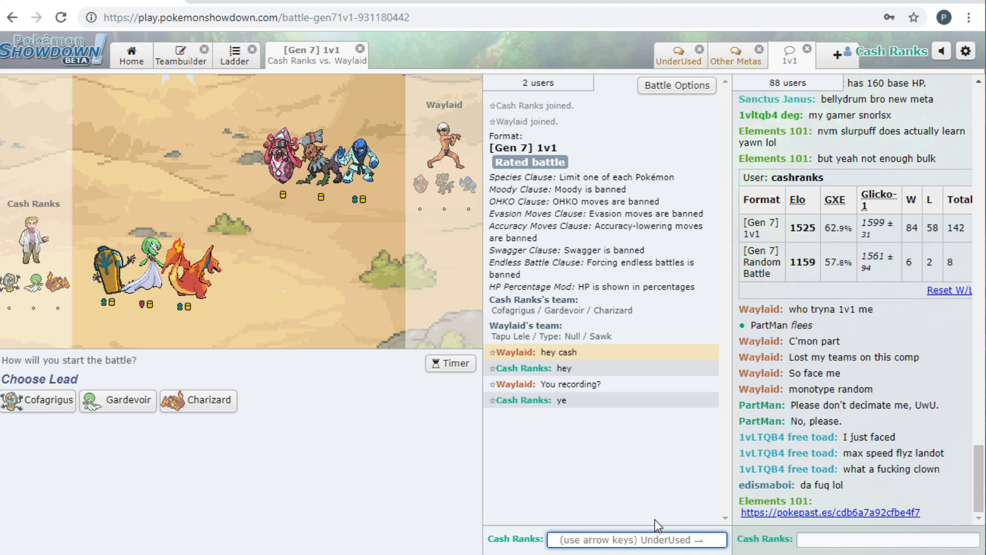
{"action": "mouse_move", "coordinate": [118, 400]}
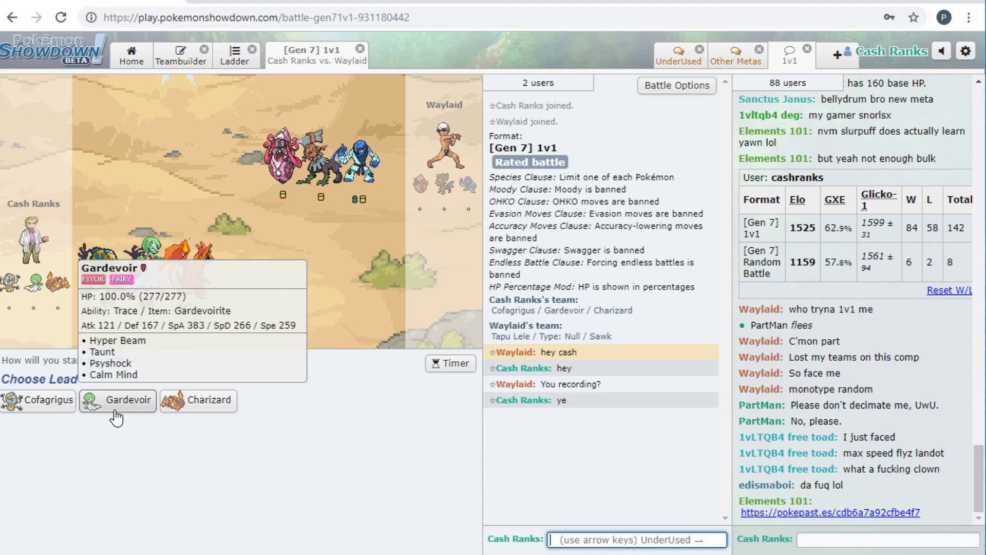
{"action": "mouse_move", "coordinate": [129, 375]}
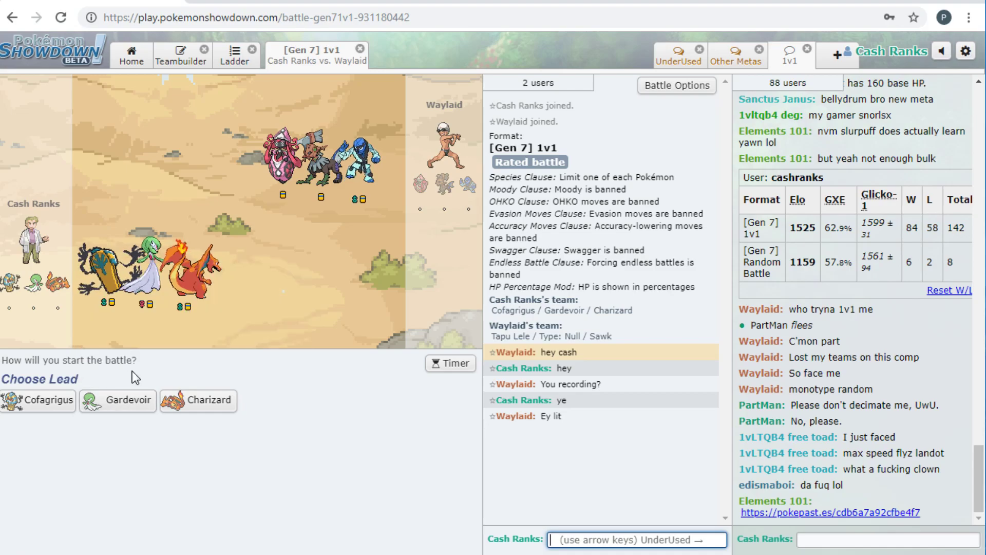
{"action": "mouse_move", "coordinate": [126, 401]}
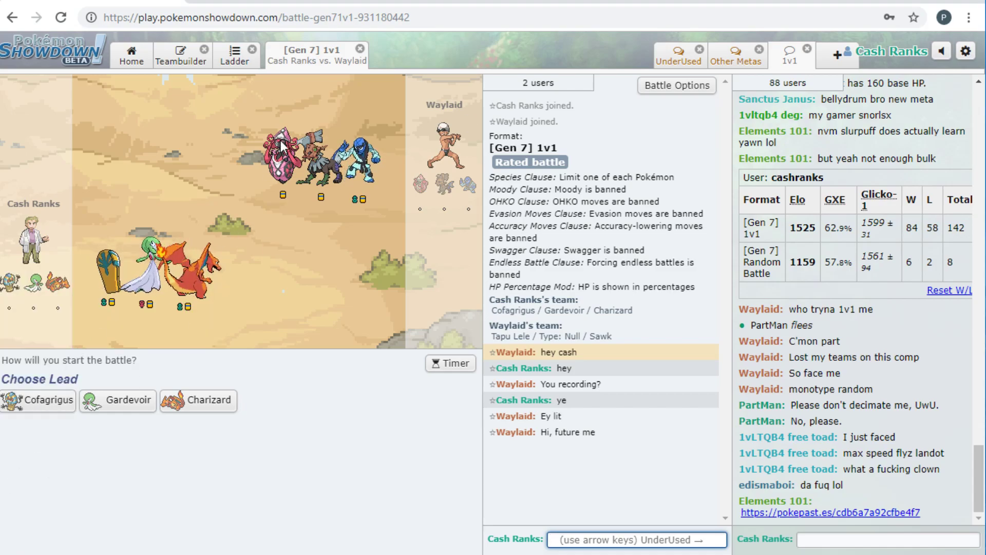
{"action": "mouse_move", "coordinate": [37, 401]}
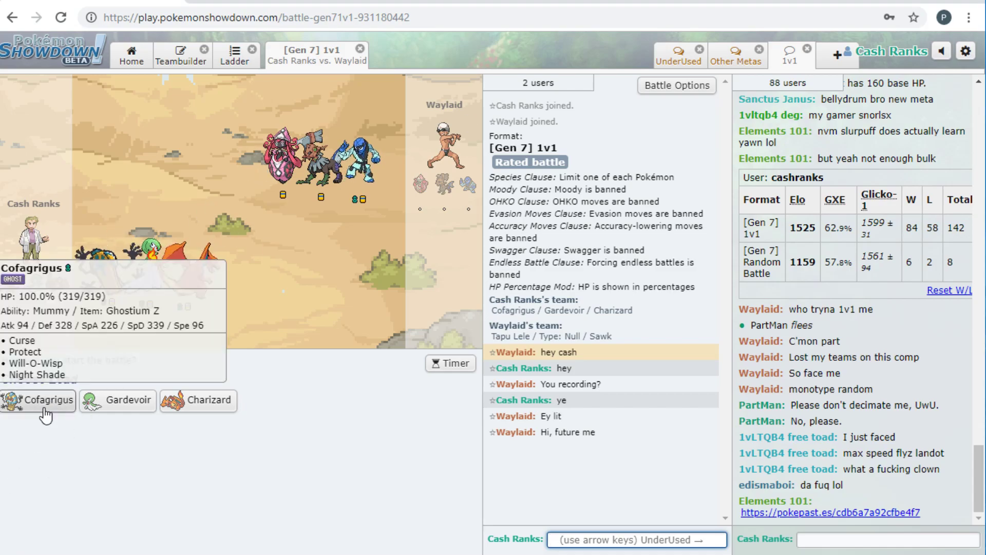
- Lead with Cofagrigus and beat Sawk using Z-Curse, Protect and Night Shade, skipping animations
{"action": "left_click", "coordinate": [39, 400]}
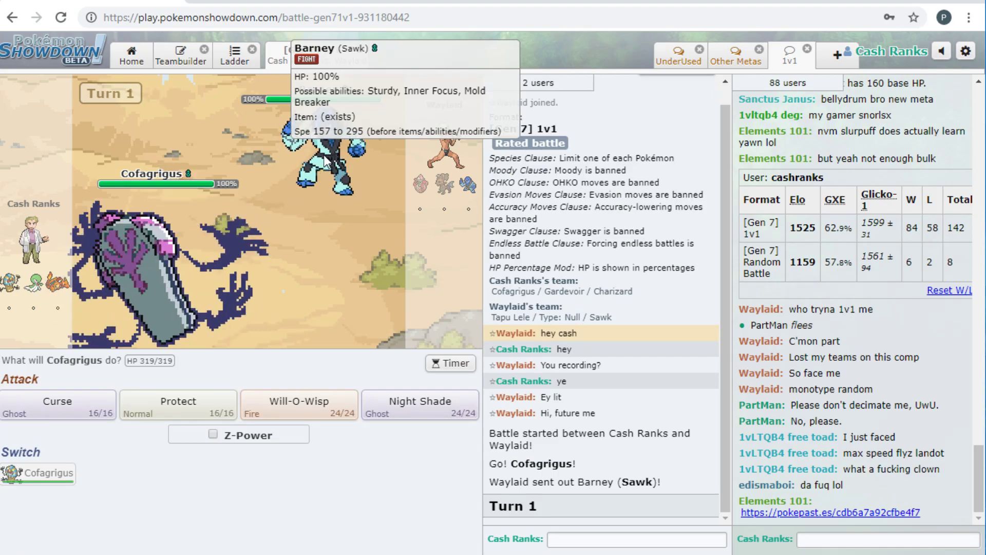
{"action": "mouse_move", "coordinate": [123, 349]}
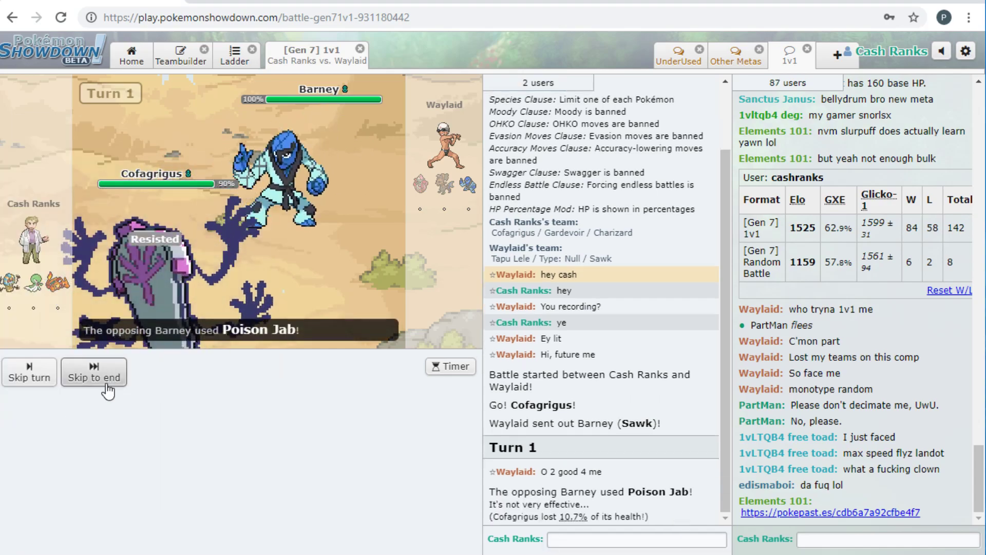
{"action": "left_click", "coordinate": [94, 378]}
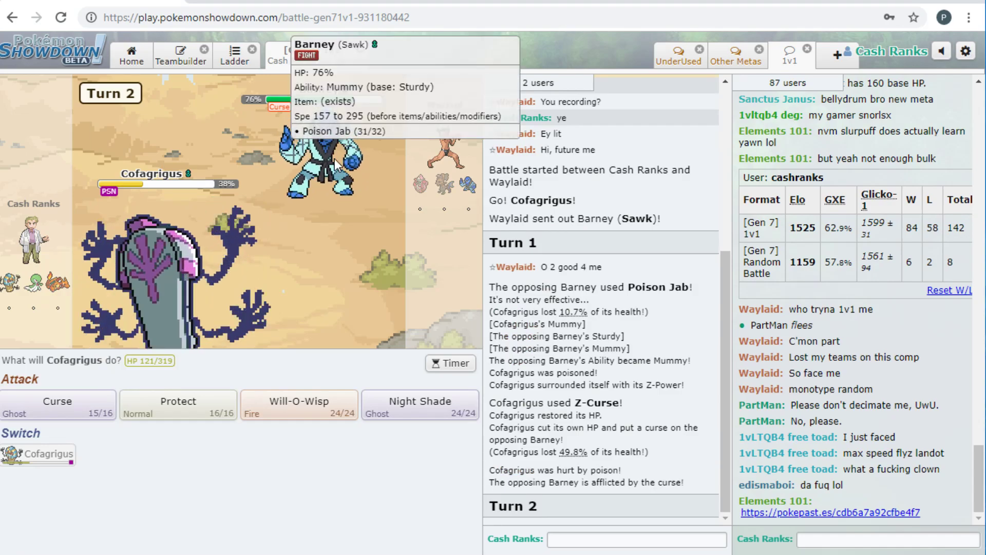
{"action": "mouse_move", "coordinate": [178, 401]}
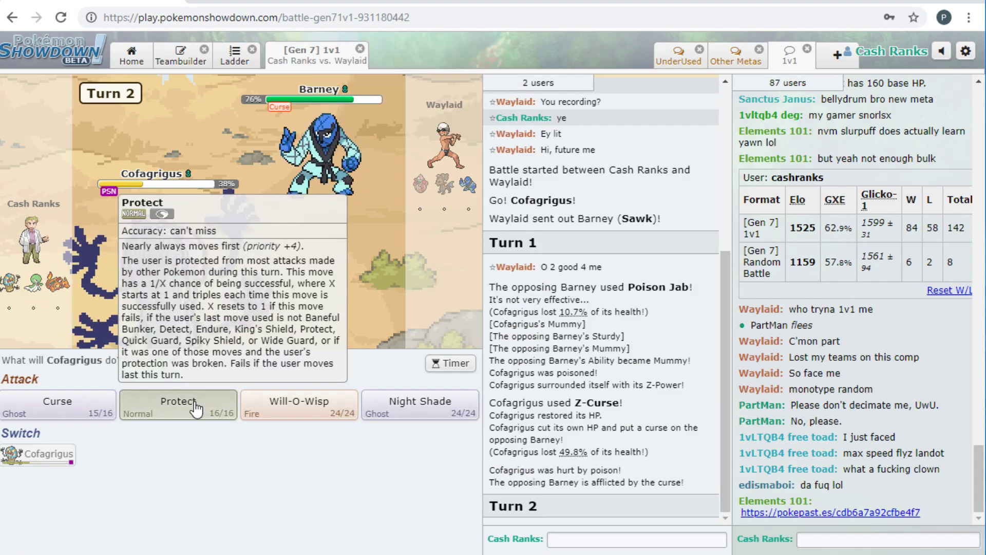
{"action": "left_click", "coordinate": [178, 404]}
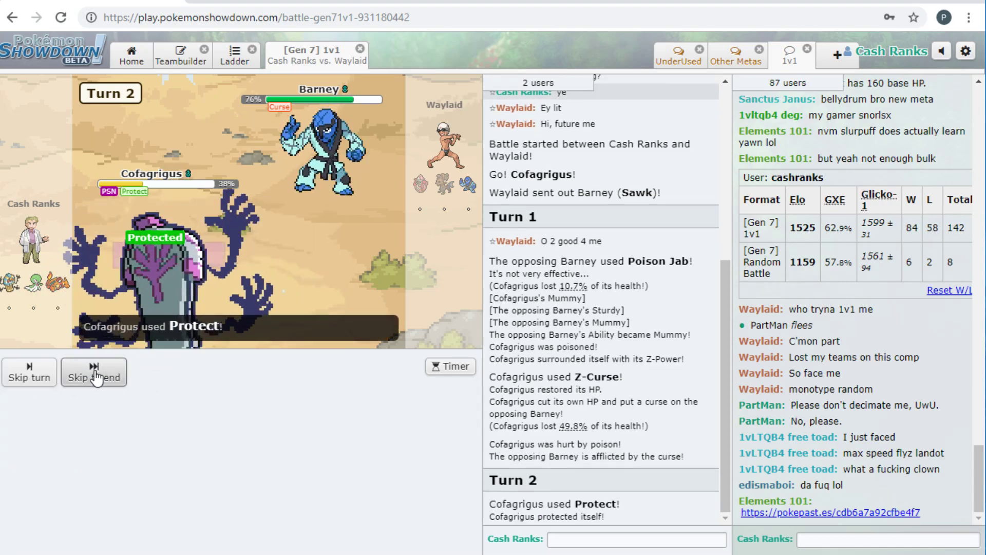
{"action": "left_click", "coordinate": [93, 371]}
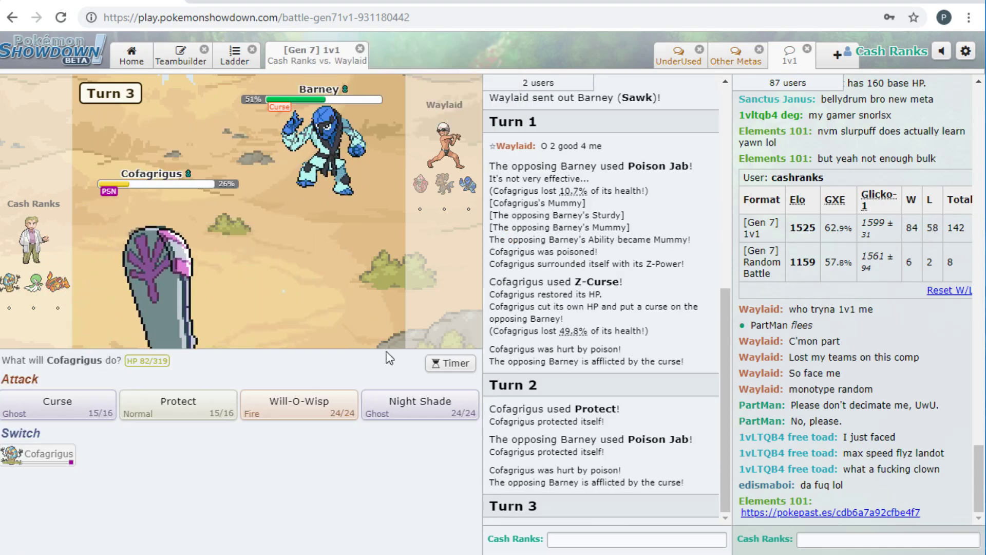
{"action": "mouse_move", "coordinate": [421, 404]}
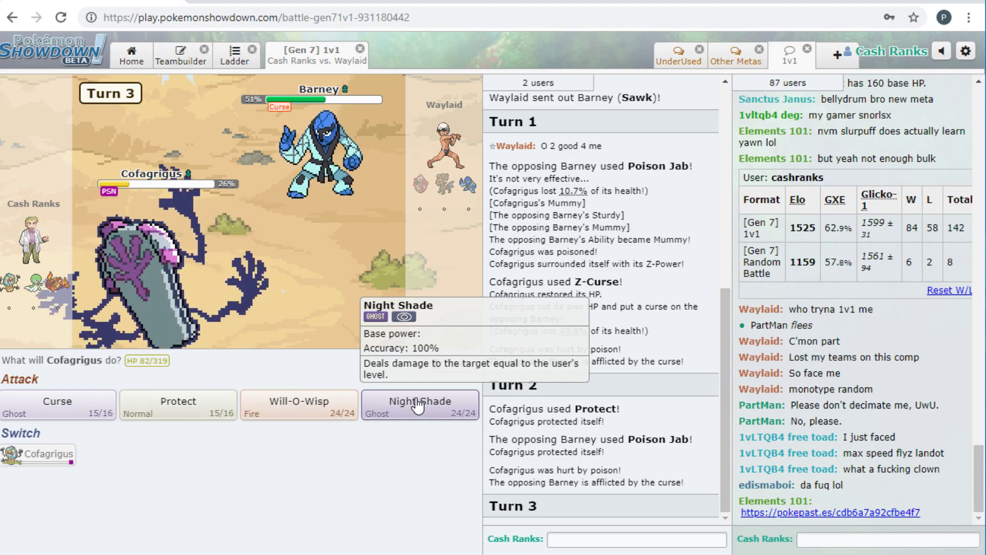
{"action": "left_click", "coordinate": [420, 406]}
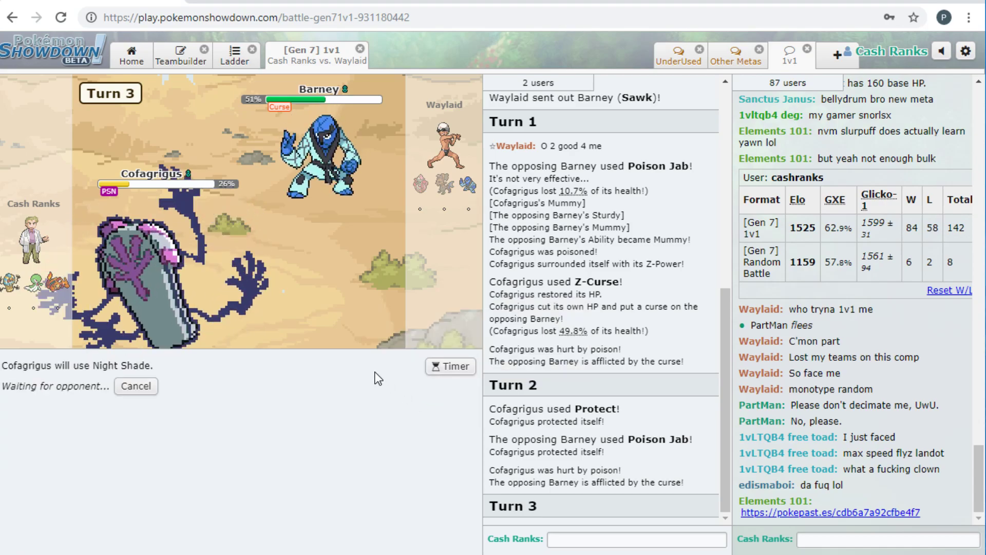
{"action": "mouse_move", "coordinate": [371, 363]}
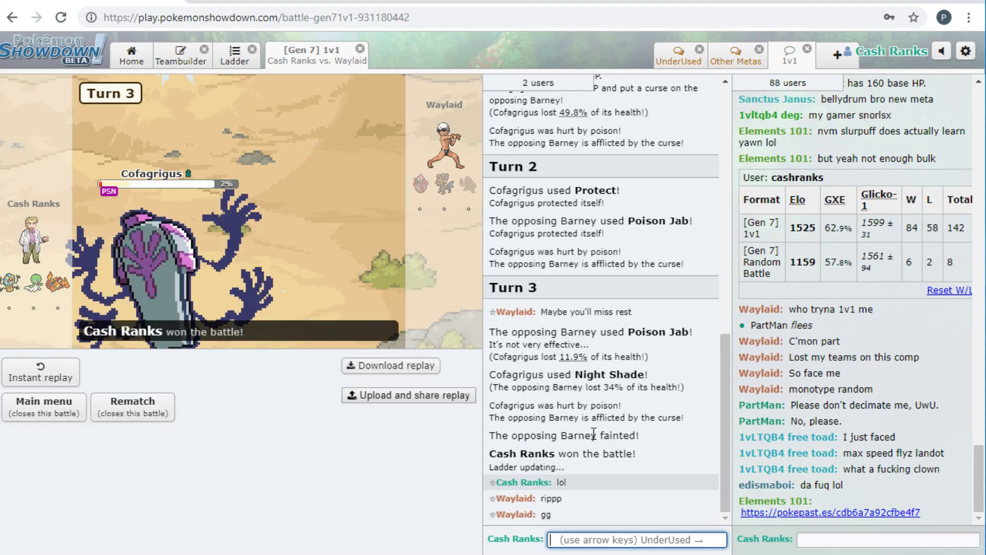
{"action": "scroll", "scroll_direction": "down", "scroll_amount": 3}
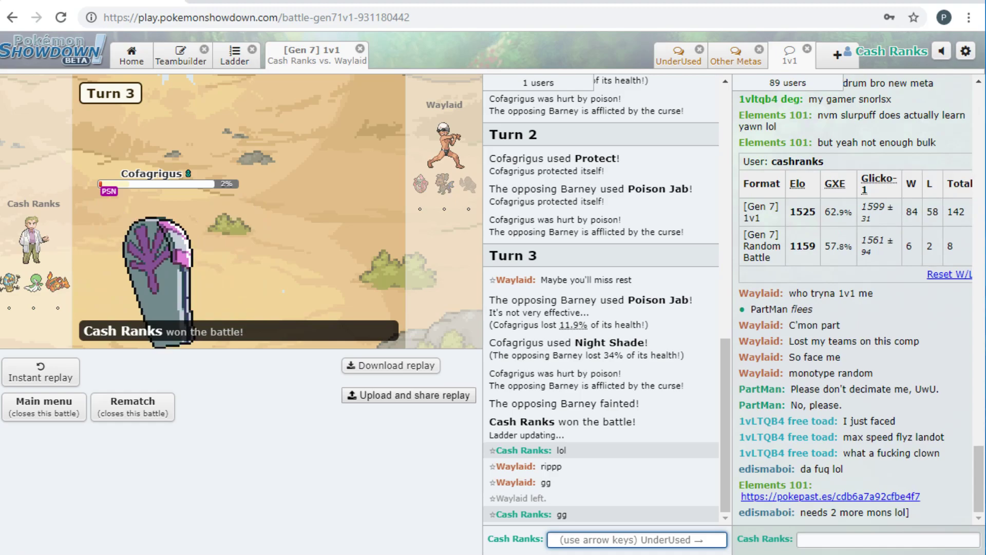
{"action": "mouse_move", "coordinate": [360, 57]}
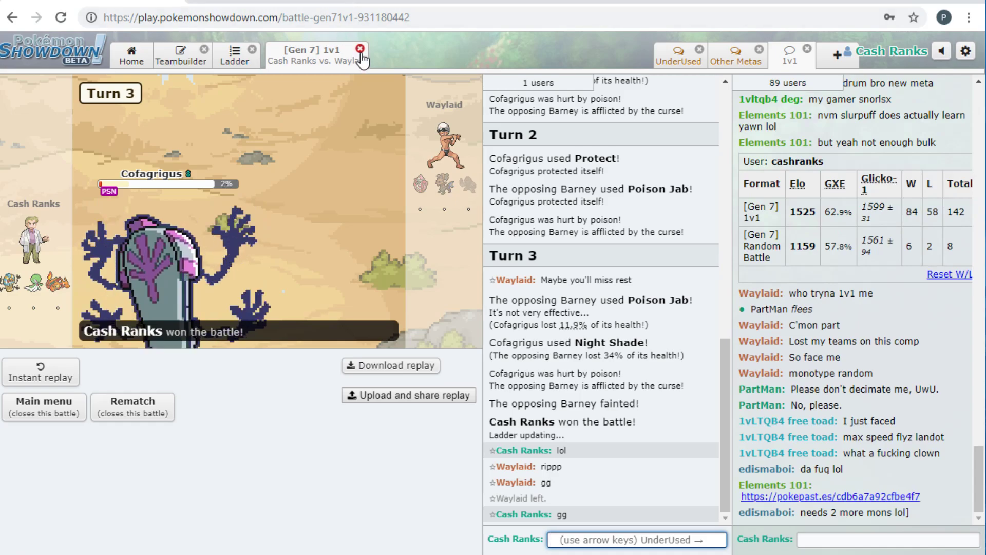
- Close the finished battle against Sawk and reopen Cofagrigus's set in Teambuilder
{"action": "left_click", "coordinate": [361, 50]}
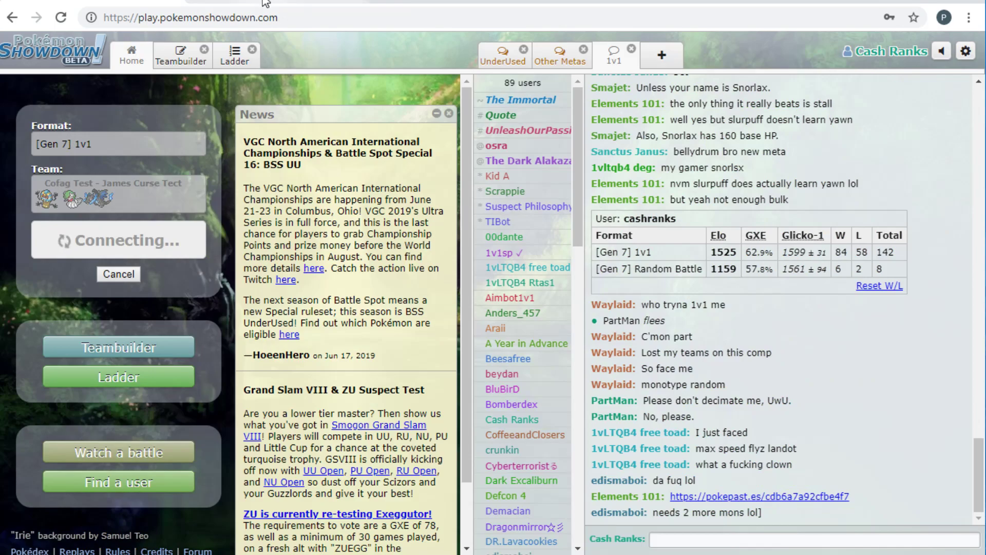
{"action": "left_click", "coordinate": [118, 348]}
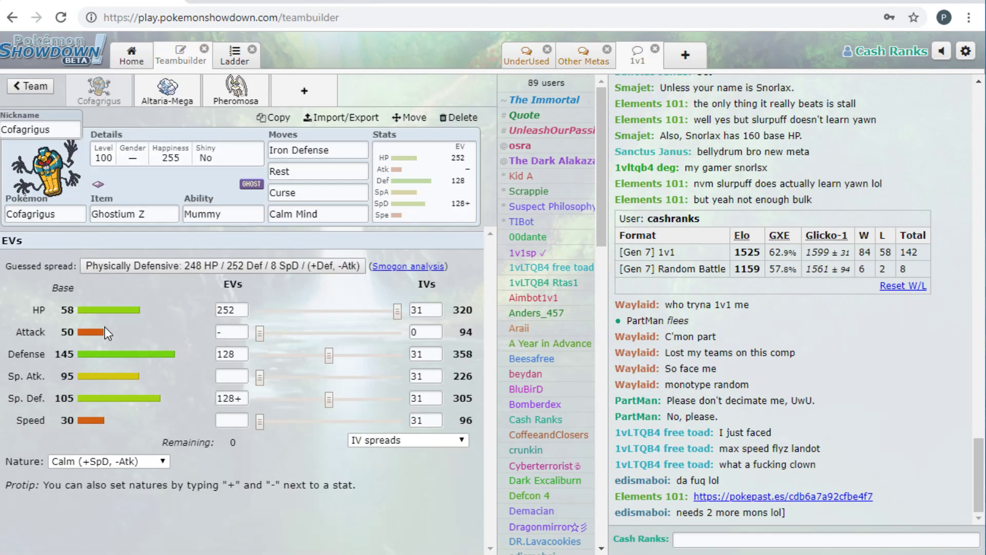
{"action": "mouse_move", "coordinate": [98, 330]}
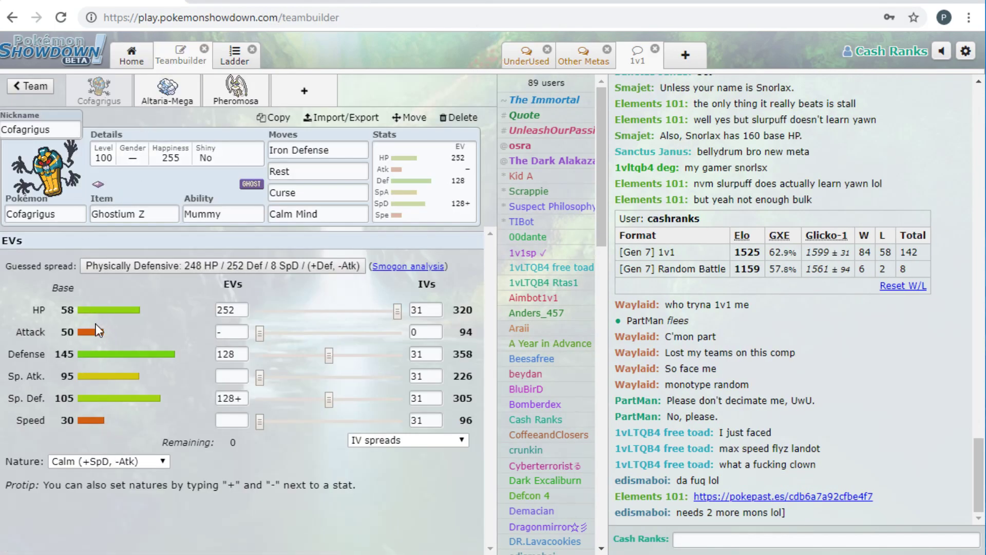
{"action": "mouse_move", "coordinate": [59, 384]}
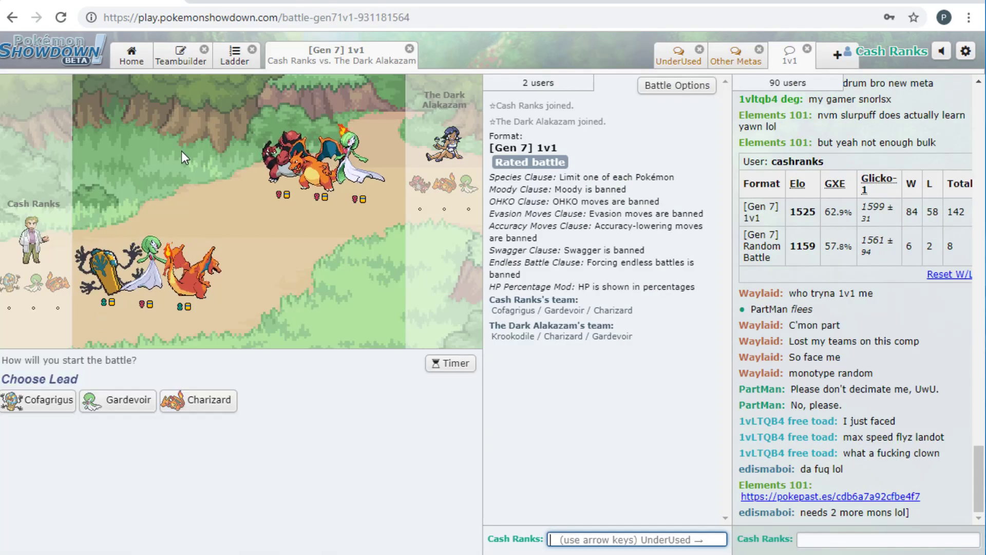
{"action": "mouse_move", "coordinate": [252, 104]}
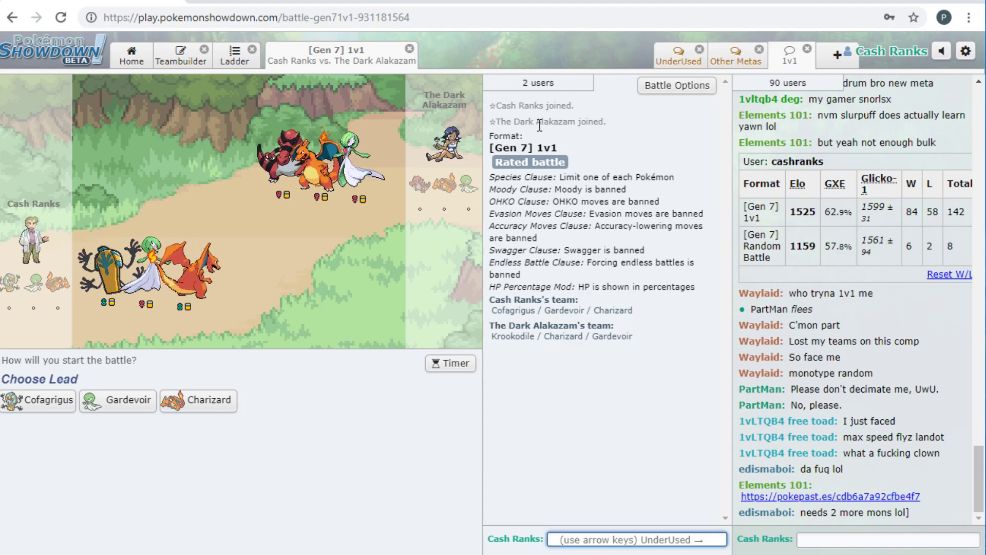
{"action": "mouse_move", "coordinate": [459, 257]}
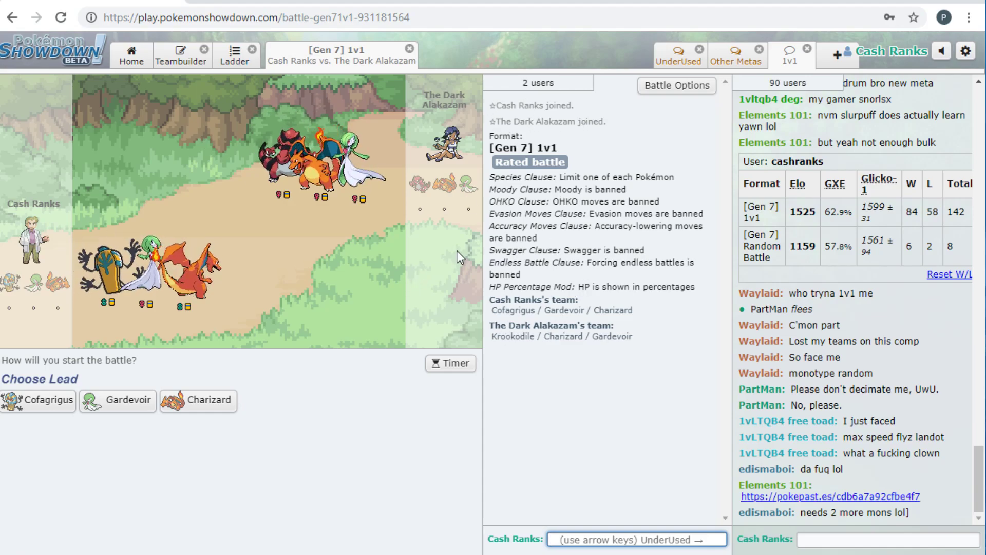
{"action": "mouse_move", "coordinate": [207, 88]}
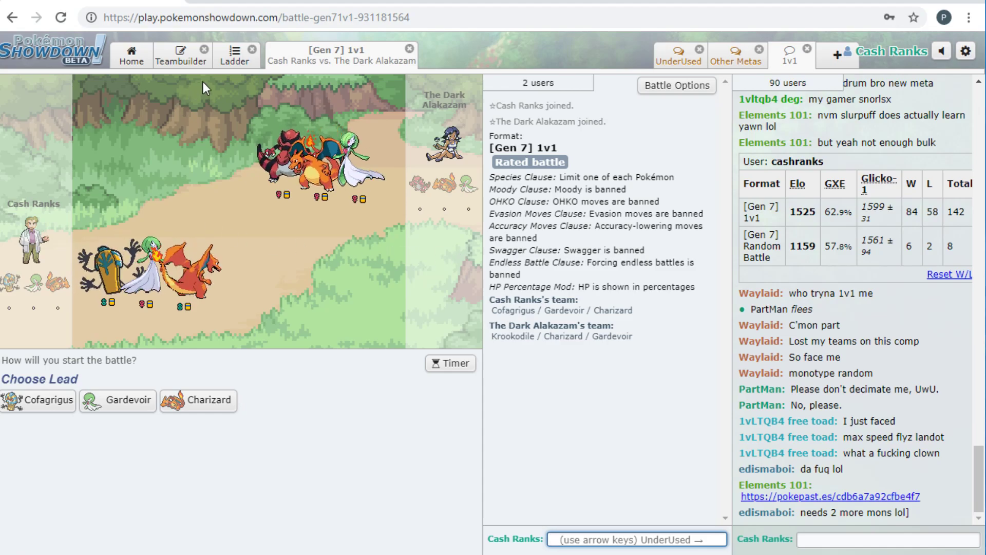
- Browse Cofagrigus's move options for Calm Mind and the second slot, then return to The Dark Alakazam battle
{"action": "left_click", "coordinate": [182, 54]}
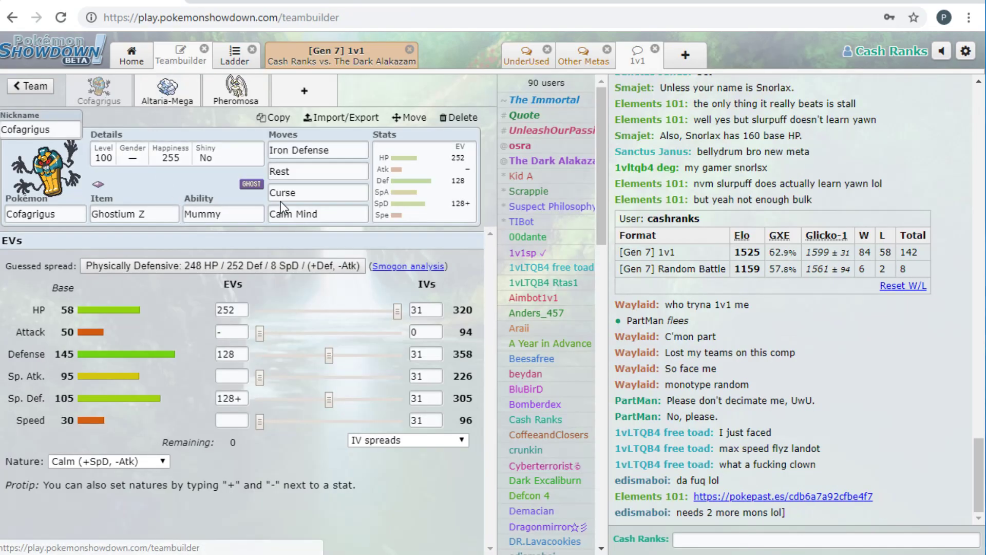
{"action": "left_click", "coordinate": [317, 213]}
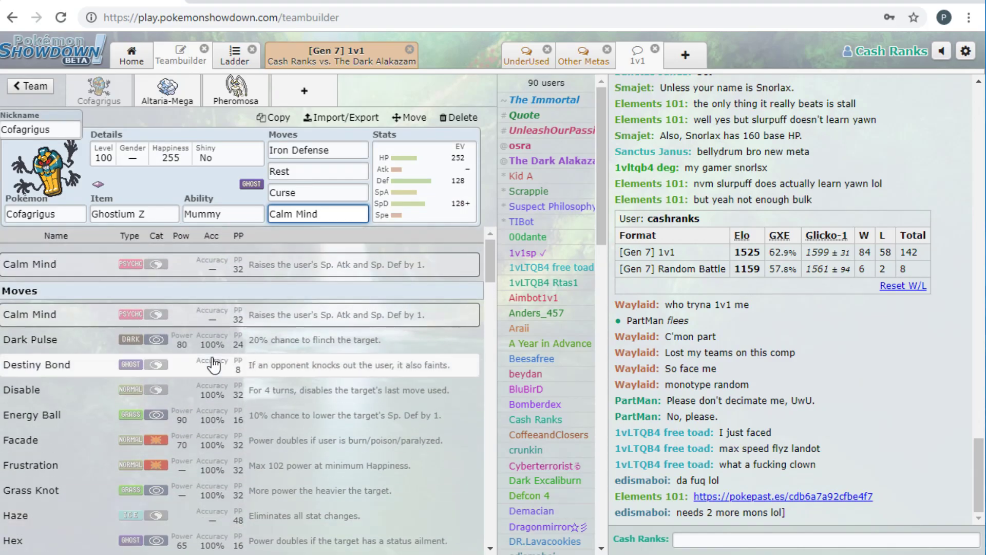
{"action": "scroll", "scroll_direction": "down", "scroll_amount": 3}
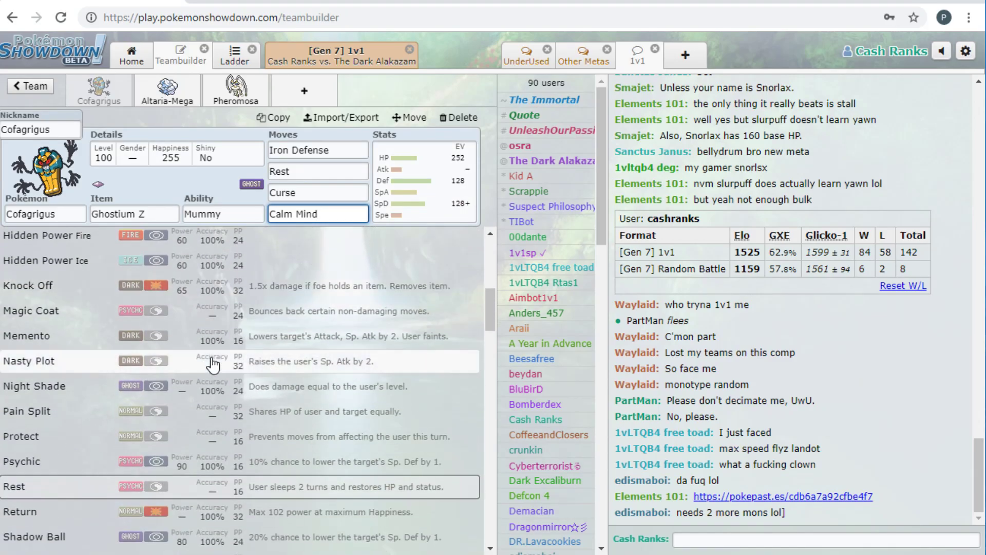
{"action": "scroll", "scroll_direction": "down", "scroll_amount": 3}
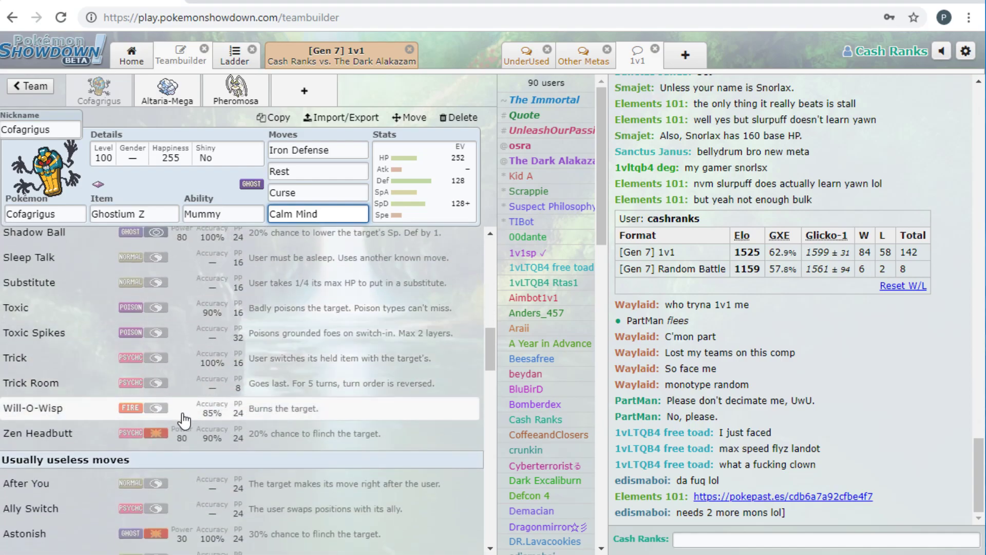
{"action": "mouse_move", "coordinate": [59, 403]}
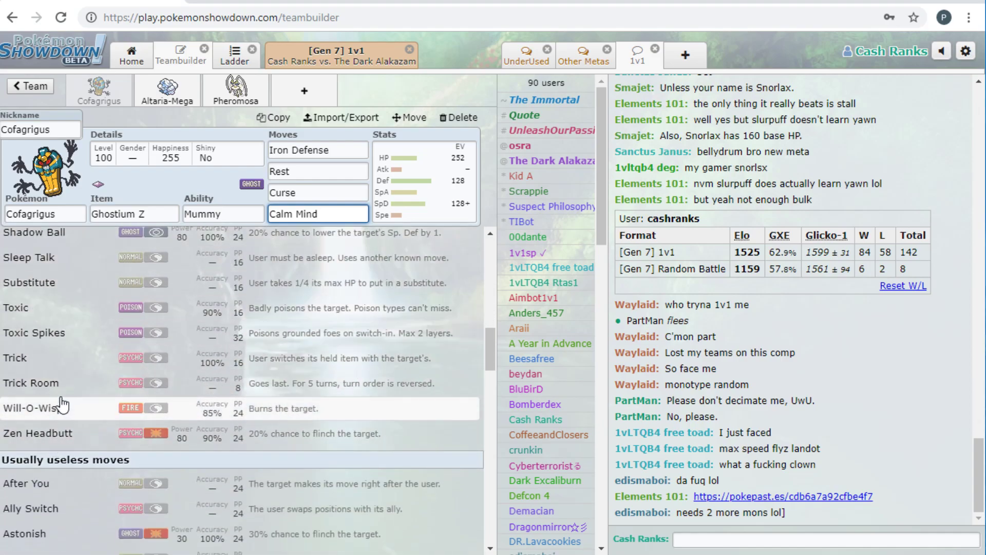
{"action": "scroll", "scroll_direction": "up", "scroll_amount": 3}
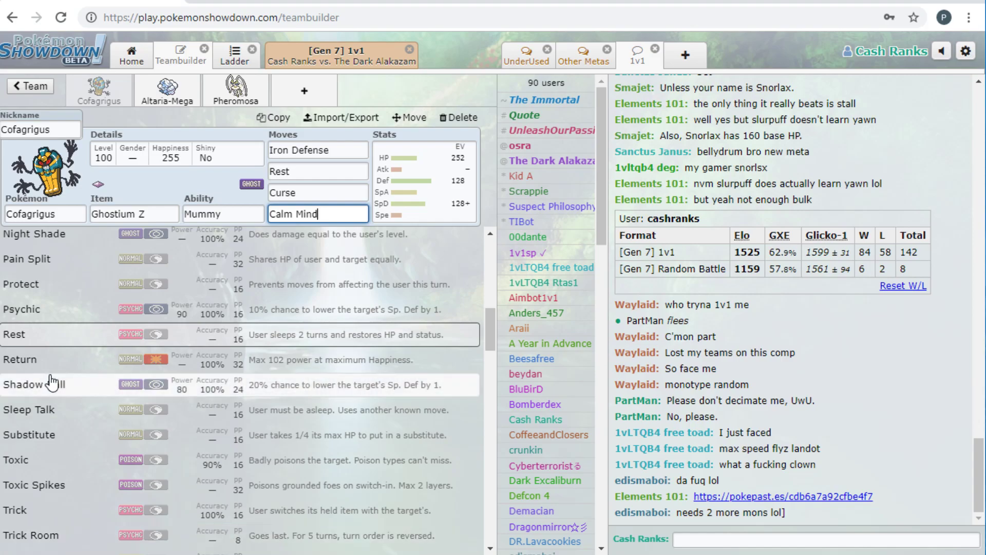
{"action": "scroll", "scroll_direction": "up", "scroll_amount": 3}
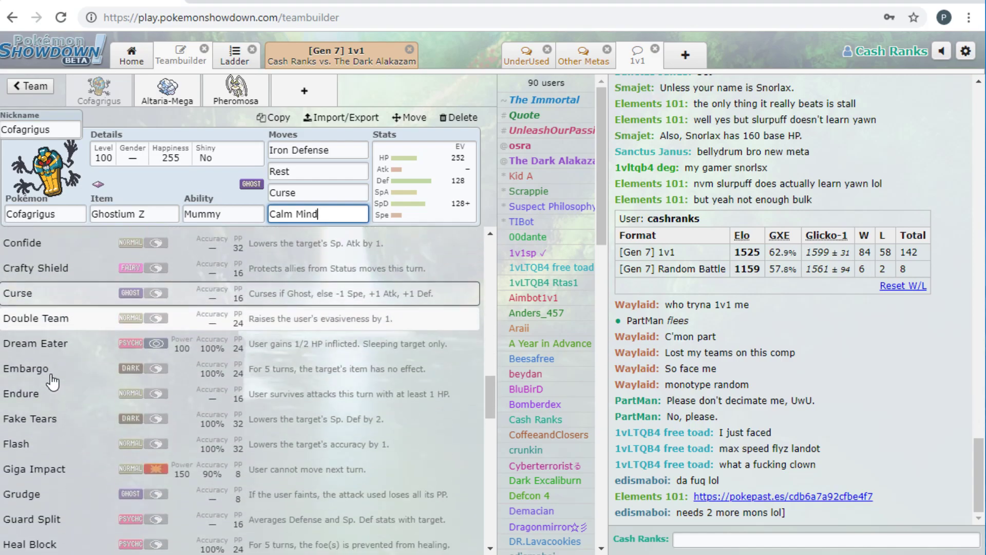
{"action": "scroll", "scroll_direction": "down", "scroll_amount": 3}
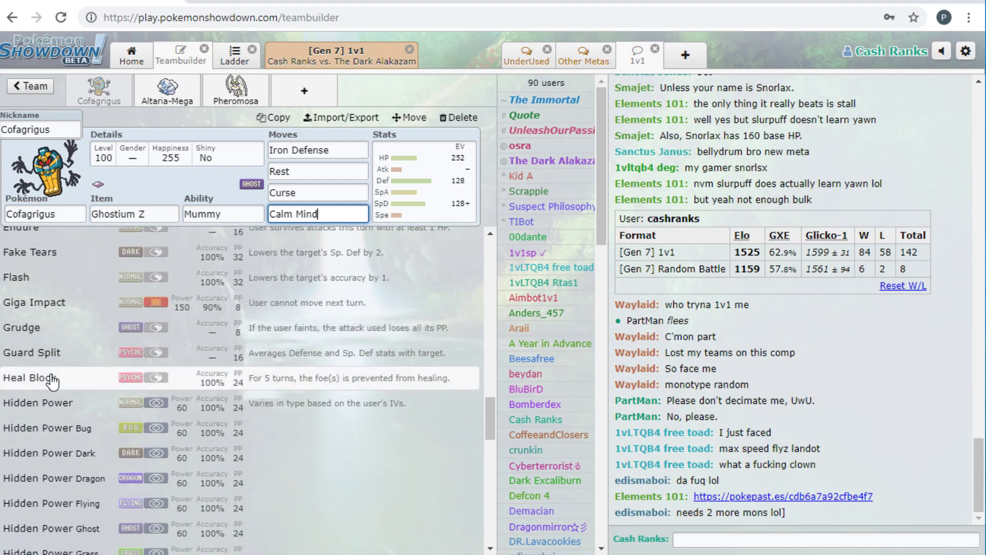
{"action": "scroll", "scroll_direction": "up", "scroll_amount": 3}
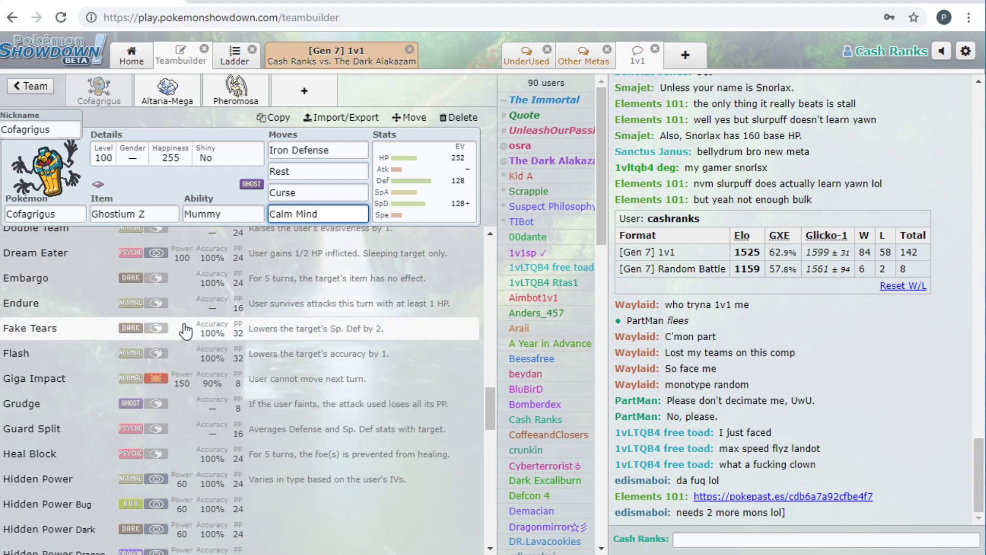
{"action": "scroll", "scroll_direction": "down", "scroll_amount": 3}
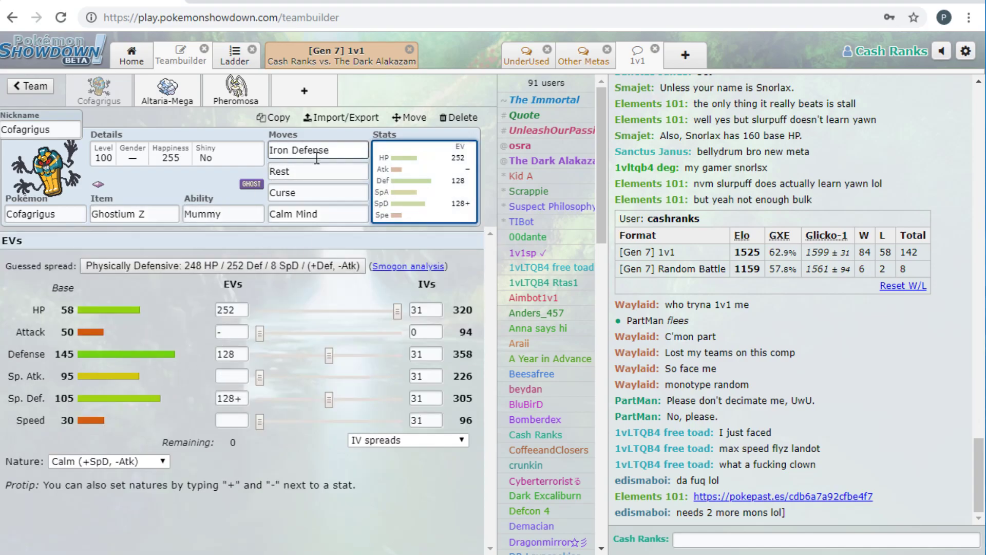
{"action": "left_click", "coordinate": [318, 171]}
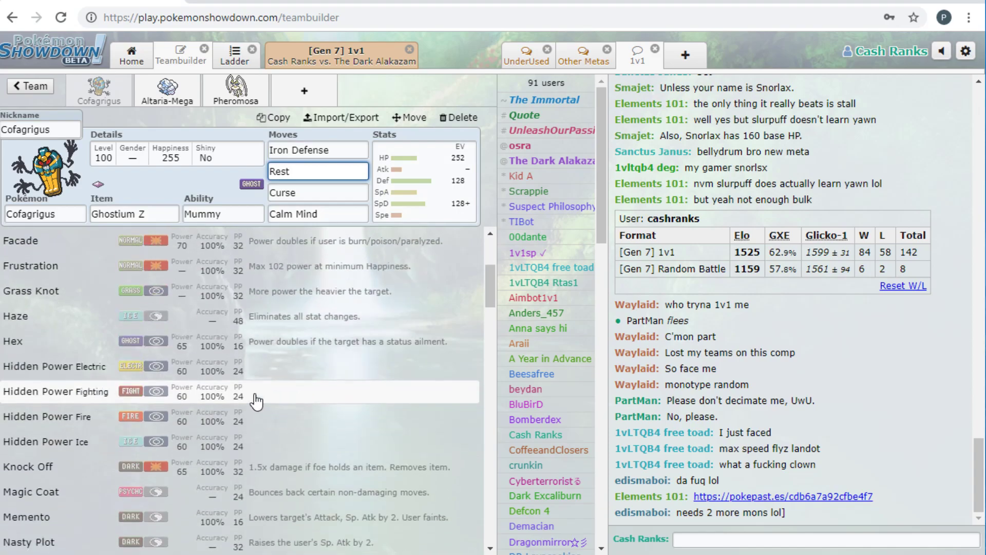
{"action": "left_click", "coordinate": [339, 55]}
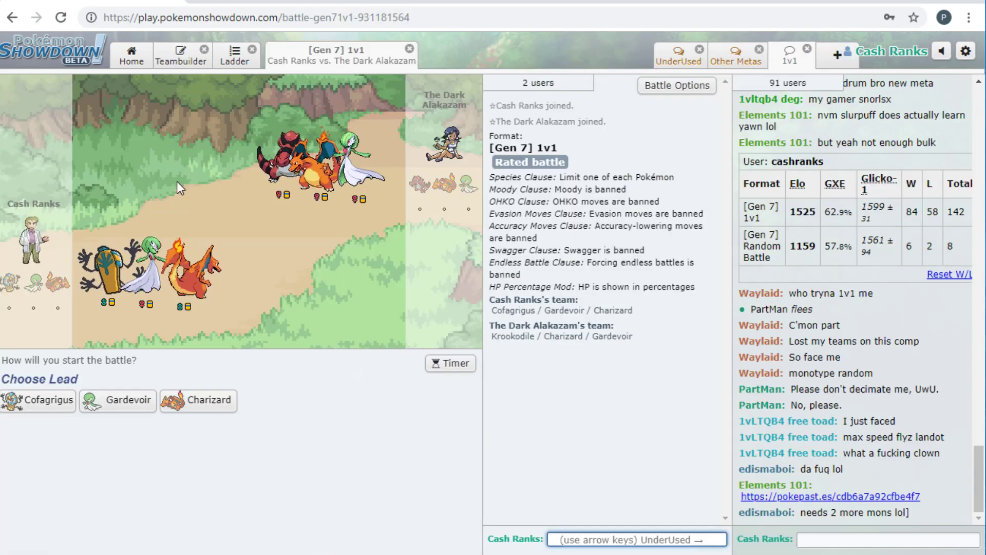
{"action": "mouse_move", "coordinate": [36, 401]}
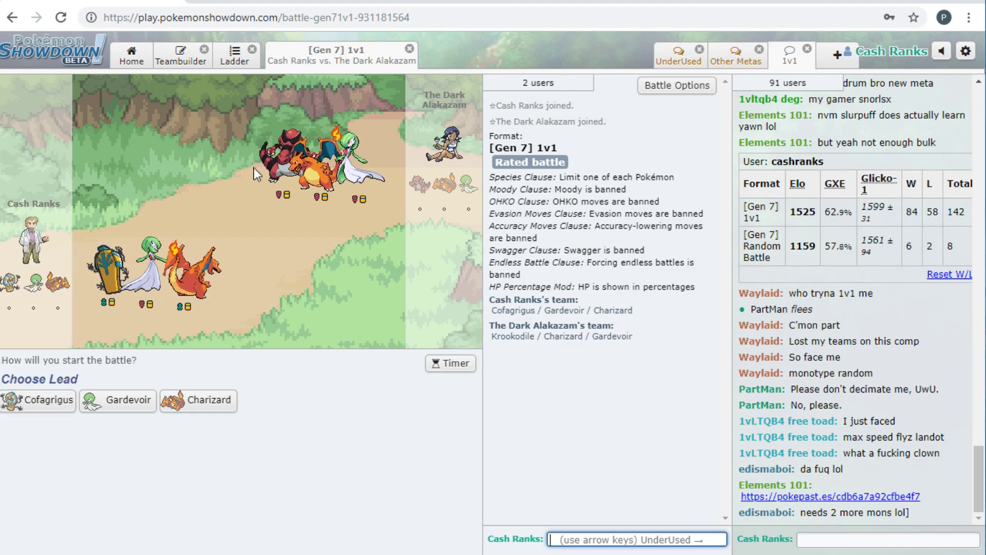
- Send out Cofagrigus as the lead against The Dark Alakazam's Krookodile
{"action": "left_click", "coordinate": [38, 401]}
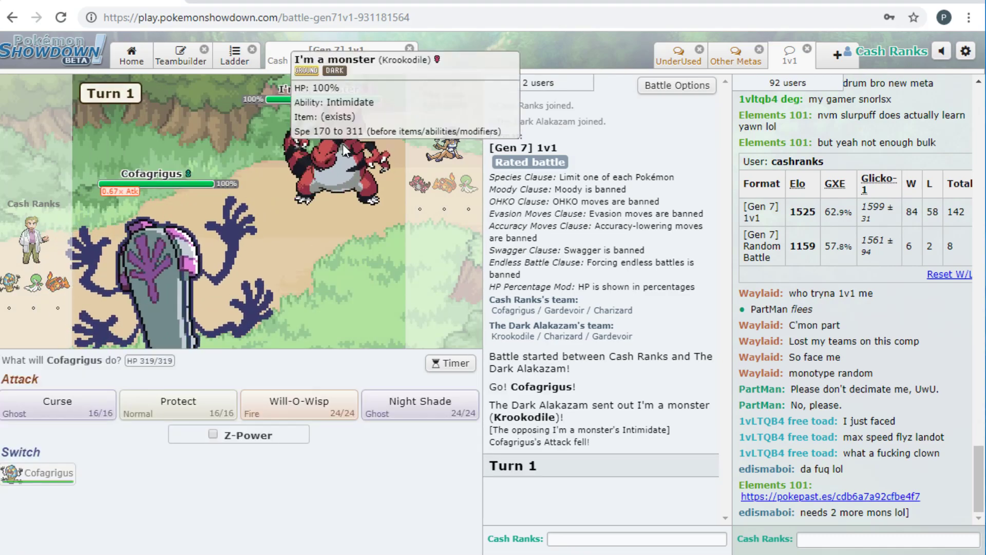
- Hit Krookodile with Z-Curse and Night Shade, skipping animations until Cofagrigus faints
{"action": "left_click", "coordinate": [213, 434]}
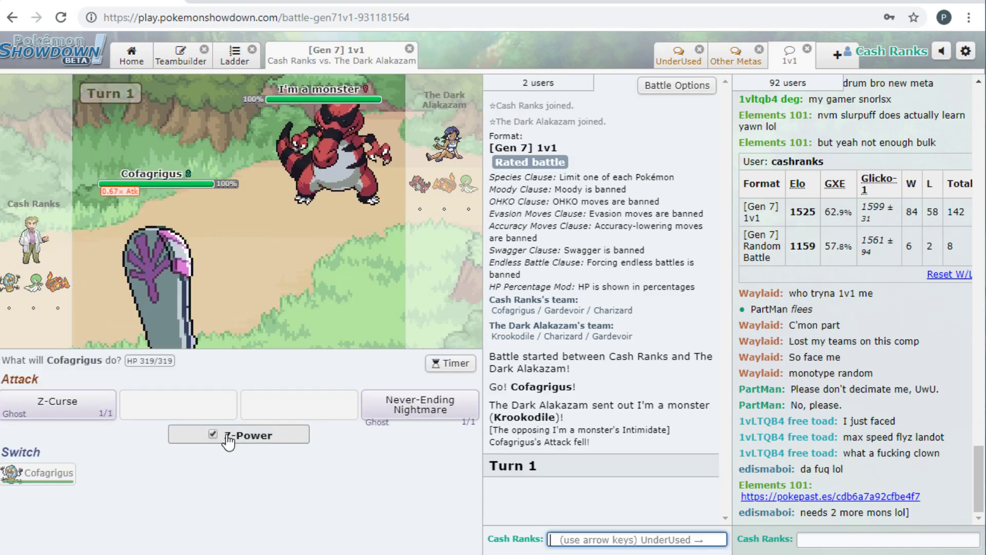
{"action": "mouse_move", "coordinate": [57, 406]}
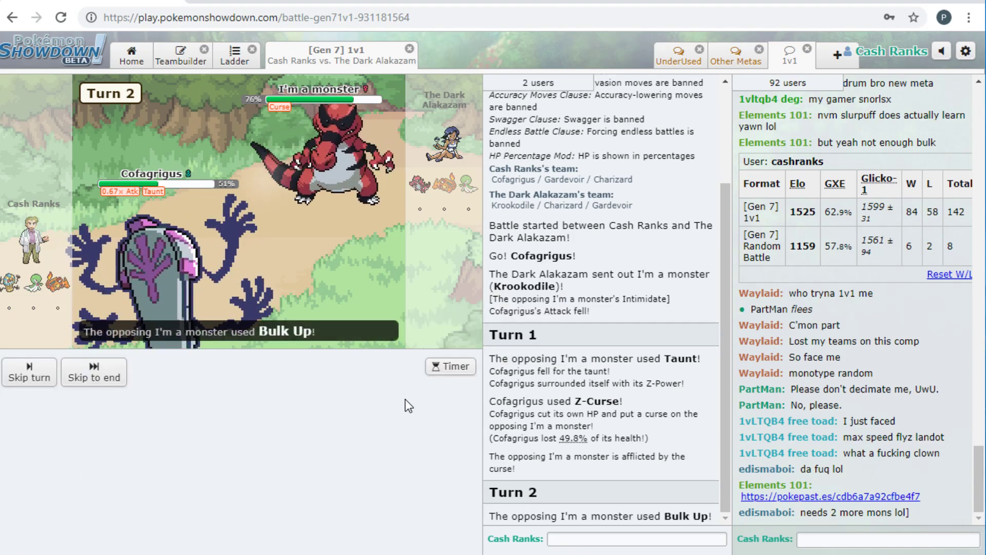
{"action": "left_click", "coordinate": [93, 372]}
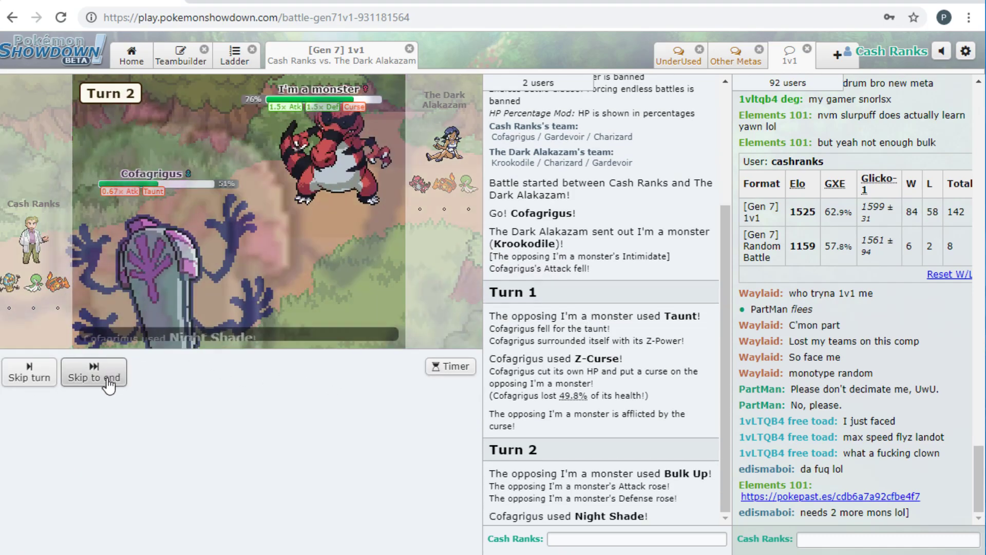
{"action": "left_click", "coordinate": [93, 372]}
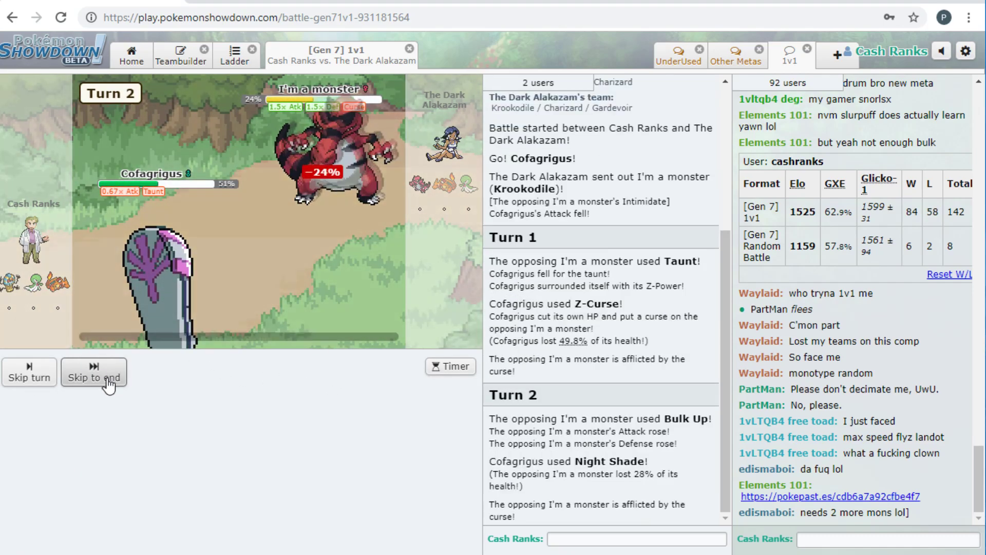
{"action": "left_click", "coordinate": [93, 372]}
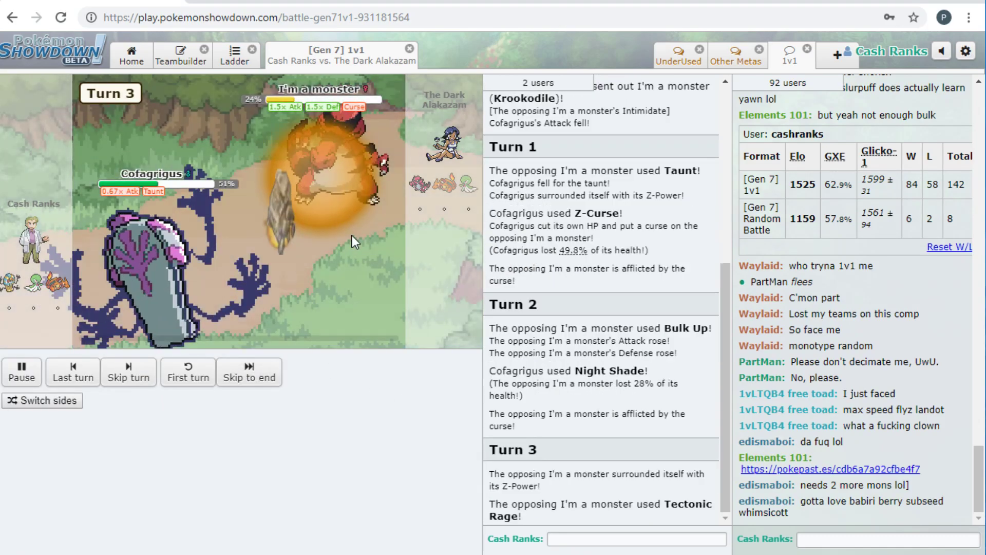
{"action": "left_click", "coordinate": [249, 372]}
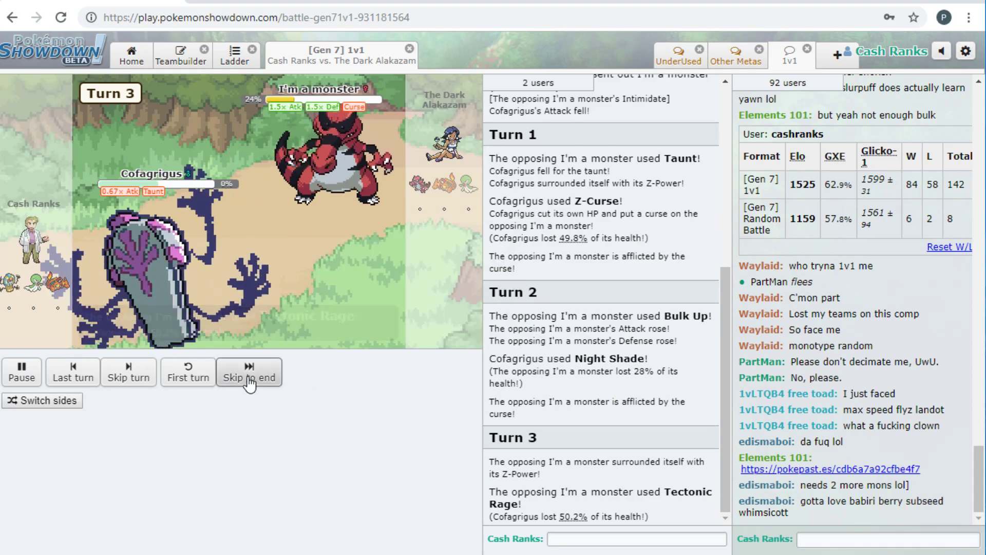
{"action": "left_click", "coordinate": [249, 371]}
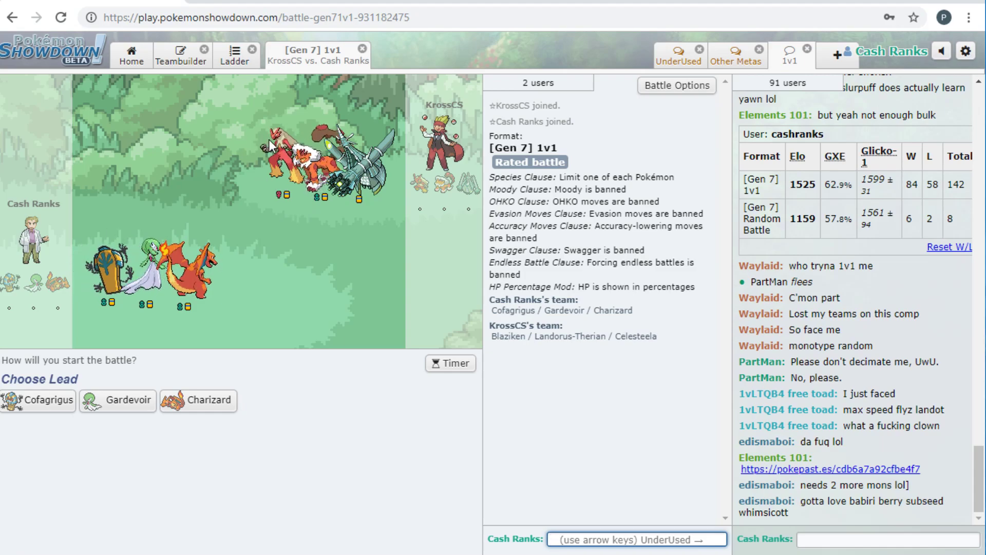
{"action": "mouse_move", "coordinate": [37, 400]}
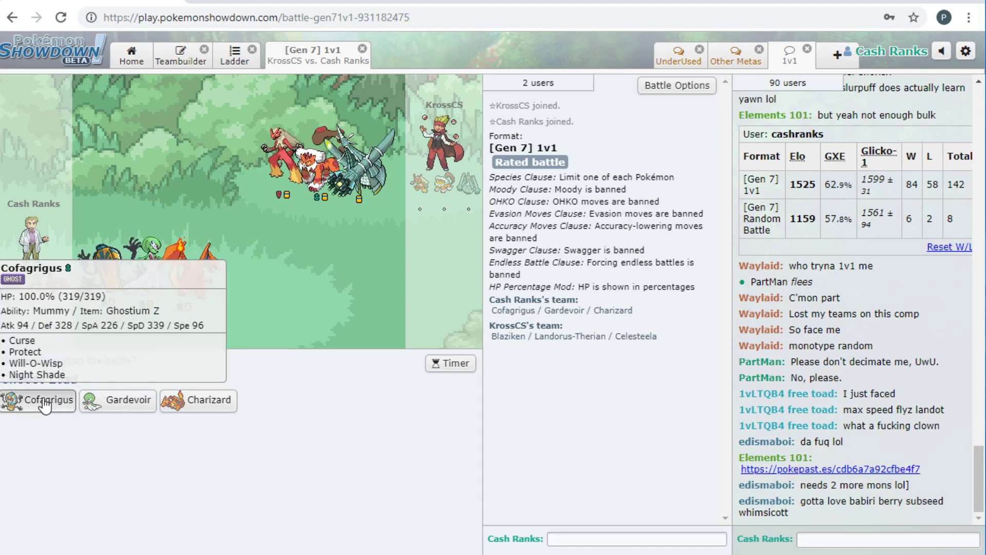
- Lock in Cofagrigus as the lead against KrossCS
{"action": "left_click", "coordinate": [37, 401]}
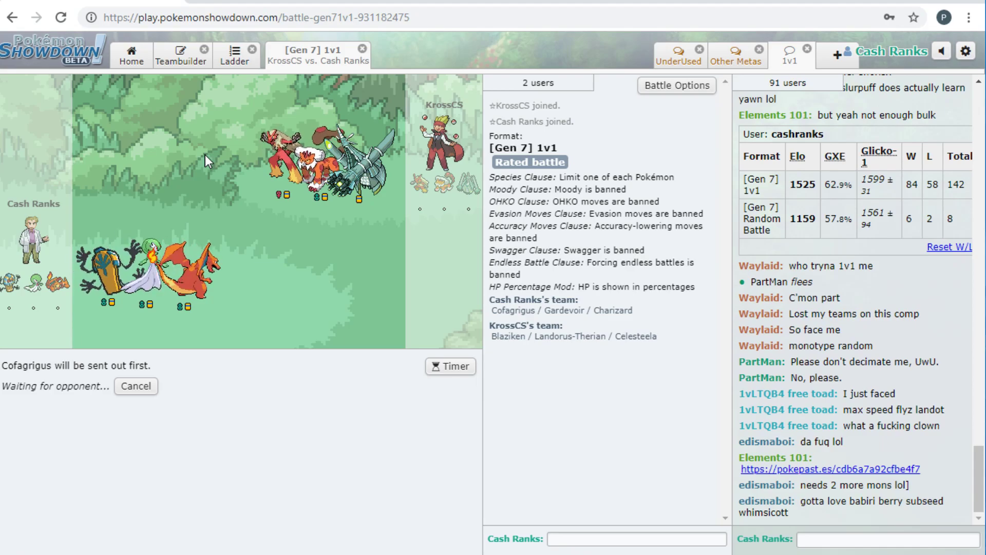
{"action": "mouse_move", "coordinate": [284, 292]}
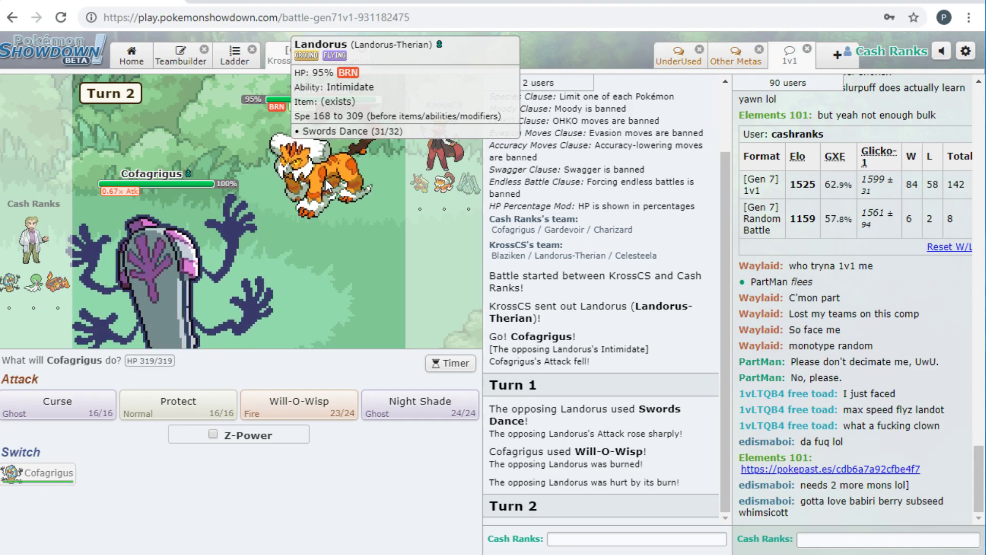
{"action": "mouse_move", "coordinate": [58, 405]}
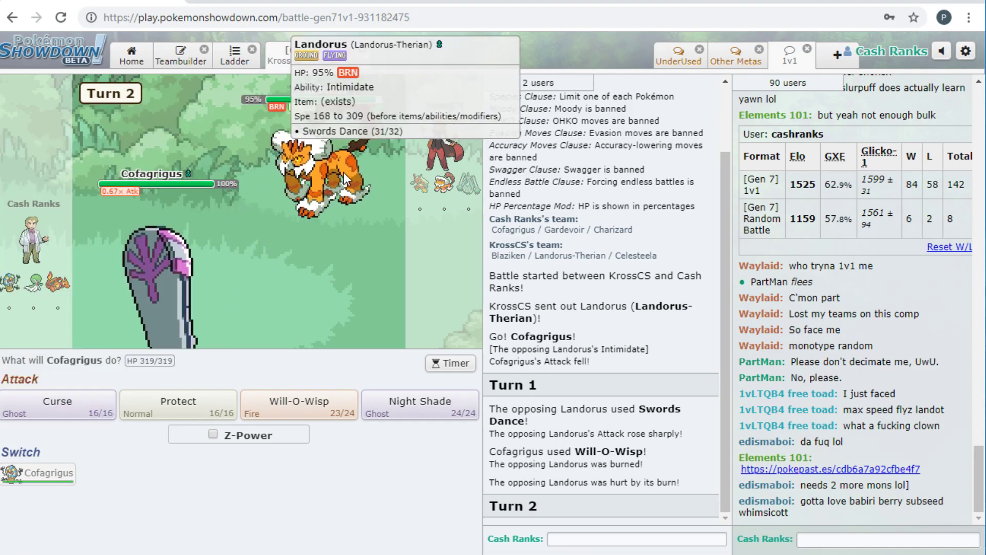
{"action": "mouse_move", "coordinate": [420, 404]}
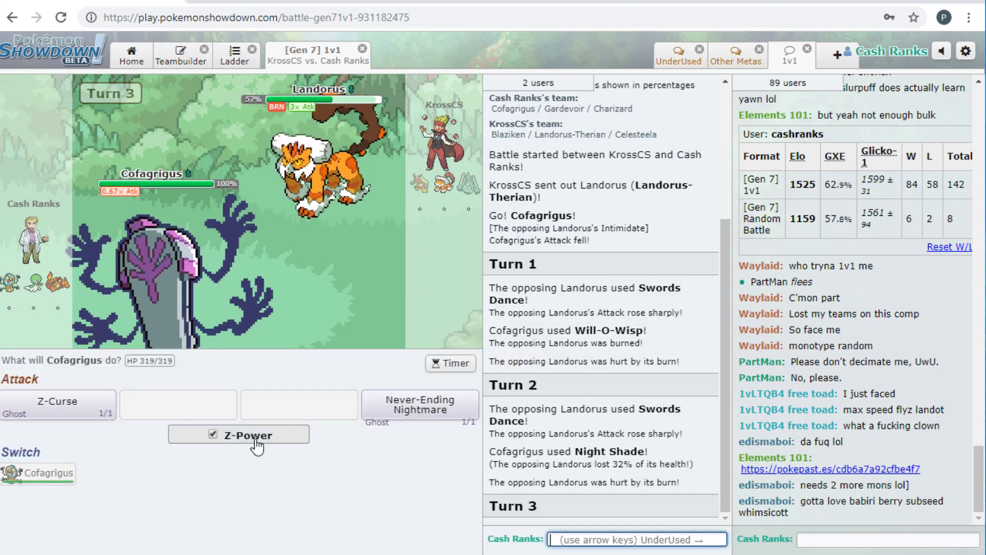
{"action": "mouse_move", "coordinate": [420, 404]}
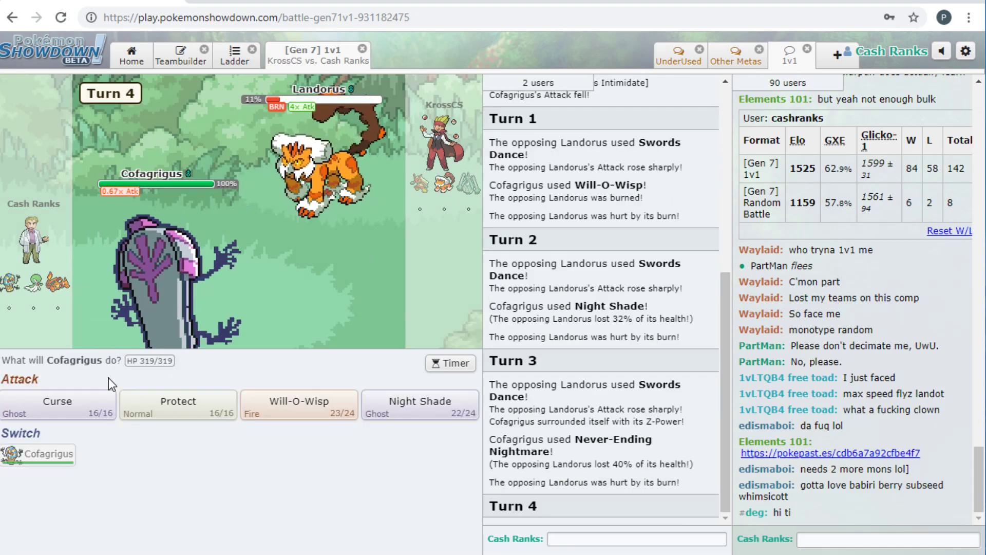
{"action": "mouse_move", "coordinate": [132, 280]}
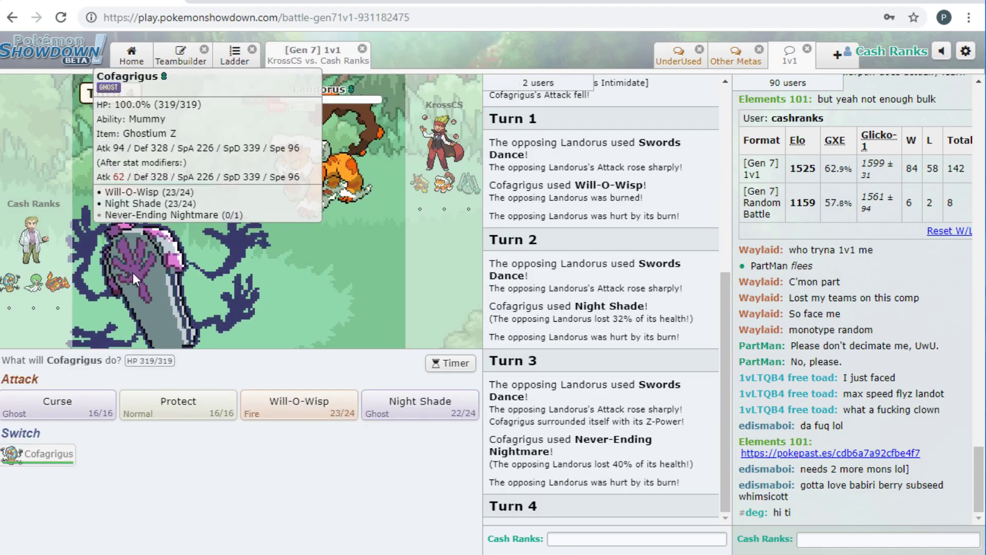
- Protect against Landorus, then skip to the end as Earthquake knocks out Cofagrigus
{"action": "left_click", "coordinate": [177, 404]}
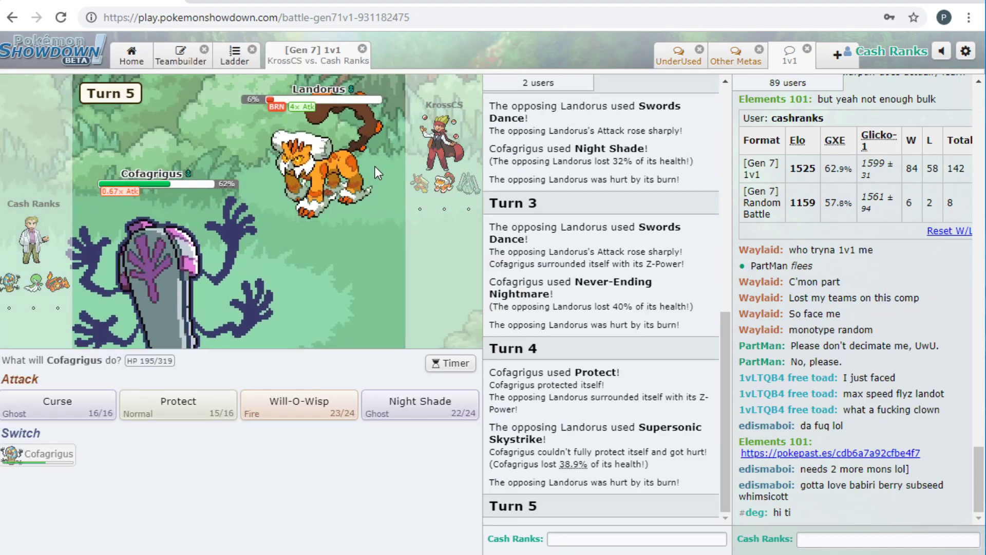
{"action": "mouse_move", "coordinate": [315, 157]}
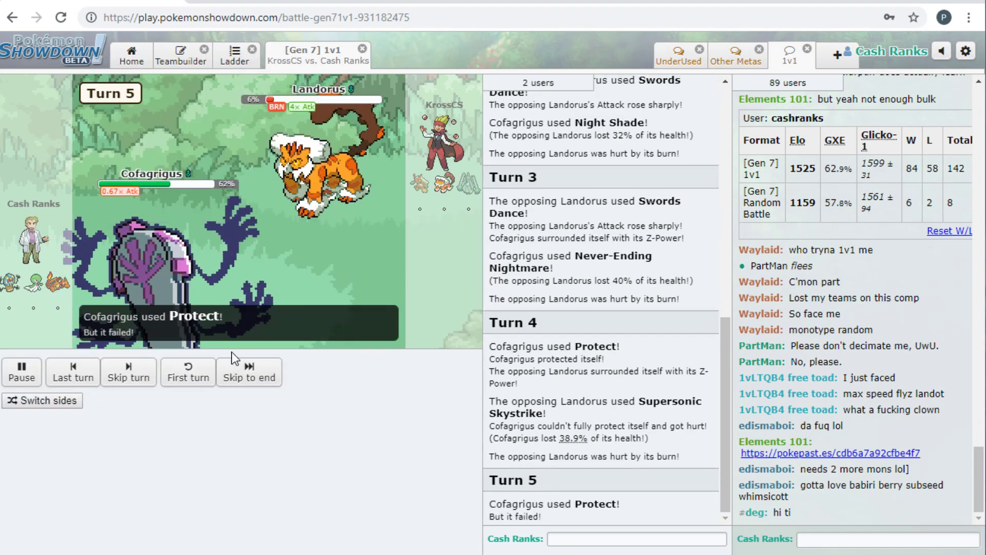
{"action": "left_click", "coordinate": [249, 371]}
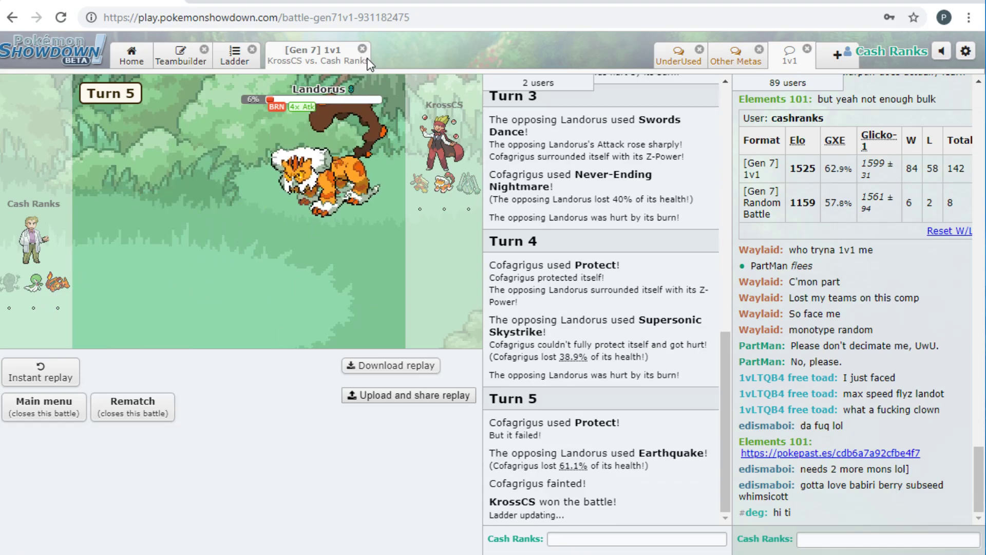
- Close the KrossCS battle and select the Cofag Test - Waylaid Double Dance team
{"action": "left_click", "coordinate": [181, 55]}
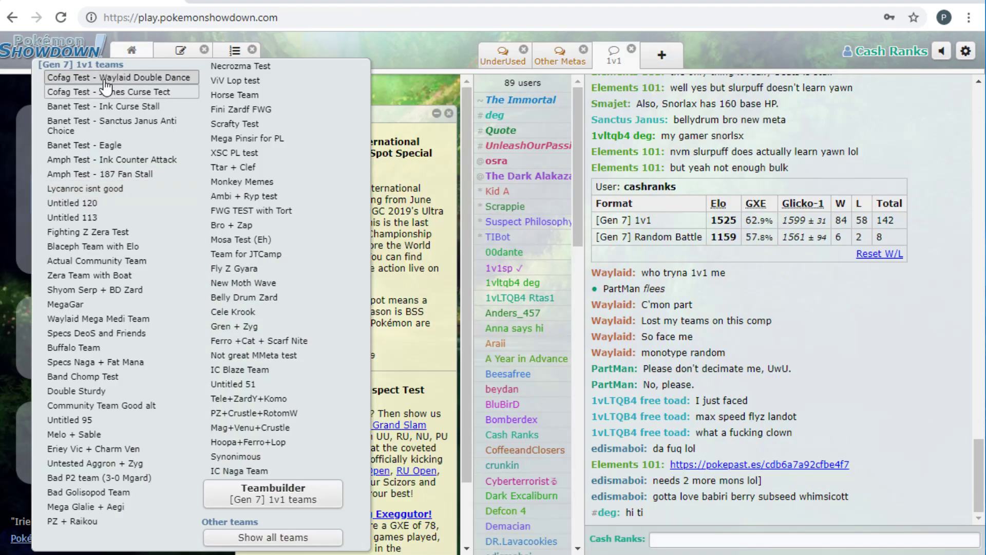
{"action": "left_click", "coordinate": [120, 78]}
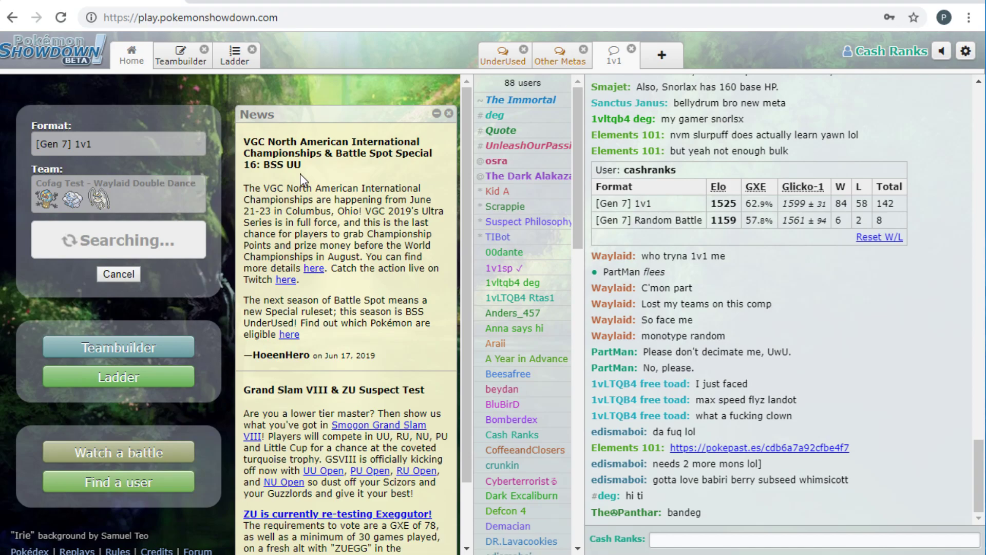
{"action": "mouse_move", "coordinate": [156, 179]}
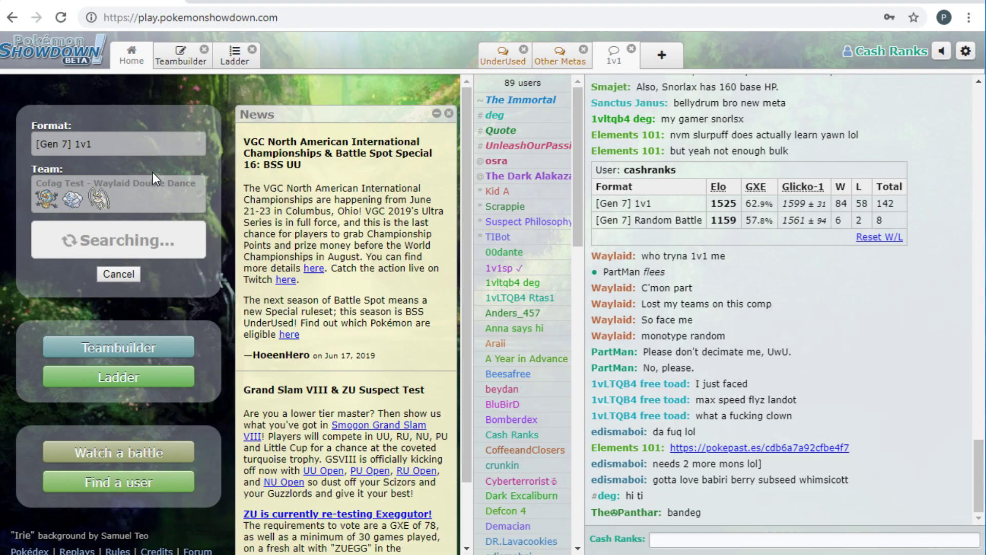
{"action": "mouse_move", "coordinate": [132, 182]}
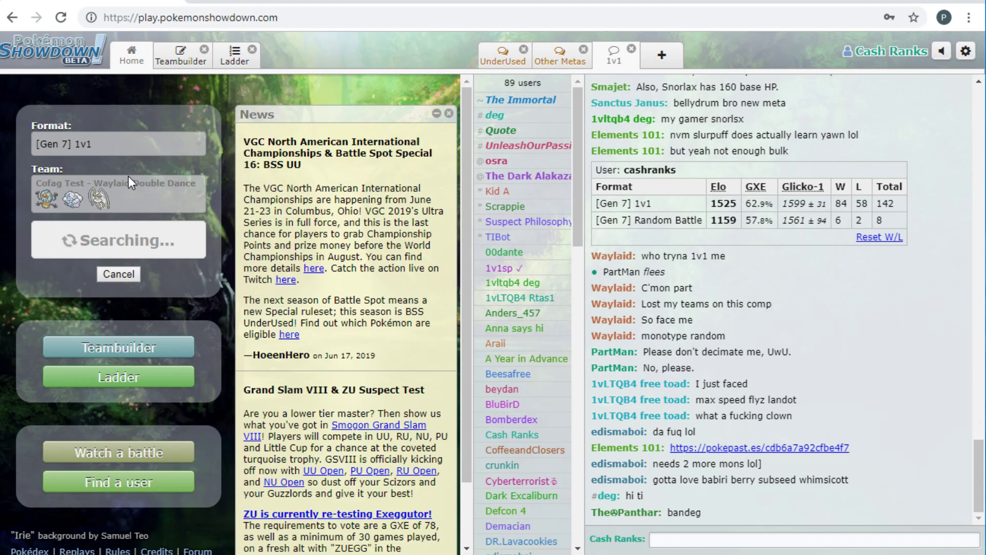
{"action": "mouse_move", "coordinate": [33, 200]}
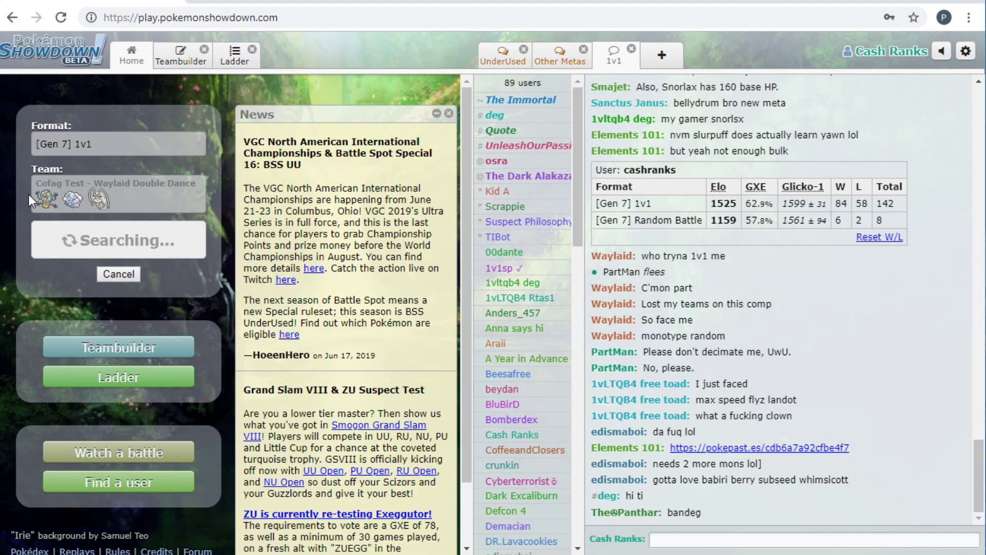
{"action": "mouse_move", "coordinate": [115, 136]}
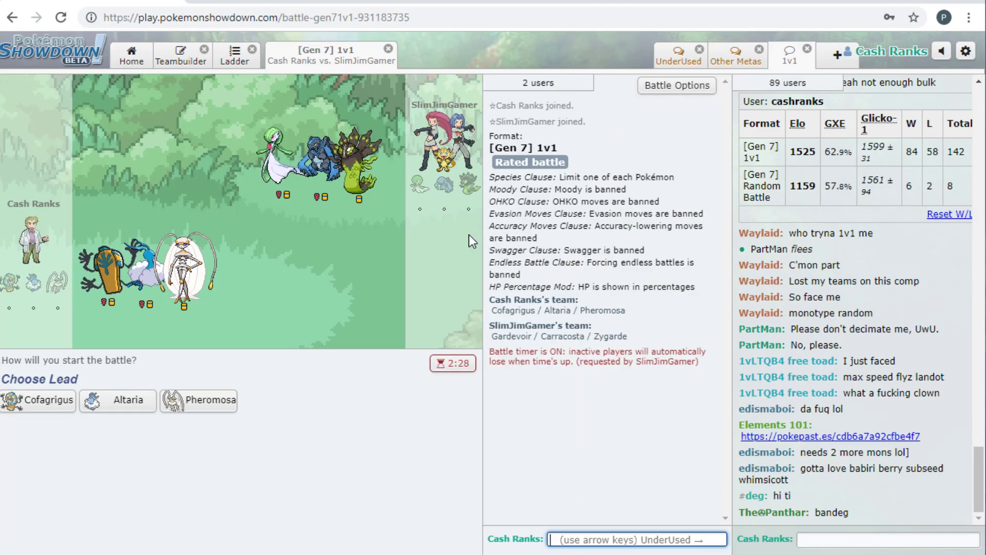
{"action": "mouse_move", "coordinate": [37, 401]}
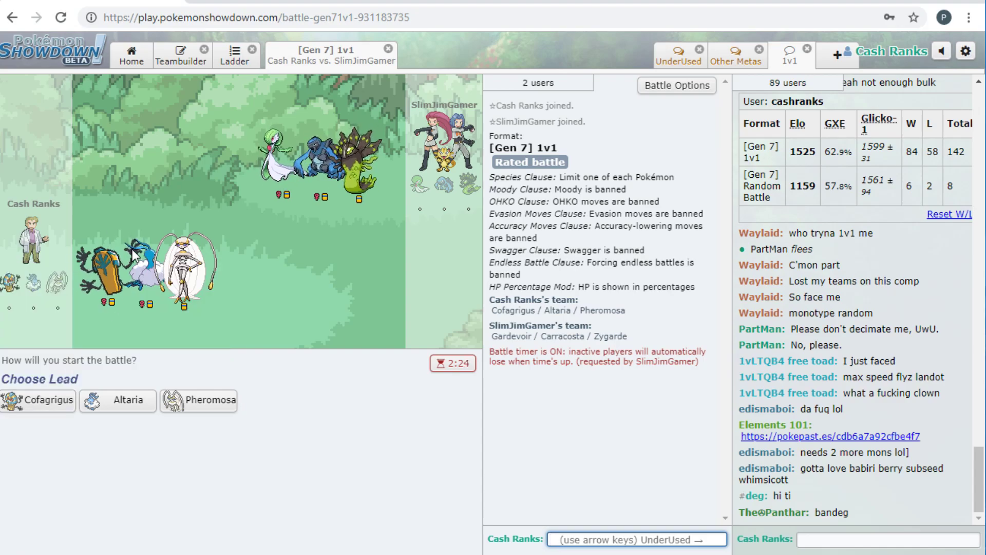
{"action": "mouse_move", "coordinate": [36, 400]}
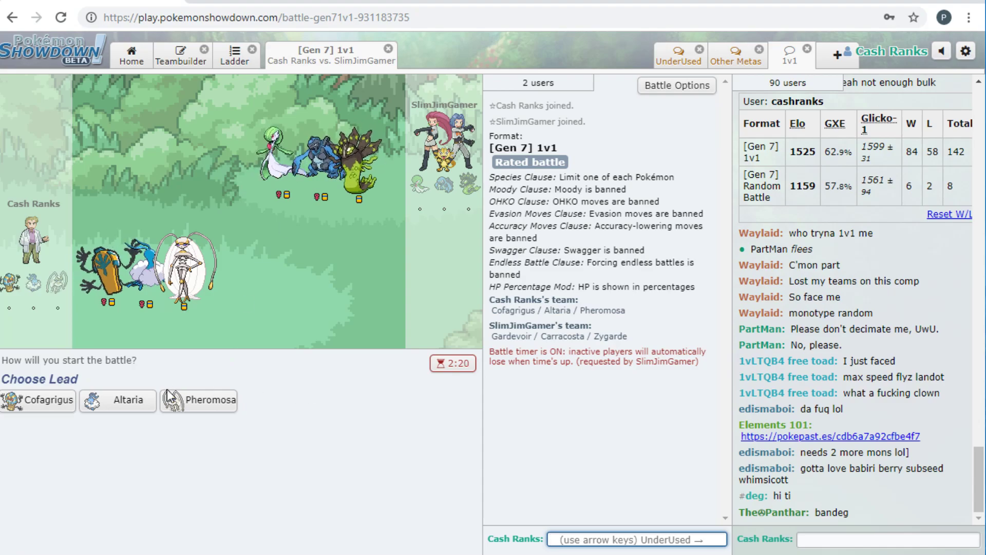
{"action": "mouse_move", "coordinate": [128, 401]}
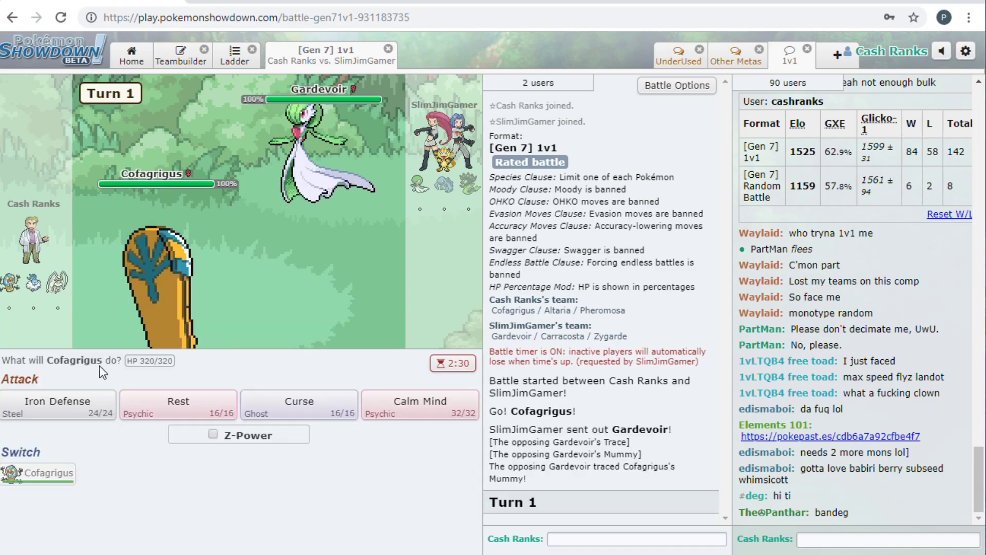
{"action": "mouse_move", "coordinate": [317, 188]}
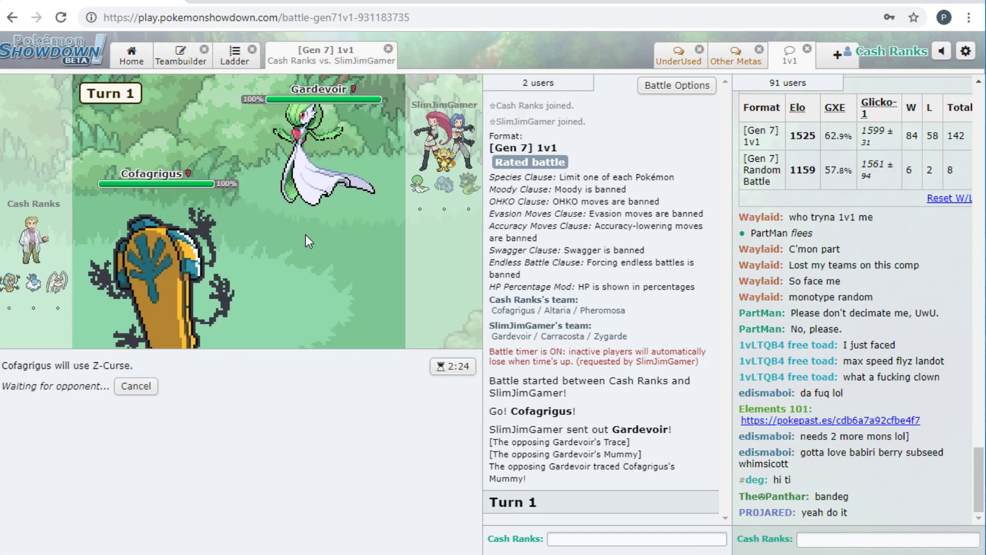
{"action": "mouse_move", "coordinate": [318, 145]}
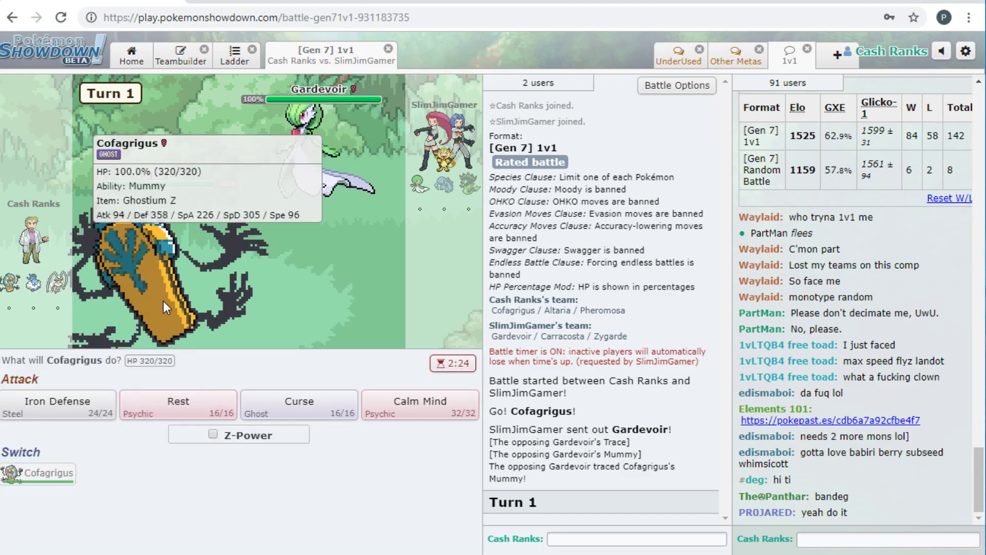
{"action": "mouse_move", "coordinate": [255, 222]}
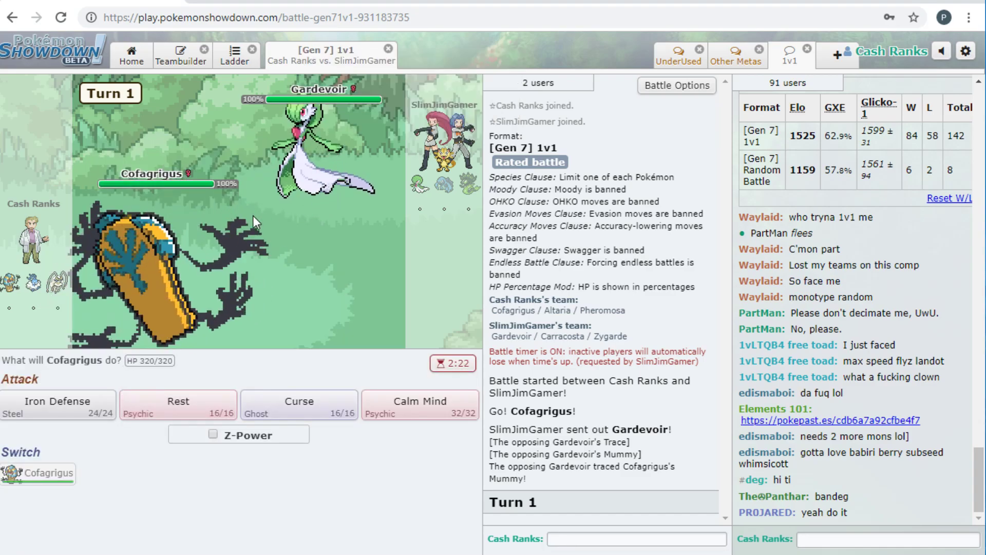
{"action": "mouse_move", "coordinate": [318, 145]}
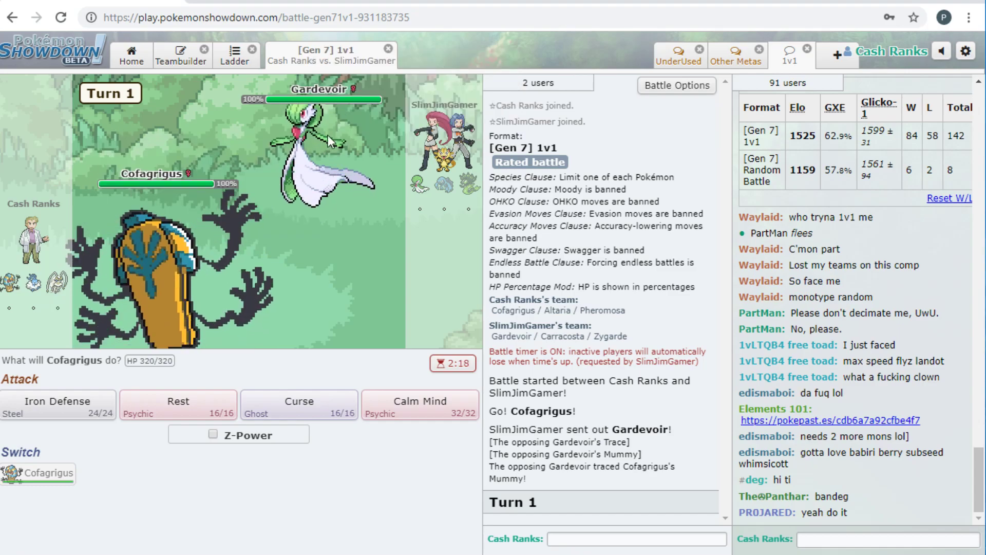
- Use Calm Mind, then Struggle after Mega Gardevoir's Taunt, and leave the battle
{"action": "left_click", "coordinate": [419, 406]}
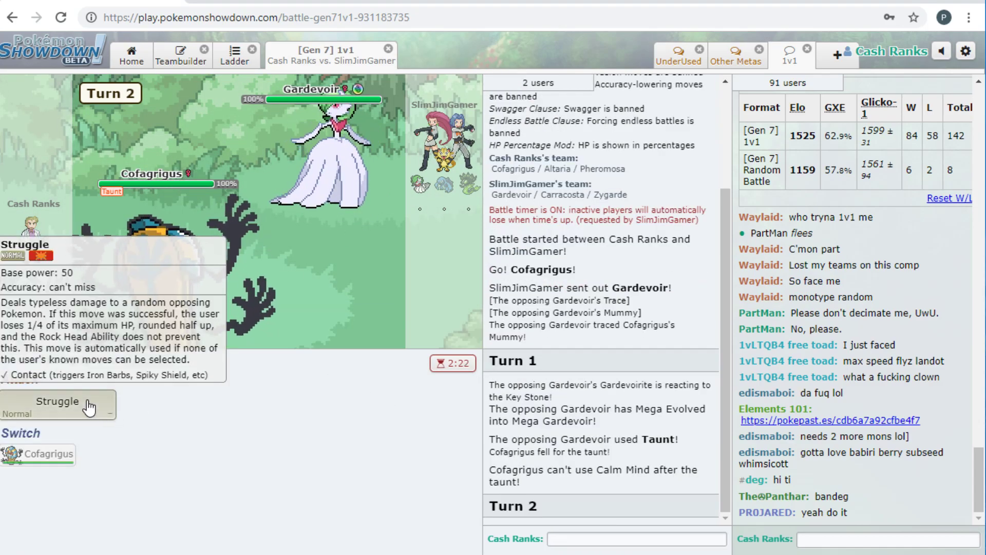
{"action": "left_click", "coordinate": [57, 401]}
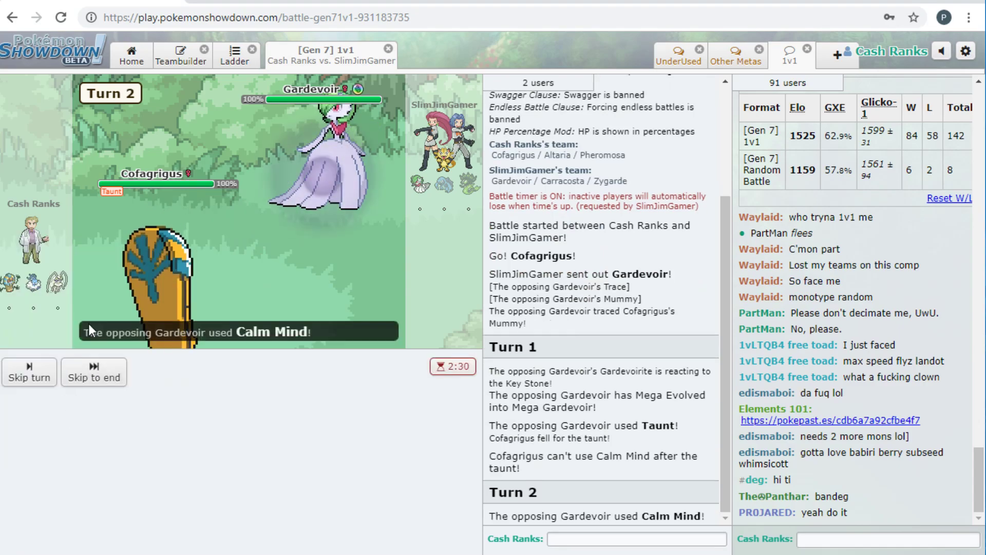
{"action": "left_click", "coordinate": [29, 372]}
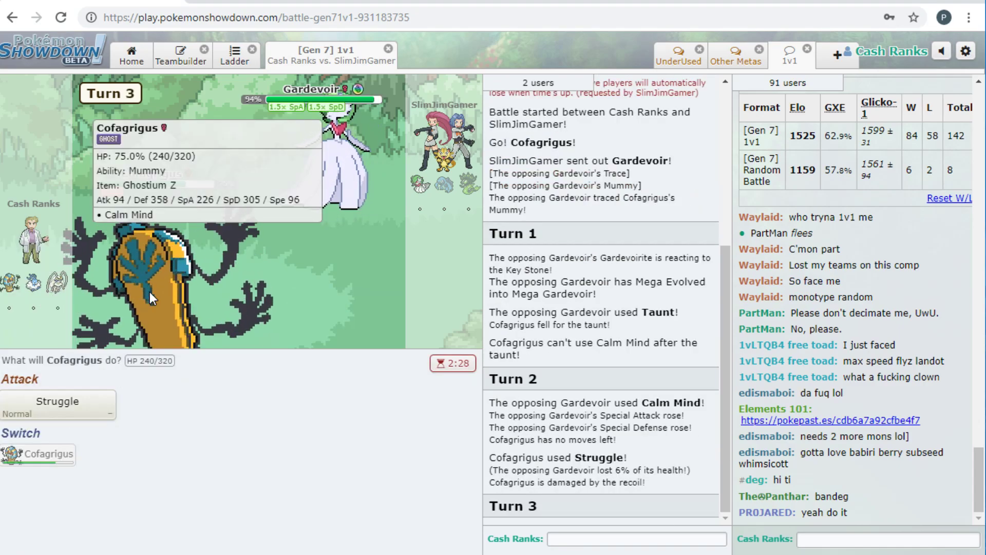
{"action": "left_click", "coordinate": [57, 404]}
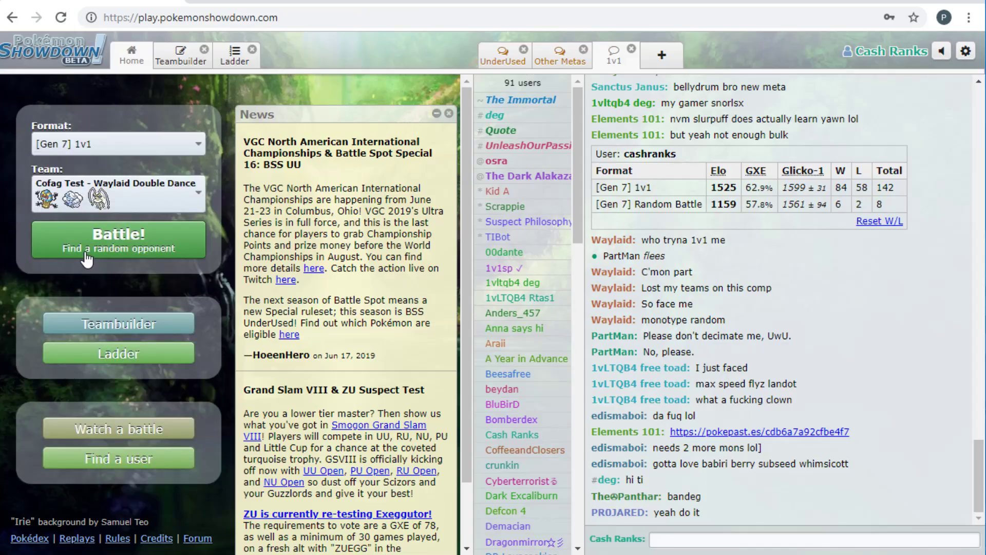
- Find a new 1v1 opponent and lead with Pheromosa against Koala501
{"action": "left_click", "coordinate": [118, 239]}
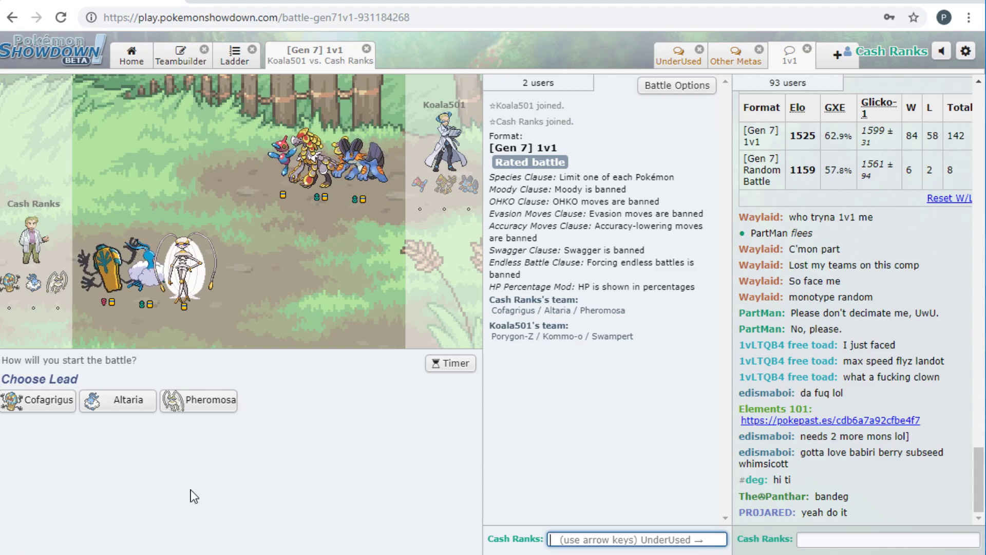
{"action": "mouse_move", "coordinate": [208, 400]}
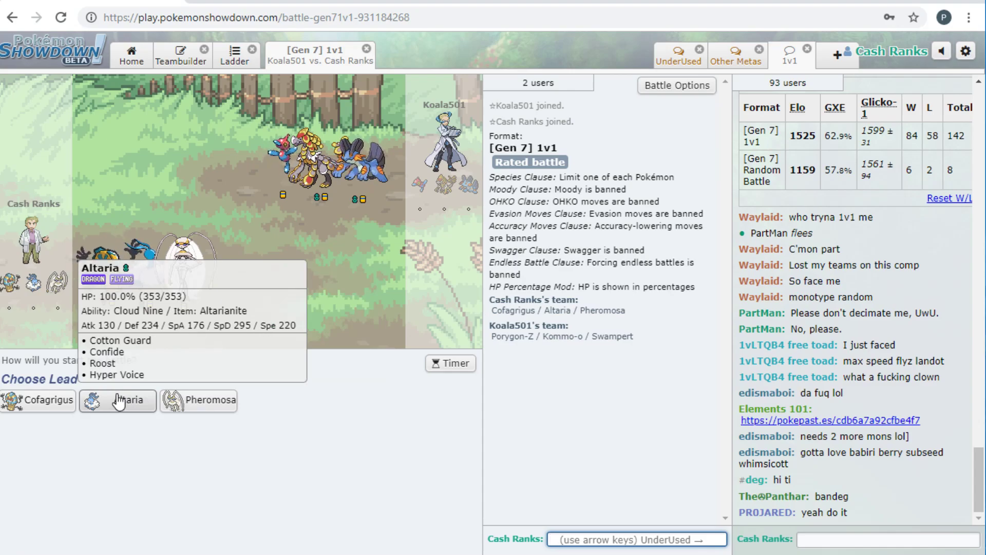
{"action": "left_click", "coordinate": [197, 400]}
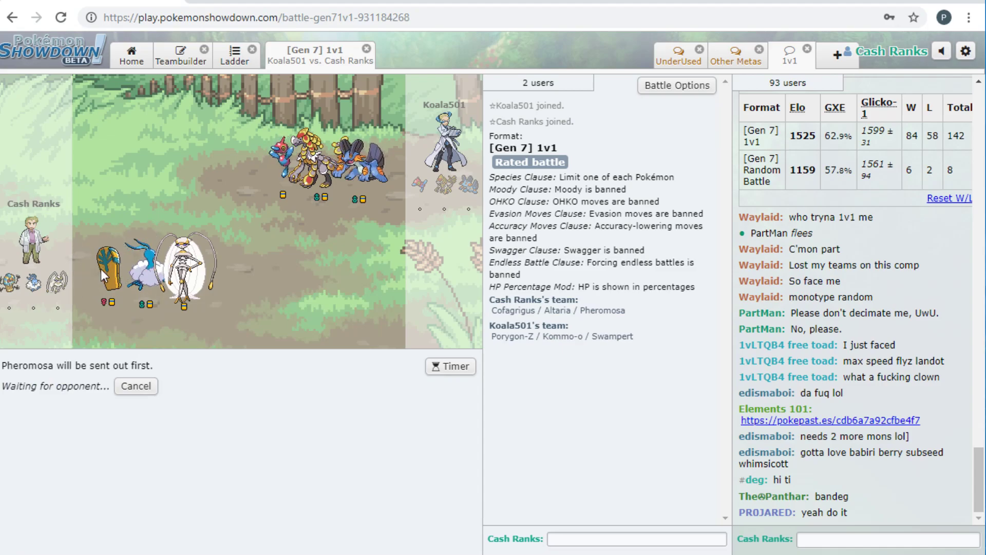
{"action": "mouse_move", "coordinate": [188, 327]}
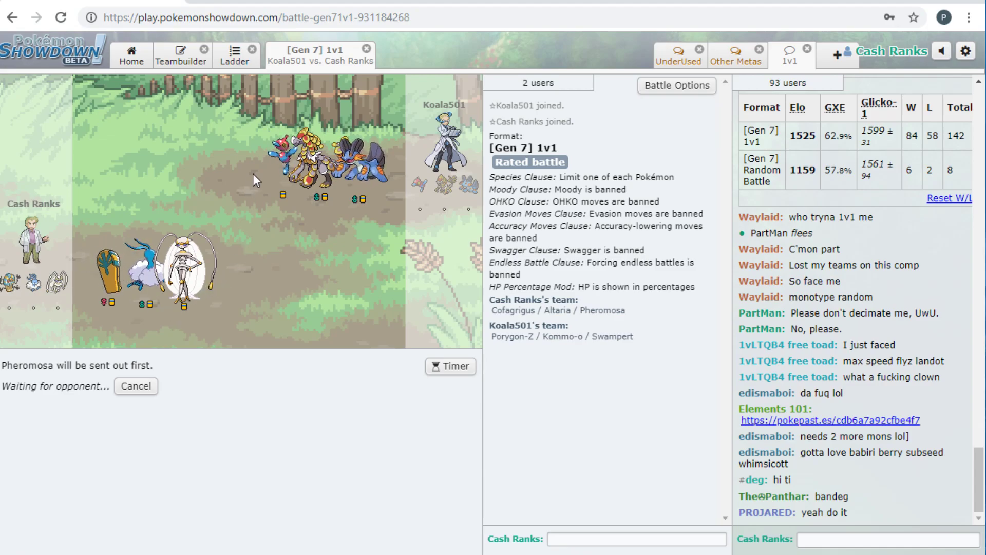
{"action": "mouse_move", "coordinate": [129, 258]}
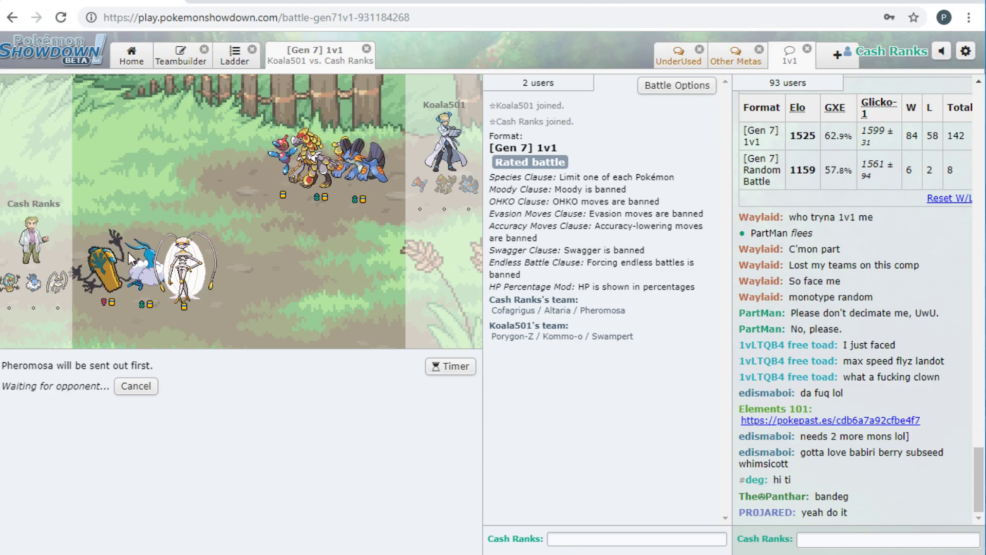
{"action": "mouse_move", "coordinate": [104, 315]}
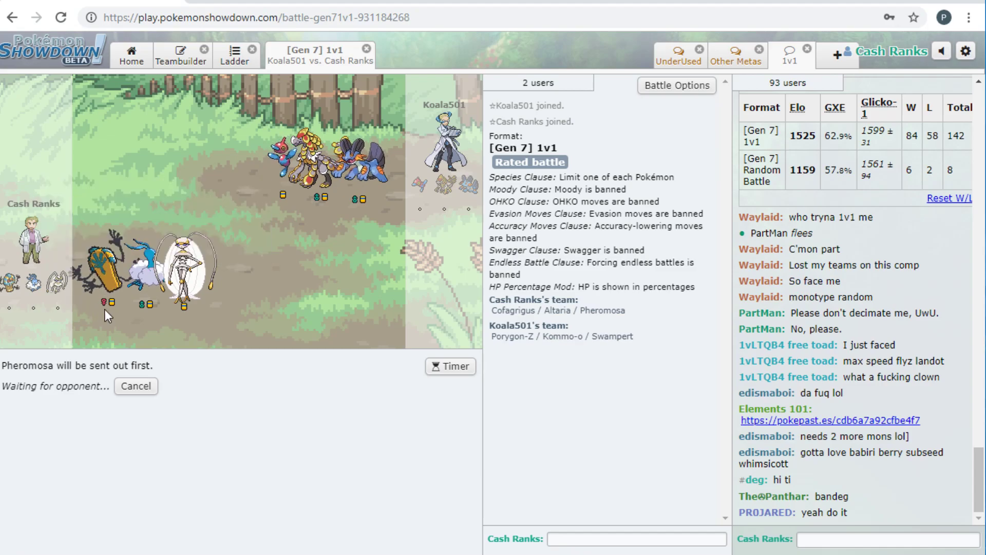
{"action": "mouse_move", "coordinate": [322, 176]}
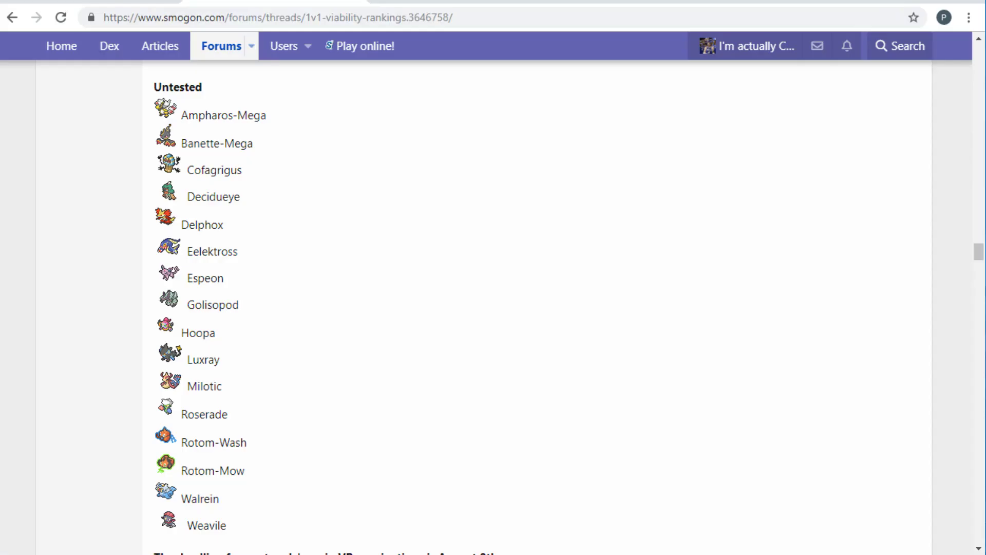
- Scroll through the Untested rankings list to find Cofagrigus and Decidueye
{"action": "scroll", "scroll_direction": "down", "scroll_amount": 3}
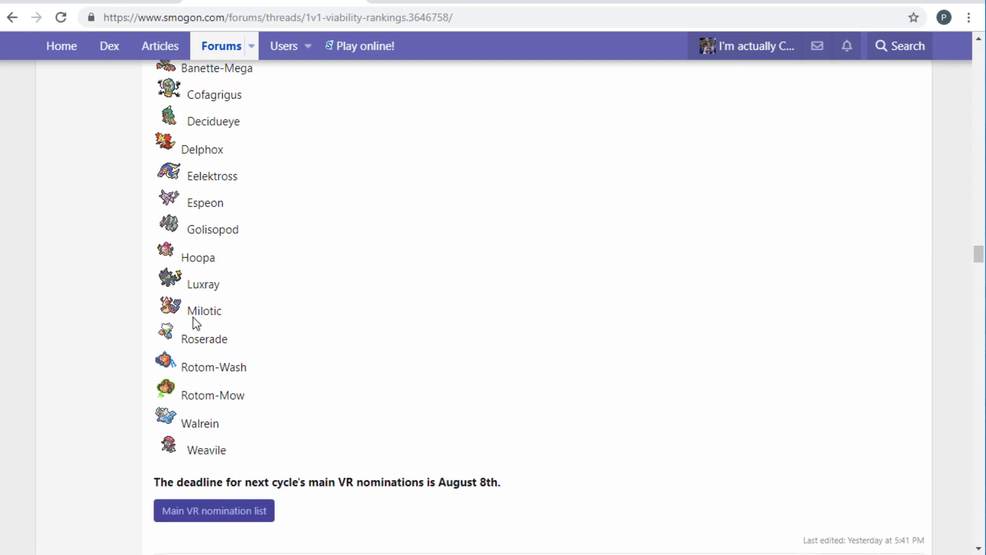
{"action": "scroll", "scroll_direction": "up", "scroll_amount": 3}
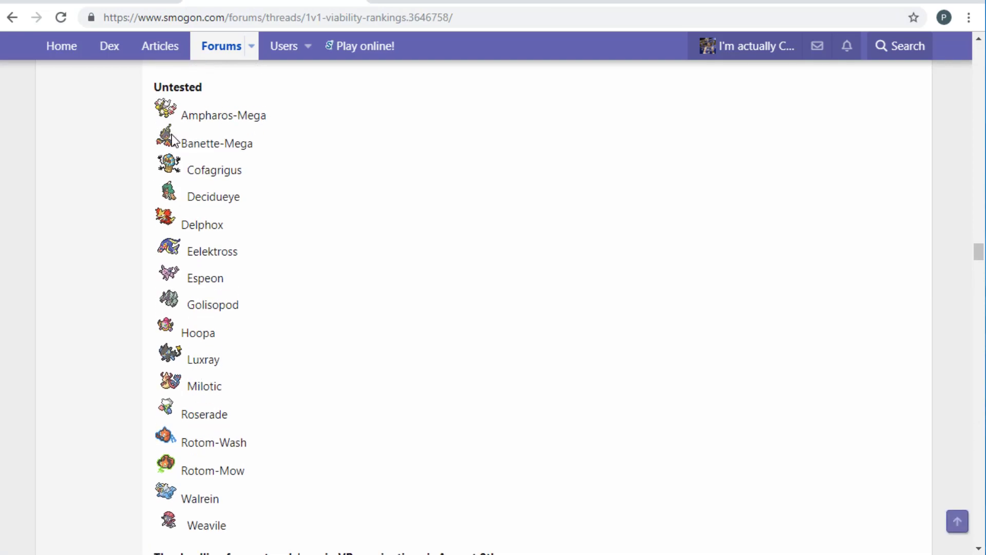
{"action": "mouse_move", "coordinate": [113, 388]}
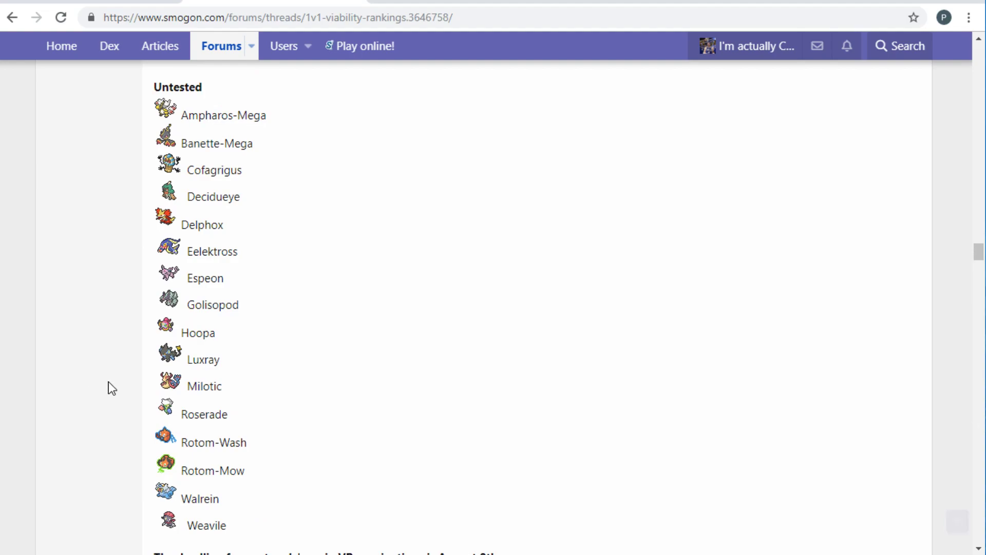
{"action": "mouse_move", "coordinate": [191, 131]}
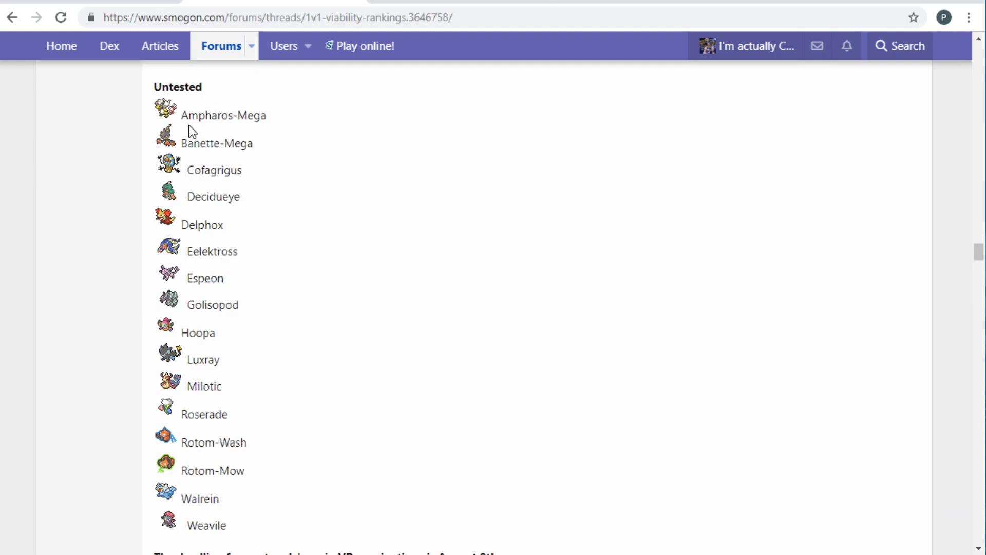
{"action": "mouse_move", "coordinate": [296, 434]}
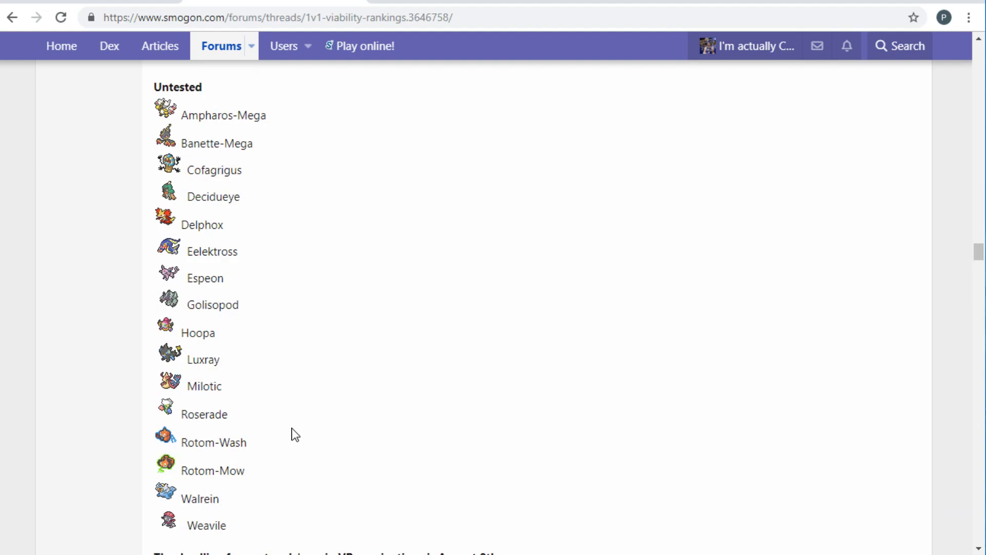
{"action": "mouse_move", "coordinate": [291, 340]}
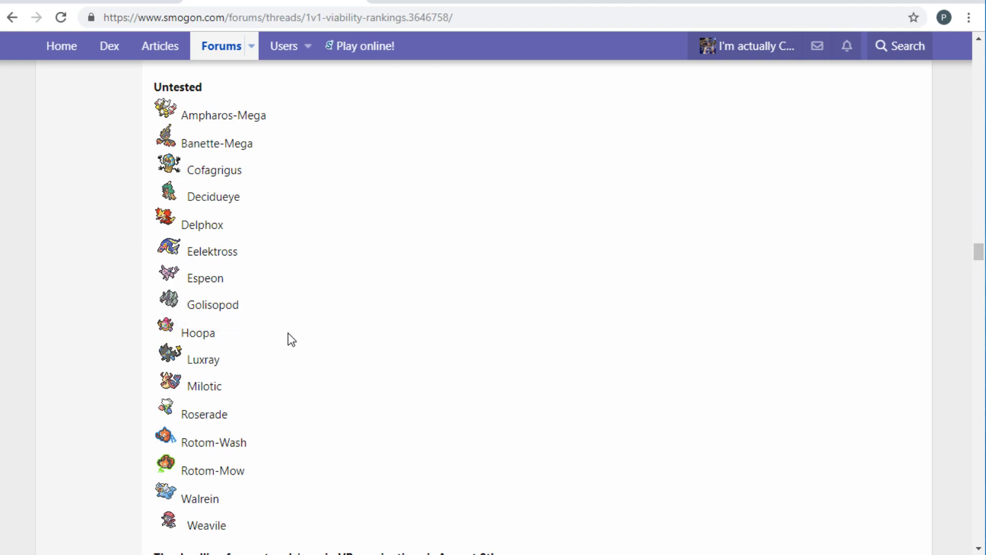
{"action": "mouse_move", "coordinate": [190, 501]}
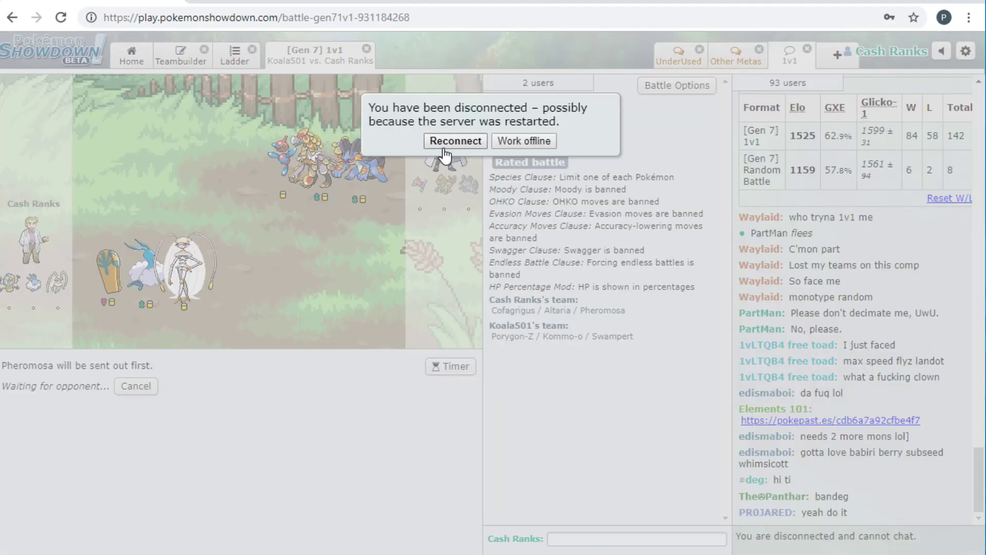
- Retry the server connection twice so the Pheromosa vs Kommo-o battle reloads
{"action": "left_click", "coordinate": [455, 141]}
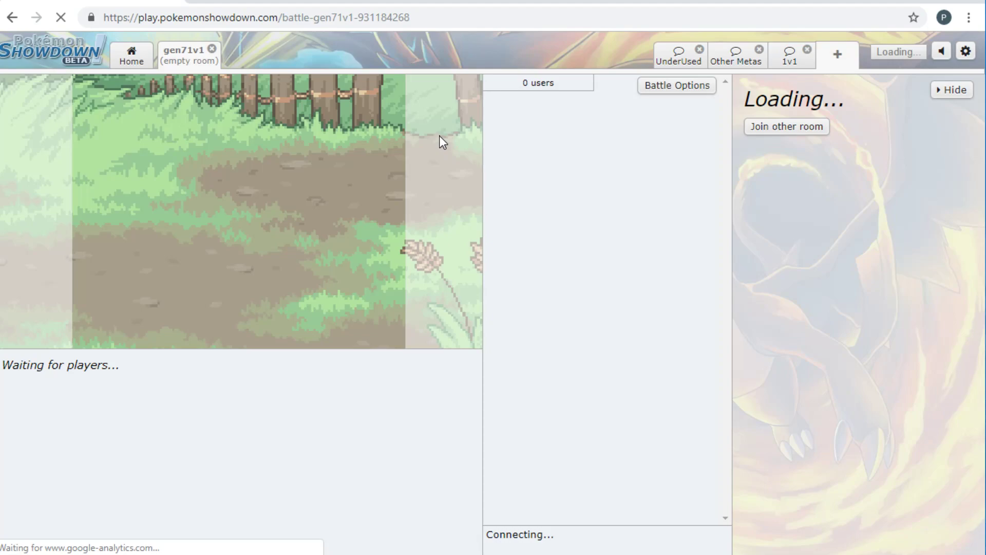
{"action": "mouse_move", "coordinate": [428, 143]}
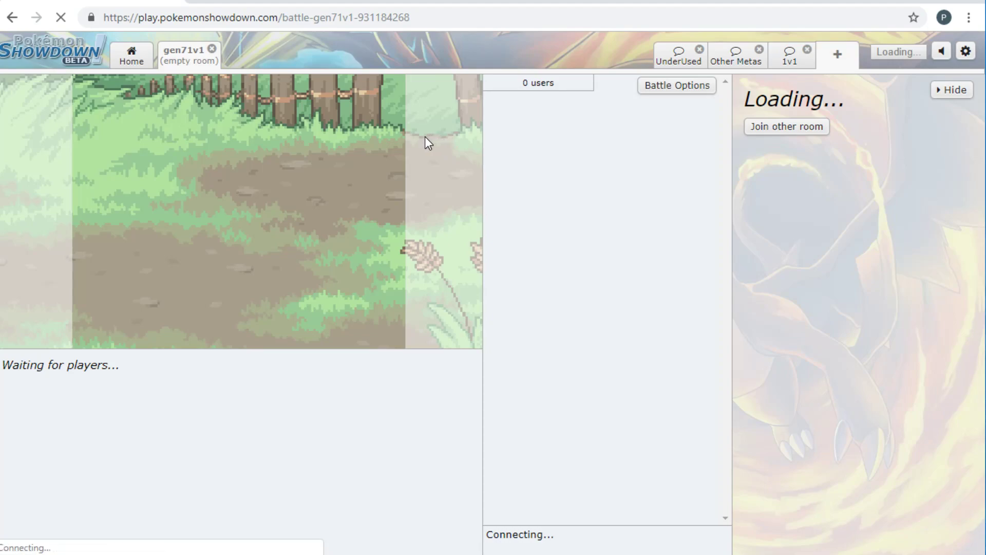
{"action": "mouse_move", "coordinate": [421, 143]}
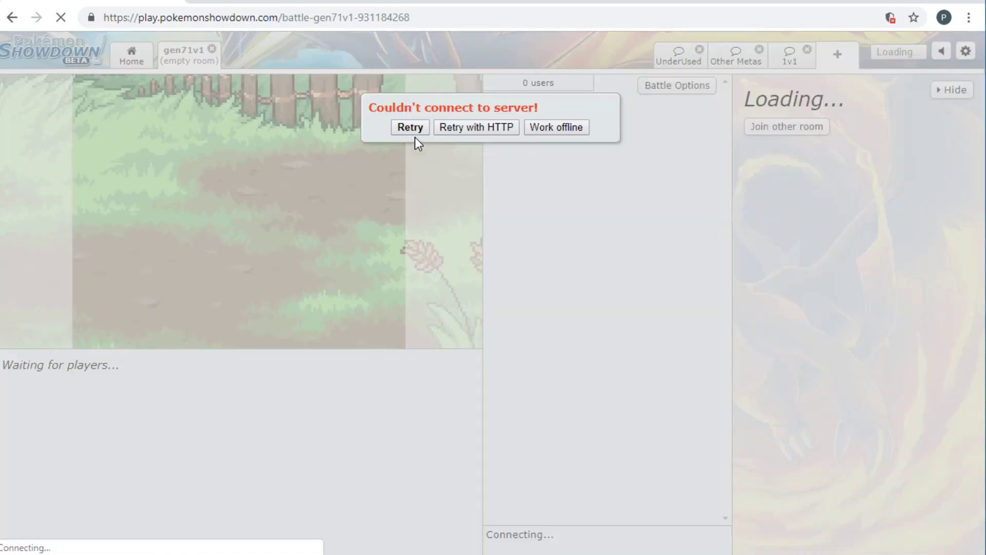
{"action": "left_click", "coordinate": [409, 127]}
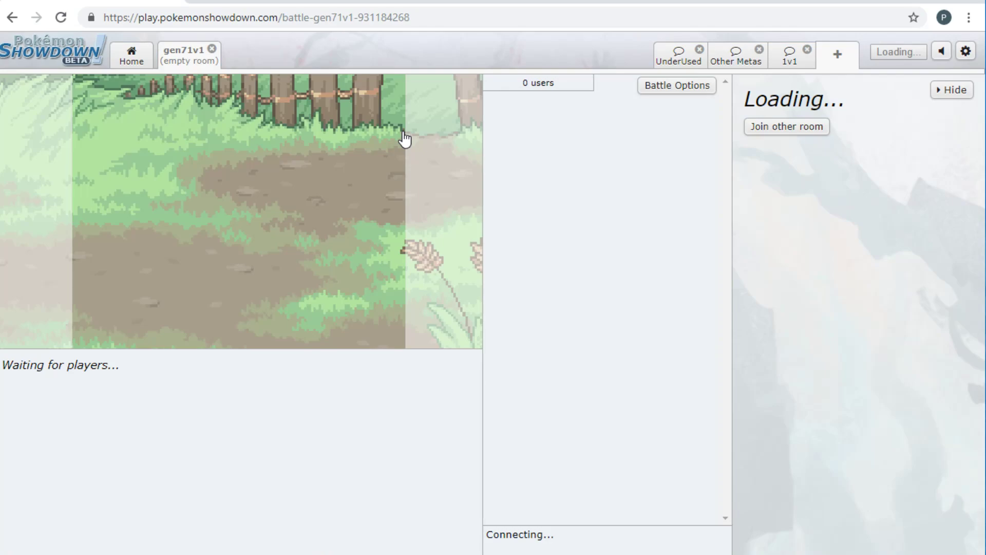
{"action": "mouse_move", "coordinate": [403, 140]}
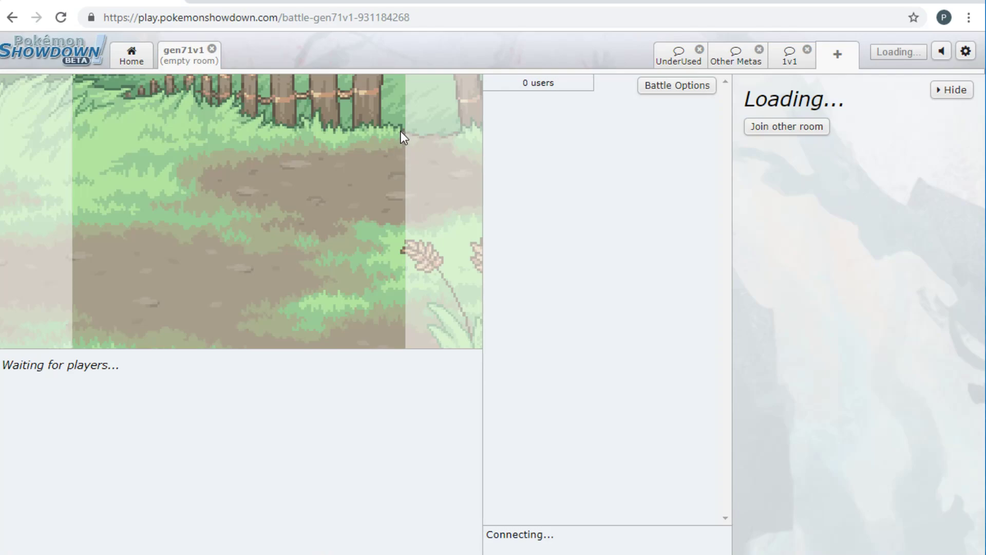
{"action": "mouse_move", "coordinate": [397, 135]}
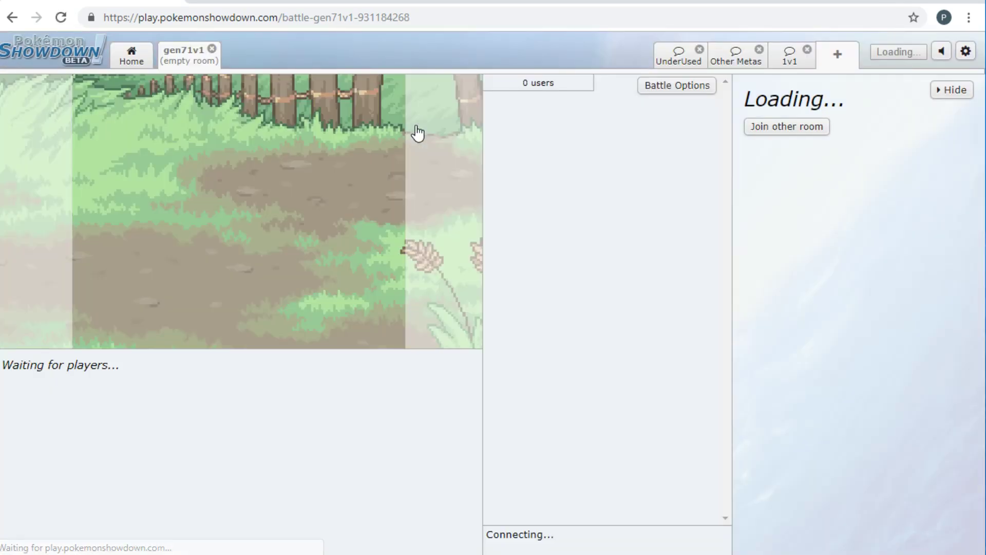
{"action": "mouse_move", "coordinate": [415, 132]}
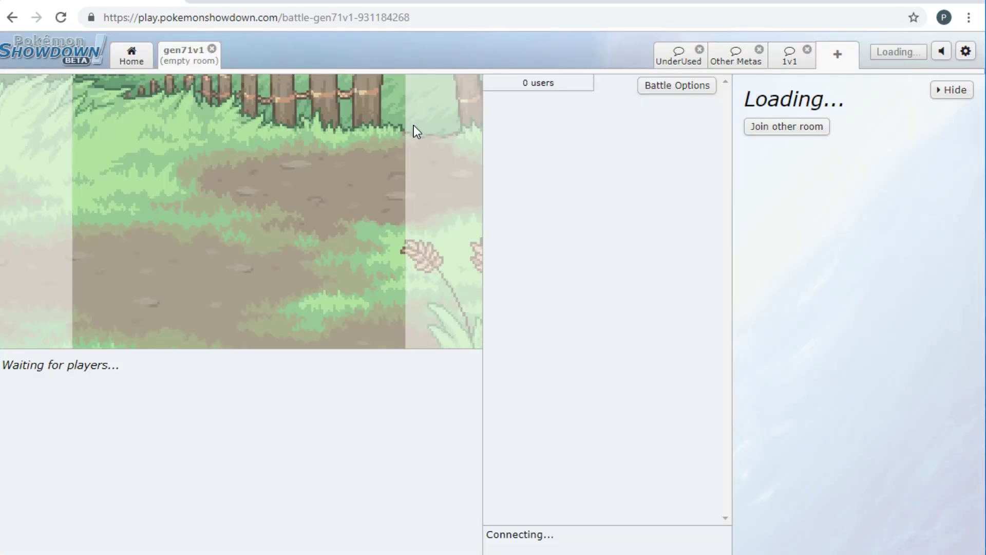
{"action": "mouse_move", "coordinate": [404, 128]}
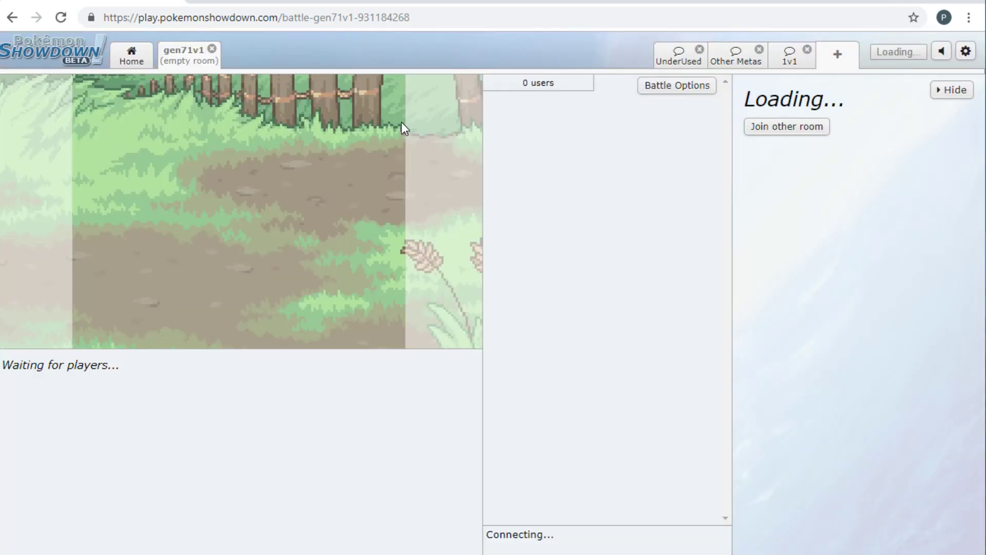
{"action": "mouse_move", "coordinate": [723, 5]}
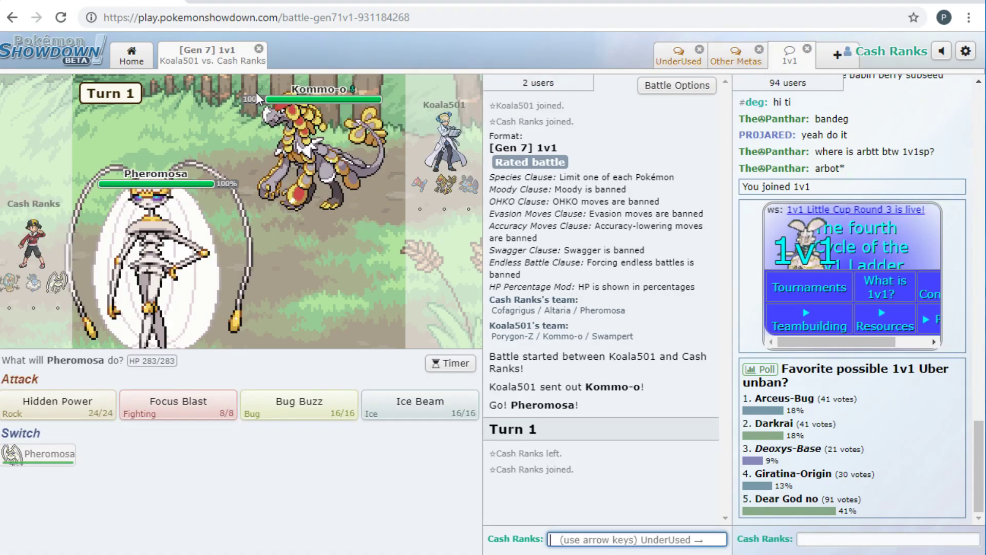
{"action": "mouse_move", "coordinate": [420, 412]}
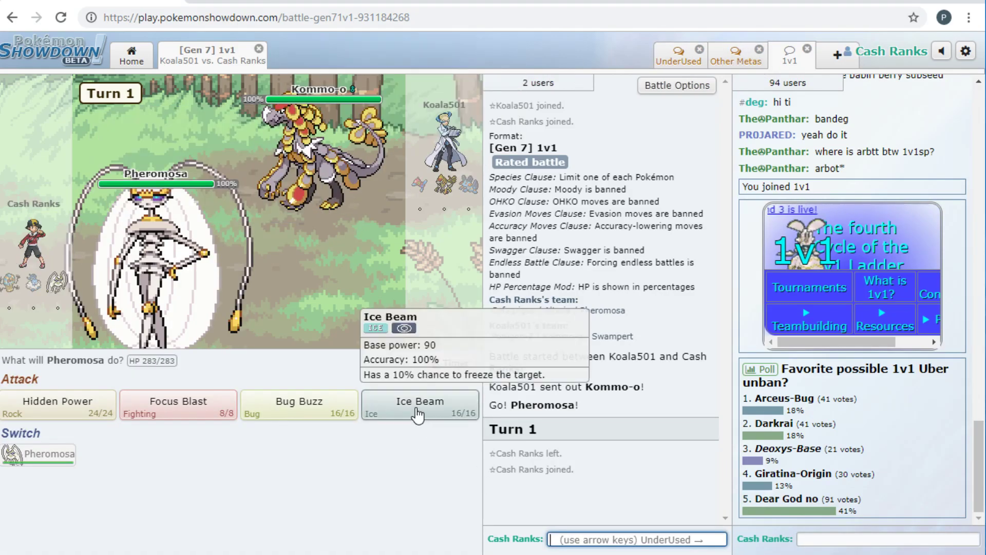
- Hit Kommo-o with Ice Beam, then close the lost battle
{"action": "left_click", "coordinate": [419, 406]}
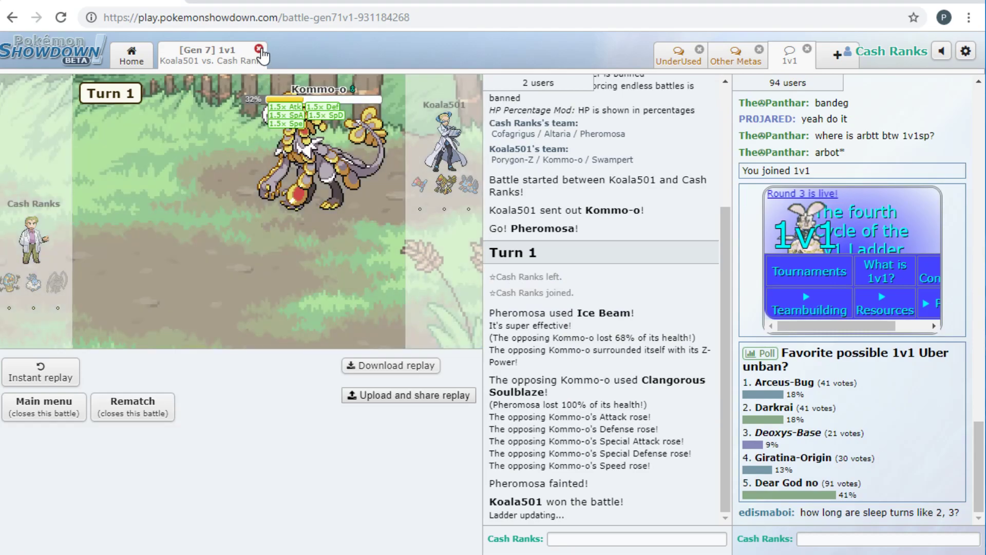
{"action": "left_click", "coordinate": [260, 47]}
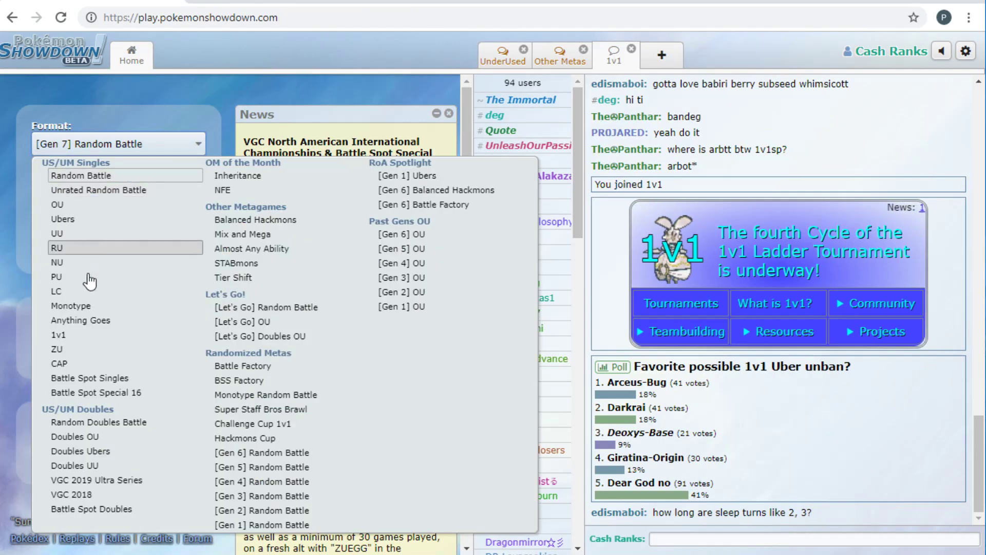
{"action": "left_click", "coordinate": [58, 334]}
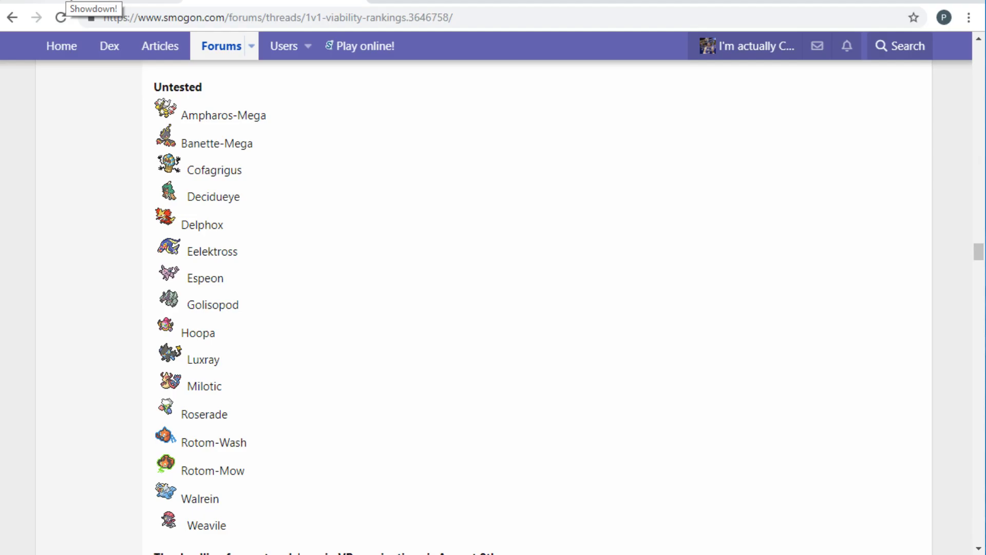
{"action": "left_click", "coordinate": [95, 9]}
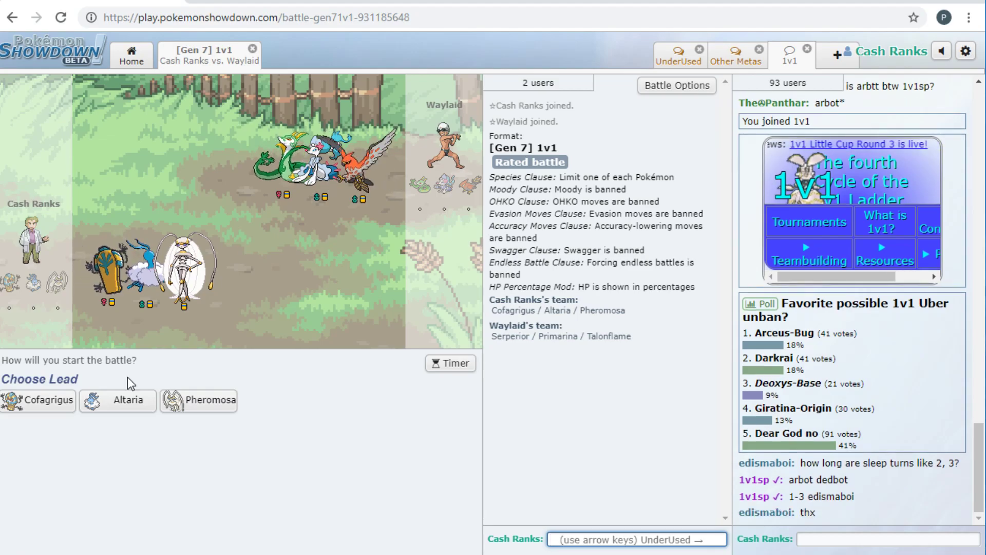
{"action": "mouse_move", "coordinate": [38, 400]}
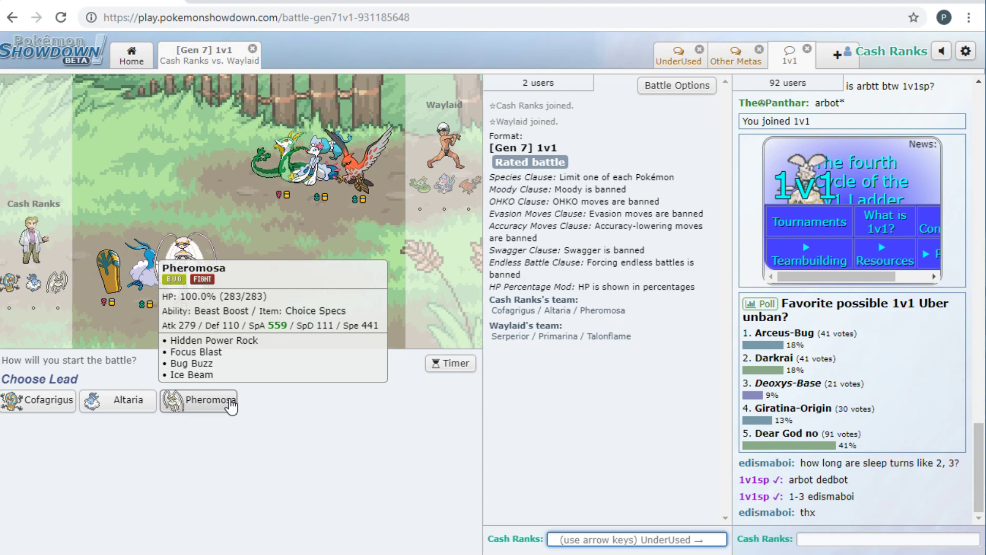
{"action": "mouse_move", "coordinate": [146, 409]}
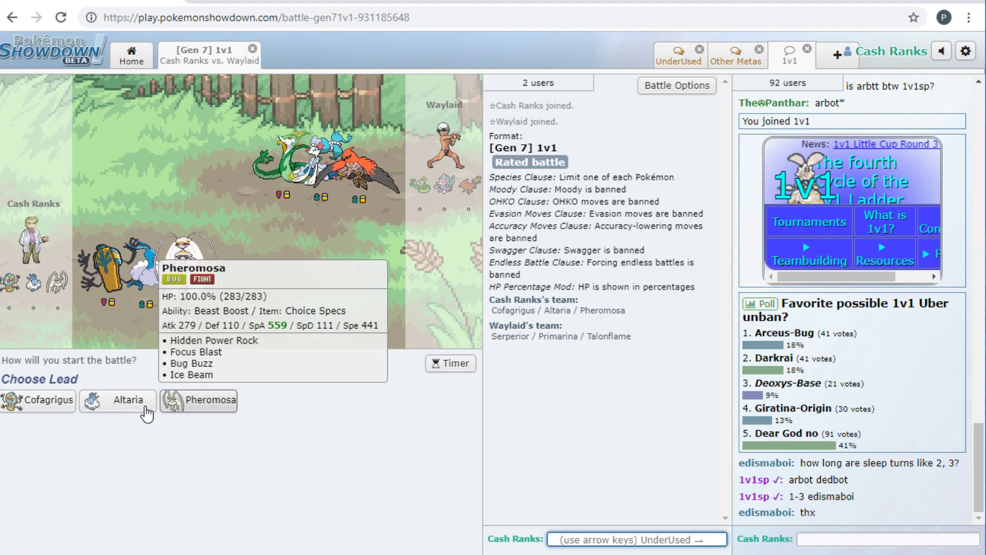
- Lead with Cofagrigus and use Iron Defense against Talonflame
{"action": "left_click", "coordinate": [37, 400]}
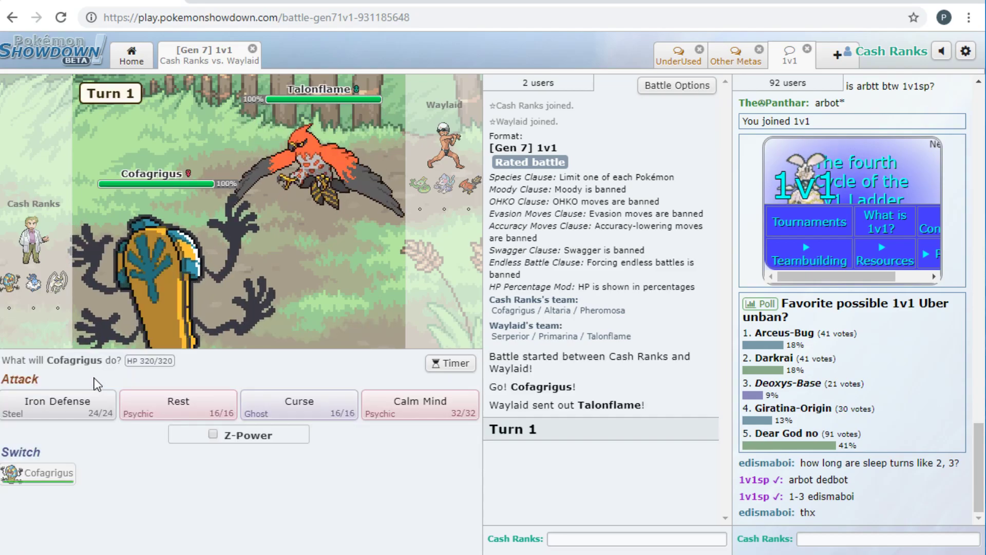
{"action": "mouse_move", "coordinate": [145, 289]}
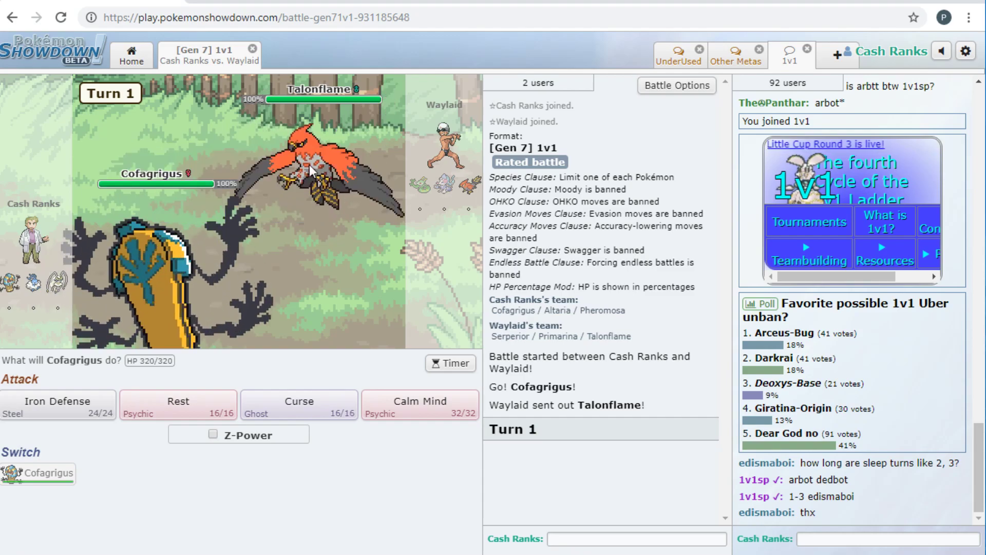
{"action": "mouse_move", "coordinate": [58, 402]}
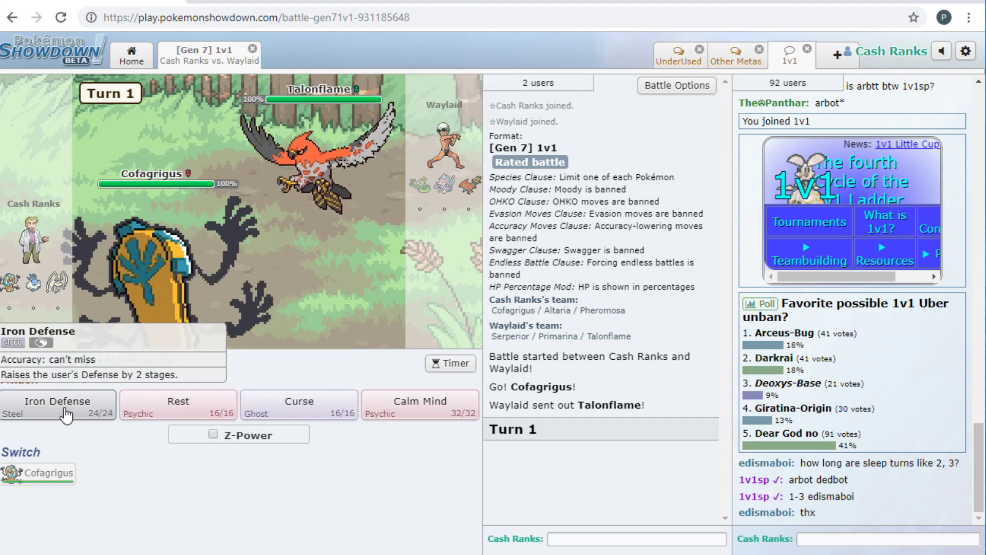
{"action": "left_click", "coordinate": [57, 404]}
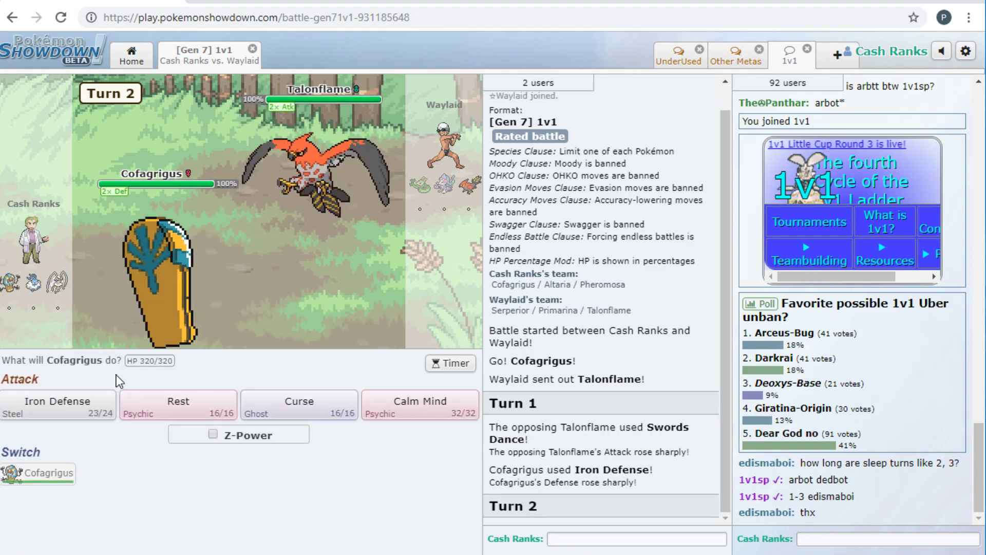
{"action": "mouse_move", "coordinate": [157, 289]}
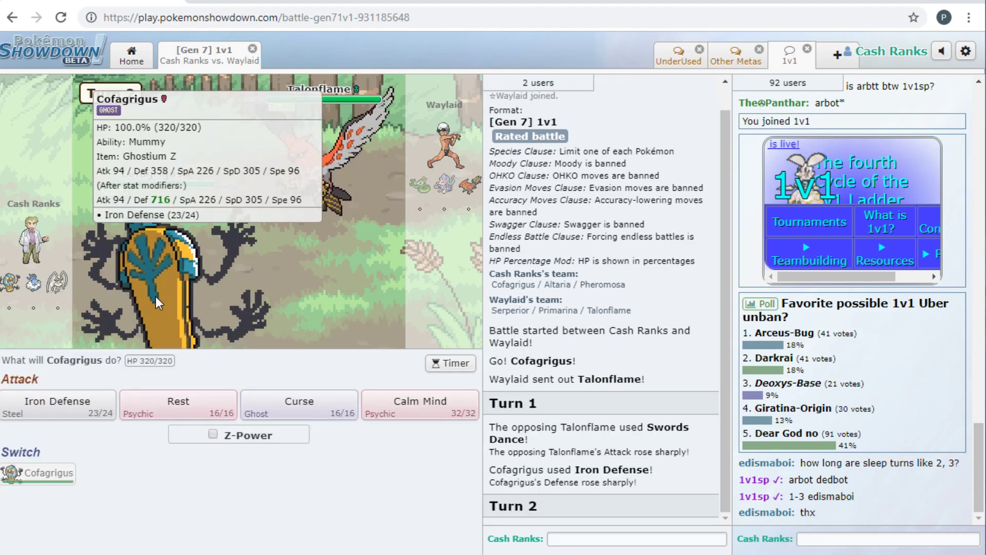
{"action": "left_click", "coordinate": [57, 404]}
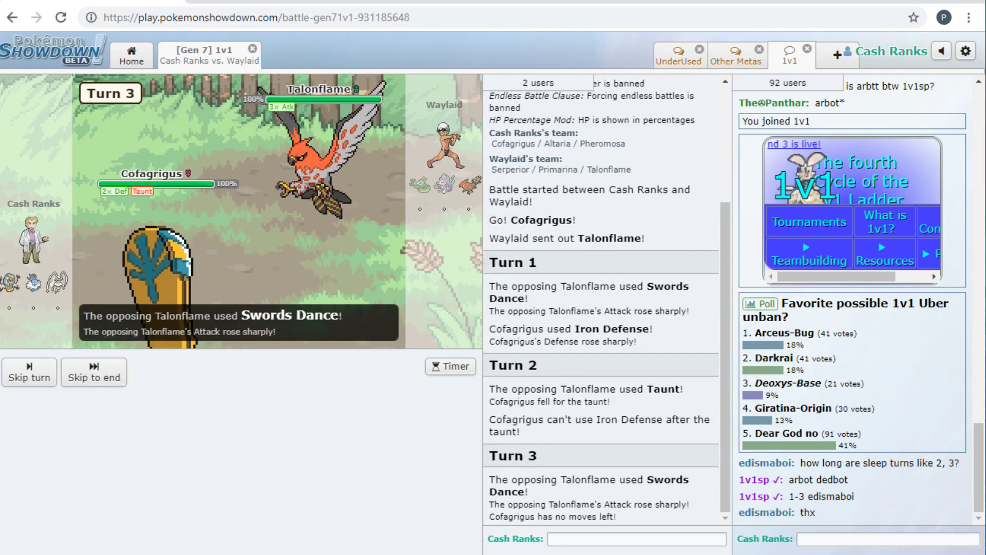
- Struggle against Talonflame and skip to the end as Cofagrigus faints
{"action": "left_click", "coordinate": [28, 372]}
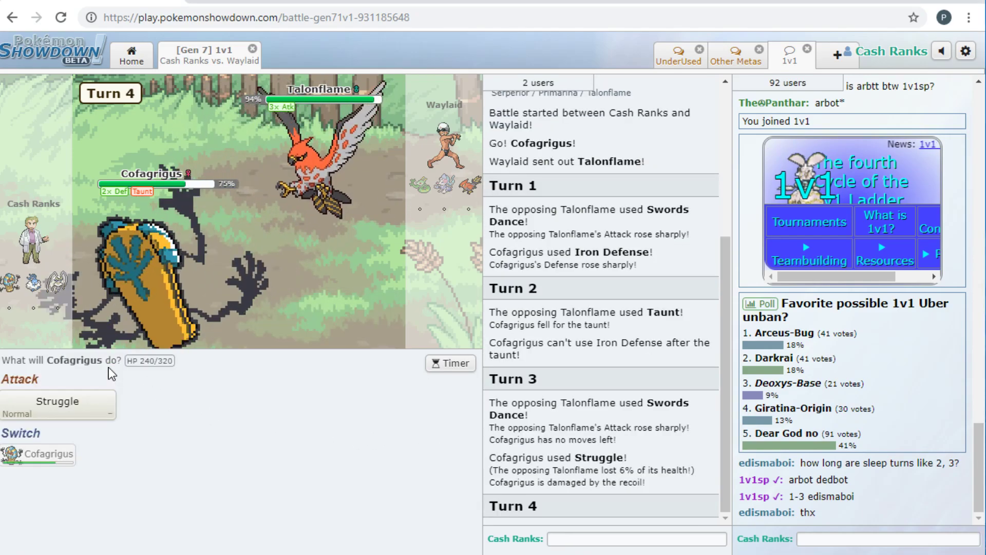
{"action": "left_click", "coordinate": [57, 404]}
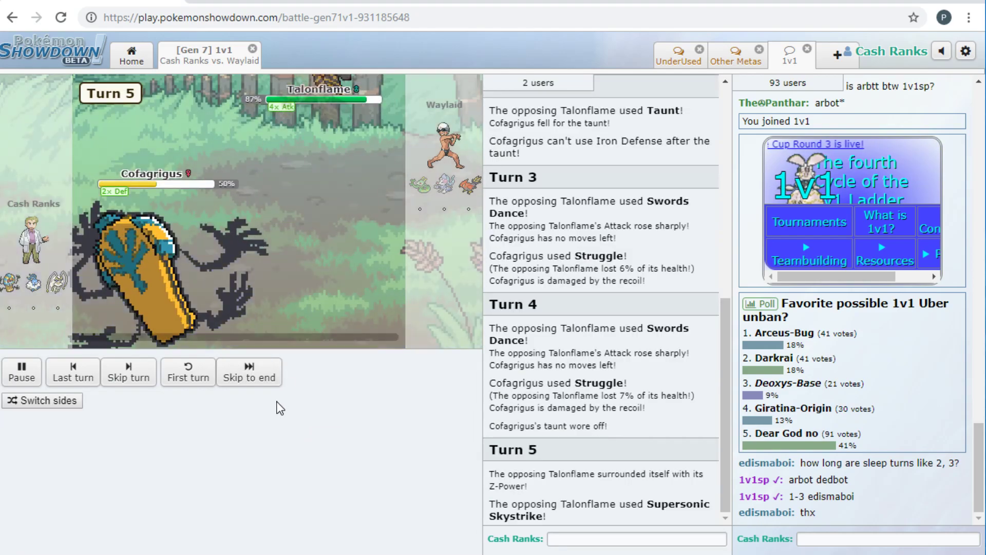
{"action": "left_click", "coordinate": [249, 372]}
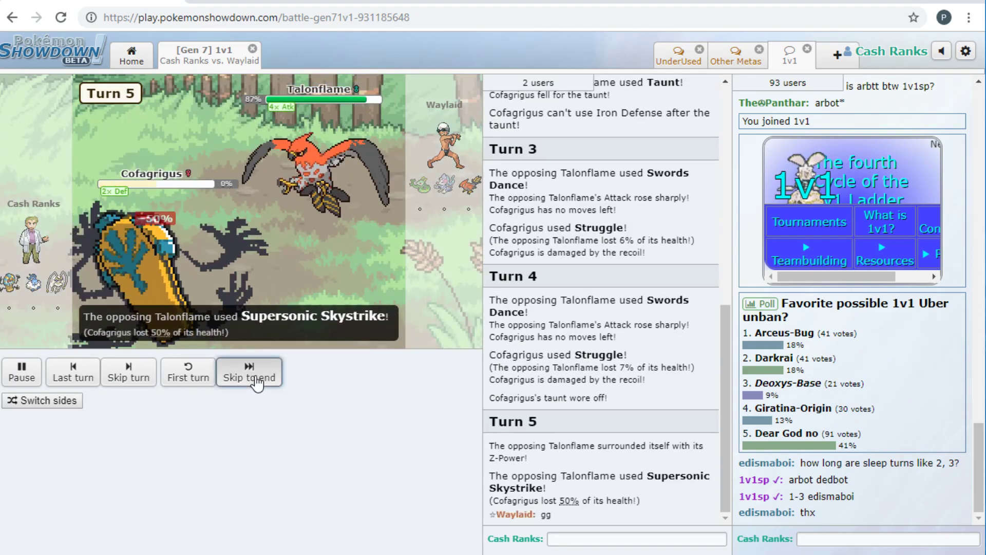
{"action": "left_click", "coordinate": [249, 372]}
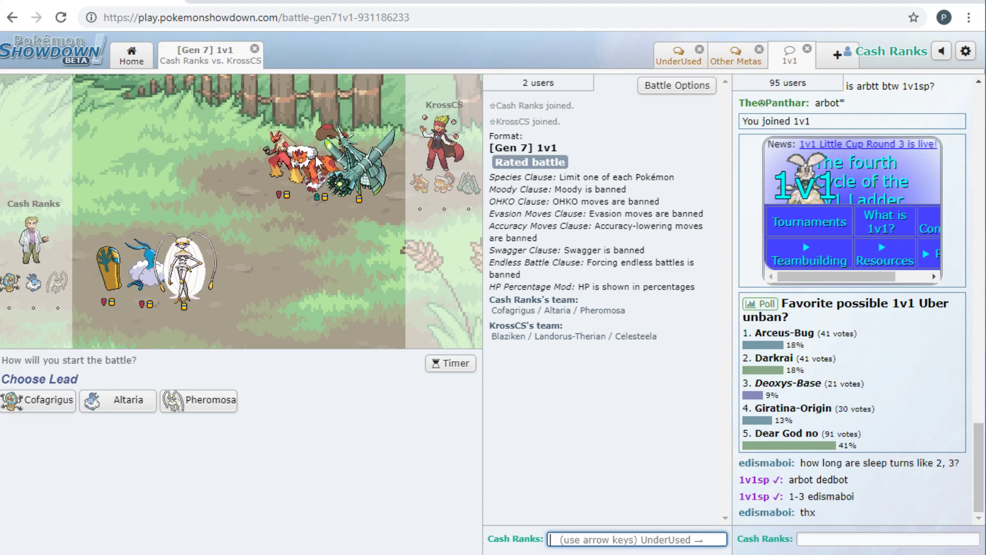
{"action": "mouse_move", "coordinate": [199, 401]}
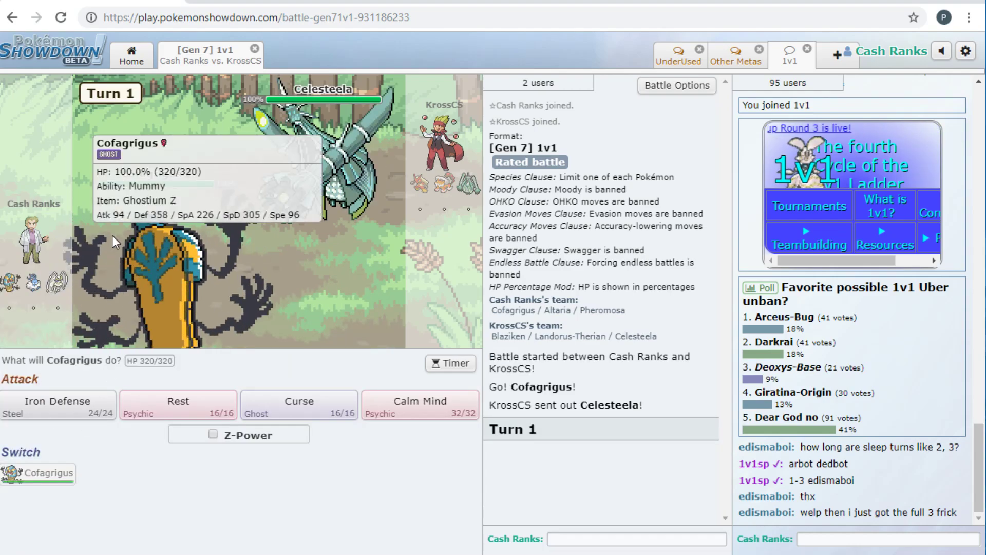
{"action": "mouse_move", "coordinate": [162, 297]}
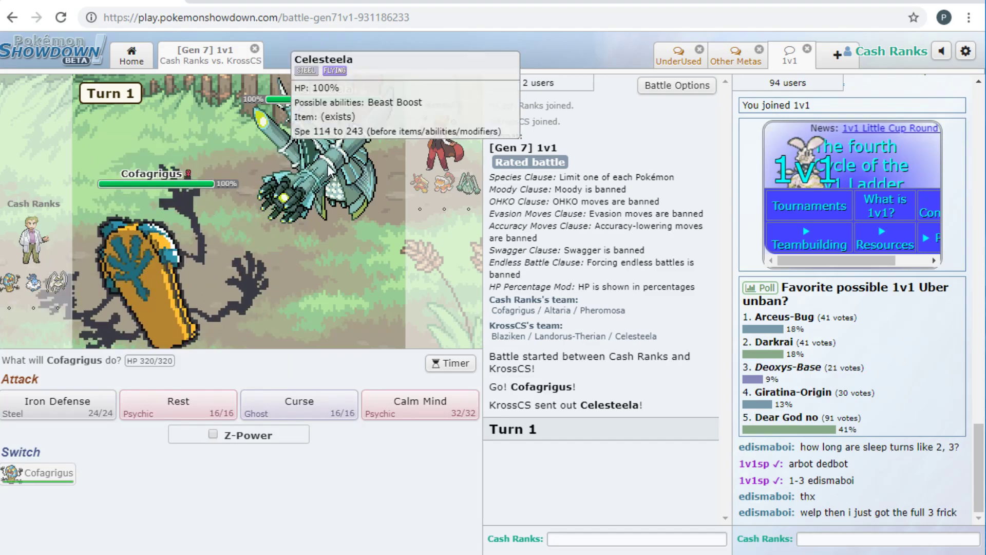
- Toggle Z-Power on Curse and use Calm Mind against Celesteela
{"action": "left_click", "coordinate": [212, 435]}
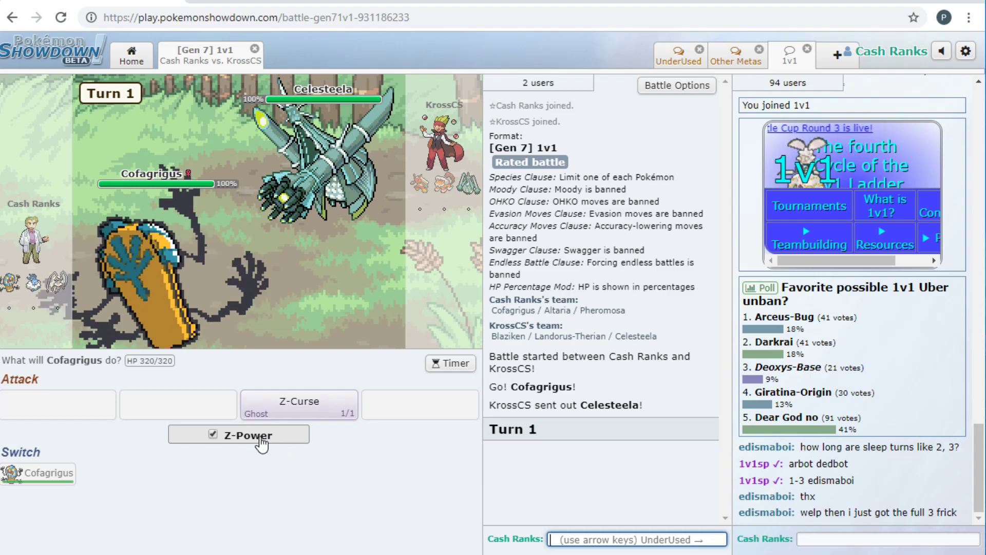
{"action": "left_click", "coordinate": [298, 404]}
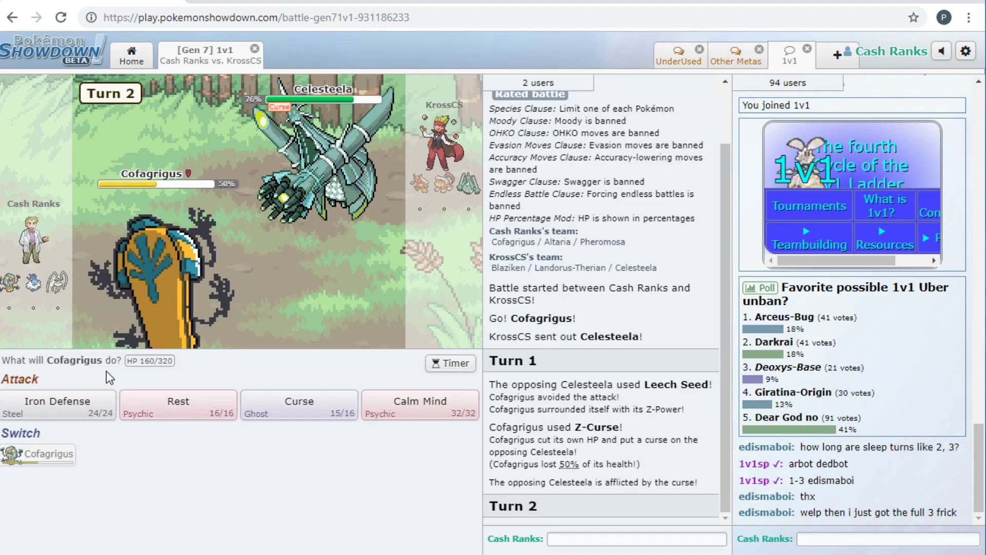
{"action": "mouse_move", "coordinate": [189, 264]}
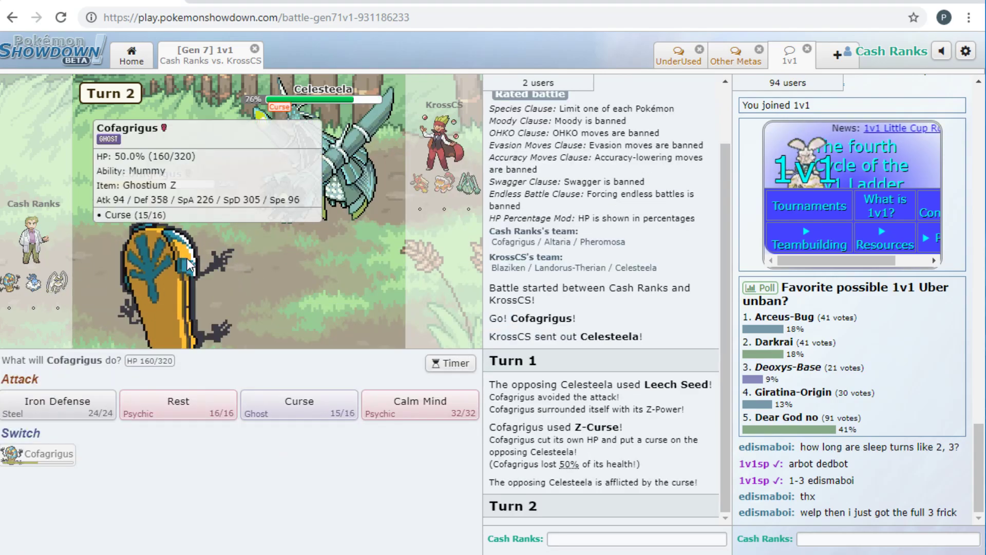
{"action": "mouse_move", "coordinate": [349, 180]}
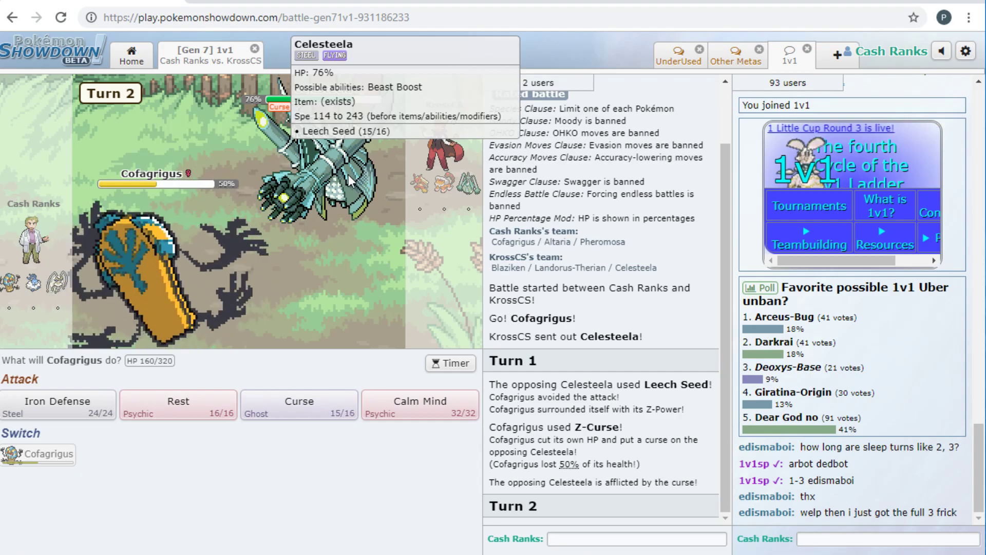
{"action": "mouse_move", "coordinate": [418, 406]}
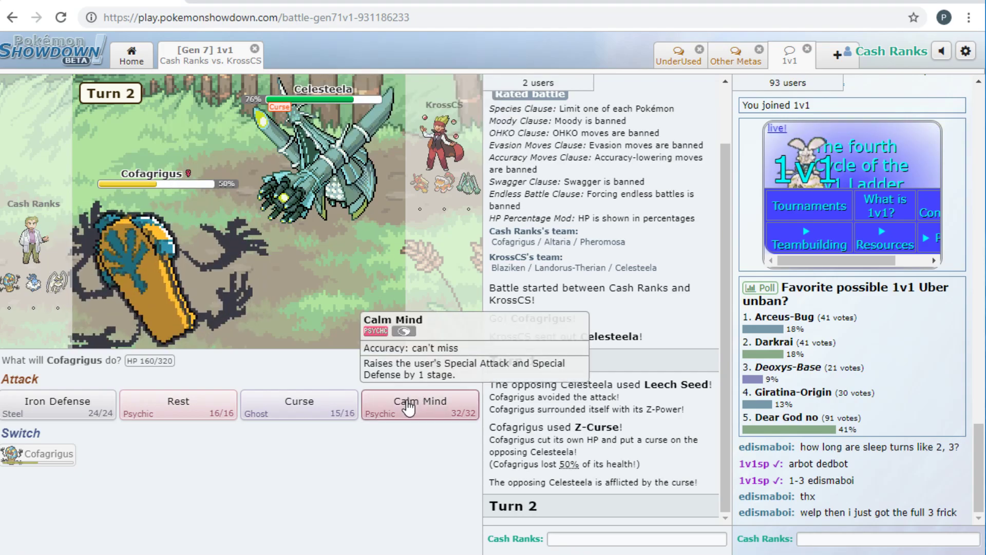
{"action": "left_click", "coordinate": [420, 405]}
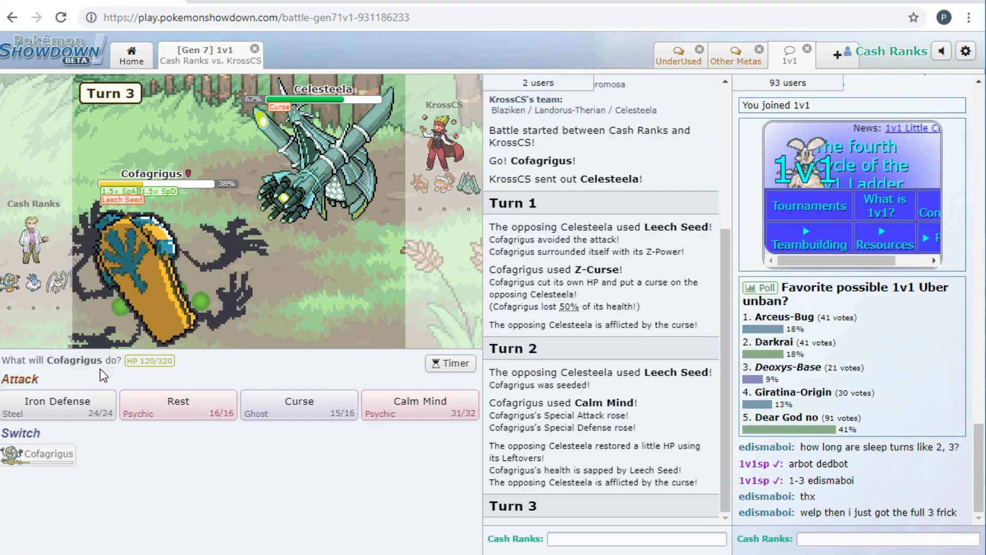
- Rest to heal Cofagrigus, skip to the end, and search for a new opponent
{"action": "left_click", "coordinate": [179, 404]}
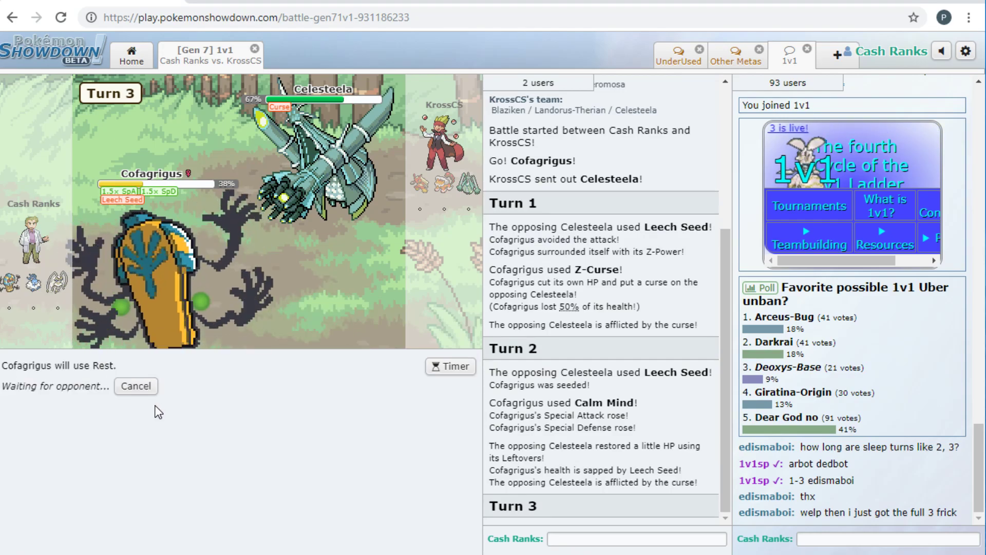
{"action": "mouse_move", "coordinate": [345, 179]}
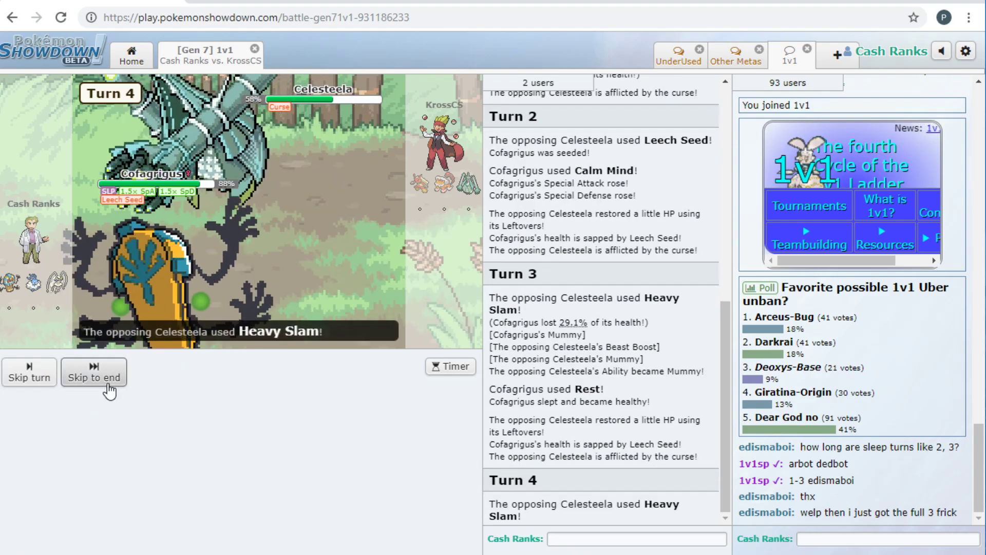
{"action": "left_click", "coordinate": [93, 377]}
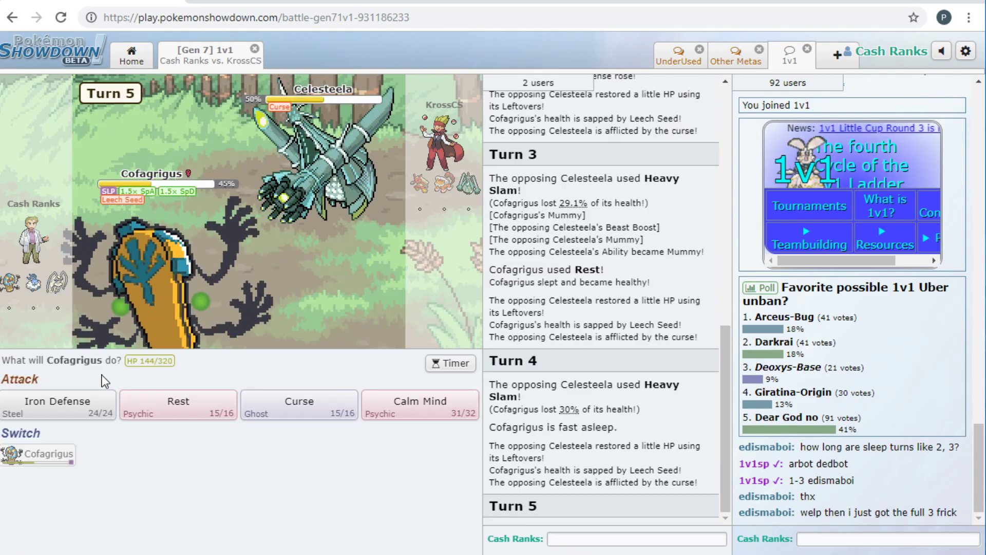
{"action": "mouse_move", "coordinate": [151, 183]}
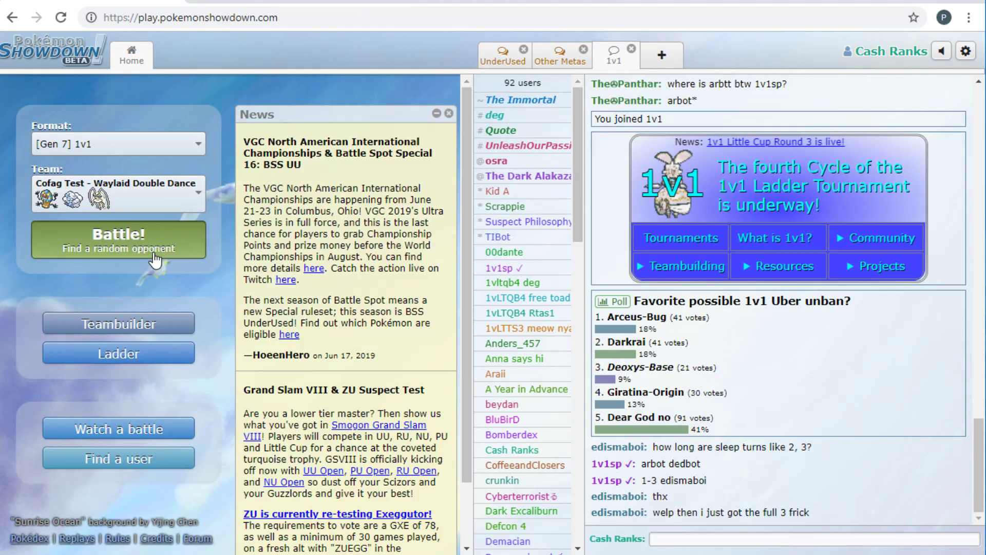
{"action": "left_click", "coordinate": [118, 239]}
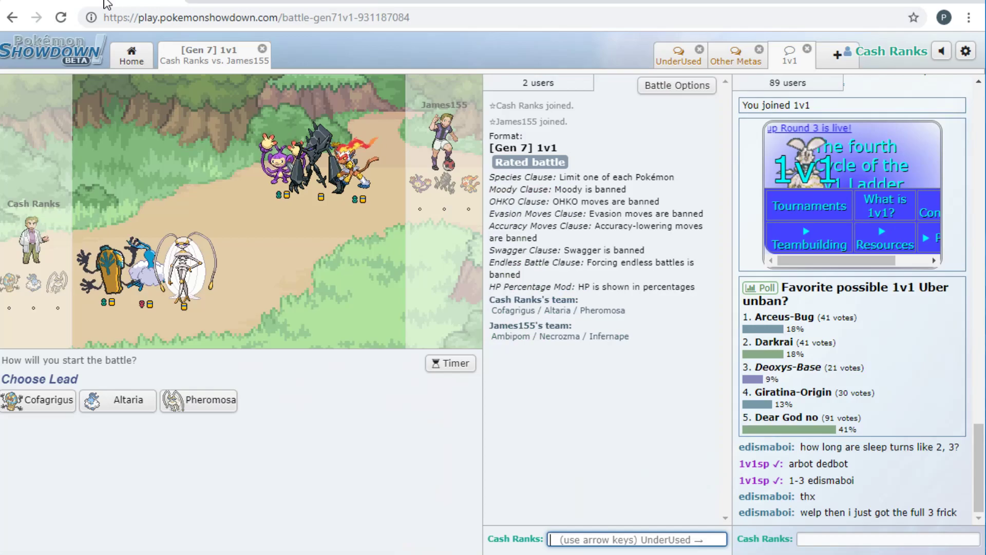
{"action": "mouse_move", "coordinate": [255, 179]}
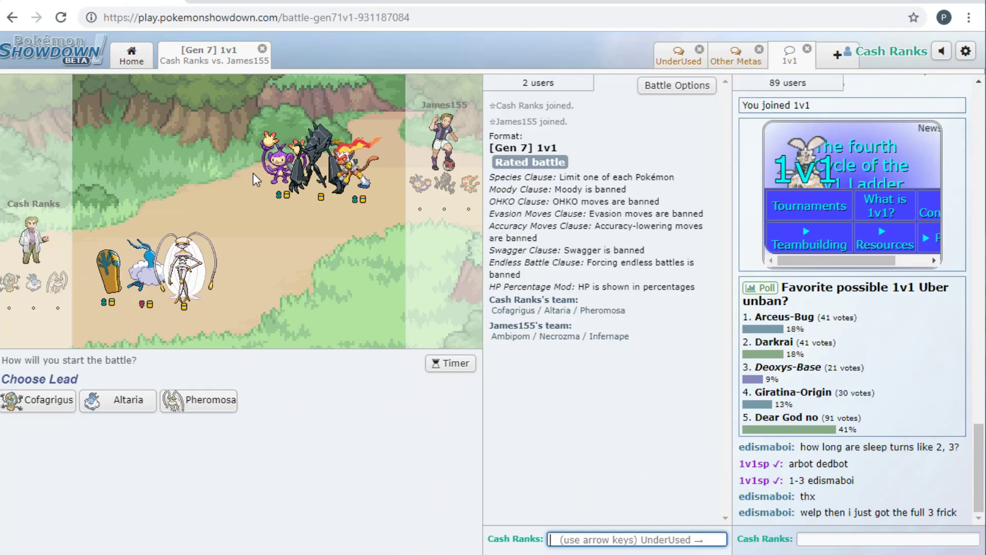
{"action": "mouse_move", "coordinate": [25, 409]}
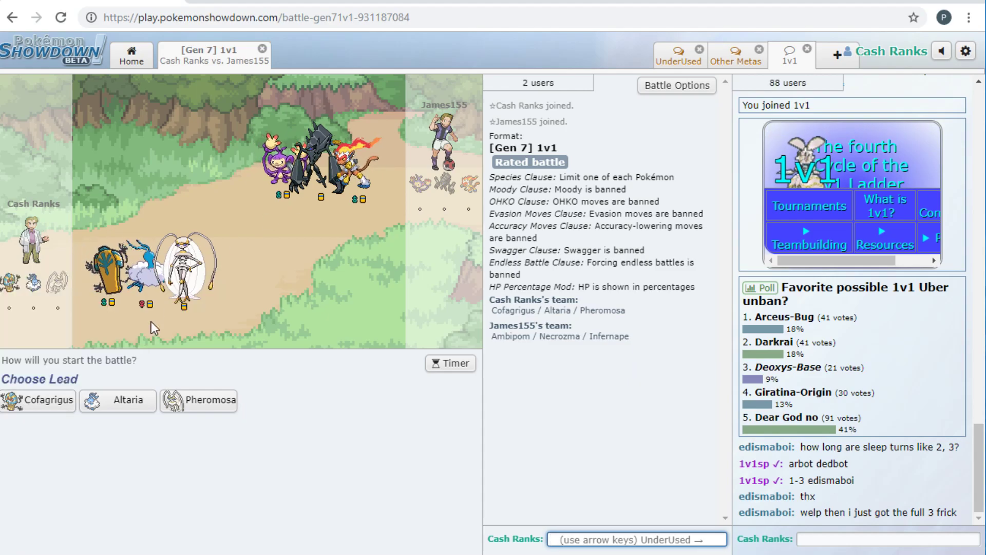
{"action": "mouse_move", "coordinate": [198, 400]}
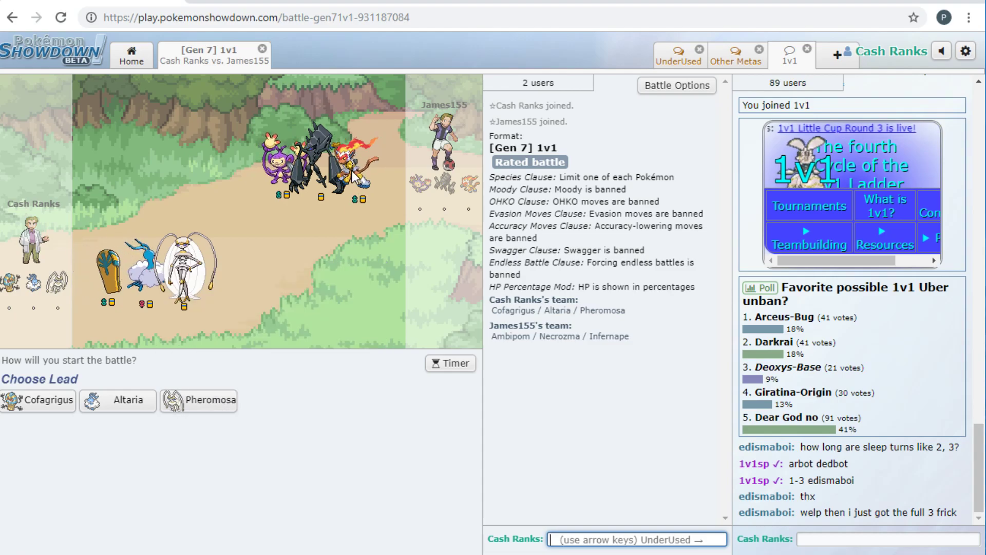
{"action": "mouse_move", "coordinate": [210, 400]}
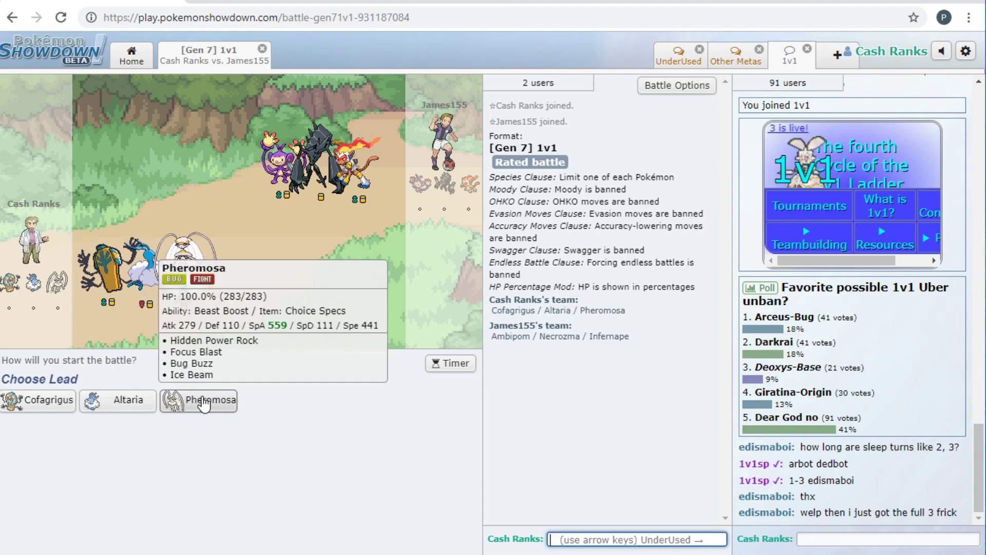
- Lead with Pheromosa, Bug Buzz Necrozma twice, skip to the end, and close the battle
{"action": "left_click", "coordinate": [198, 400]}
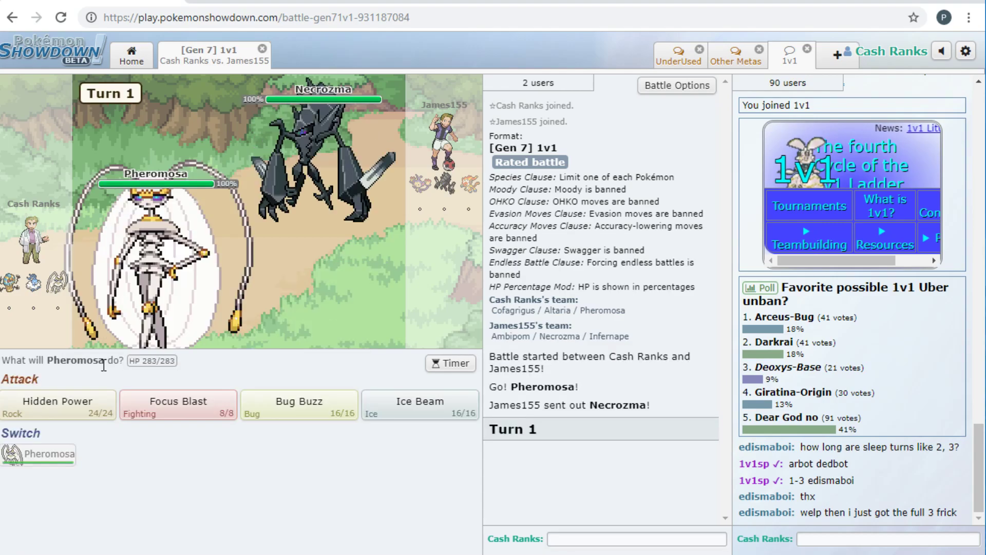
{"action": "mouse_move", "coordinate": [299, 404]}
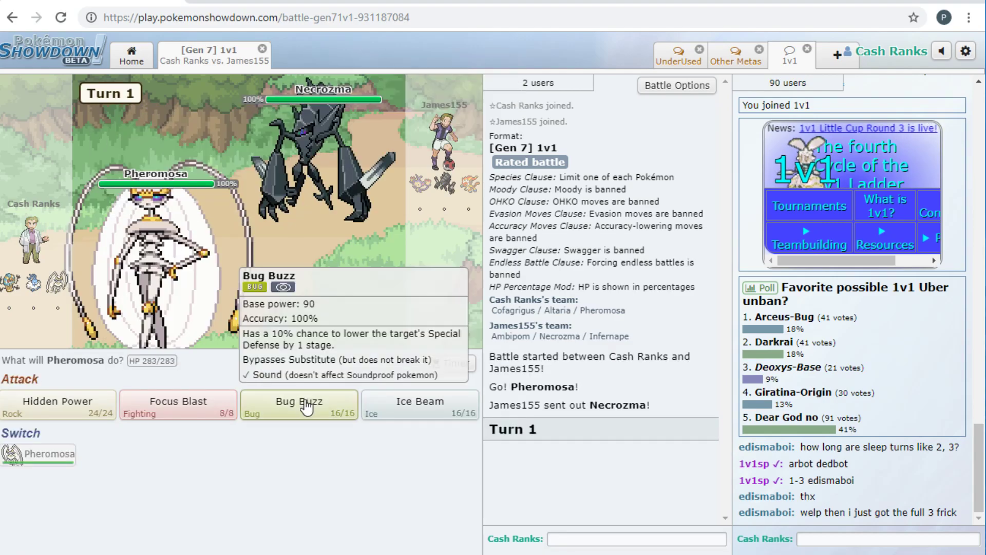
{"action": "left_click", "coordinate": [299, 405]}
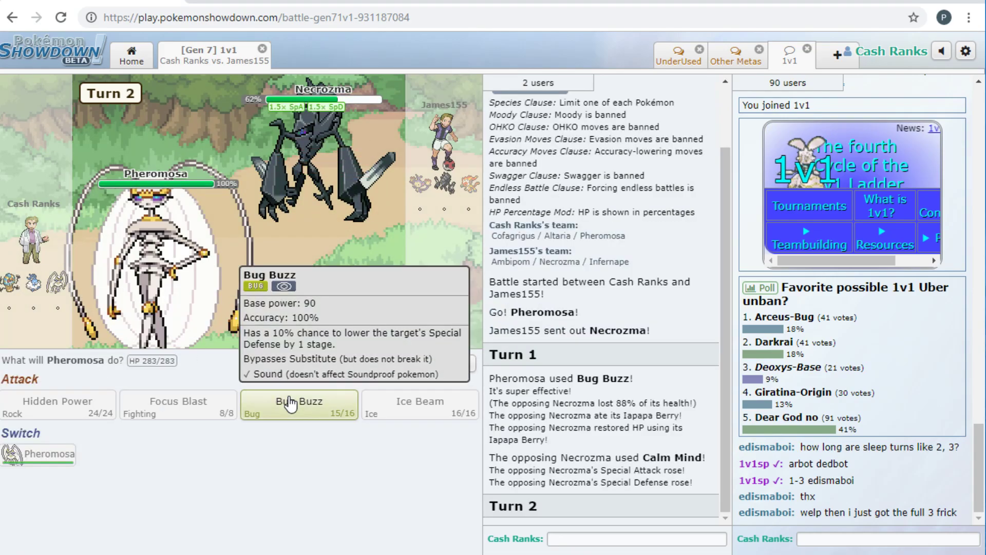
{"action": "left_click", "coordinate": [299, 404]}
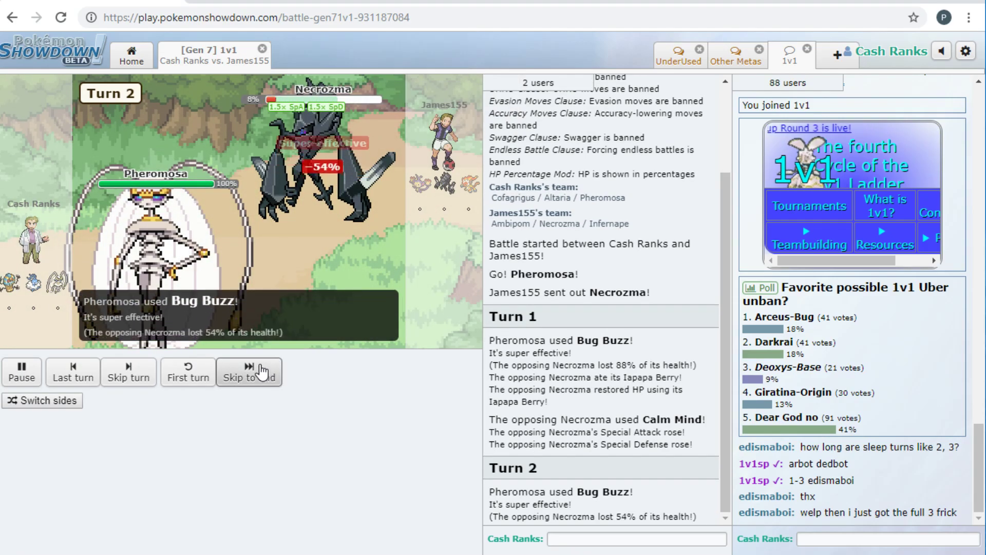
{"action": "left_click", "coordinate": [249, 371]}
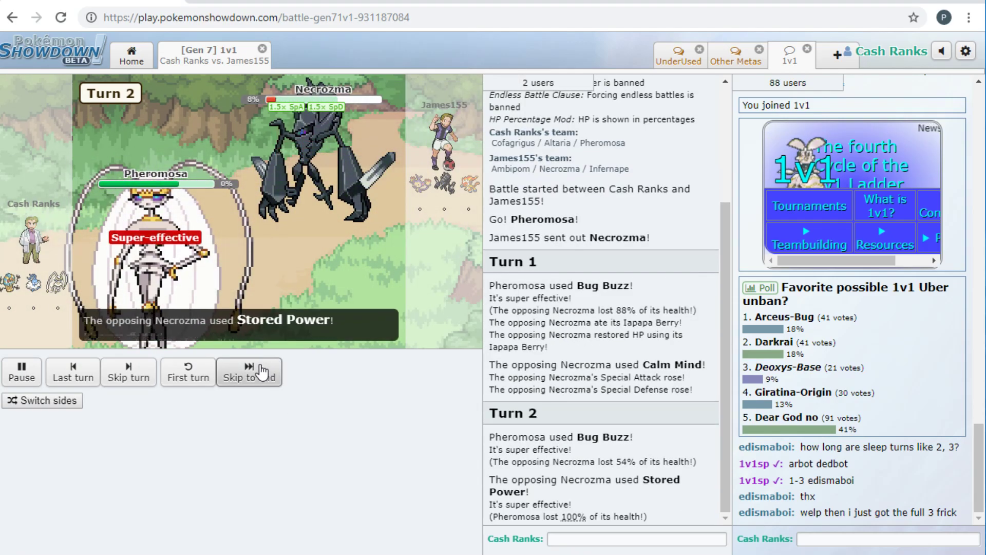
{"action": "left_click", "coordinate": [262, 48]}
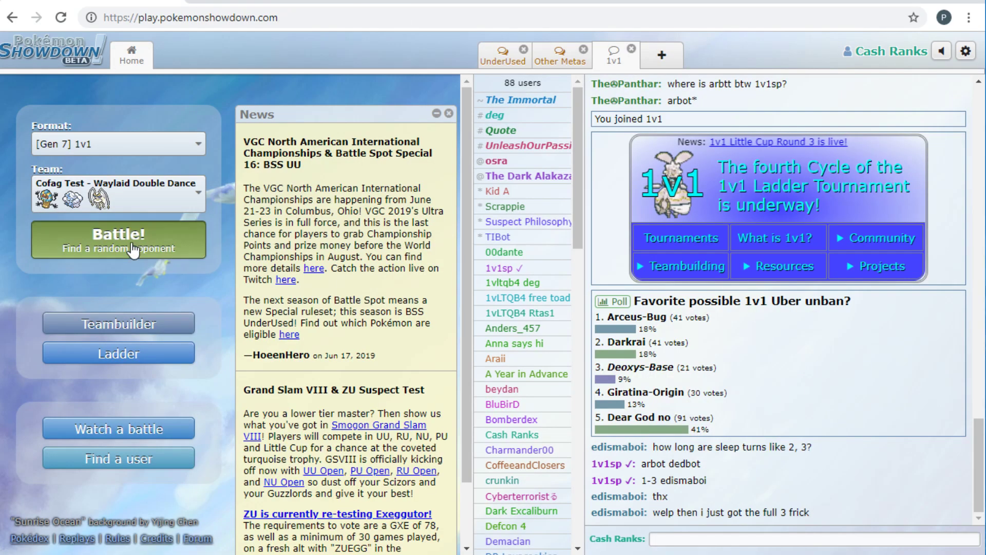
- Search for another Gen 7 1v1 opponent with the Cofag Test team
{"action": "left_click", "coordinate": [119, 240]}
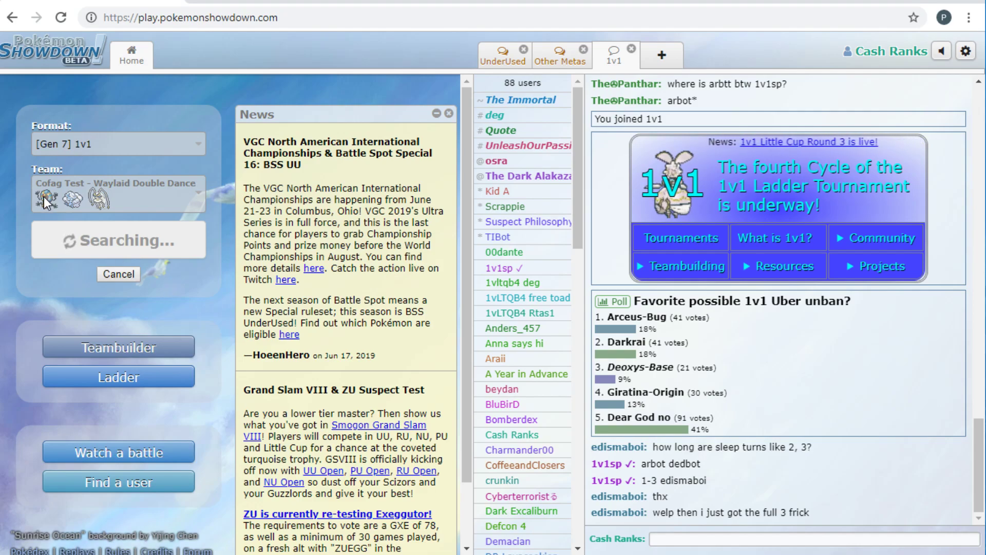
{"action": "mouse_move", "coordinate": [118, 356]}
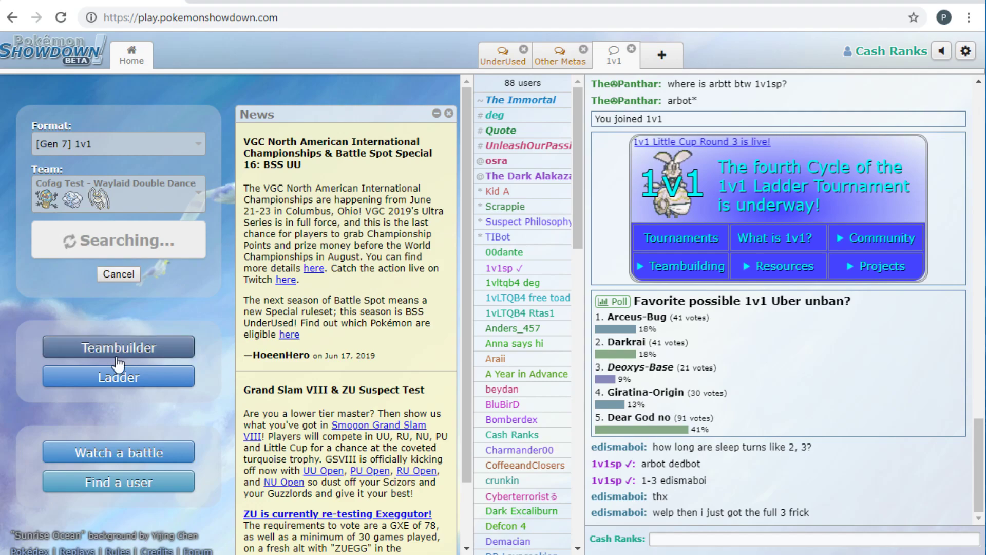
{"action": "mouse_move", "coordinate": [509, 109]}
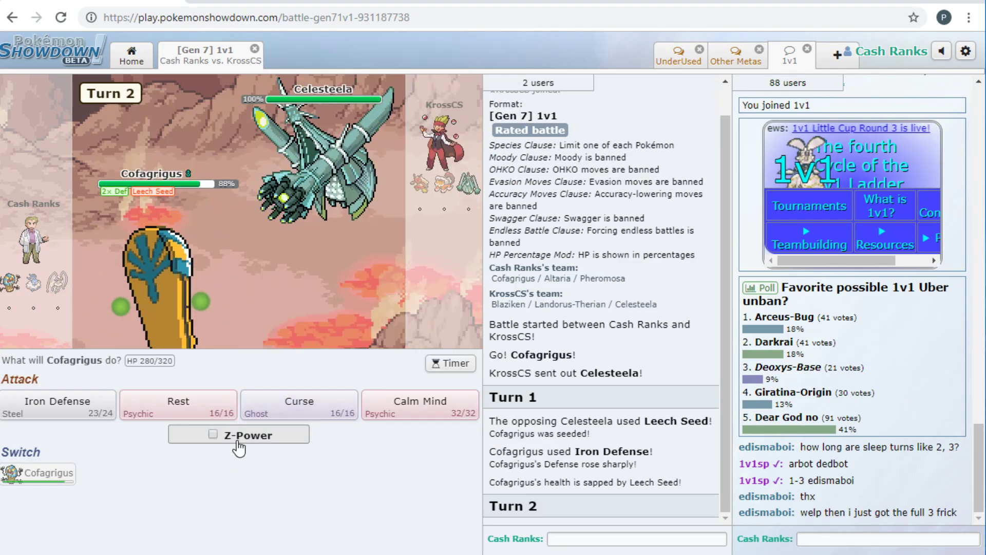
{"action": "mouse_move", "coordinate": [138, 289]}
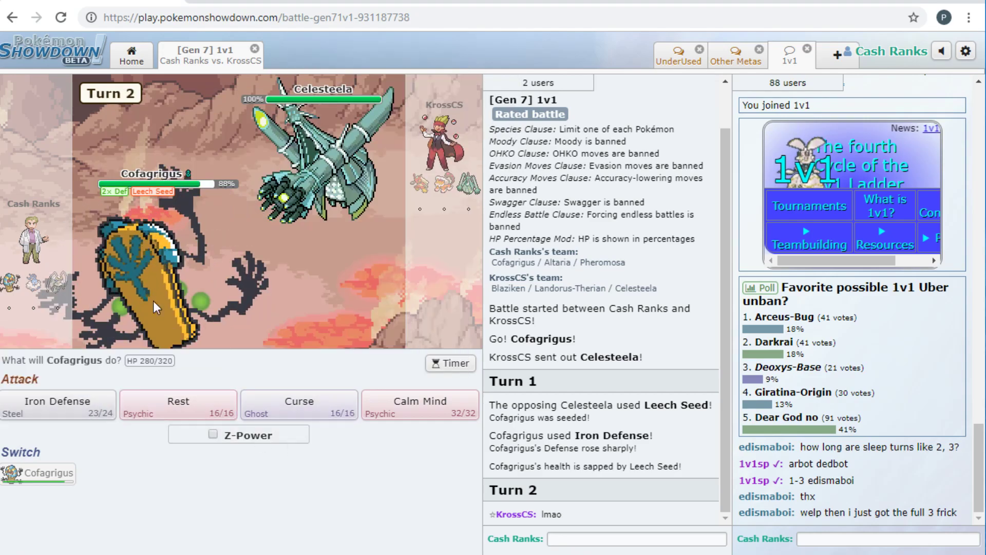
{"action": "mouse_move", "coordinate": [299, 404]}
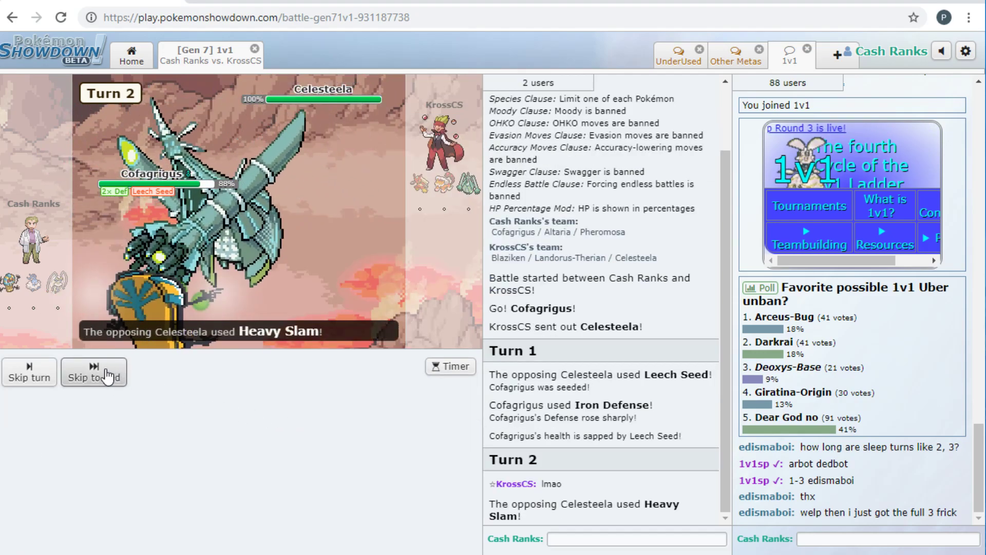
- Skip ahead, use Rest twice against Celesteela, then queue for the next battle
{"action": "left_click", "coordinate": [93, 371]}
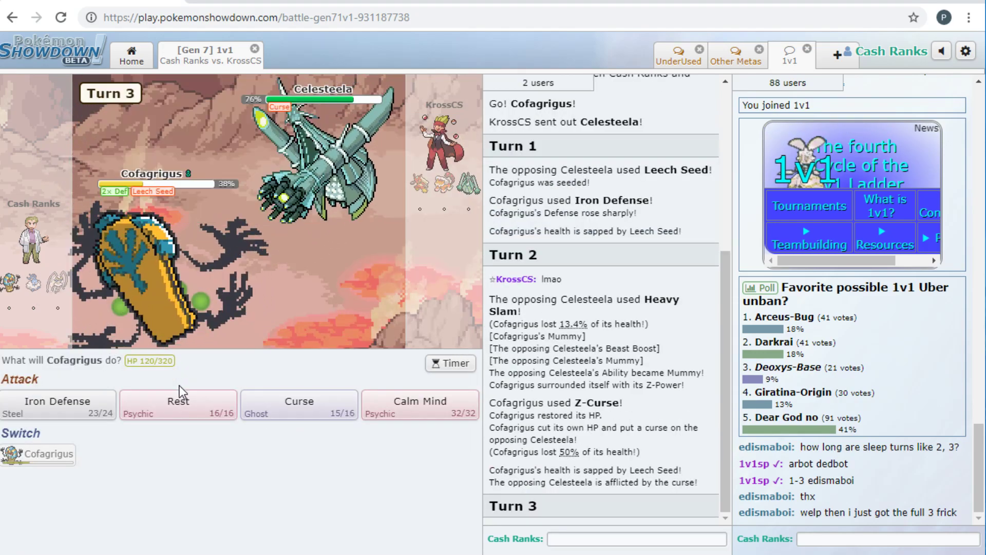
{"action": "left_click", "coordinate": [178, 406]}
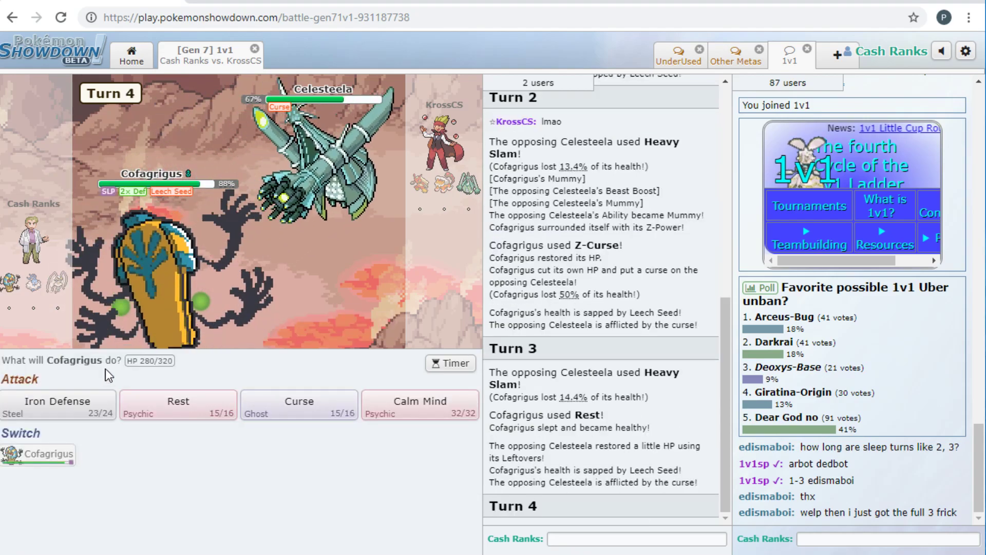
{"action": "left_click", "coordinate": [178, 404]}
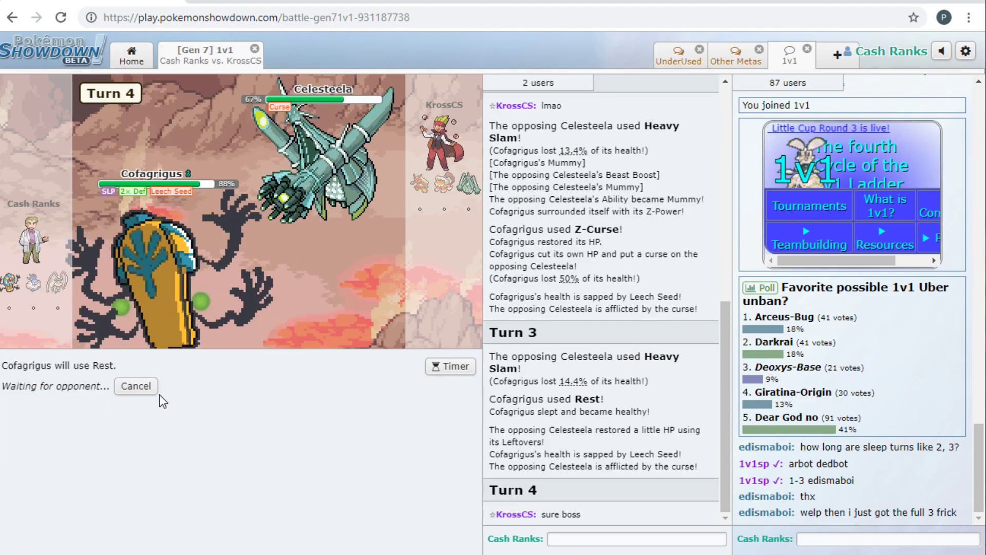
{"action": "mouse_move", "coordinate": [505, 525]}
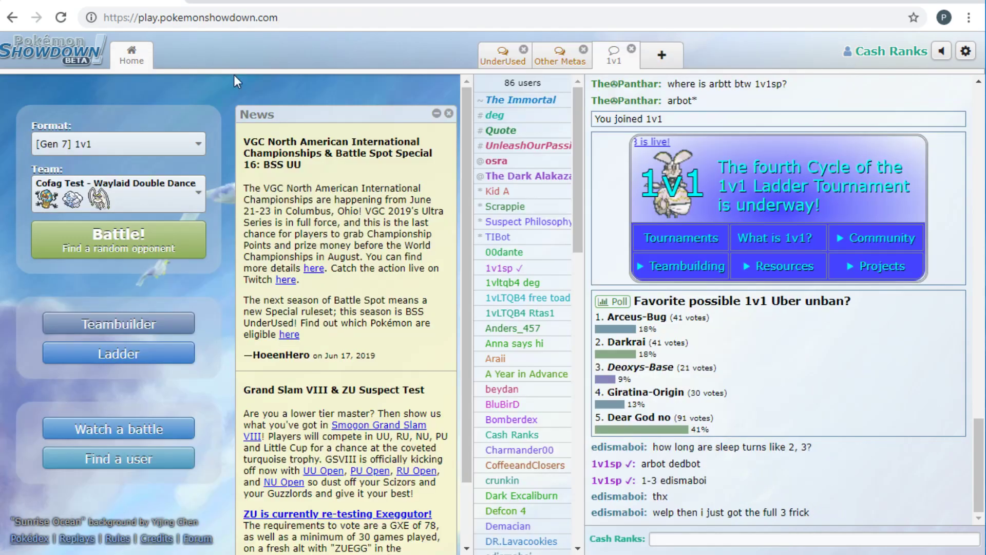
{"action": "left_click", "coordinate": [117, 239]}
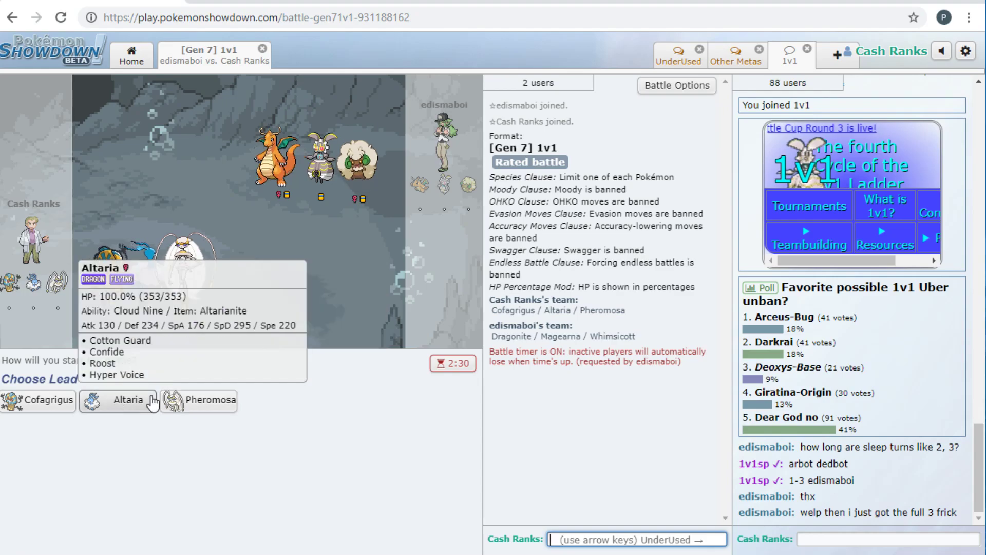
{"action": "mouse_move", "coordinate": [333, 136]}
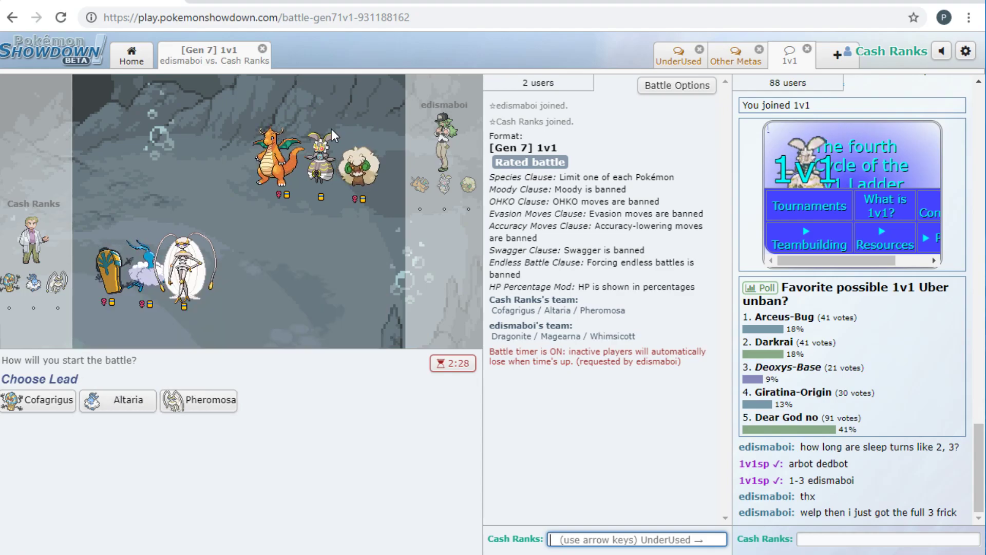
{"action": "mouse_move", "coordinate": [37, 401]}
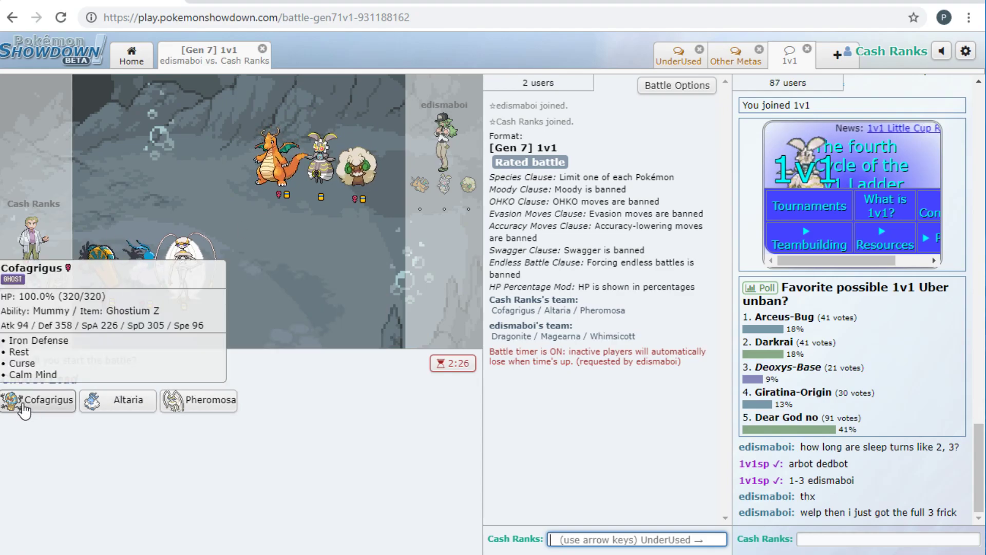
- Lead with Cofagrigus, Z-Curse Whimsicott, then use Rest
{"action": "left_click", "coordinate": [37, 400]}
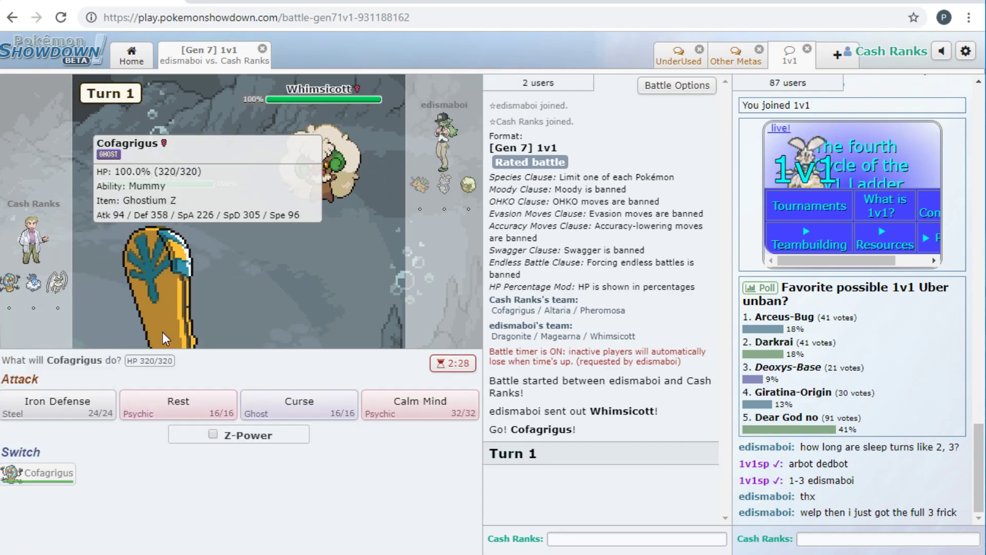
{"action": "left_click", "coordinate": [300, 404]}
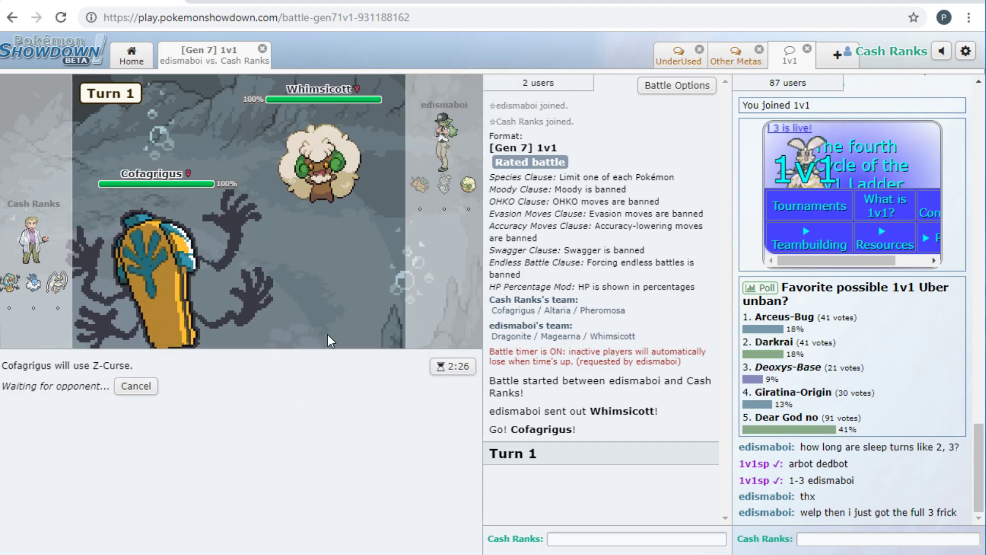
{"action": "mouse_move", "coordinate": [9, 283]}
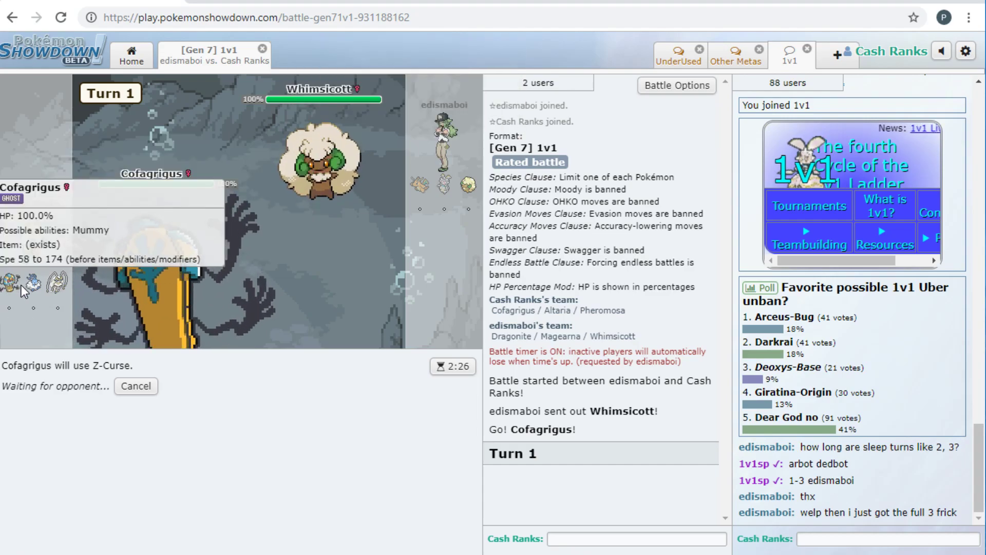
{"action": "mouse_move", "coordinate": [58, 280]}
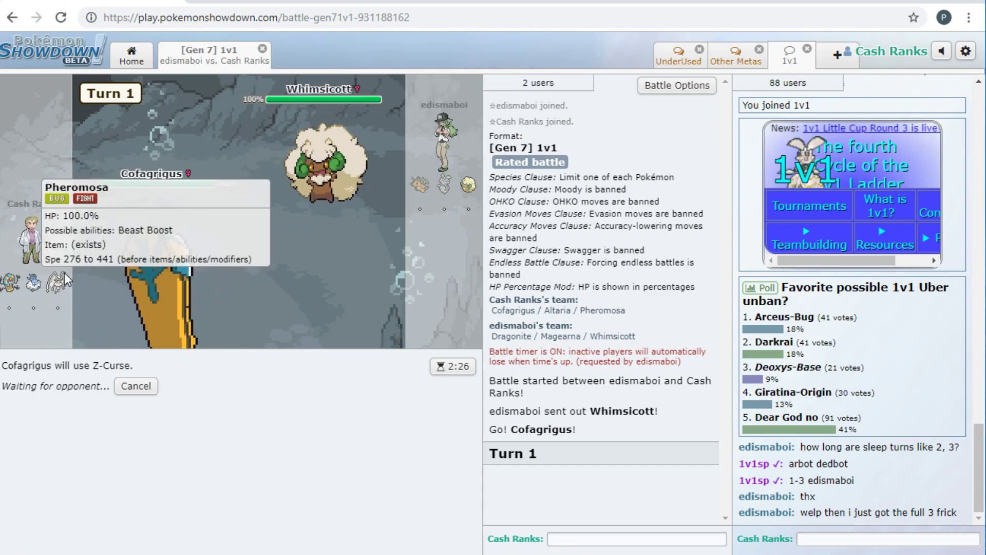
{"action": "mouse_move", "coordinate": [58, 284]}
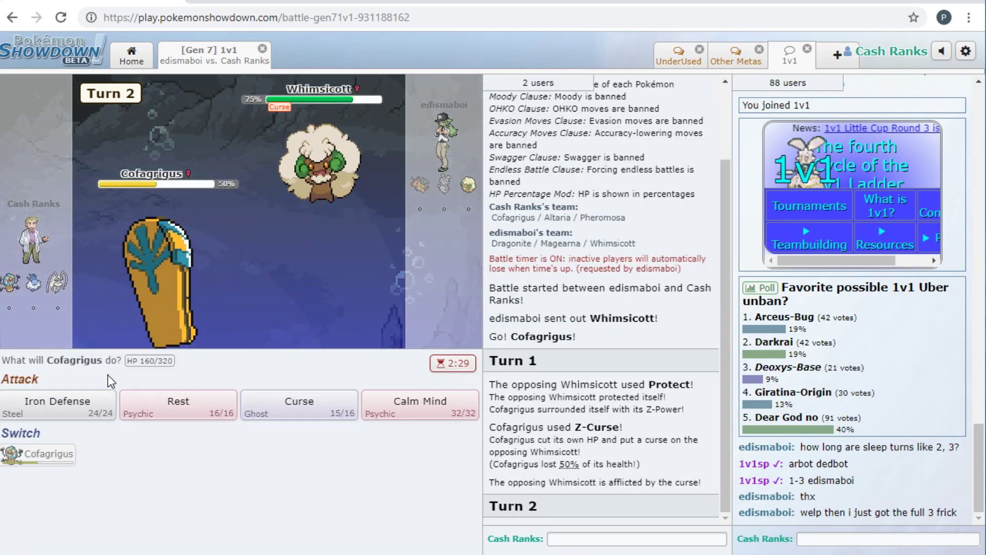
{"action": "mouse_move", "coordinate": [318, 154]}
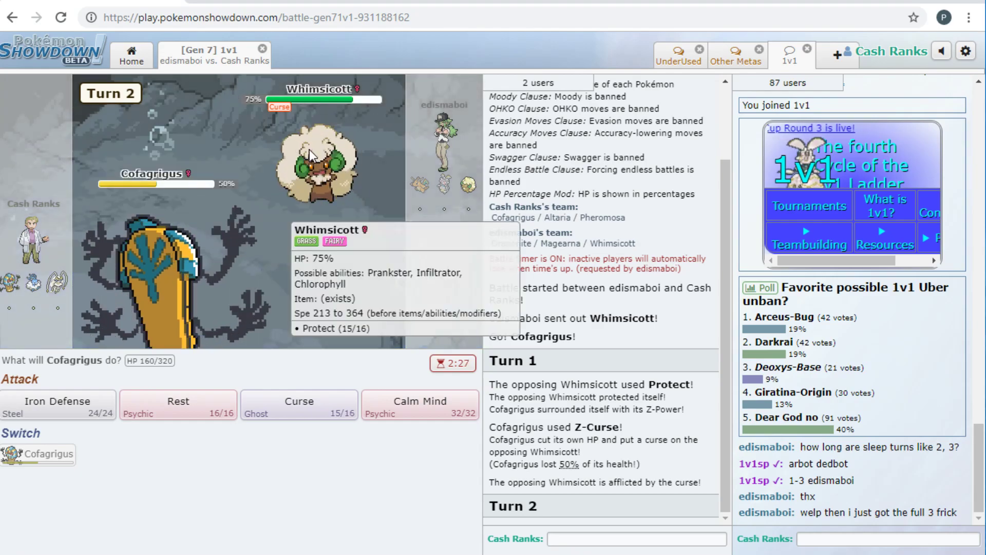
{"action": "mouse_move", "coordinate": [361, 123]}
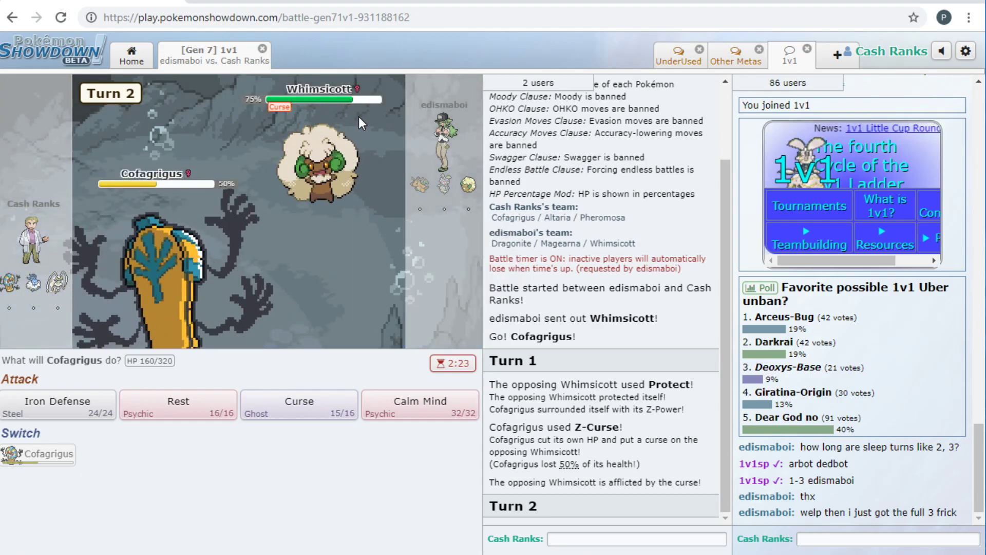
{"action": "mouse_move", "coordinate": [177, 405]}
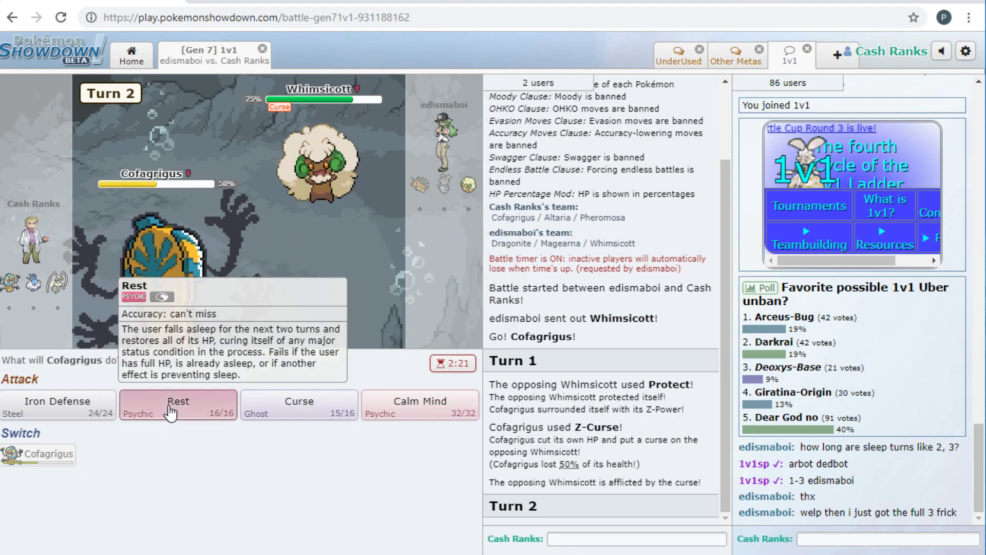
{"action": "left_click", "coordinate": [179, 406]}
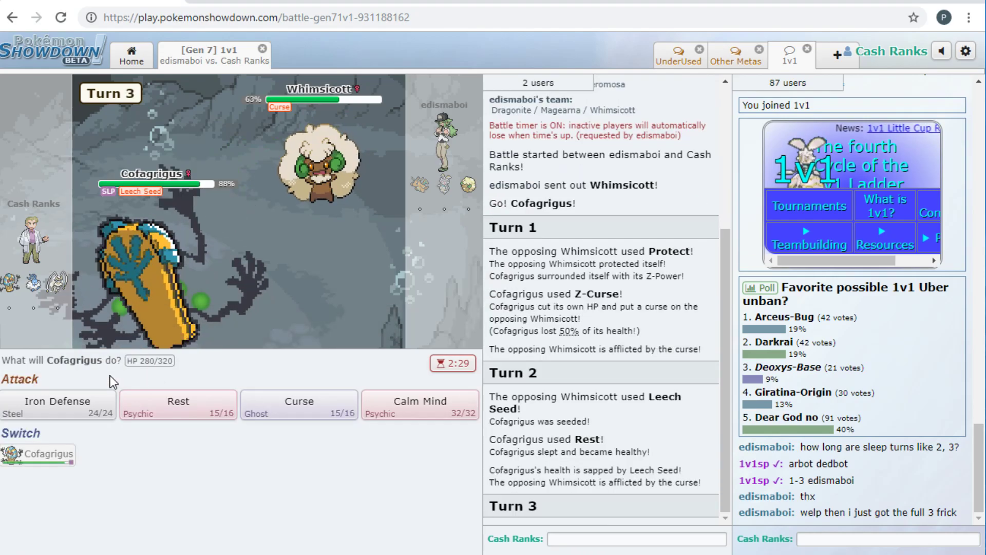
- Pick turn 3's move, skip through the animations, and Struggle on turn 4
{"action": "left_click", "coordinate": [178, 404]}
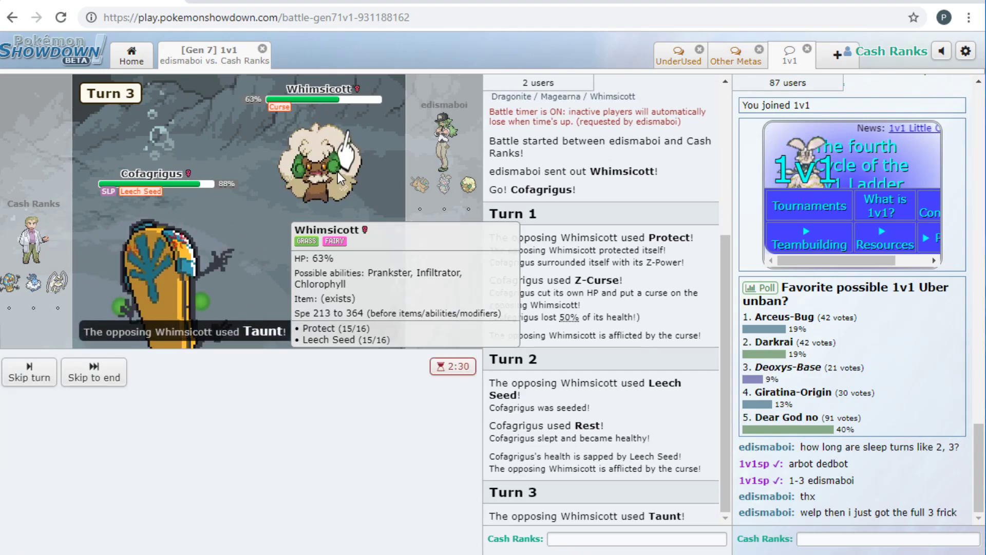
{"action": "left_click", "coordinate": [93, 371]}
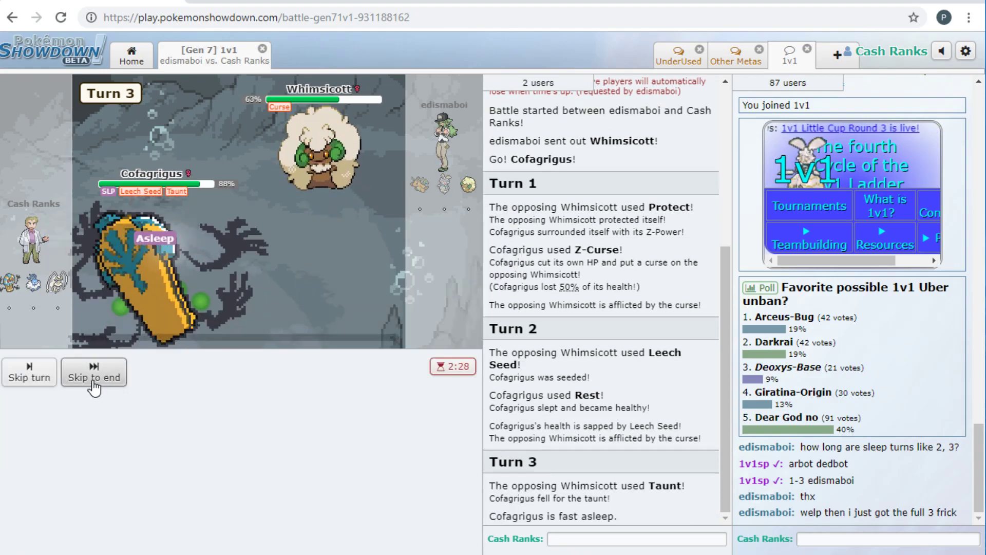
{"action": "left_click", "coordinate": [94, 377]}
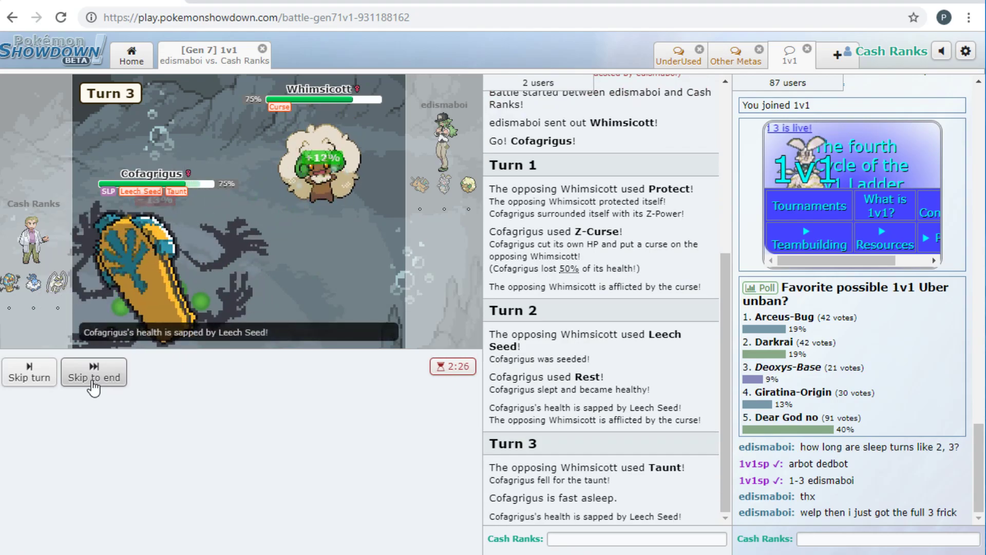
{"action": "left_click", "coordinate": [94, 371]}
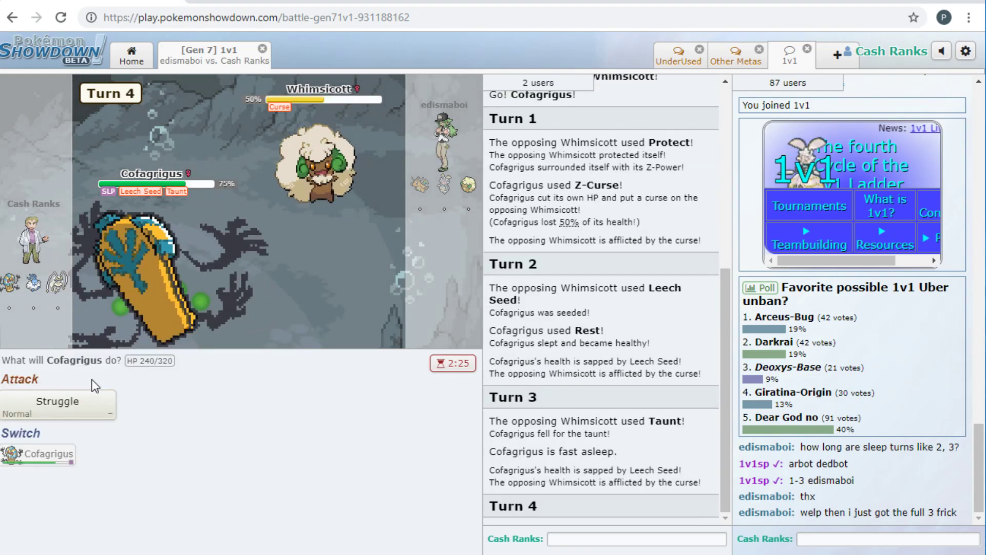
{"action": "left_click", "coordinate": [56, 401]}
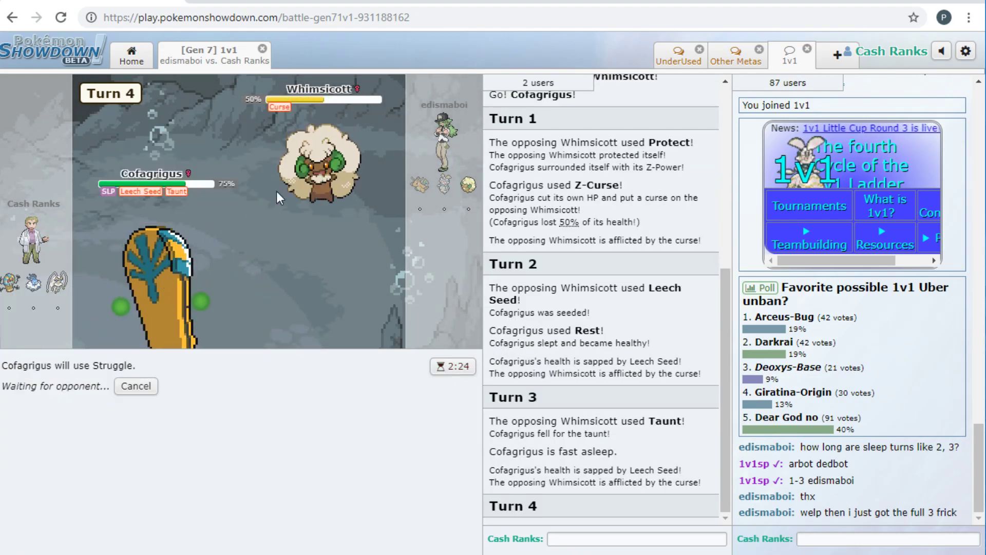
{"action": "mouse_move", "coordinate": [325, 160]}
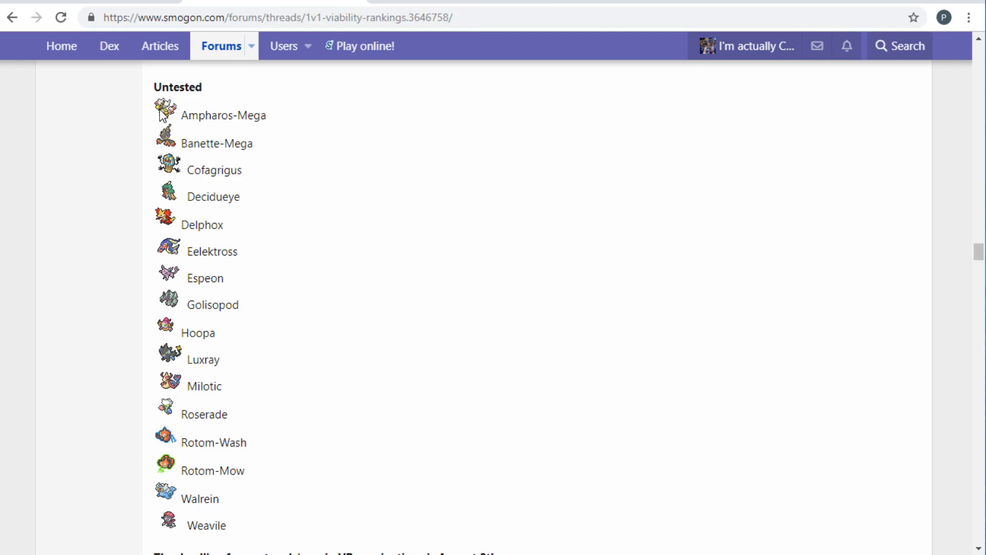
- Scroll up the 1v1 Viability Rankings from C Rank past B and B+ to B- Rank
{"action": "scroll", "scroll_direction": "up", "scroll_amount": 3}
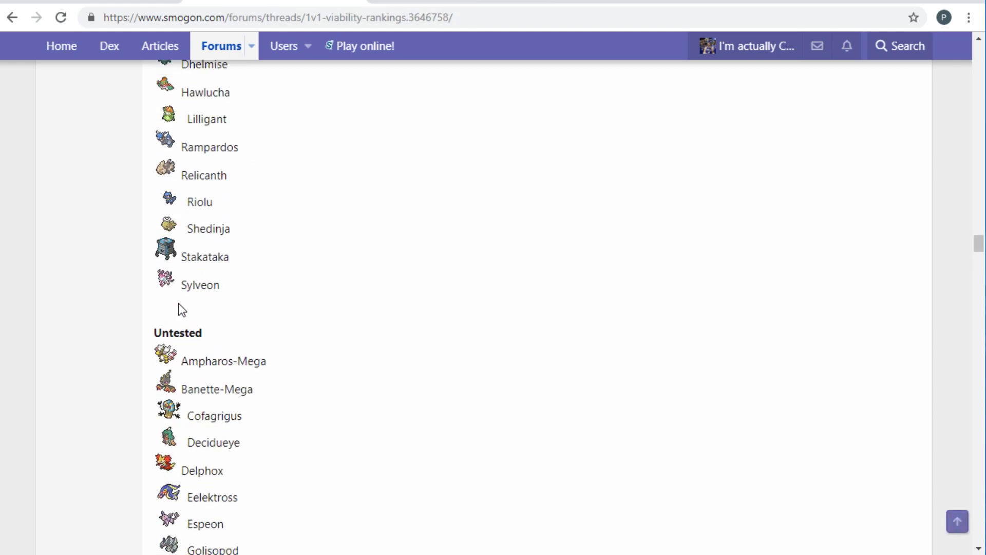
{"action": "scroll", "scroll_direction": "down", "scroll_amount": 3}
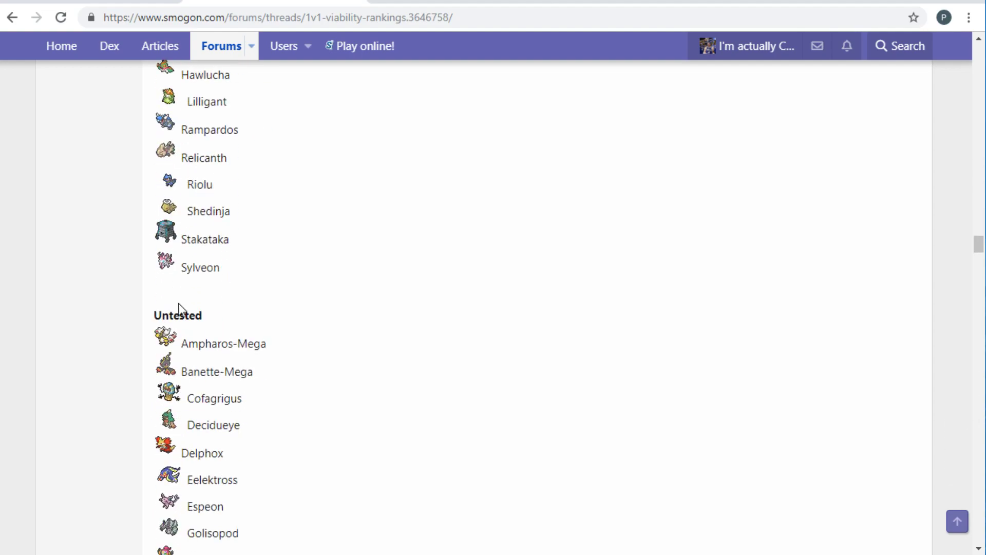
{"action": "scroll", "scroll_direction": "up", "scroll_amount": 3}
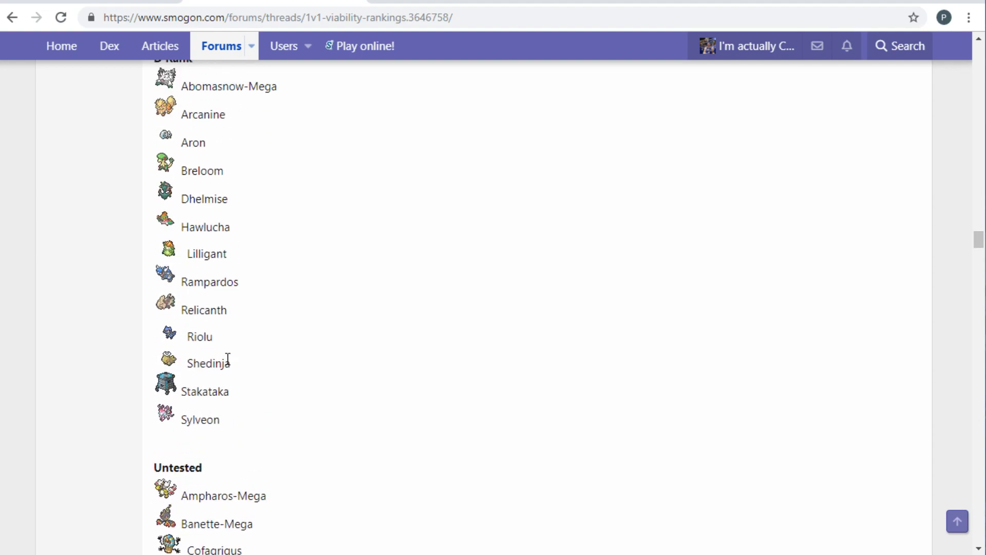
{"action": "scroll", "scroll_direction": "up", "scroll_amount": 3}
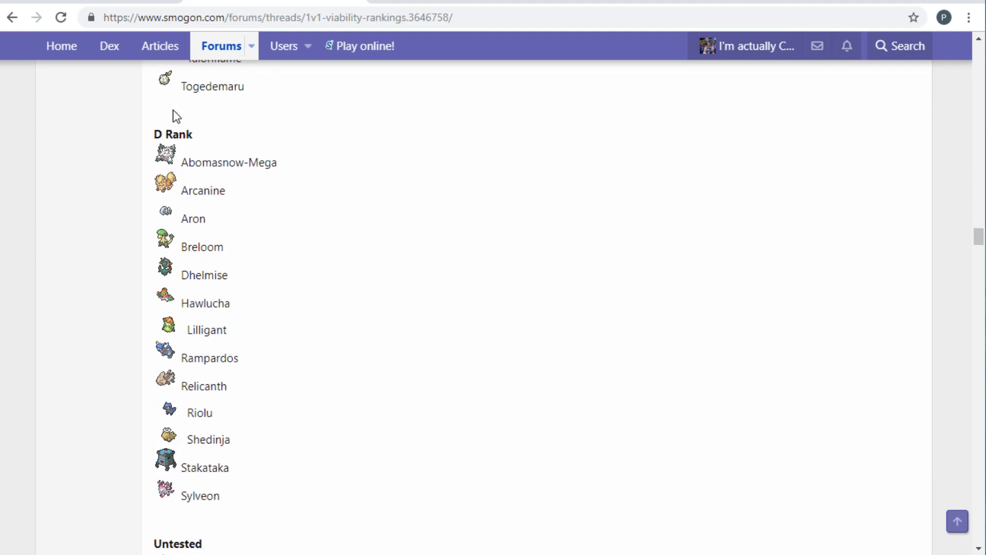
{"action": "mouse_move", "coordinate": [241, 496]}
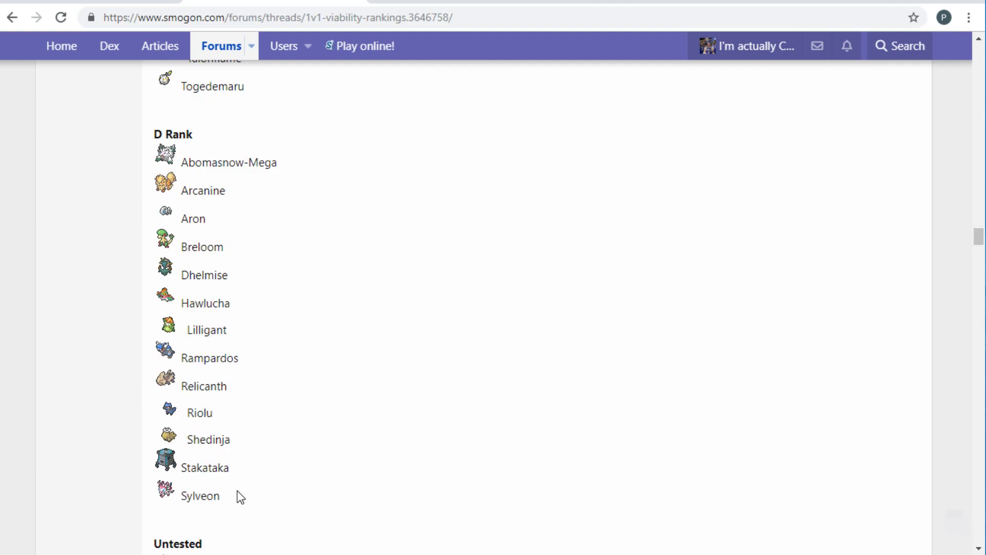
{"action": "mouse_move", "coordinate": [142, 403]}
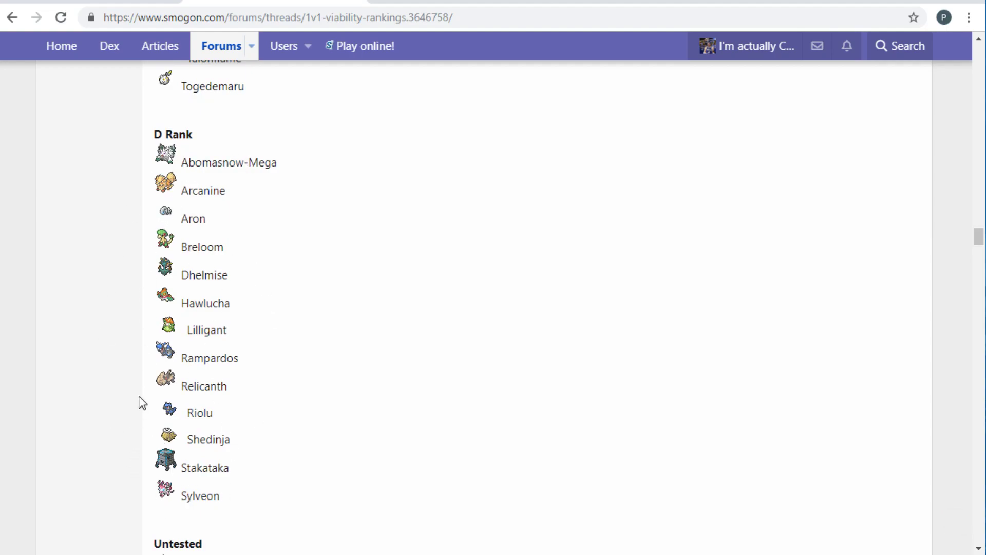
{"action": "scroll", "scroll_direction": "up", "scroll_amount": 3}
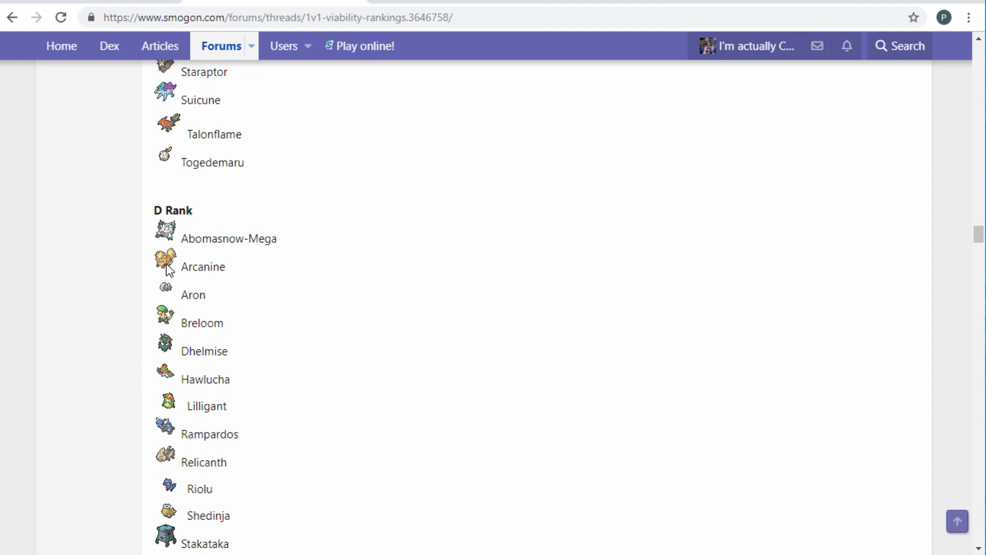
{"action": "scroll", "scroll_direction": "down", "scroll_amount": 3}
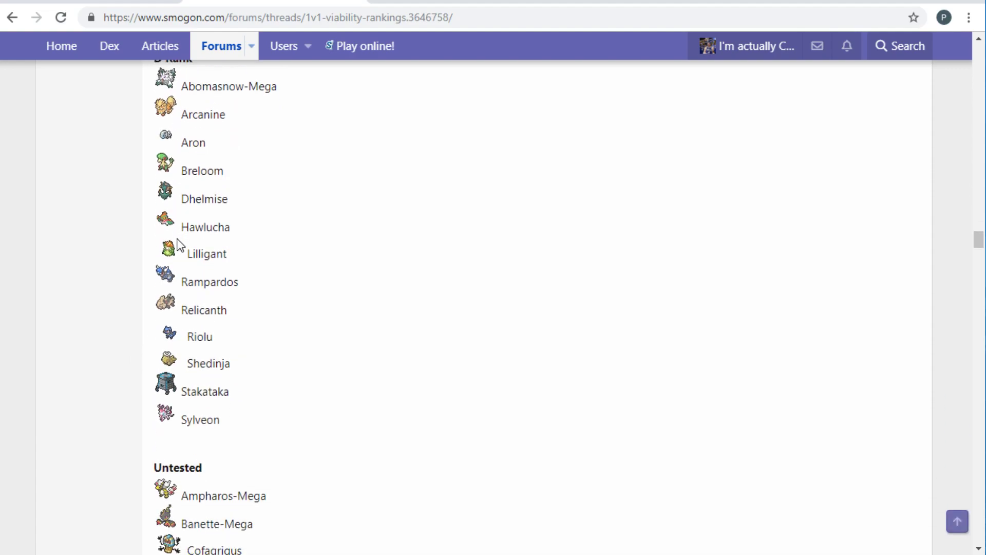
{"action": "scroll", "scroll_direction": "up", "scroll_amount": 3}
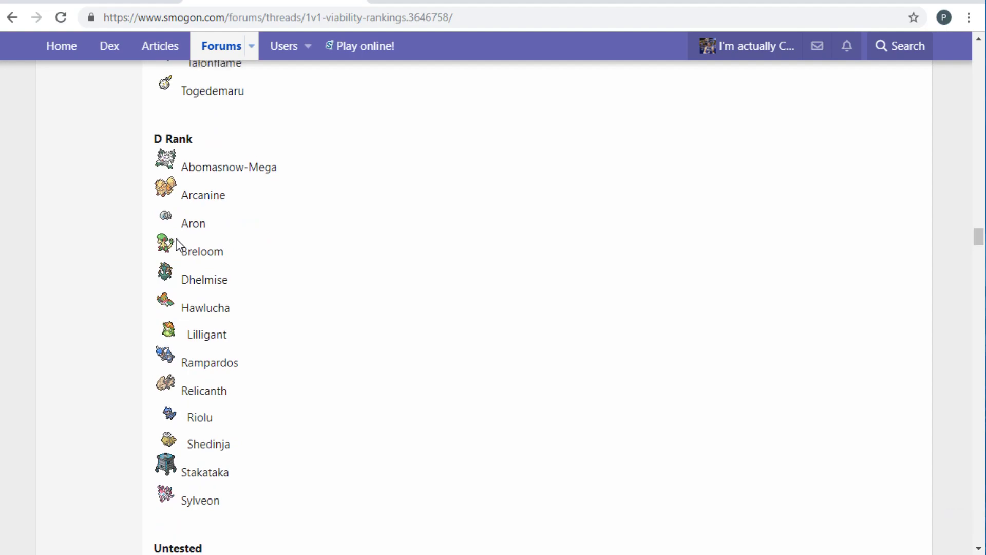
{"action": "scroll", "scroll_direction": "up", "scroll_amount": 3}
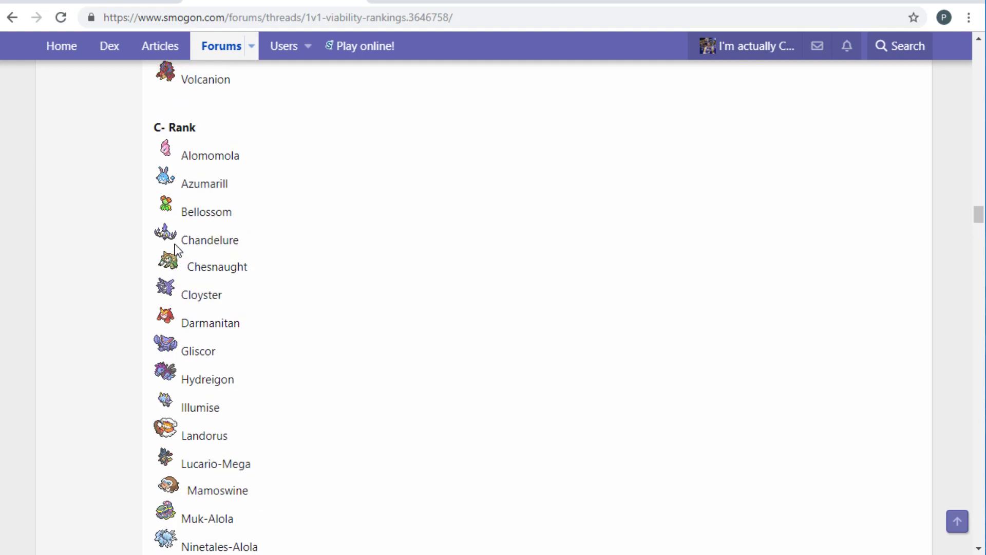
{"action": "scroll", "scroll_direction": "up", "scroll_amount": 3}
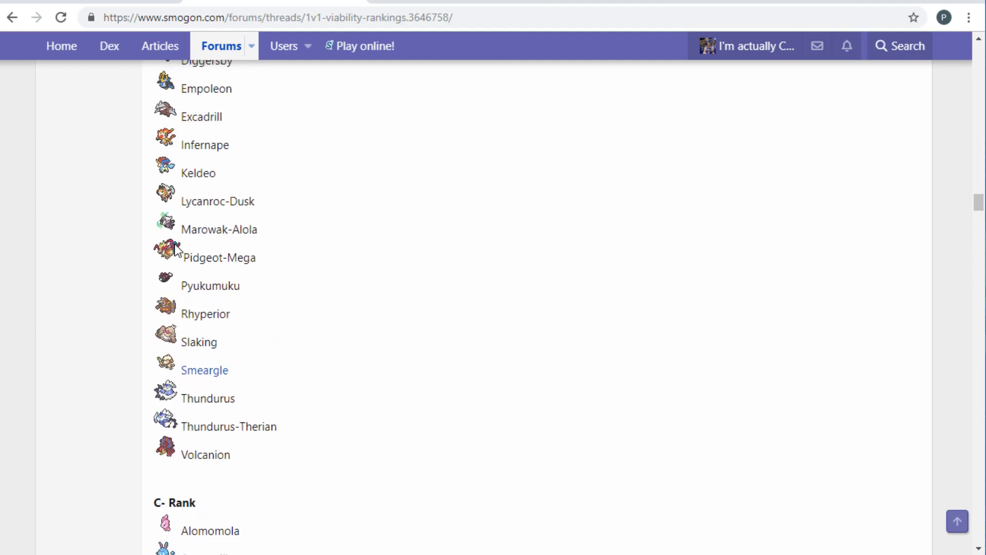
{"action": "scroll", "scroll_direction": "up", "scroll_amount": 3}
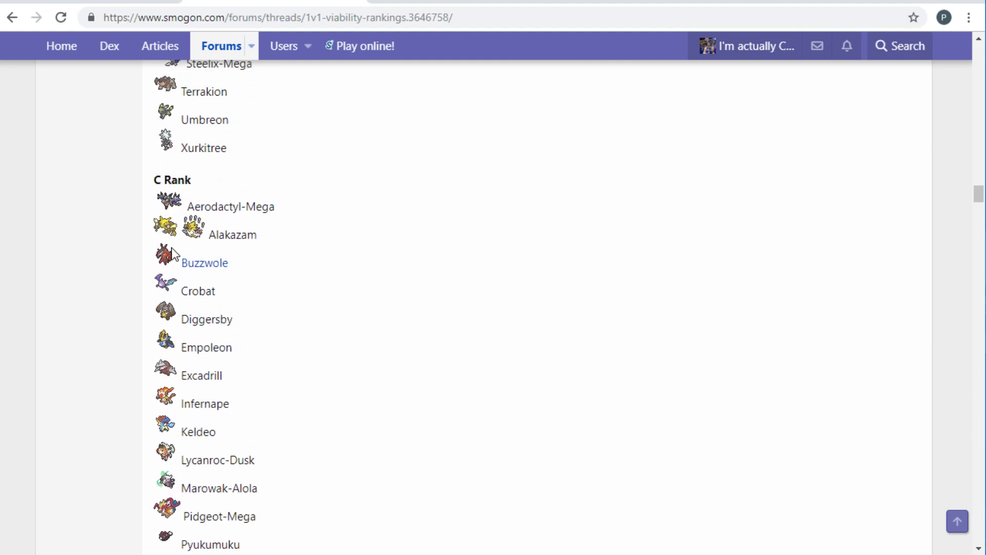
{"action": "scroll", "scroll_direction": "up", "scroll_amount": 3}
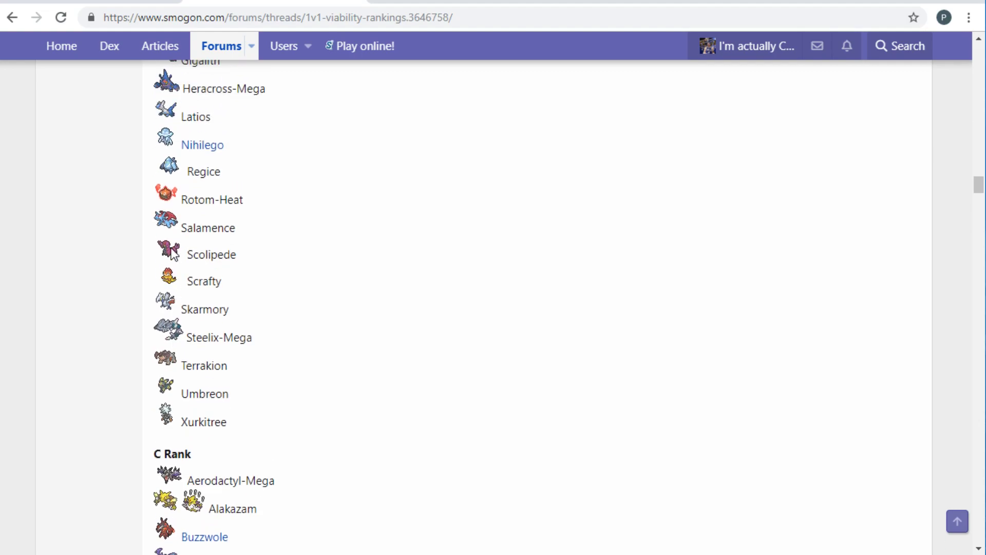
{"action": "scroll", "scroll_direction": "up", "scroll_amount": 3}
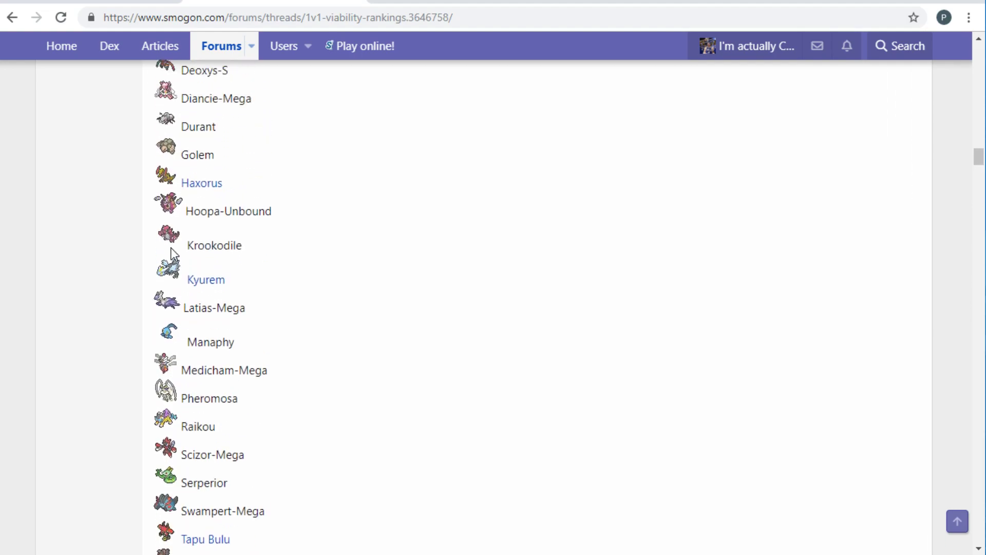
{"action": "scroll", "scroll_direction": "down", "scroll_amount": 3}
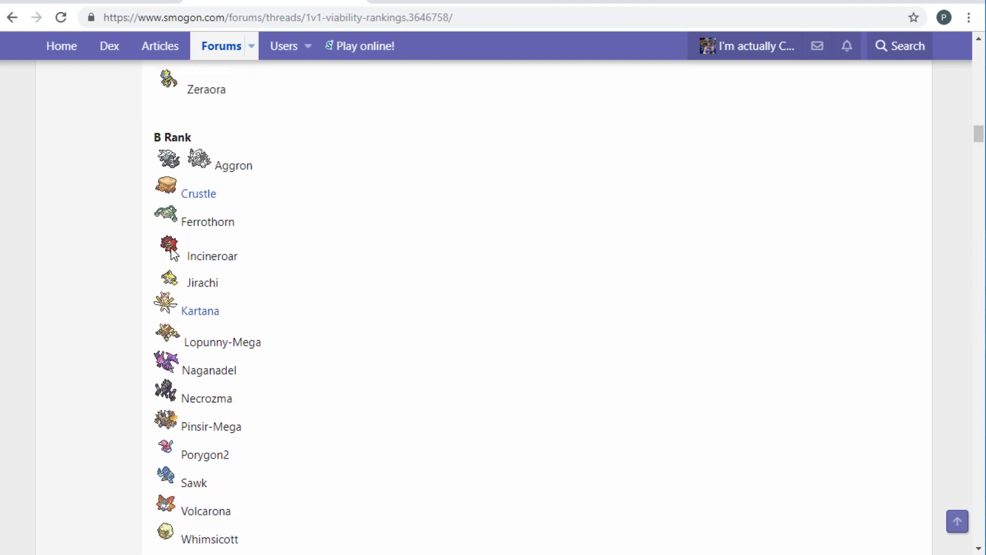
{"action": "scroll", "scroll_direction": "up", "scroll_amount": 3}
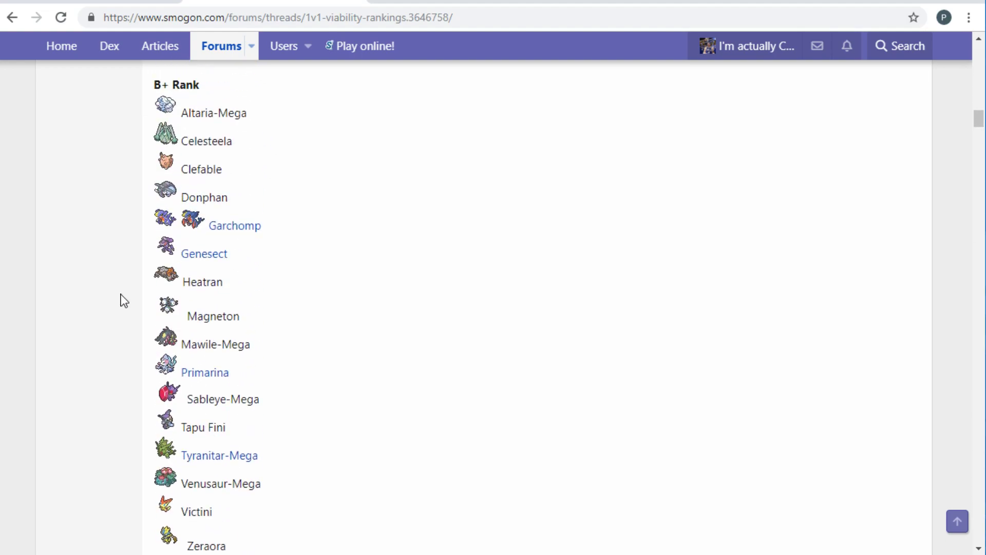
{"action": "scroll", "scroll_direction": "down", "scroll_amount": 3}
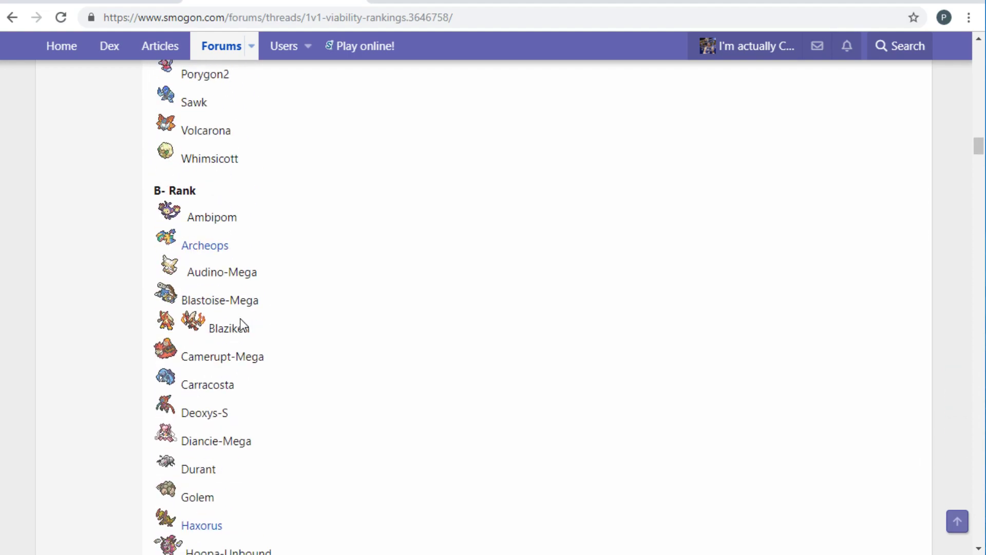
{"action": "scroll", "scroll_direction": "down", "scroll_amount": 3}
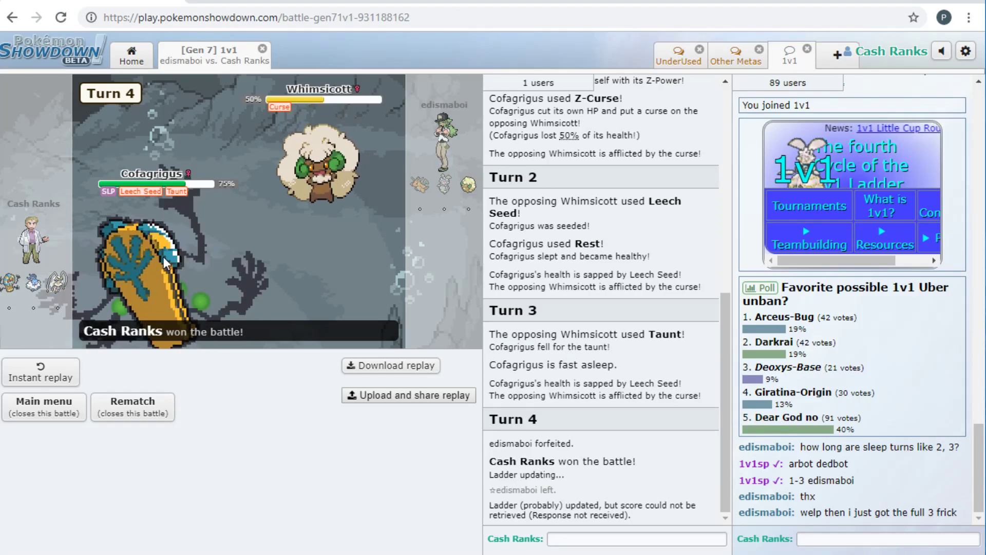
{"action": "mouse_move", "coordinate": [151, 264]}
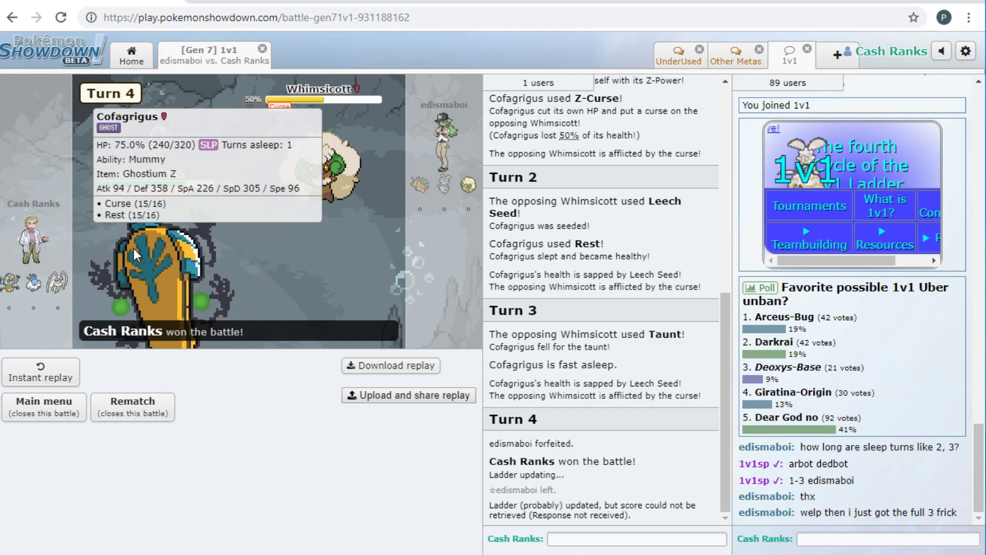
{"action": "mouse_move", "coordinate": [157, 296]}
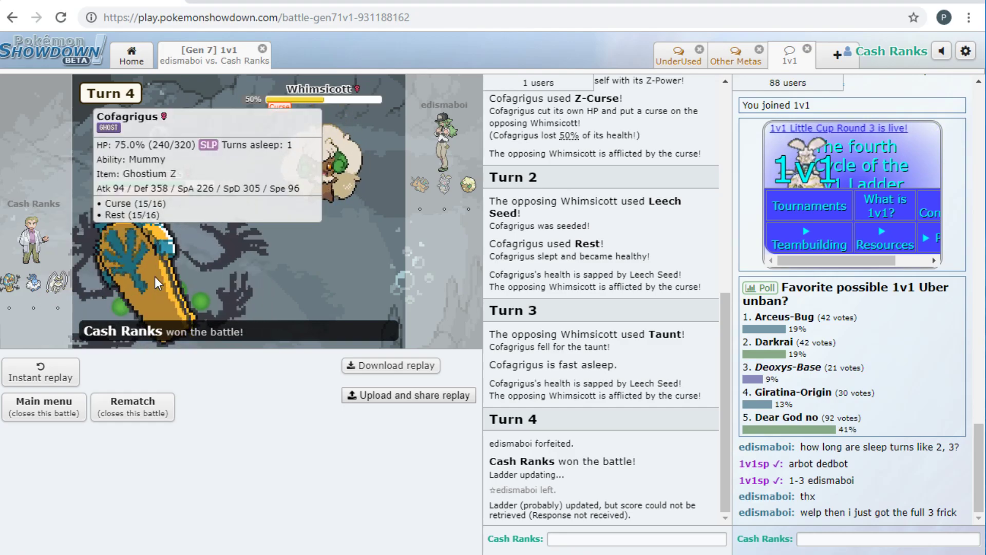
{"action": "mouse_move", "coordinate": [3, 223]}
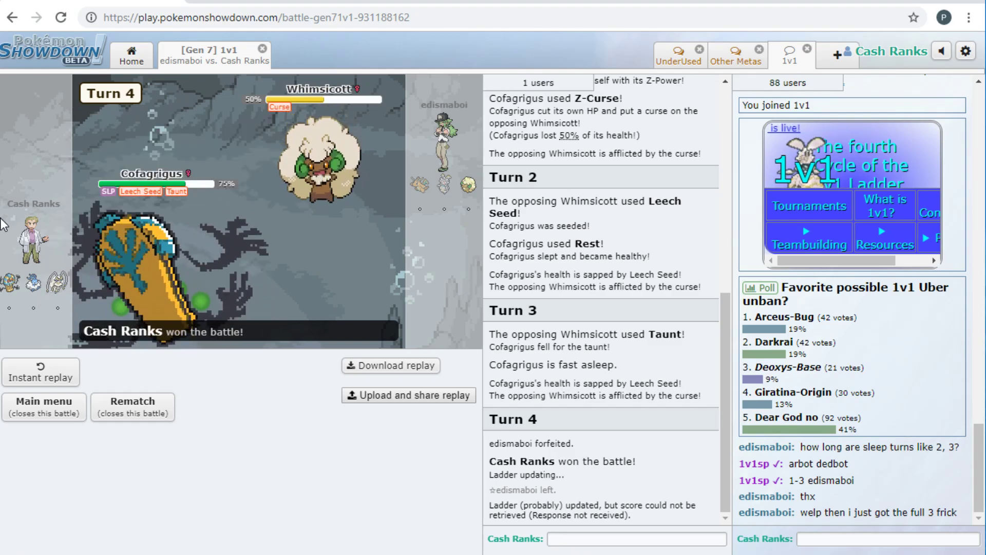
{"action": "mouse_move", "coordinate": [178, 124]}
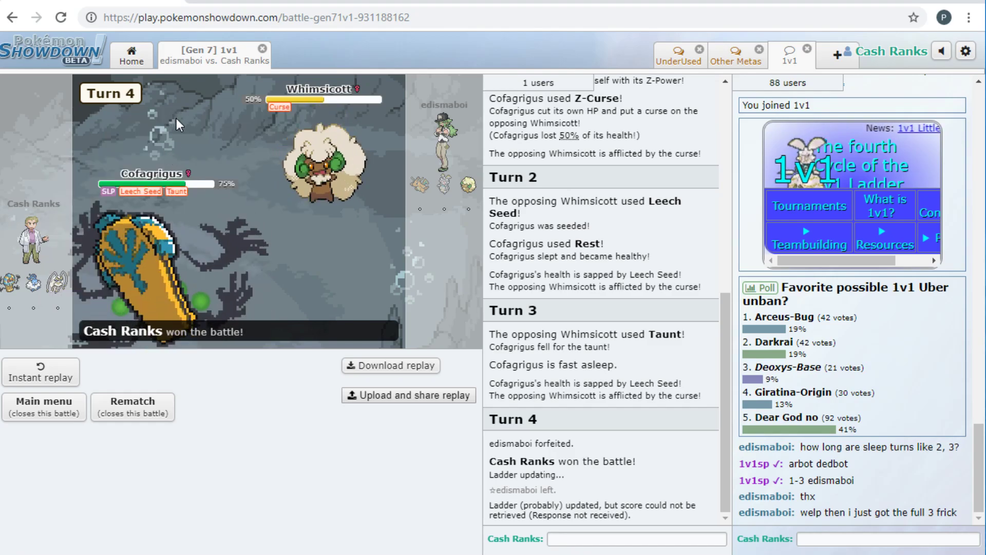
{"action": "mouse_move", "coordinate": [10, 286]}
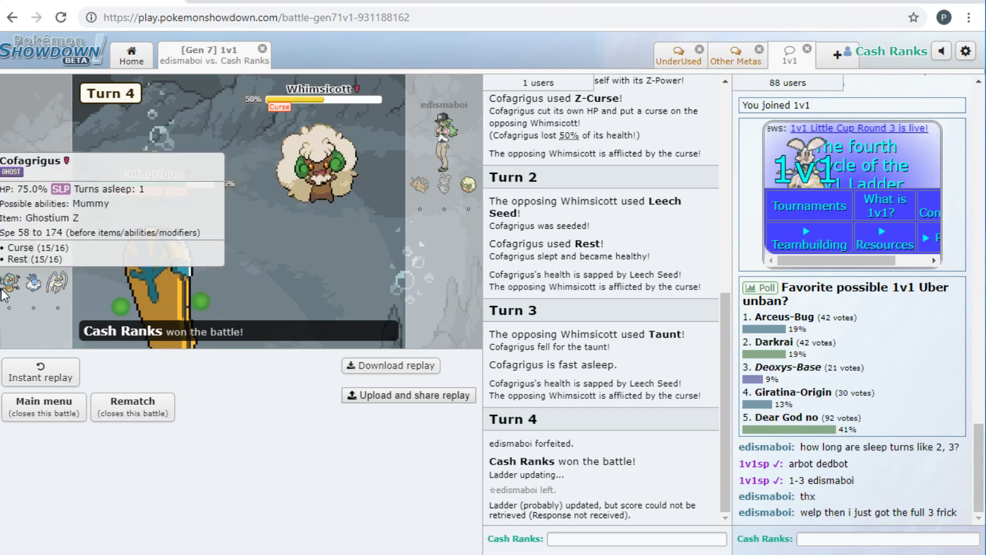
{"action": "mouse_move", "coordinate": [180, 142]}
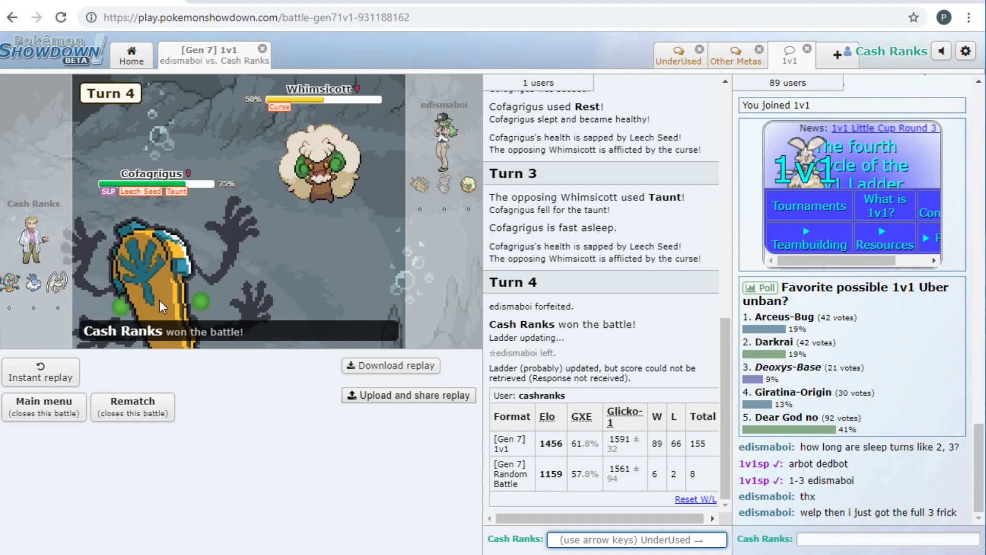
{"action": "mouse_move", "coordinate": [199, 365]}
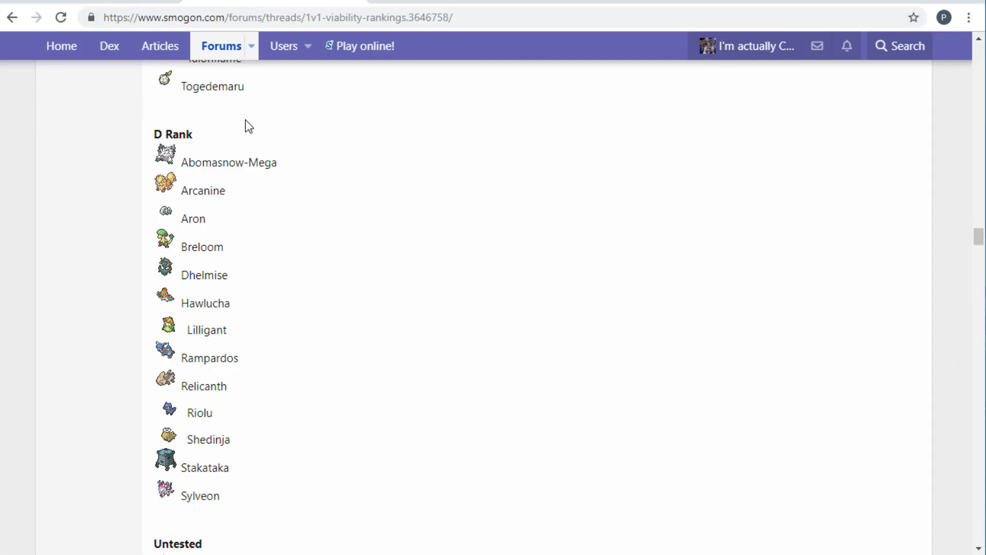
- Scroll down past D Rank to the Untested list showing Cofagrigus and Decidueye
{"action": "scroll", "scroll_direction": "down", "scroll_amount": 3}
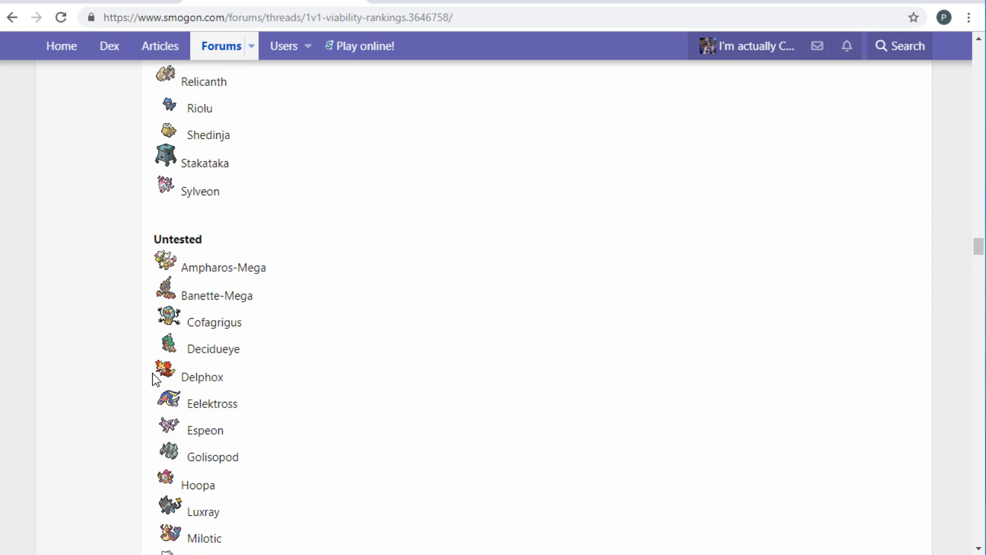
{"action": "mouse_move", "coordinate": [189, 347]}
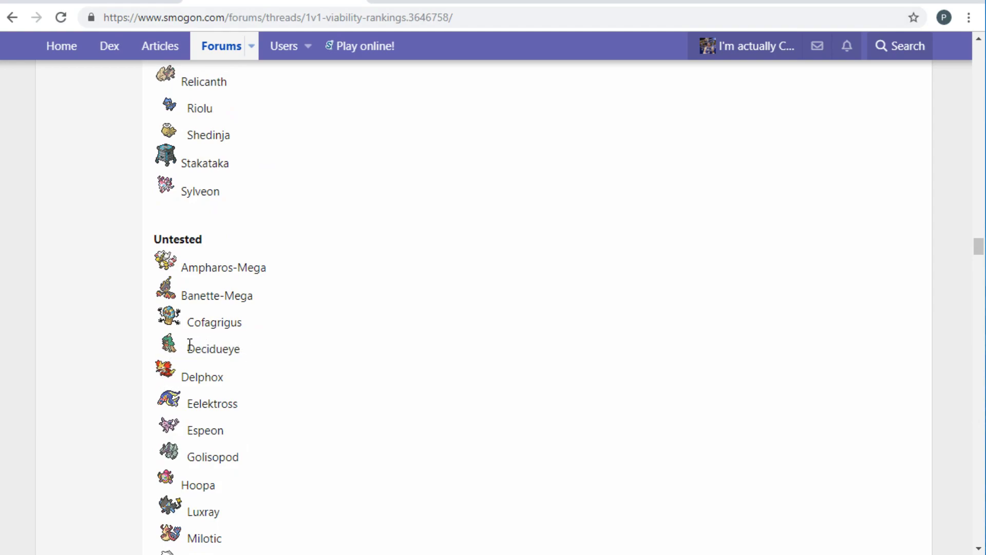
{"action": "mouse_move", "coordinate": [166, 345]}
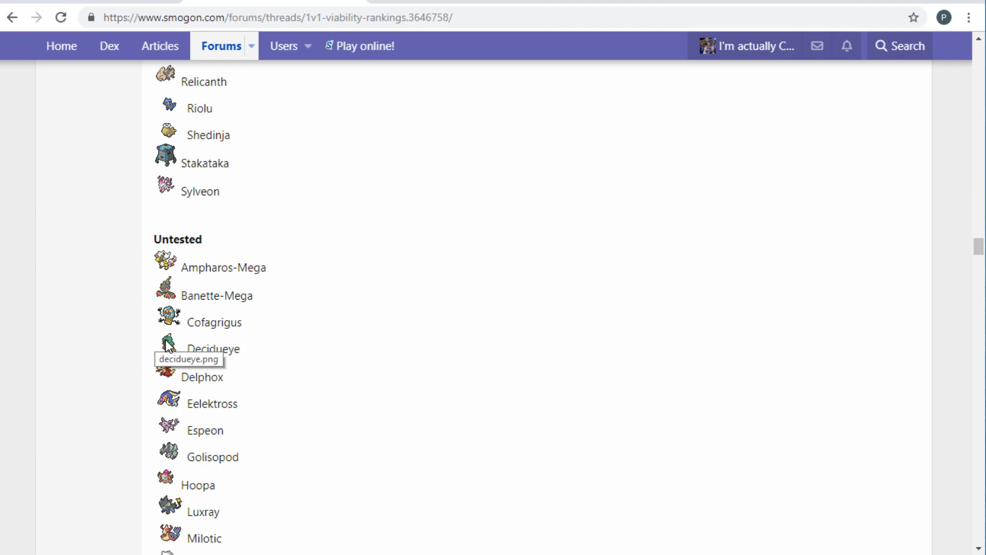
{"action": "mouse_move", "coordinate": [269, 351]}
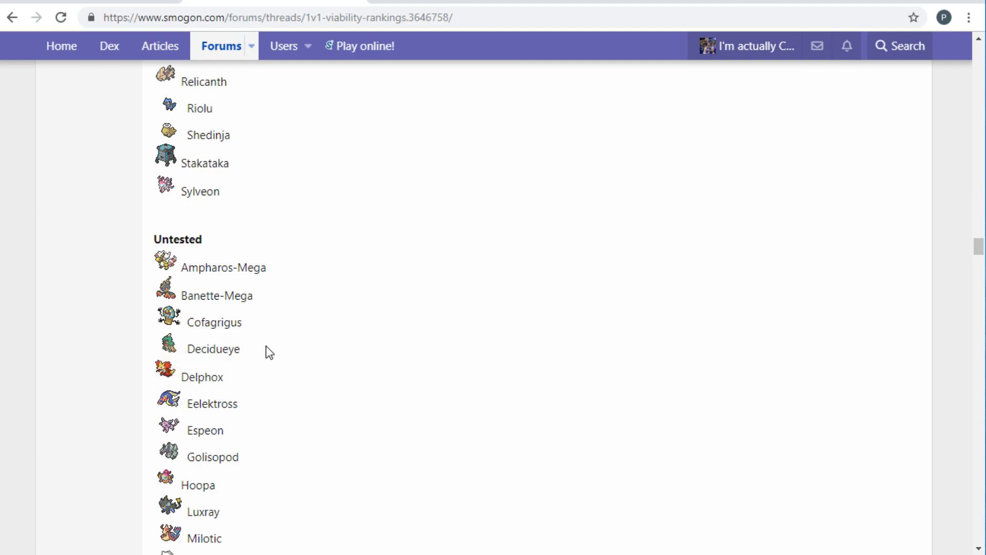
{"action": "mouse_move", "coordinate": [198, 353]}
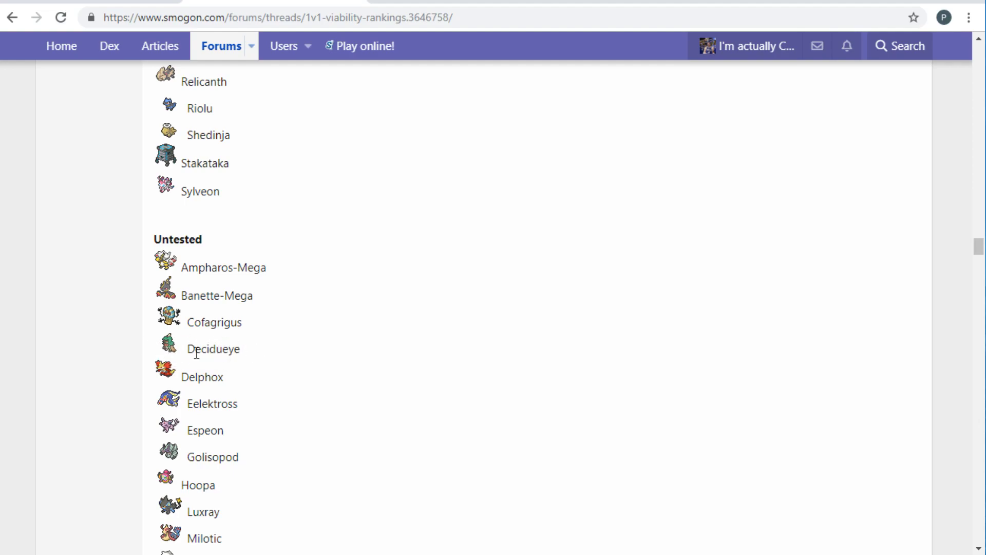
{"action": "mouse_move", "coordinate": [178, 348]}
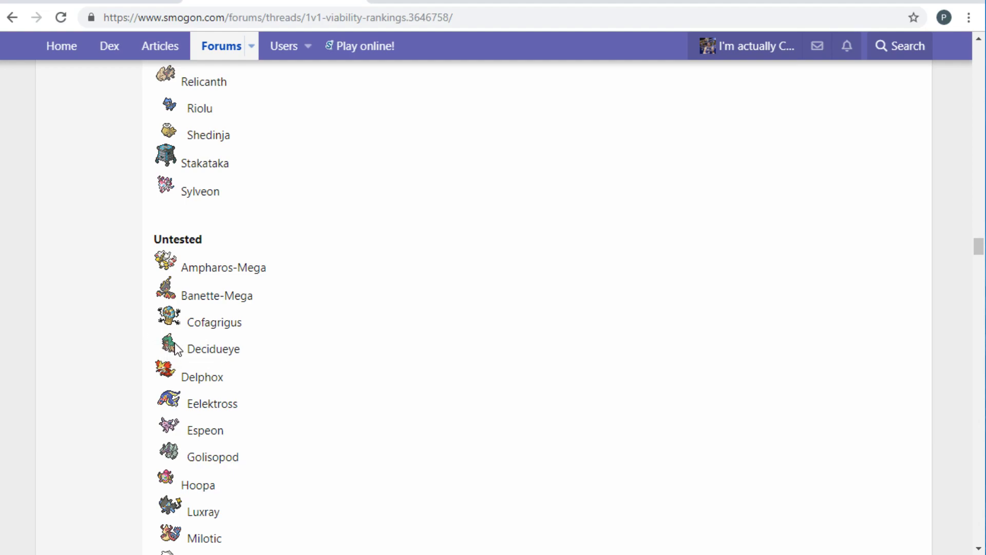
{"action": "mouse_move", "coordinate": [180, 363]}
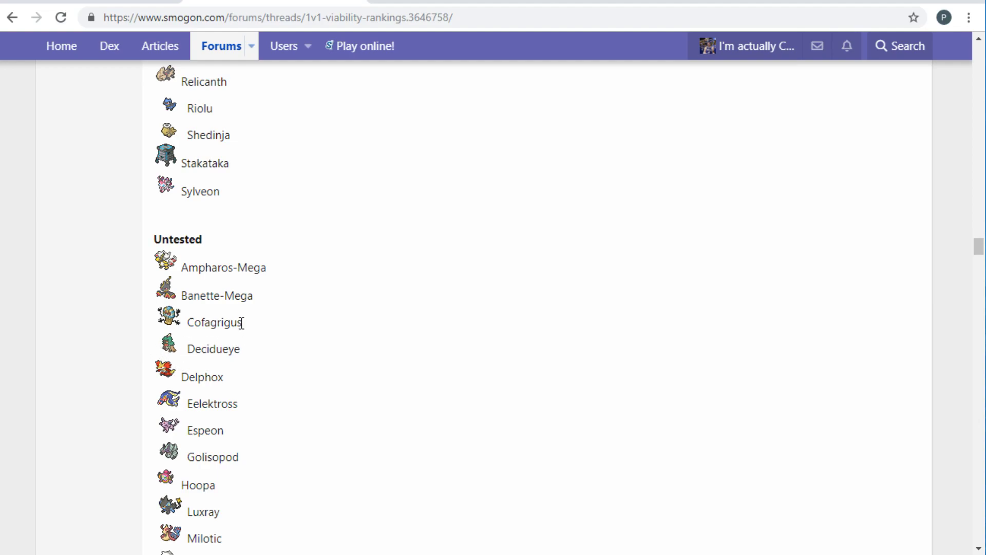
{"action": "mouse_move", "coordinate": [213, 349]}
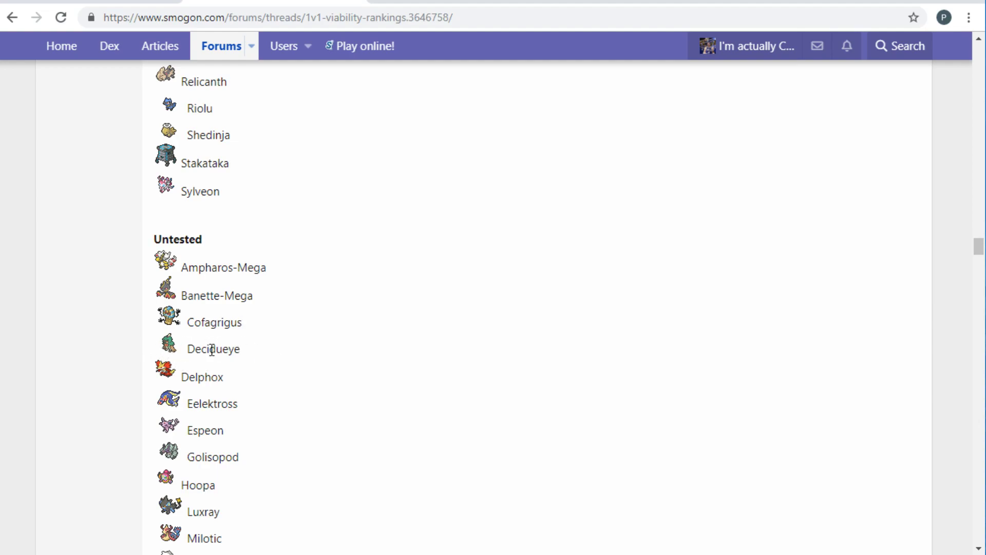
{"action": "mouse_move", "coordinate": [251, 350]}
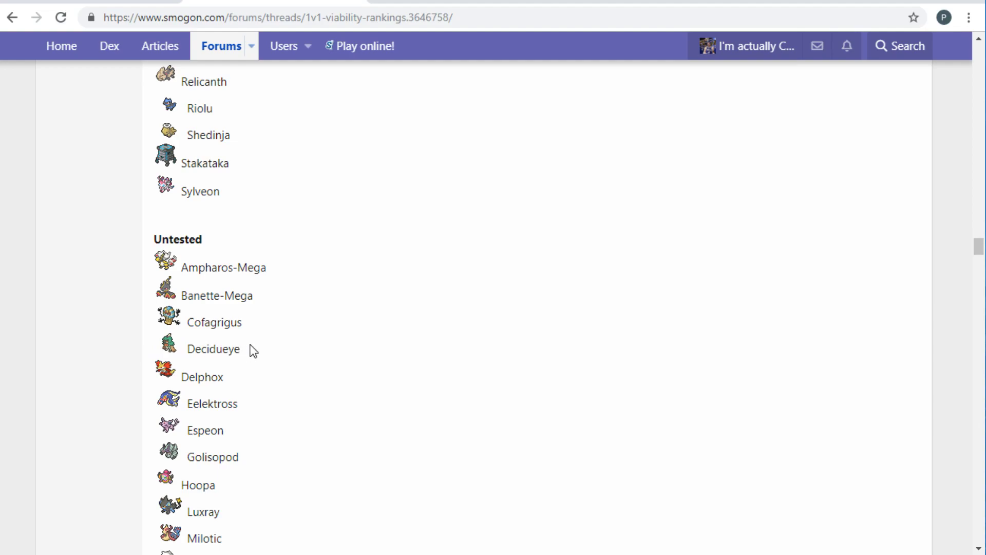
{"action": "mouse_move", "coordinate": [165, 353]}
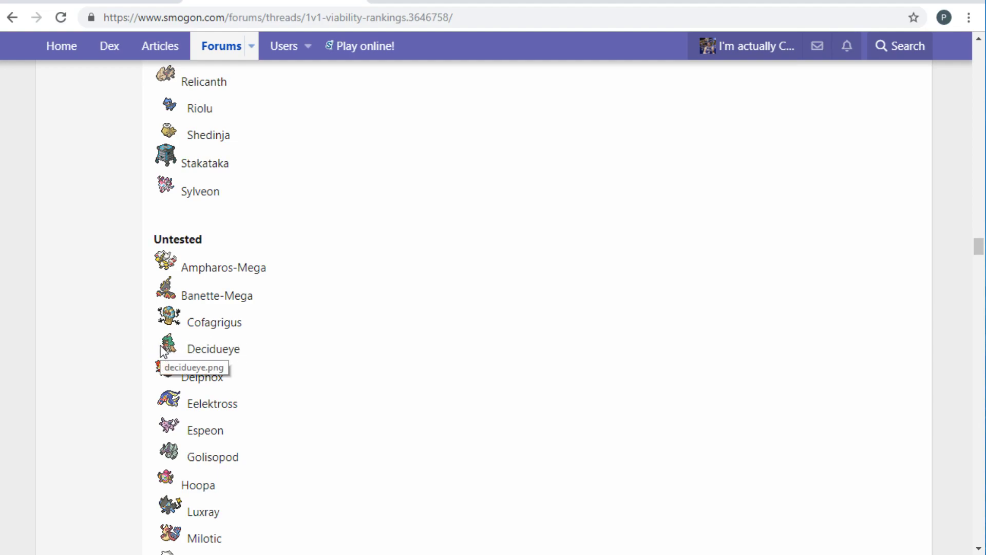
{"action": "mouse_move", "coordinate": [170, 292]}
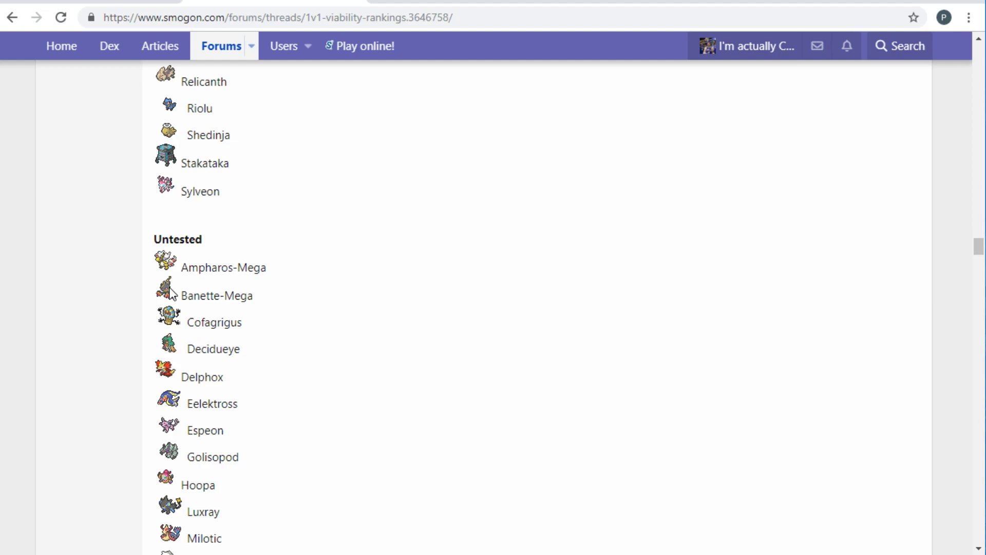
{"action": "mouse_move", "coordinate": [234, 208]}
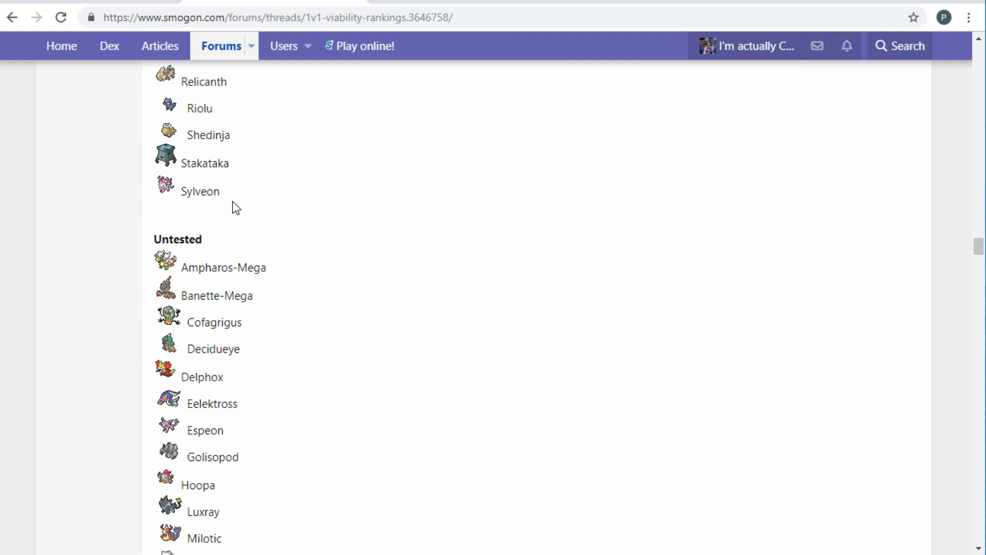
{"action": "mouse_move", "coordinate": [209, 258]}
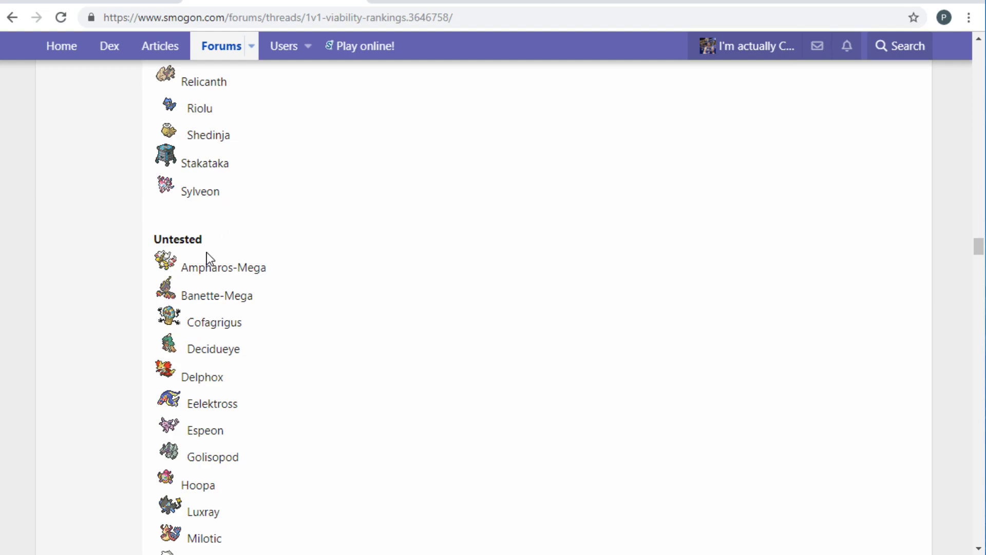
{"action": "mouse_move", "coordinate": [163, 369]}
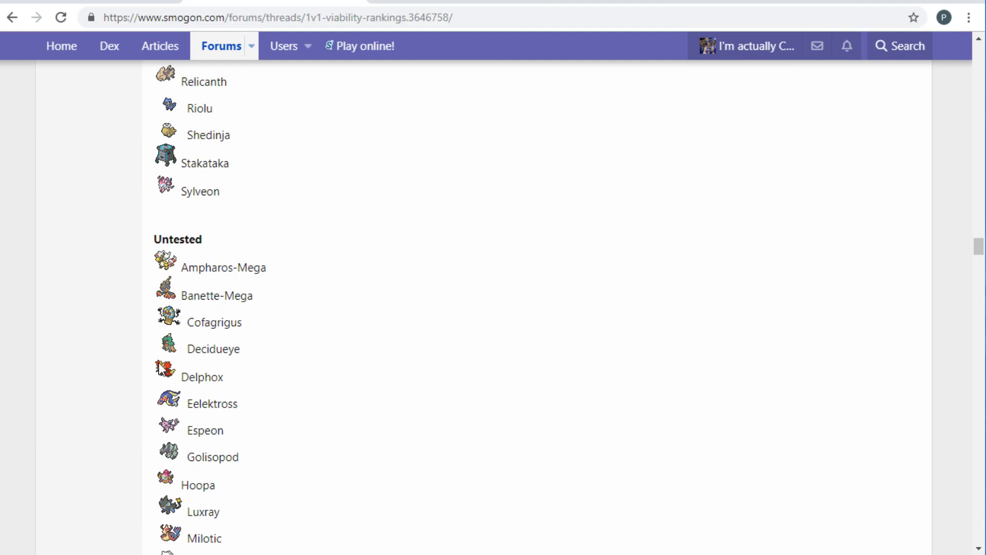
{"action": "mouse_move", "coordinate": [138, 362]}
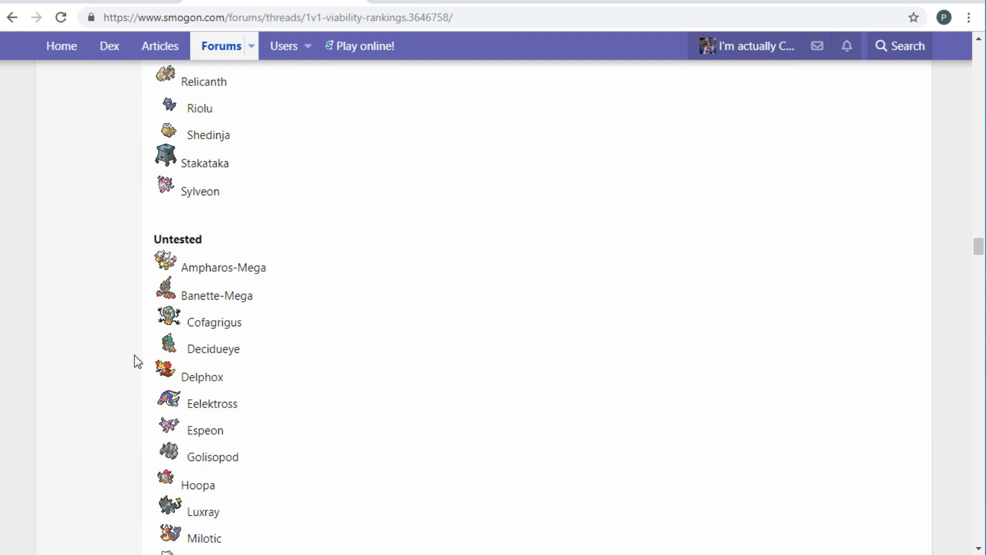